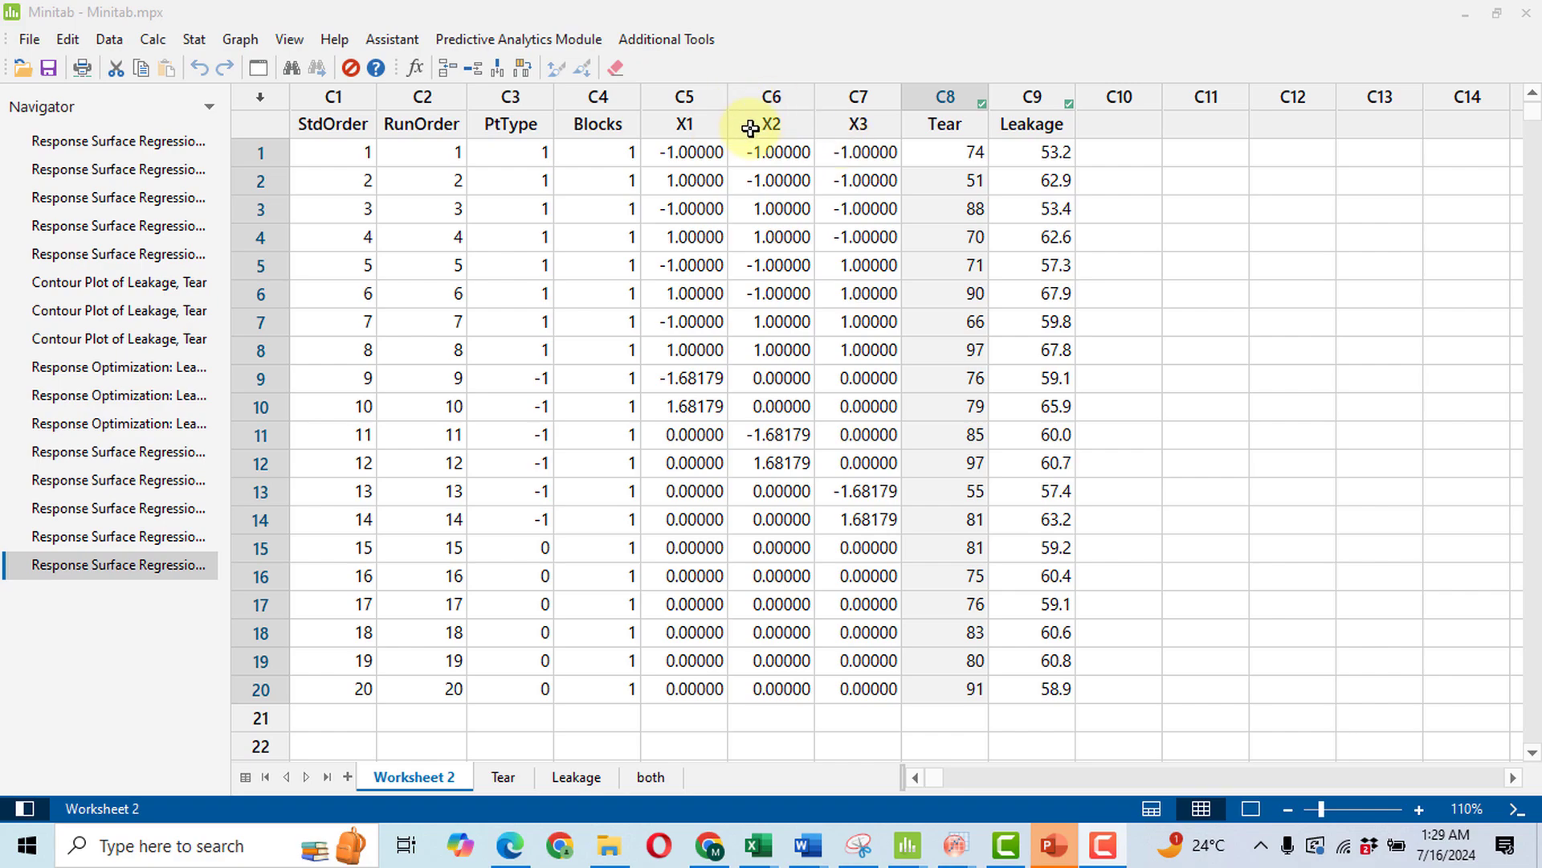
{"action": "mouse_move", "coordinate": [888, 129]}
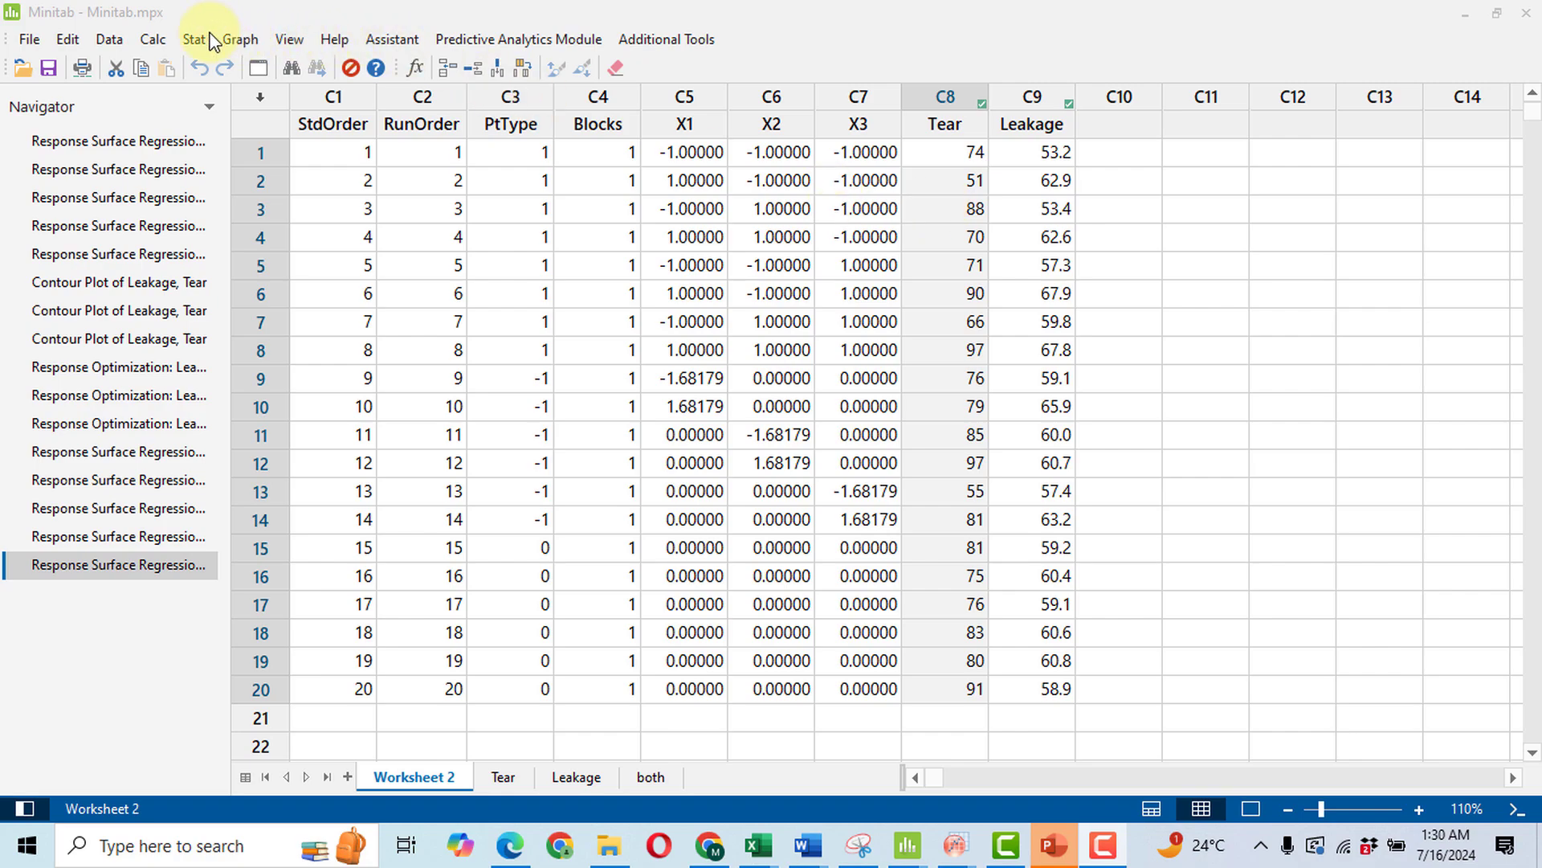
{"action": "mouse_move", "coordinate": [554, 381]}
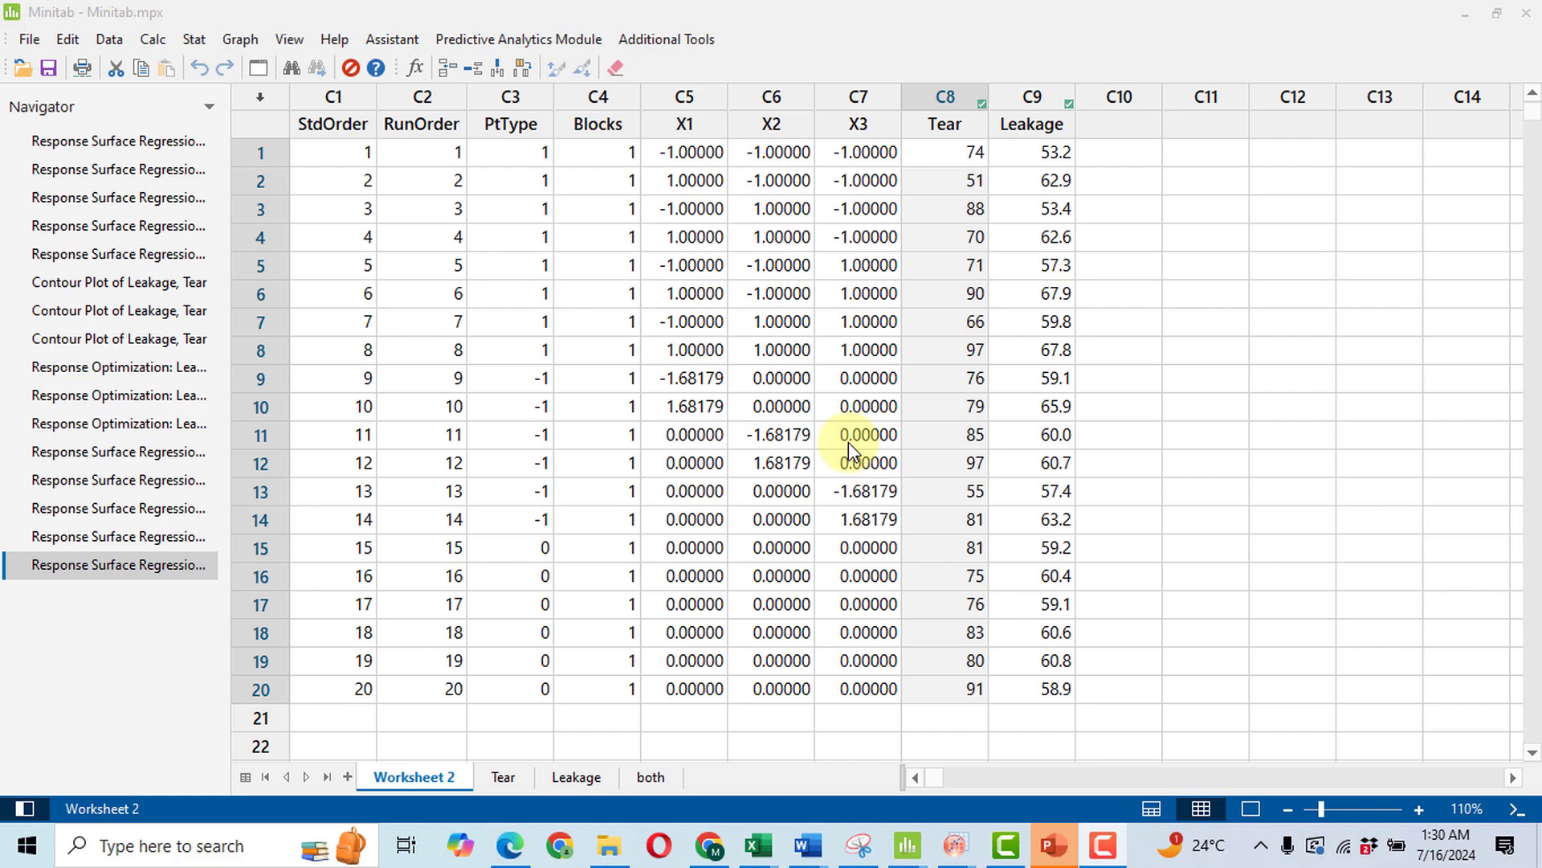
{"action": "mouse_move", "coordinate": [191, 39]}
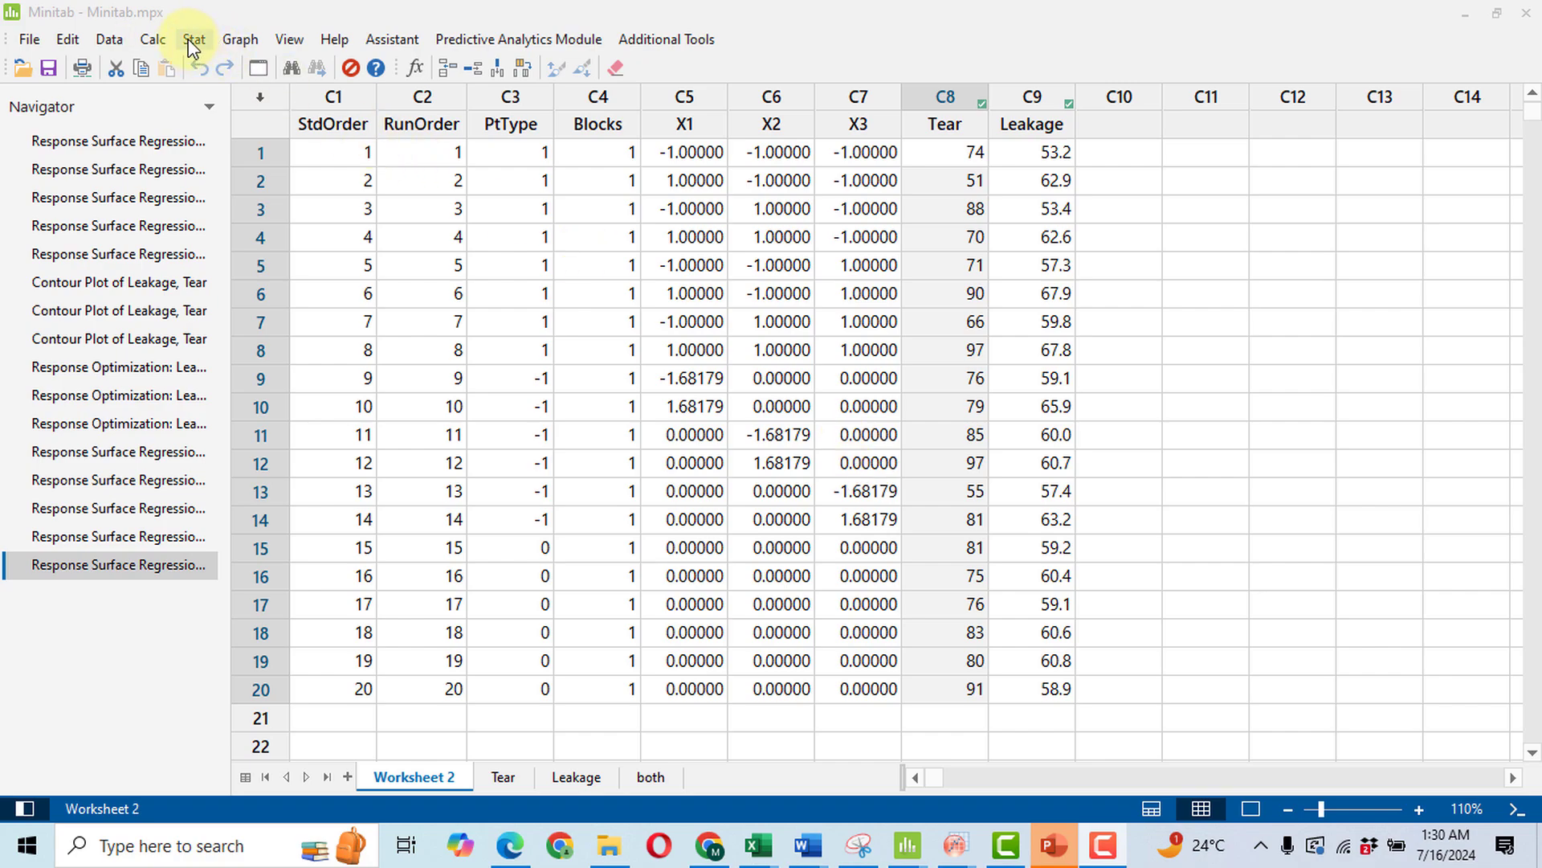
Step: Start Minitab's Analyze Response Surface Design for Tear and open its model Terms settings
{"action": "left_click", "coordinate": [194, 39]}
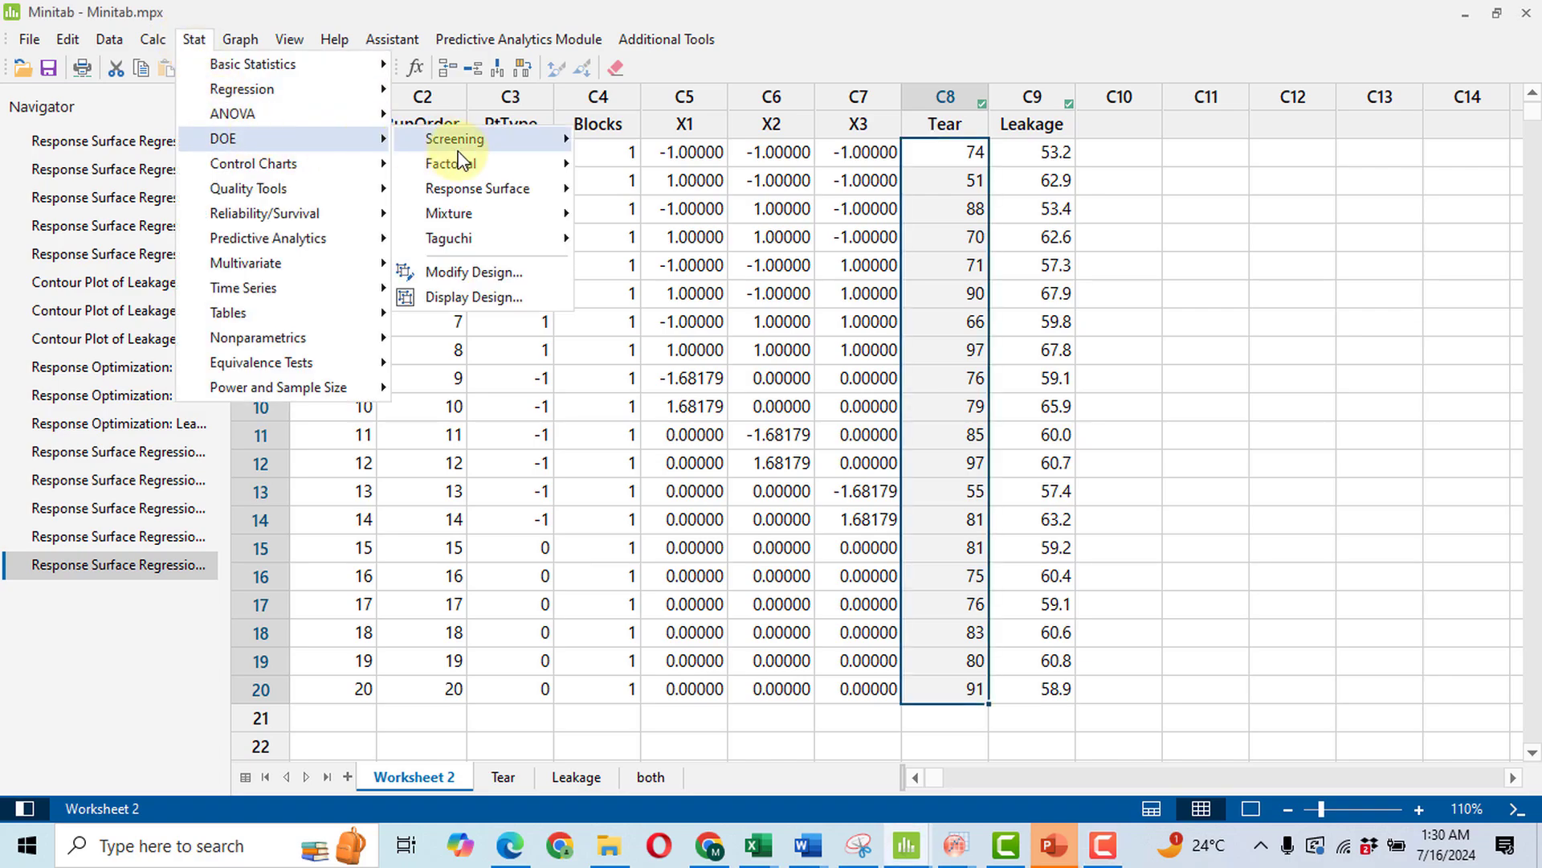
{"action": "left_click", "coordinate": [476, 188]}
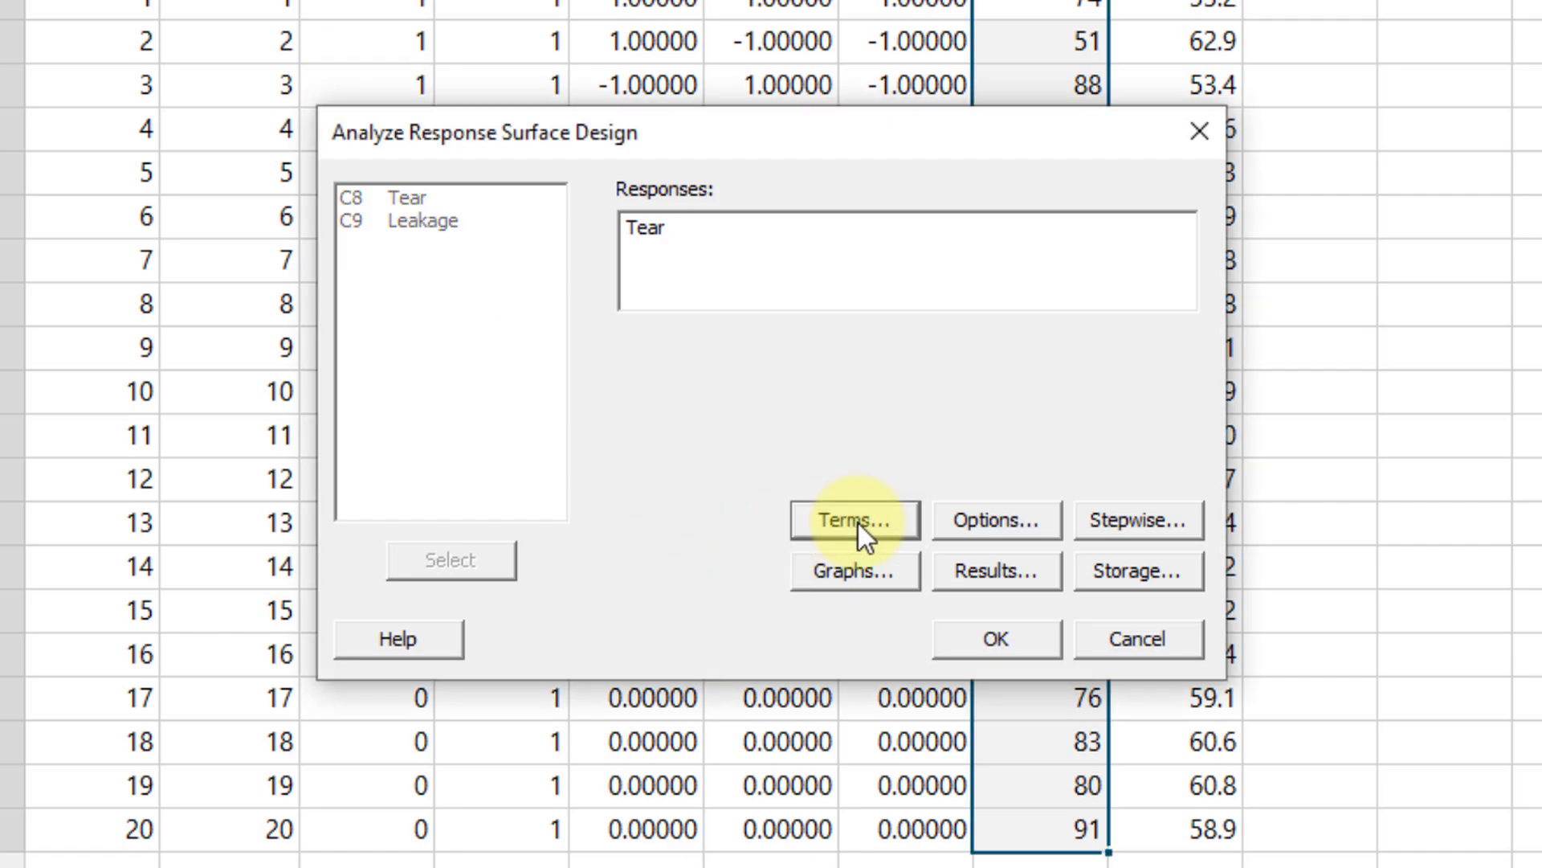
{"action": "left_click", "coordinate": [856, 519]}
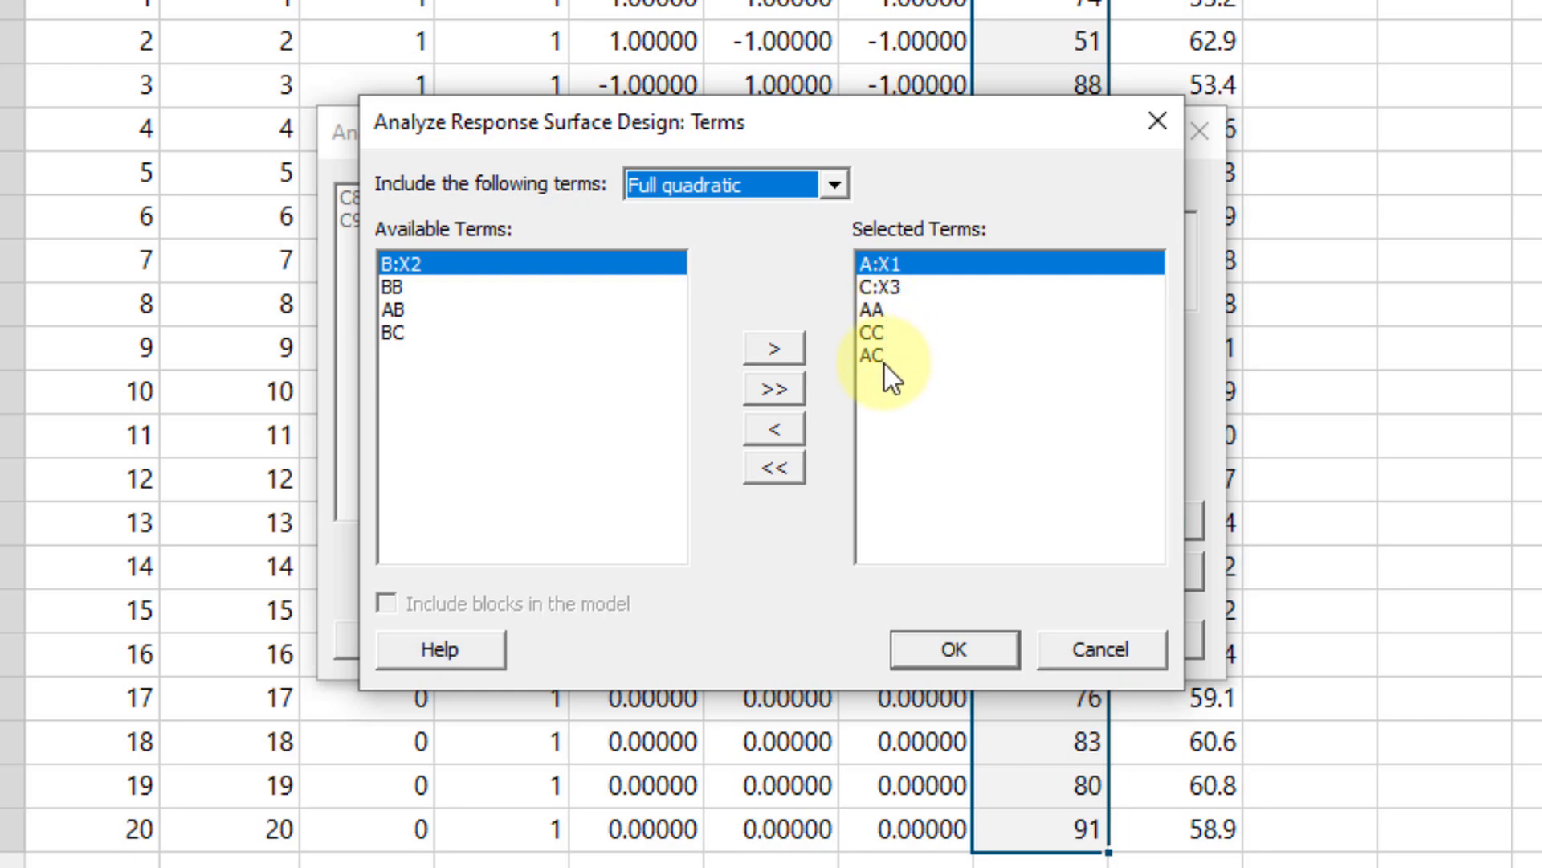
Step: Confirm the Tear model terms X1, X3, AA, CC and AC to fit the model
{"action": "left_click", "coordinate": [878, 264]}
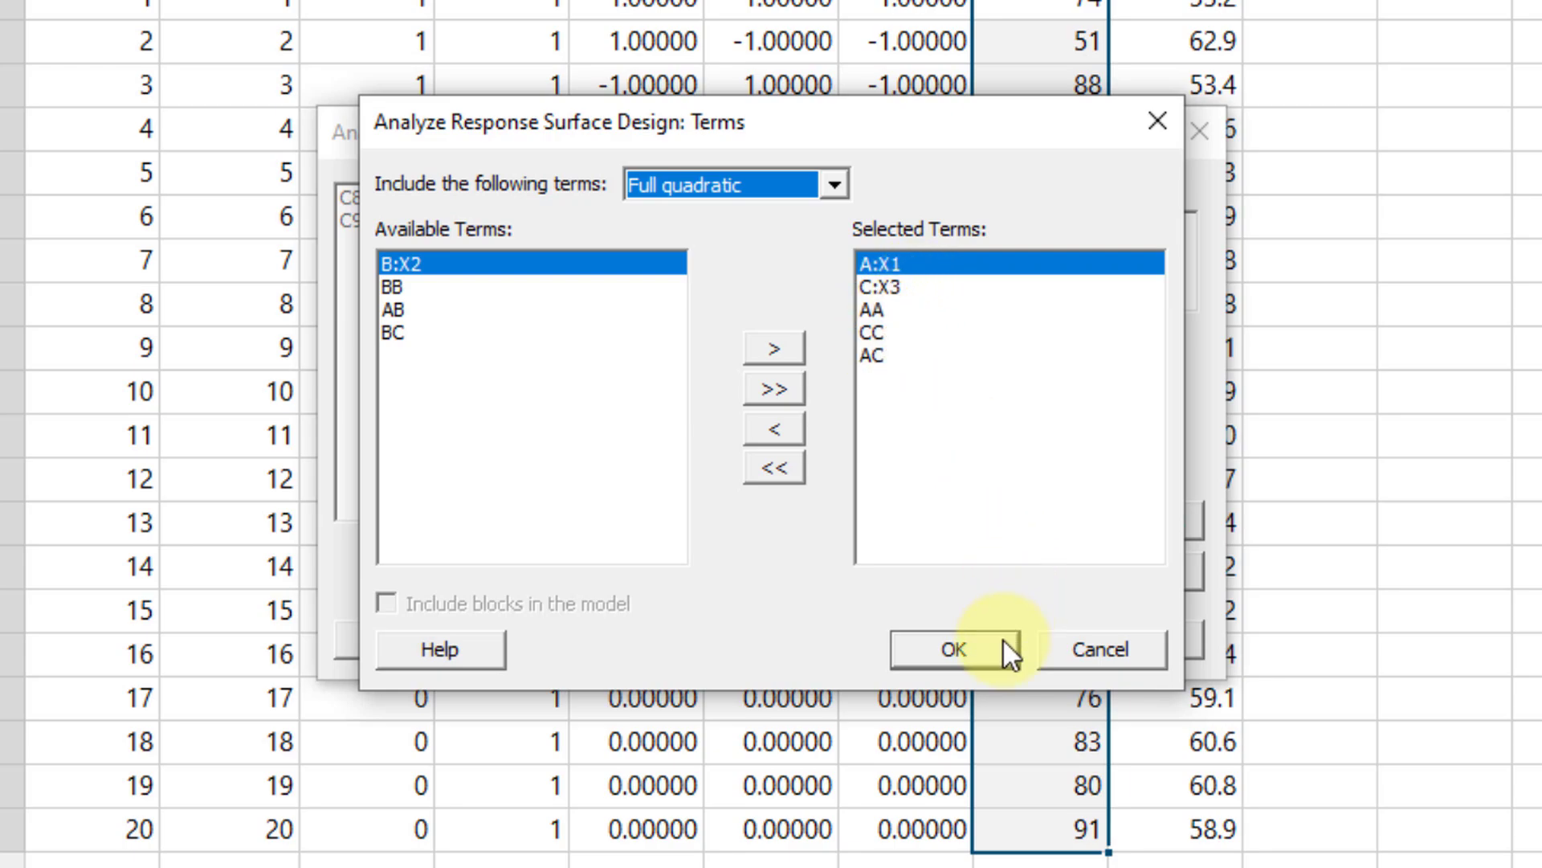
{"action": "left_click", "coordinate": [959, 649]}
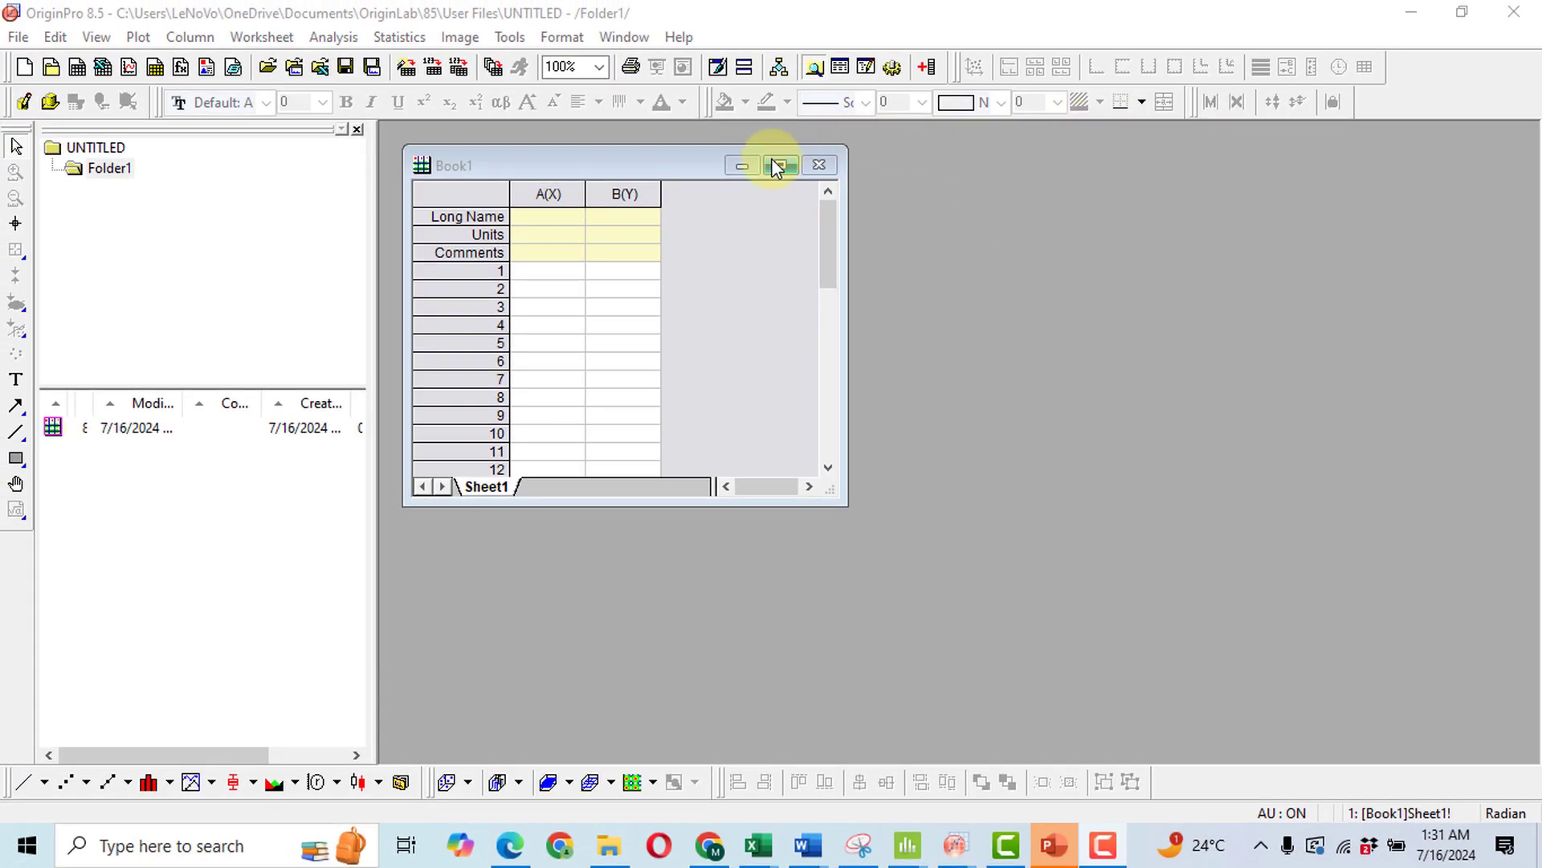
Step: Maximize Book1 and add column C designated as Z beside the X and Y columns
{"action": "left_click", "coordinate": [780, 165]}
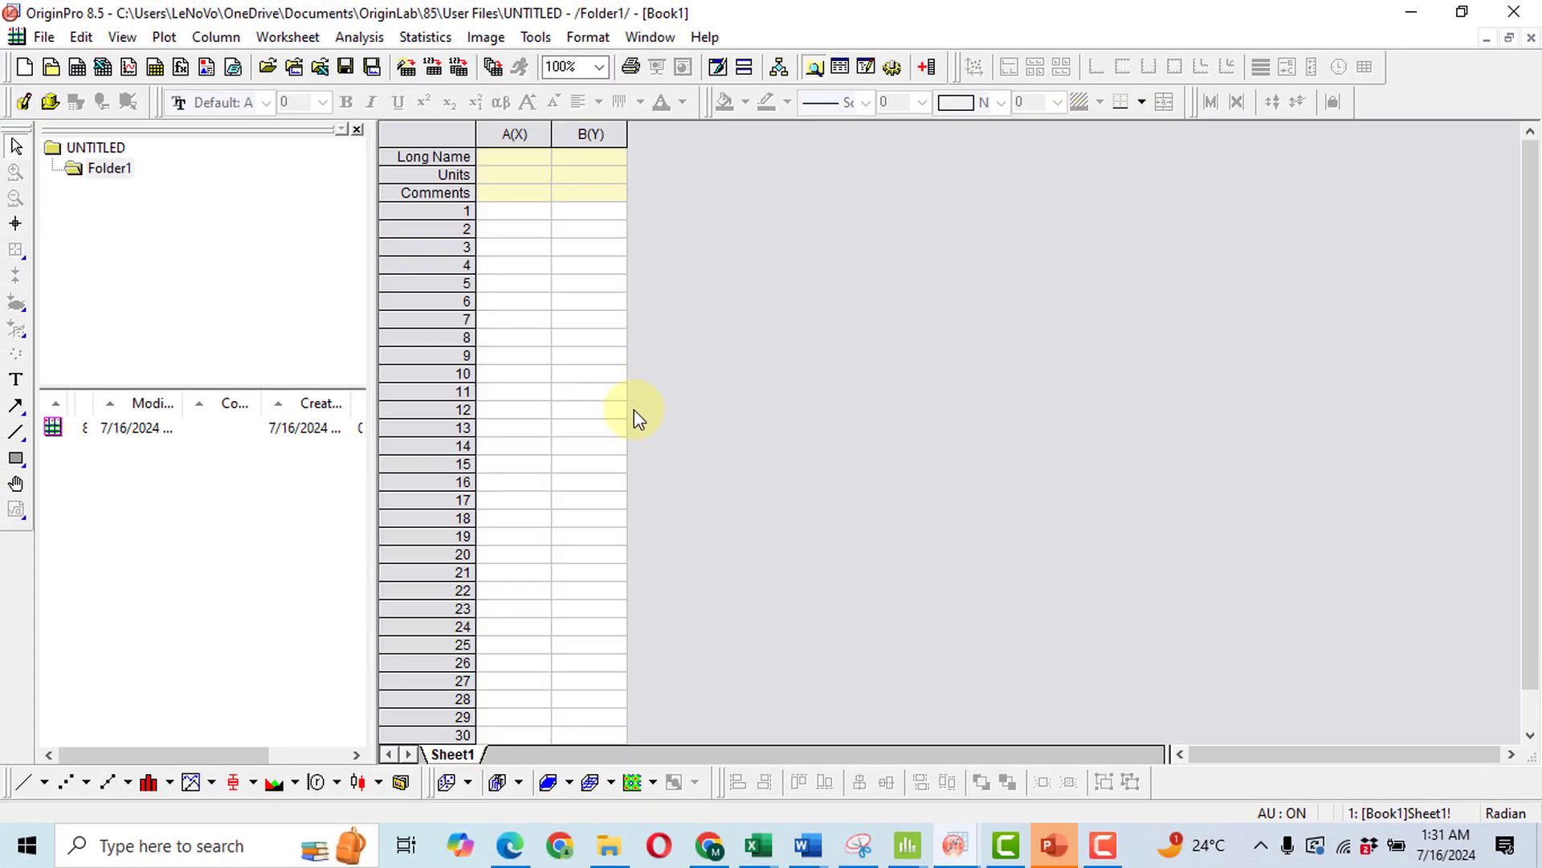
{"action": "right_click", "coordinate": [634, 417]}
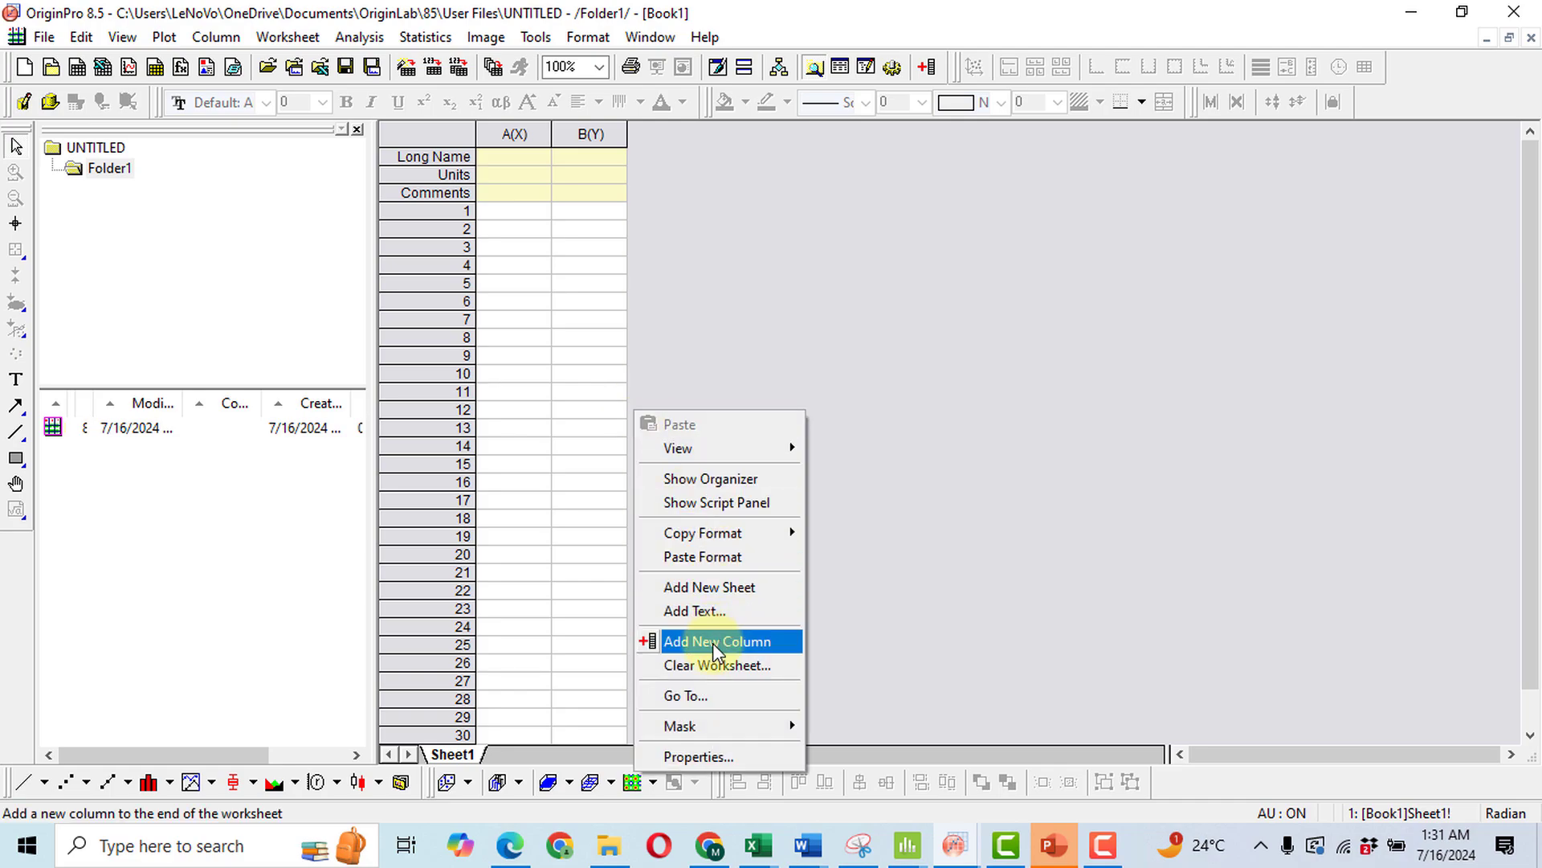
{"action": "left_click", "coordinate": [716, 641]}
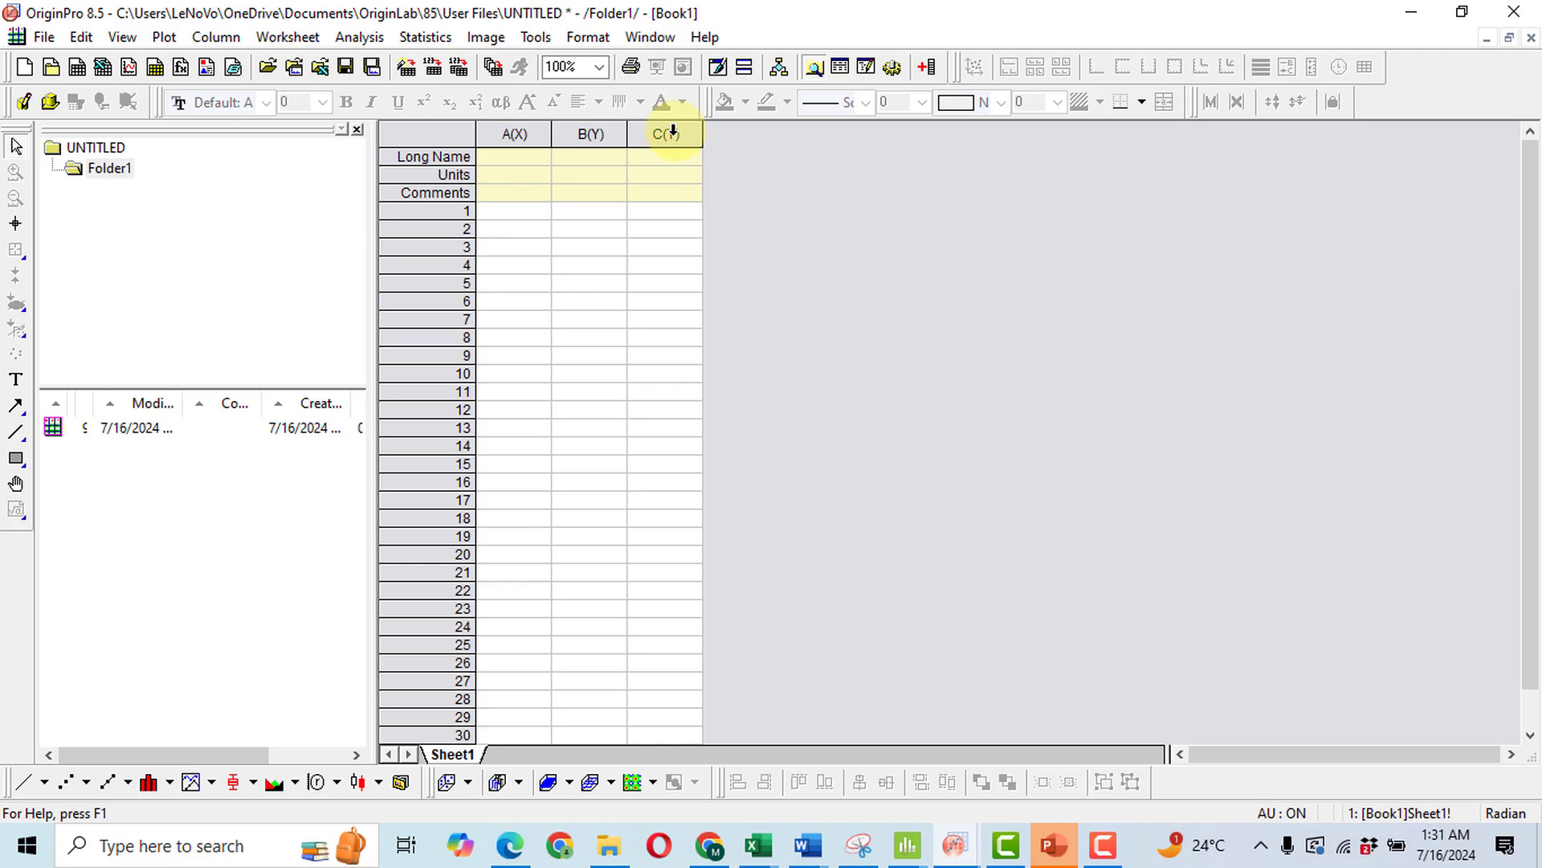
{"action": "double_click", "coordinate": [665, 134]}
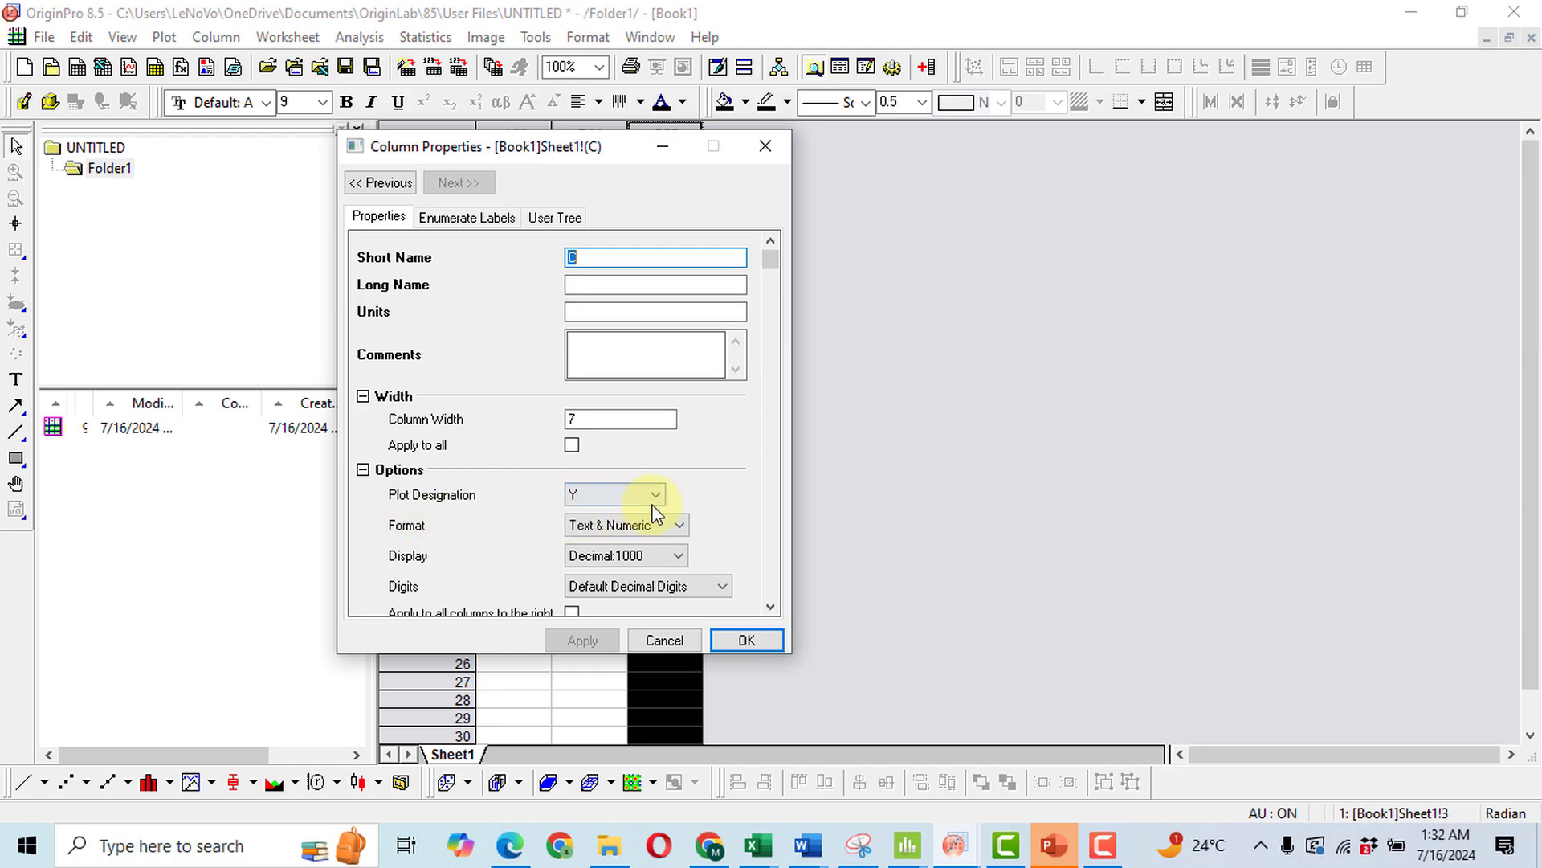
{"action": "left_click", "coordinate": [654, 494]}
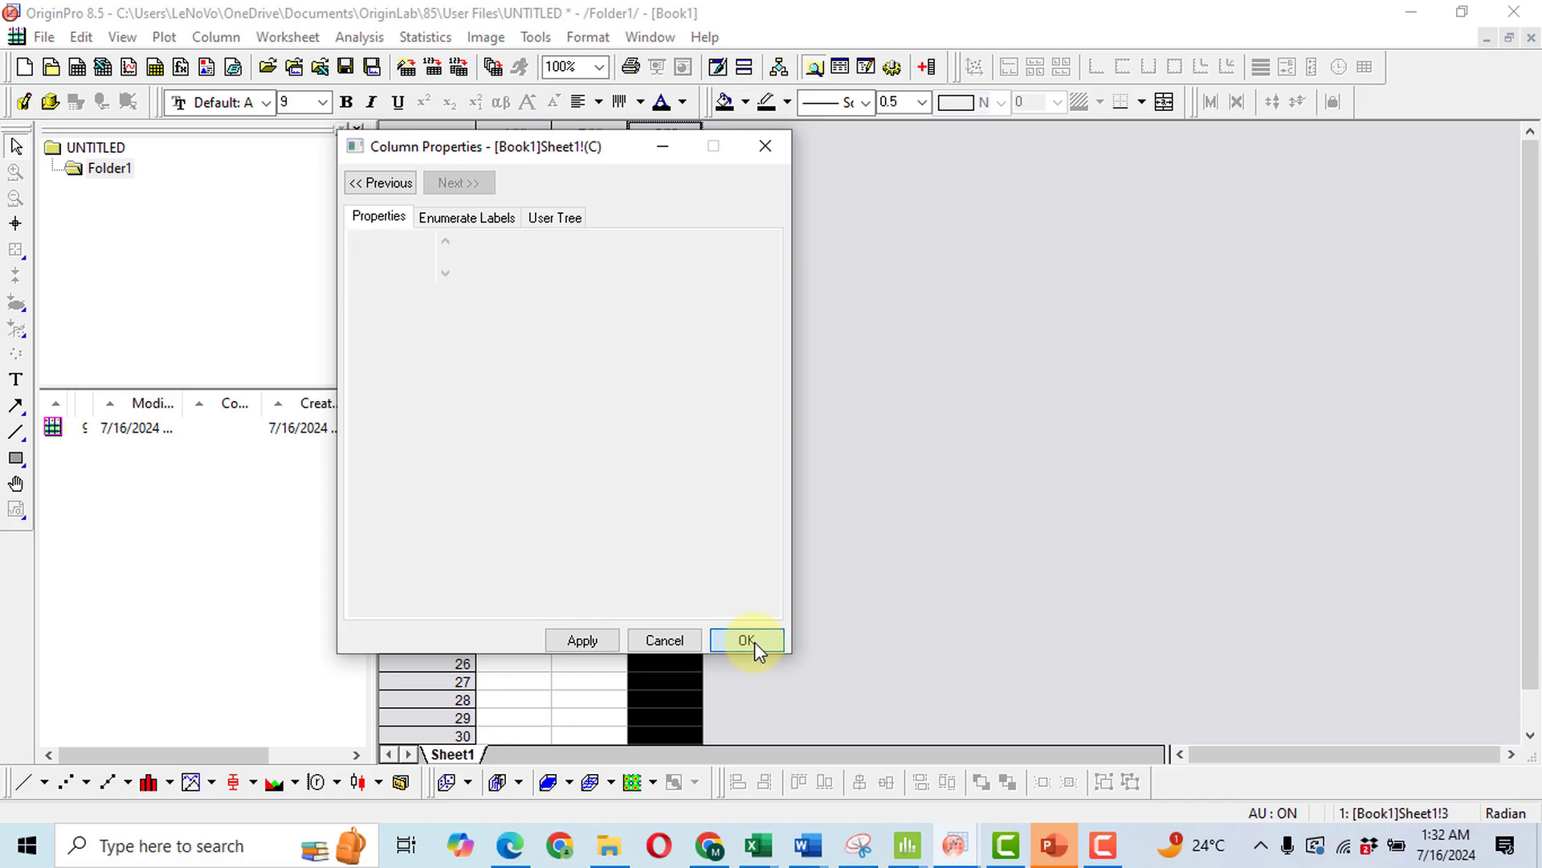
{"action": "left_click", "coordinate": [746, 640]}
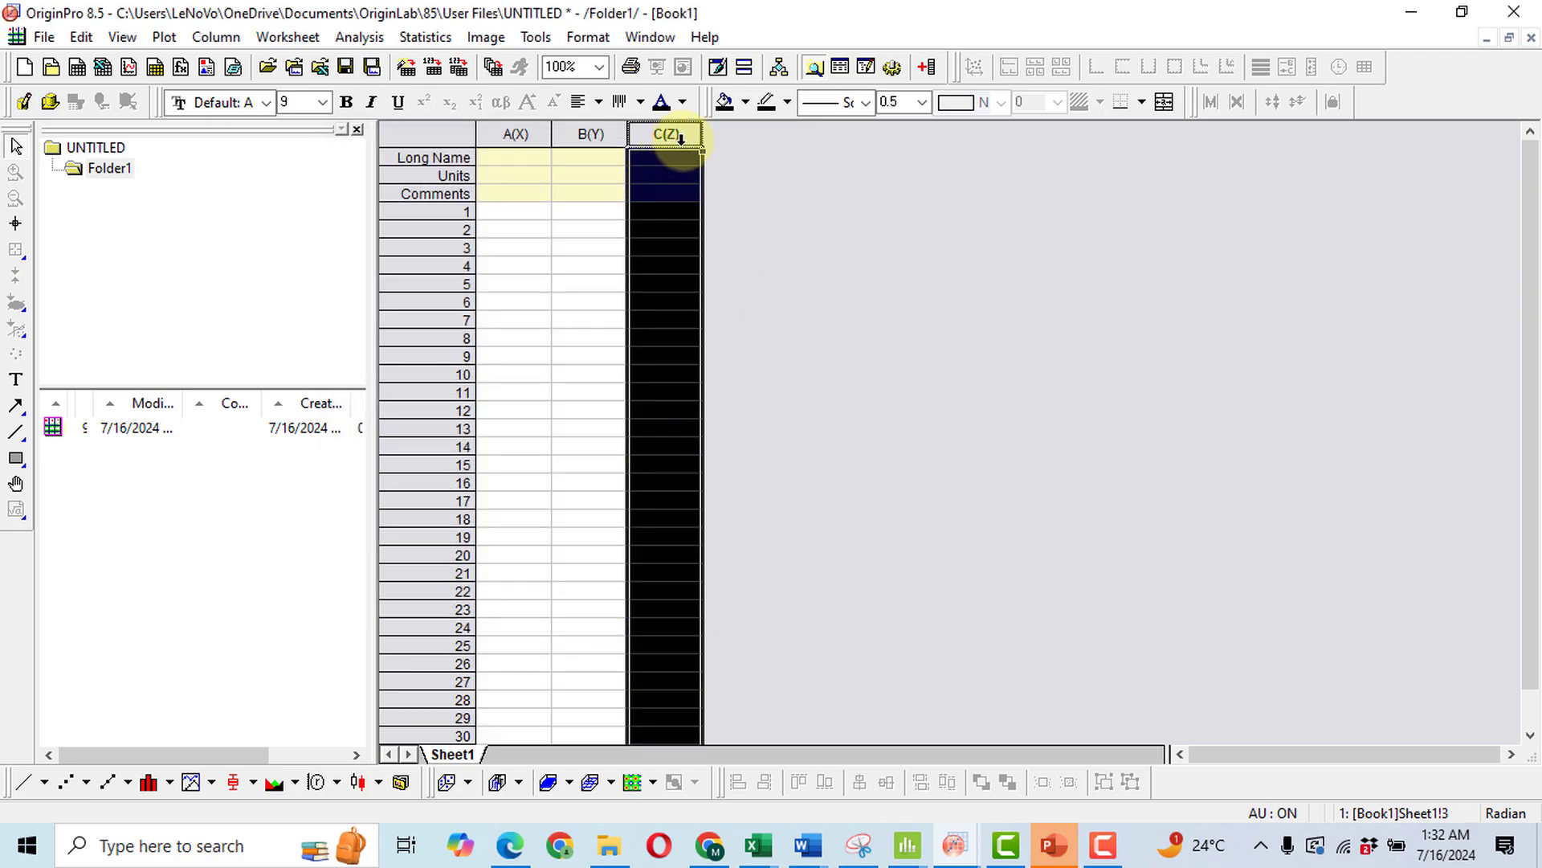
{"action": "mouse_move", "coordinate": [909, 844]}
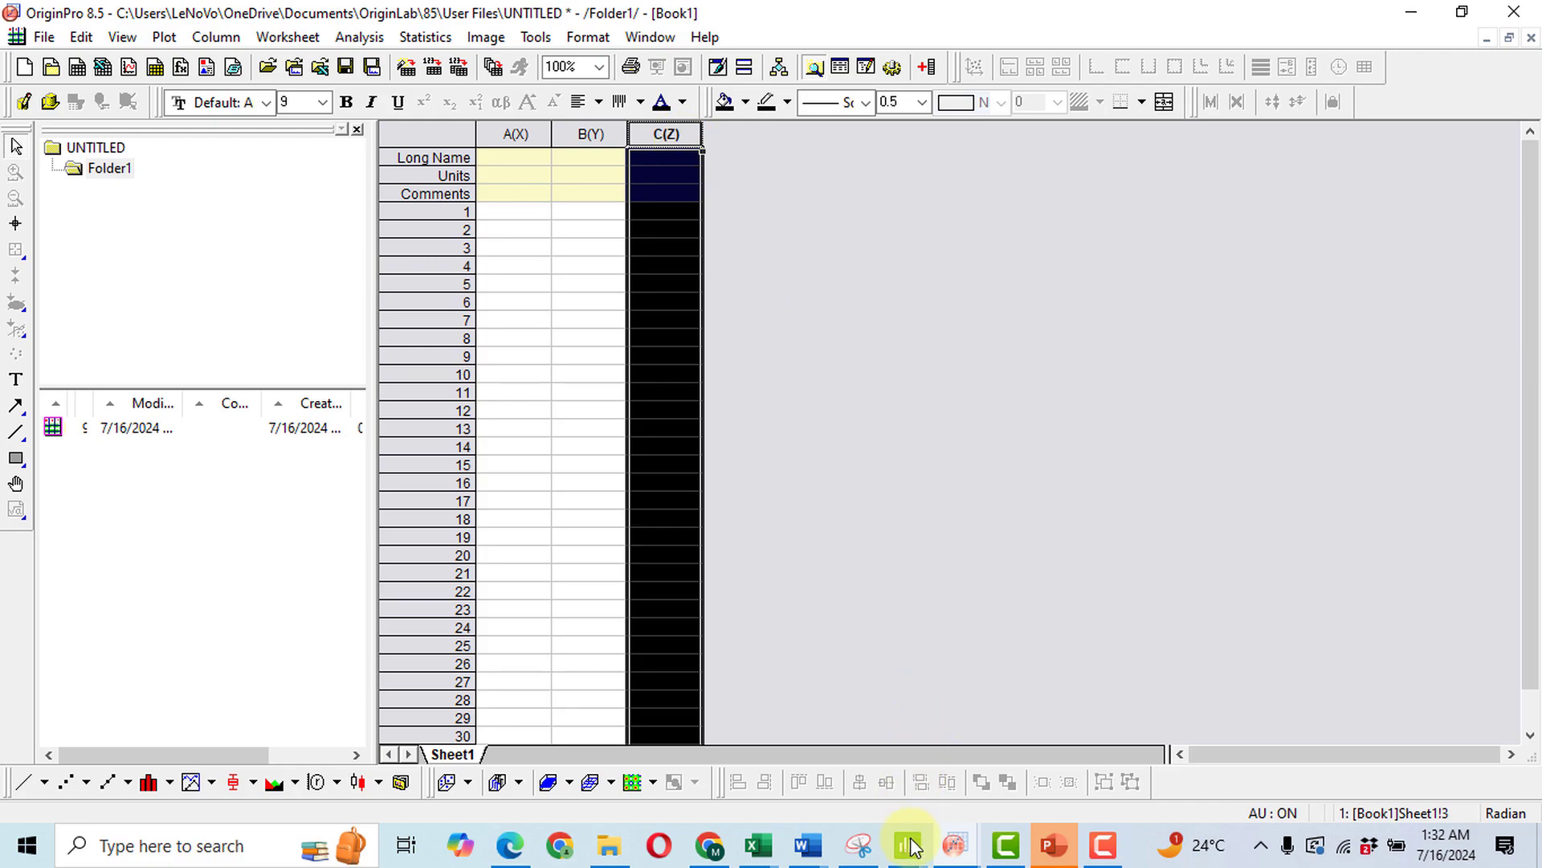
{"action": "mouse_move", "coordinate": [909, 845]}
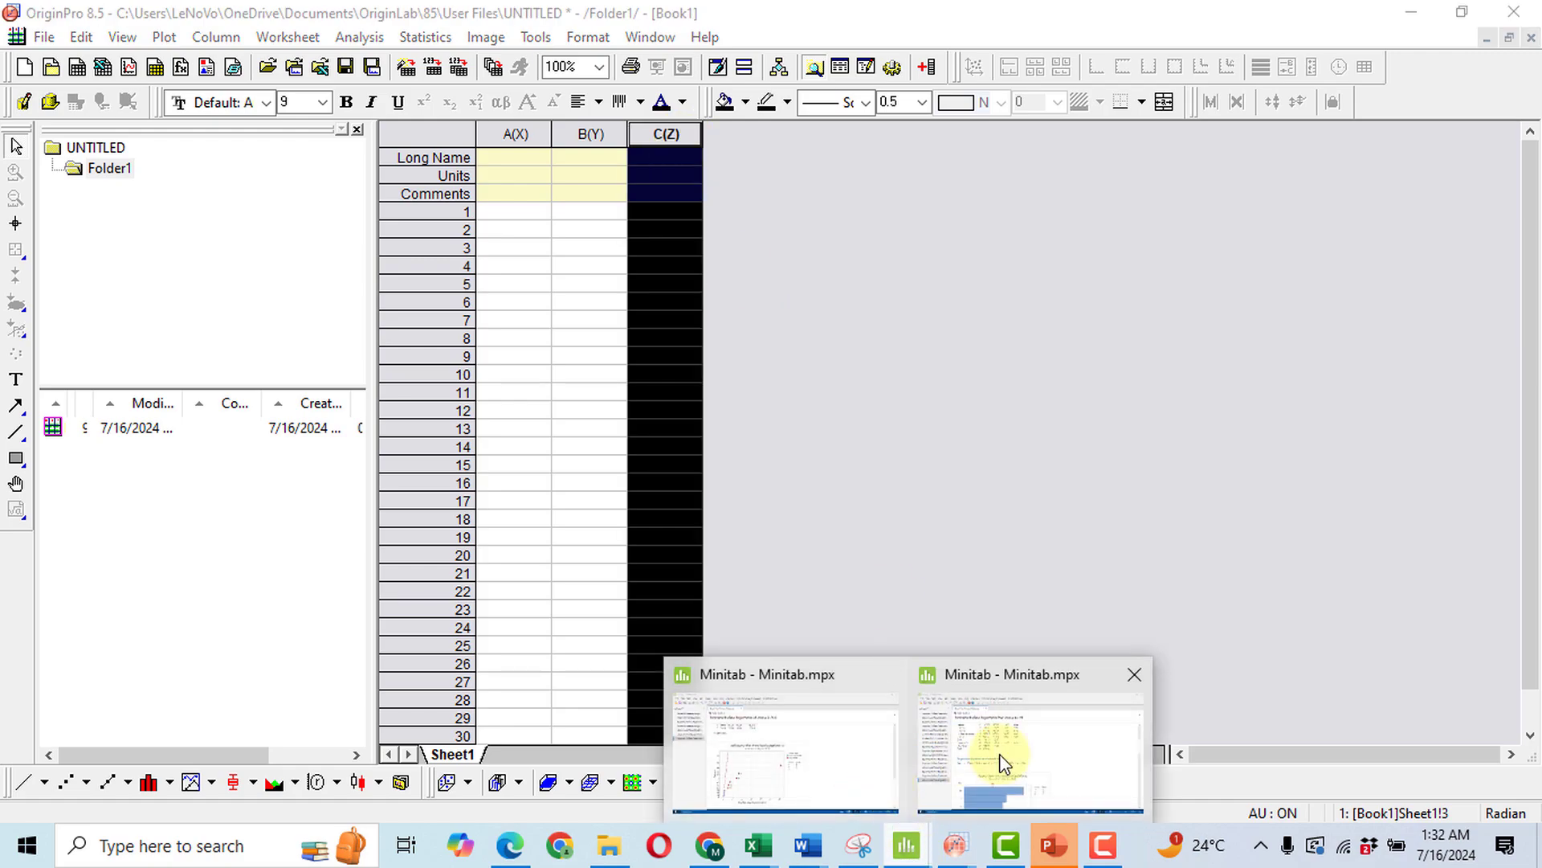
Step: Copy Minitab's X1, X3 and Tear values into OriginPro columns A, B and C from row 1
{"action": "left_click", "coordinate": [1006, 759]}
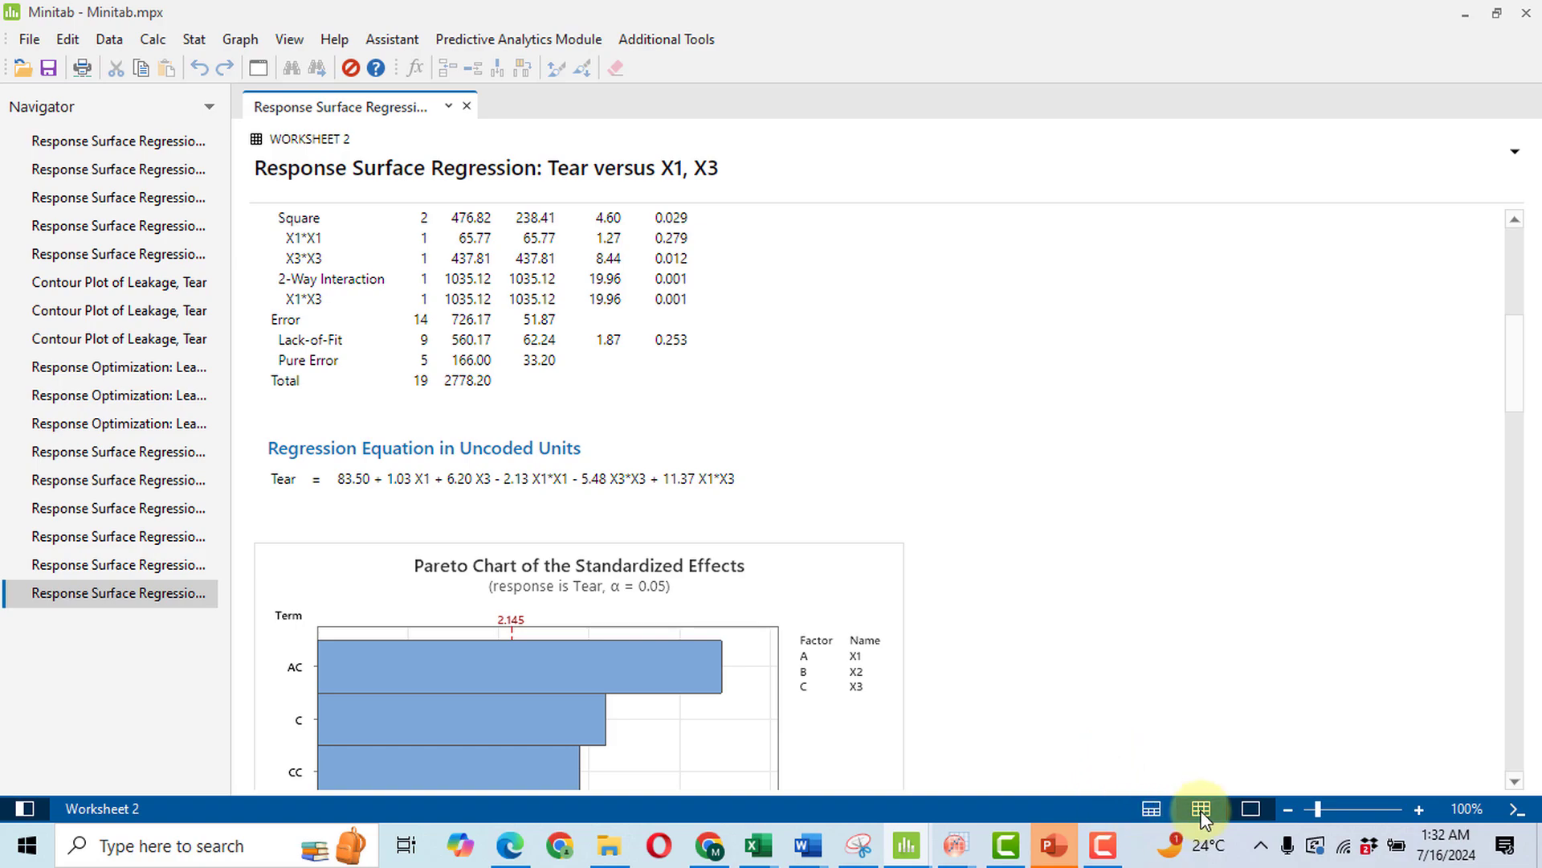
{"action": "left_click", "coordinate": [1202, 809]}
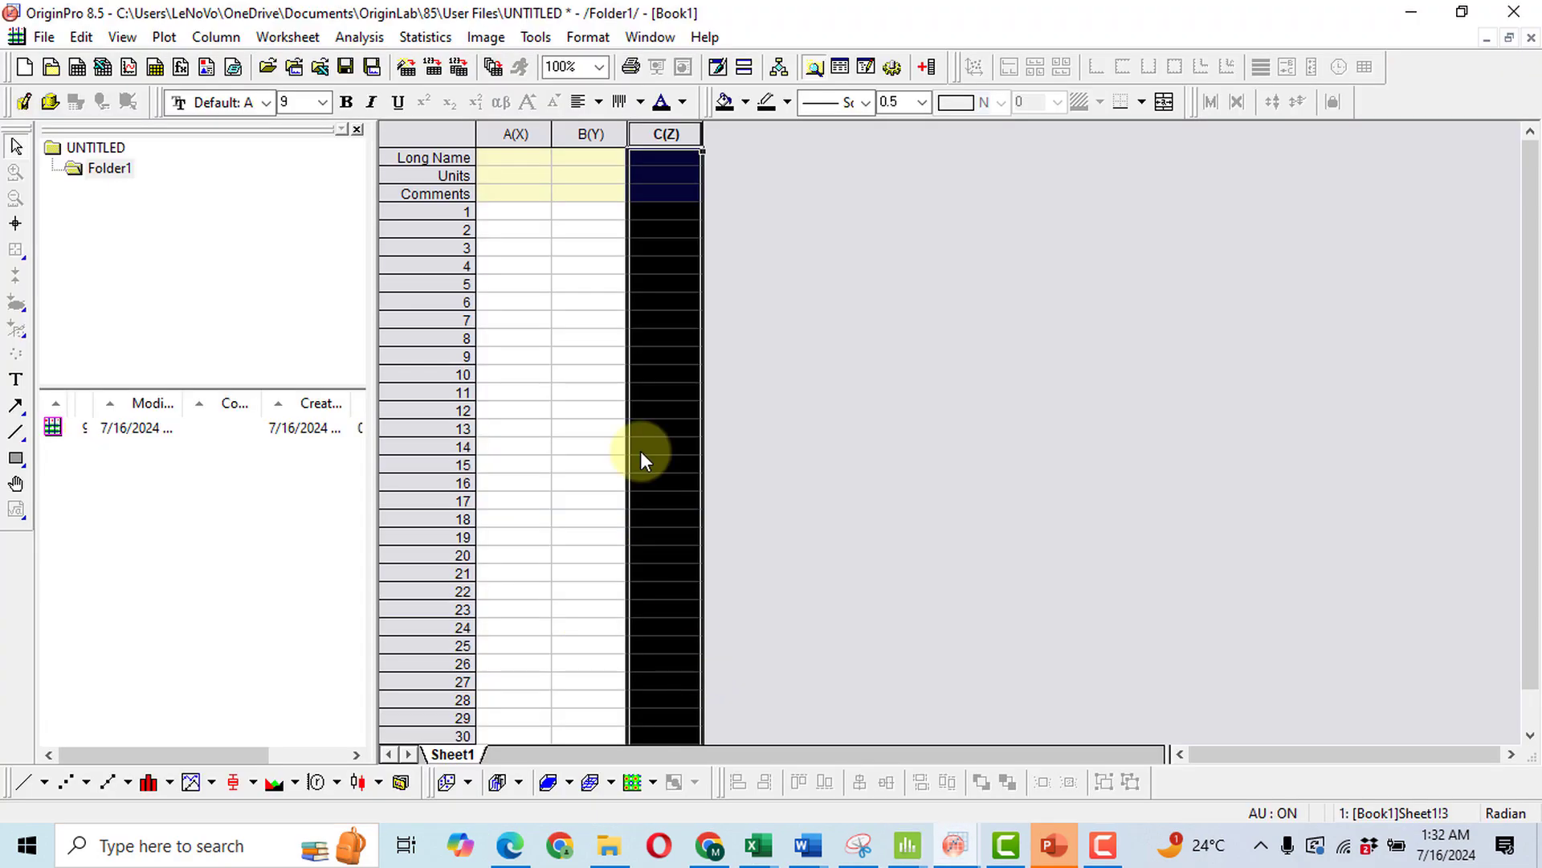
{"action": "left_click", "coordinate": [512, 212]}
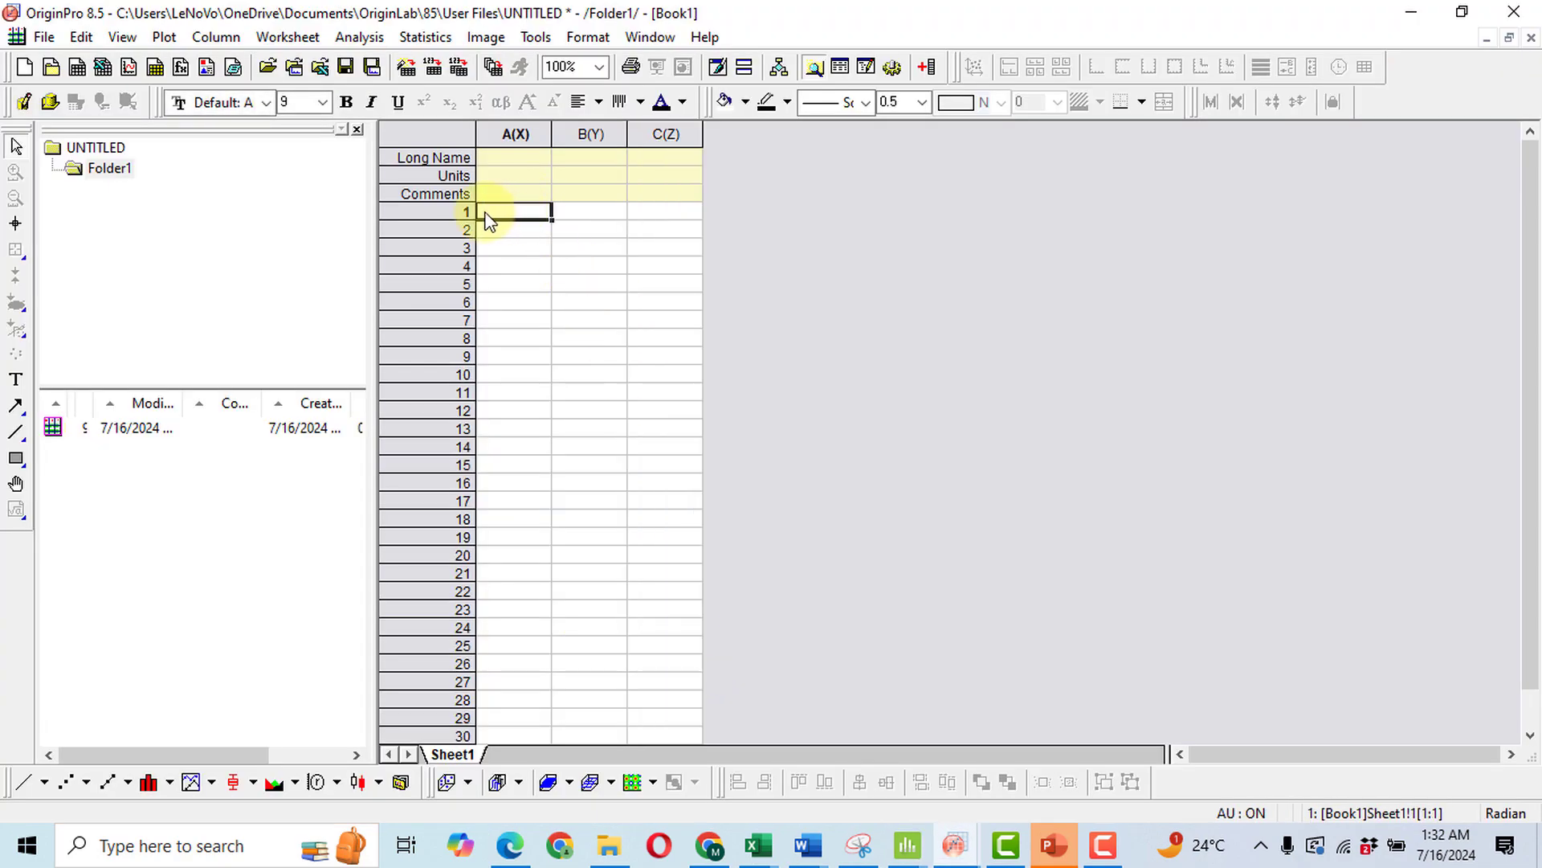
{"action": "right_click", "coordinate": [508, 217]}
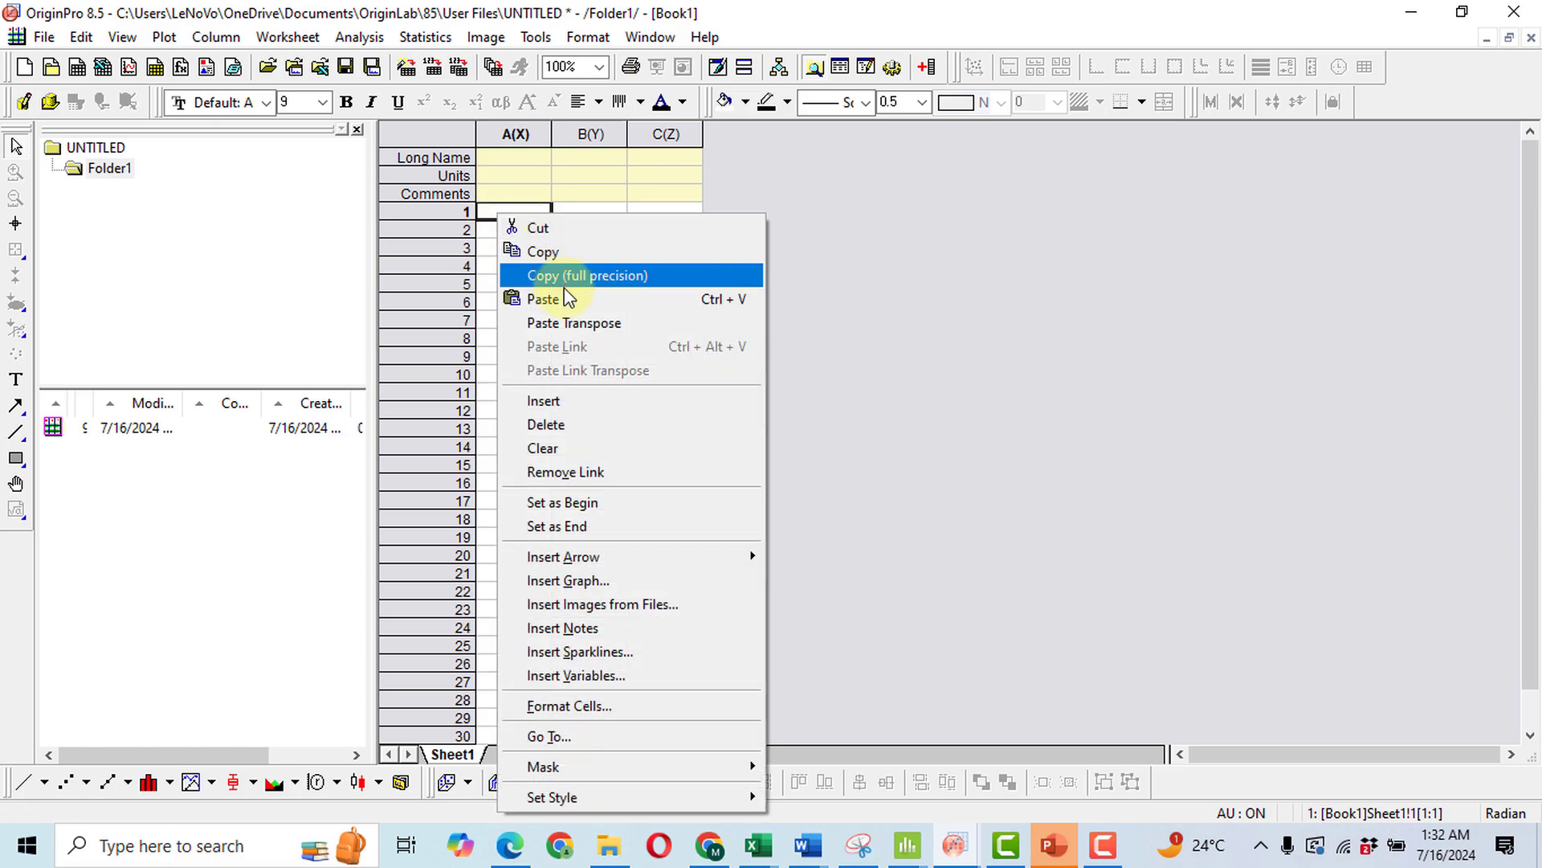
{"action": "left_click", "coordinate": [909, 845]}
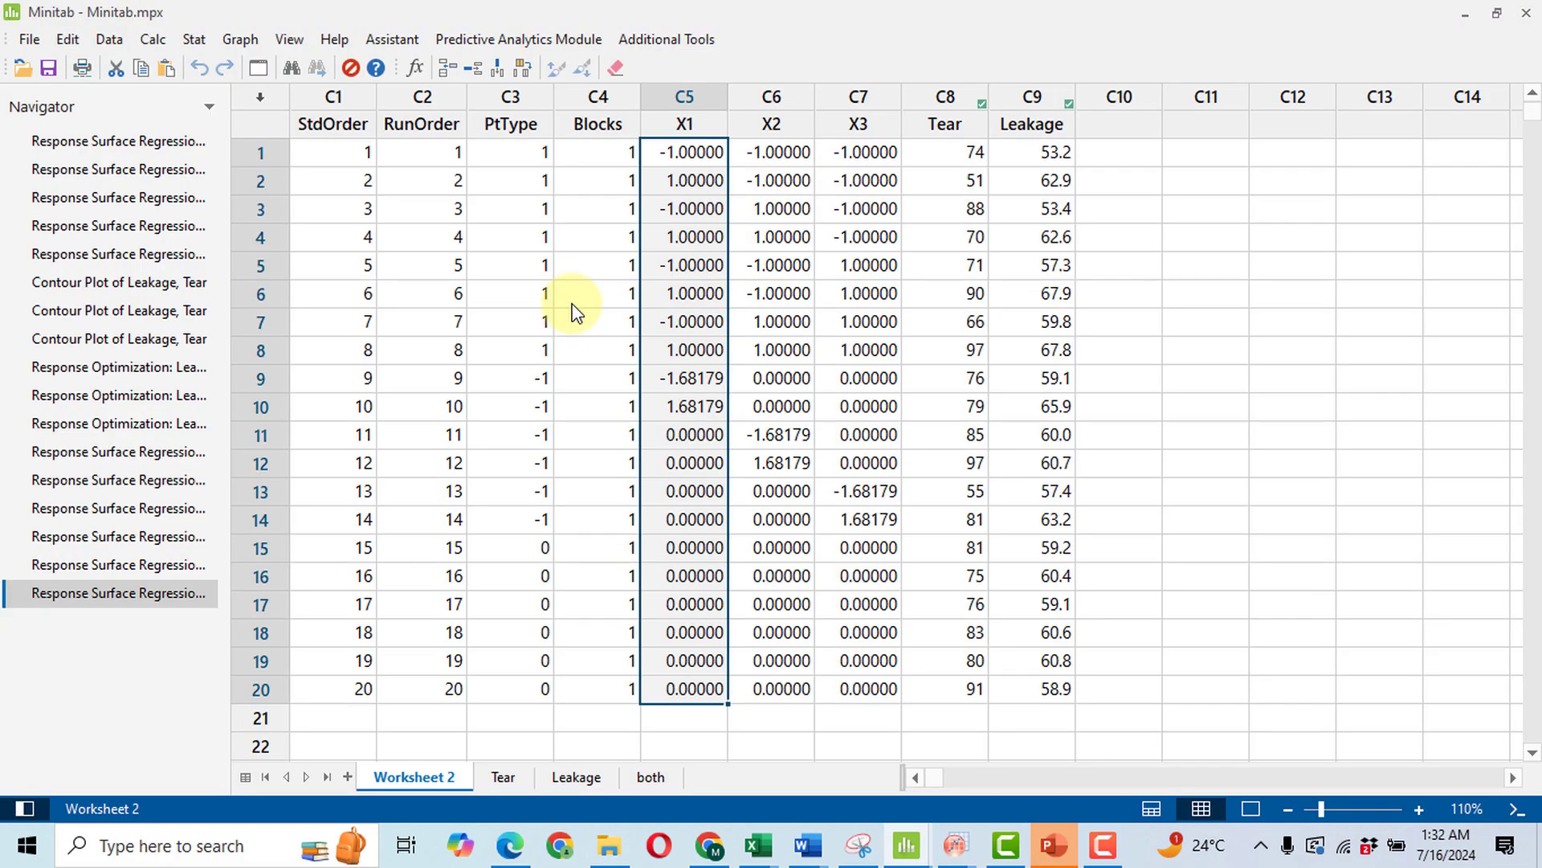
{"action": "left_click", "coordinate": [864, 152]}
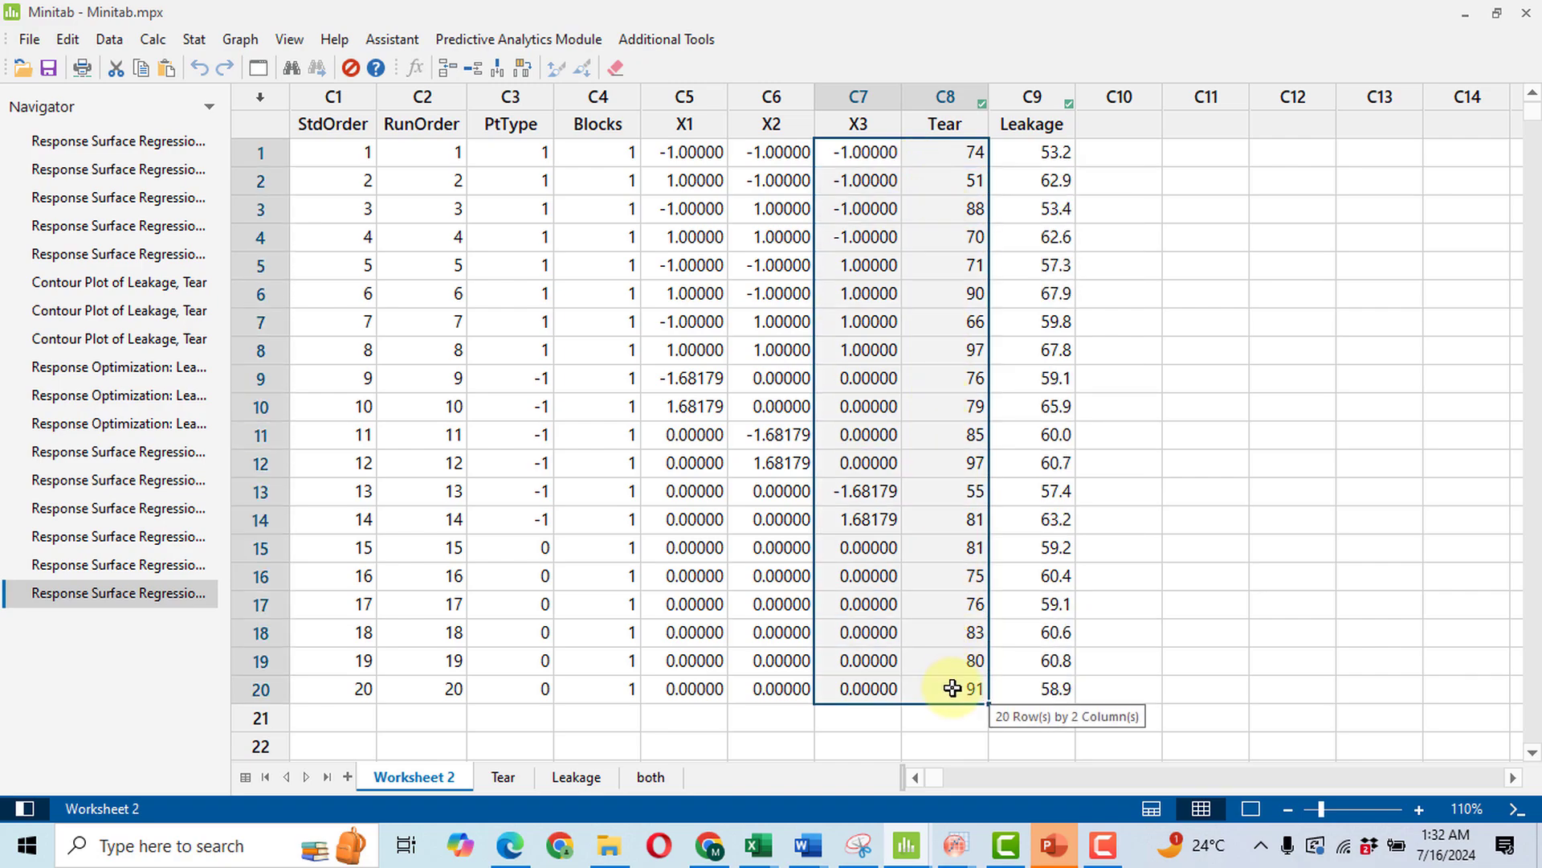
{"action": "key", "text": "alt+tab"}
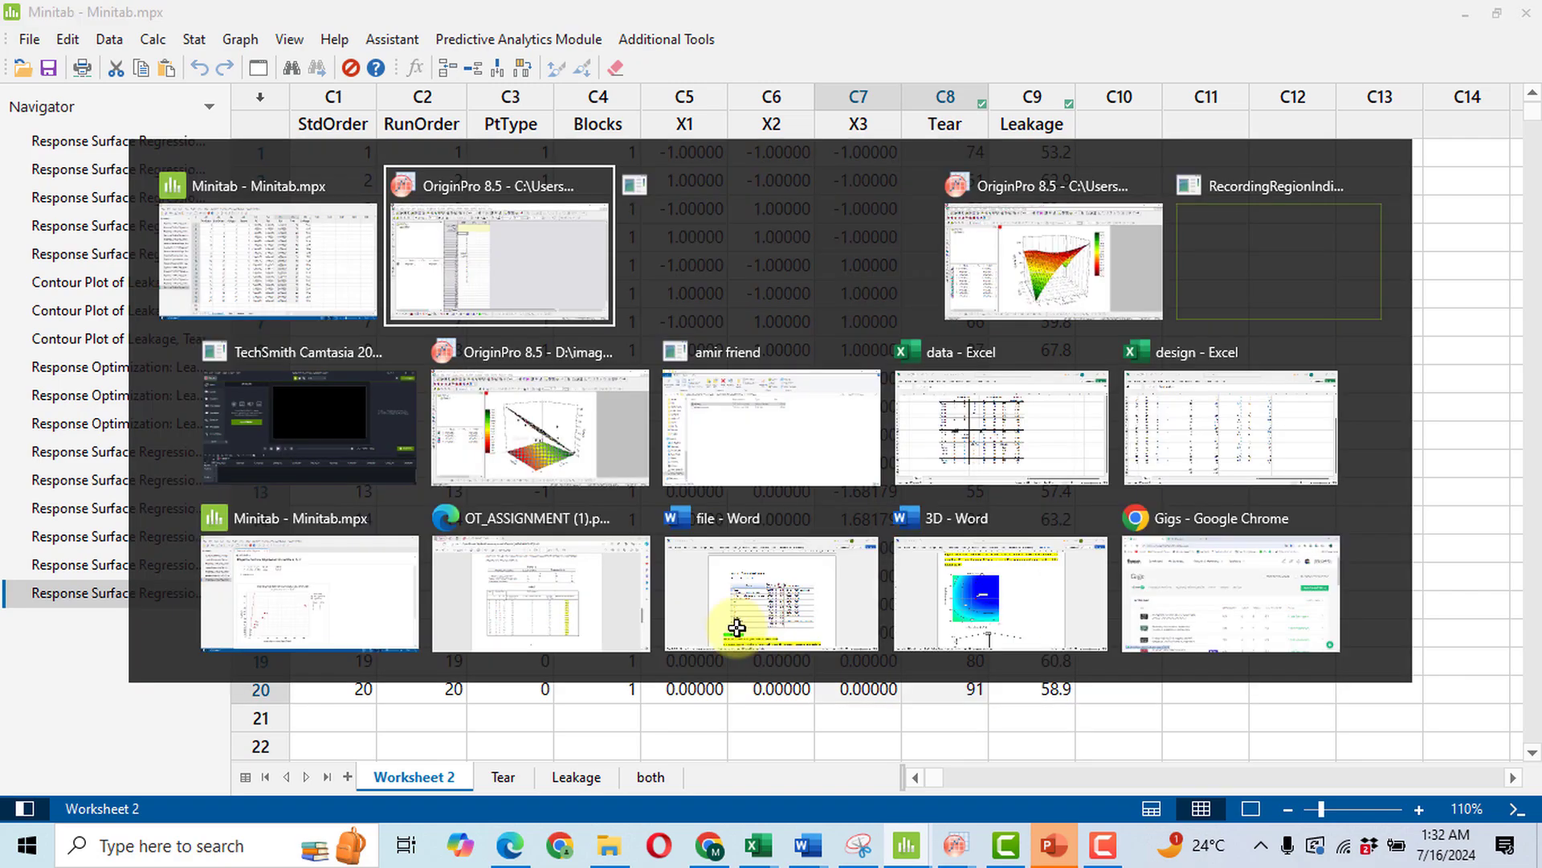
{"action": "left_click", "coordinate": [499, 248]}
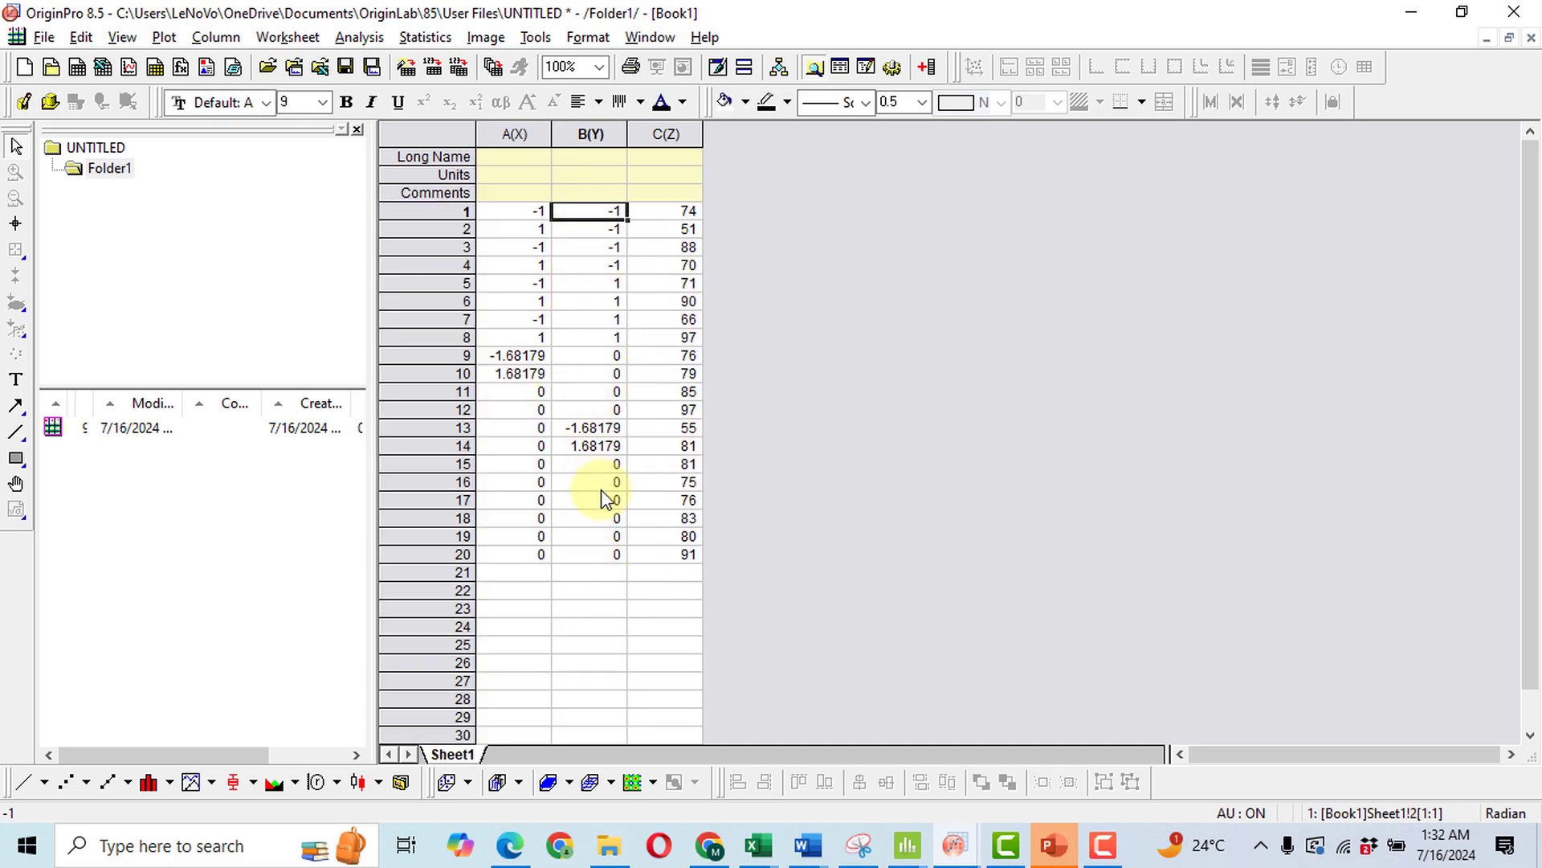
{"action": "mouse_move", "coordinate": [654, 412]}
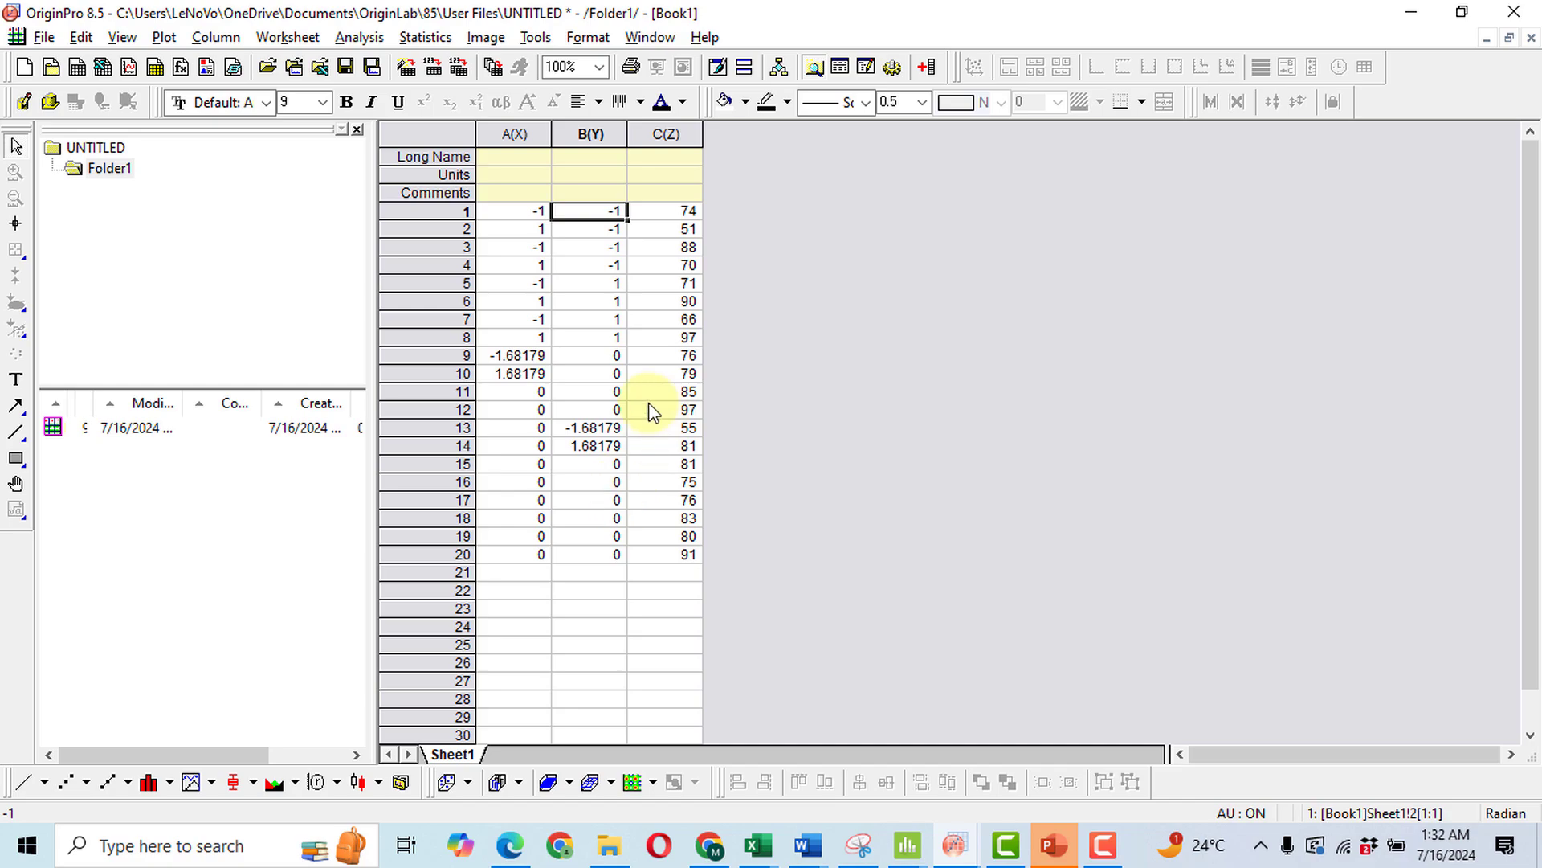
Step: Create a new matrix and set its dimensions to 200 x 200
{"action": "left_click", "coordinate": [156, 67]}
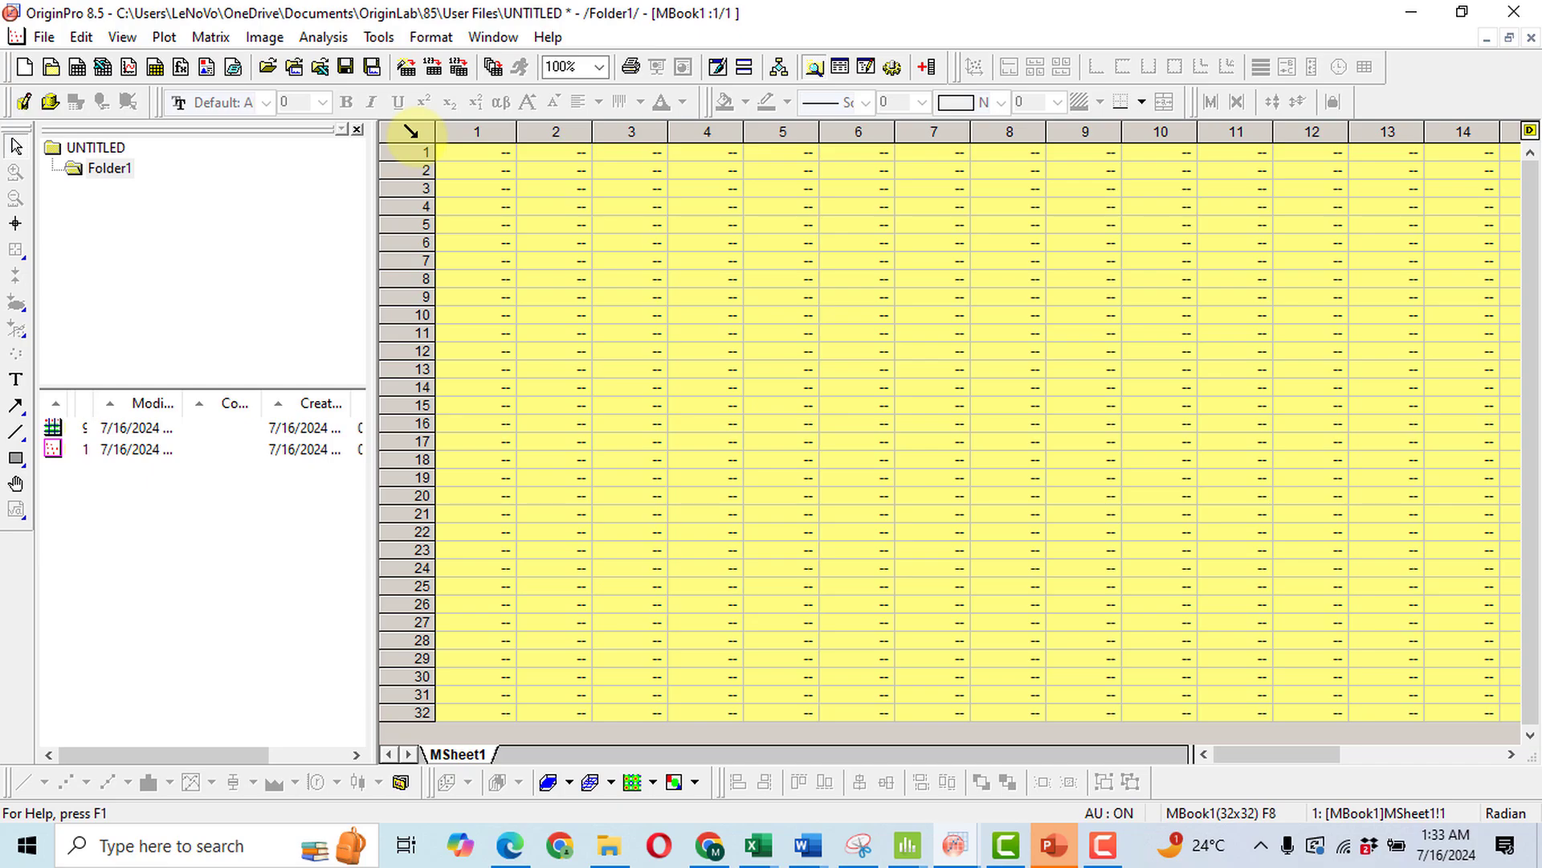
{"action": "right_click", "coordinate": [417, 131]}
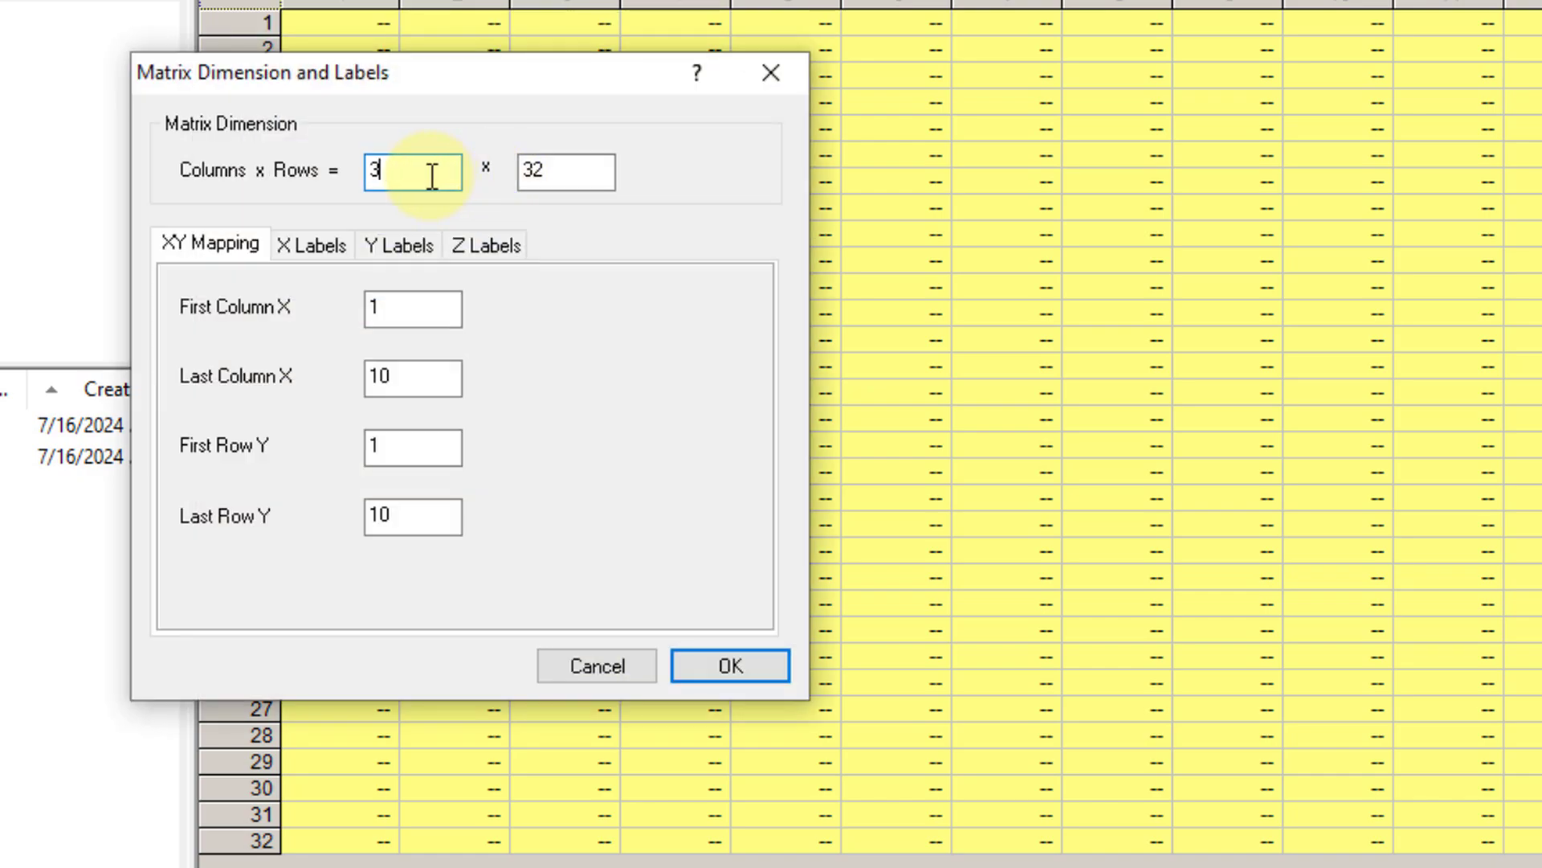
{"action": "type", "text": "00"}
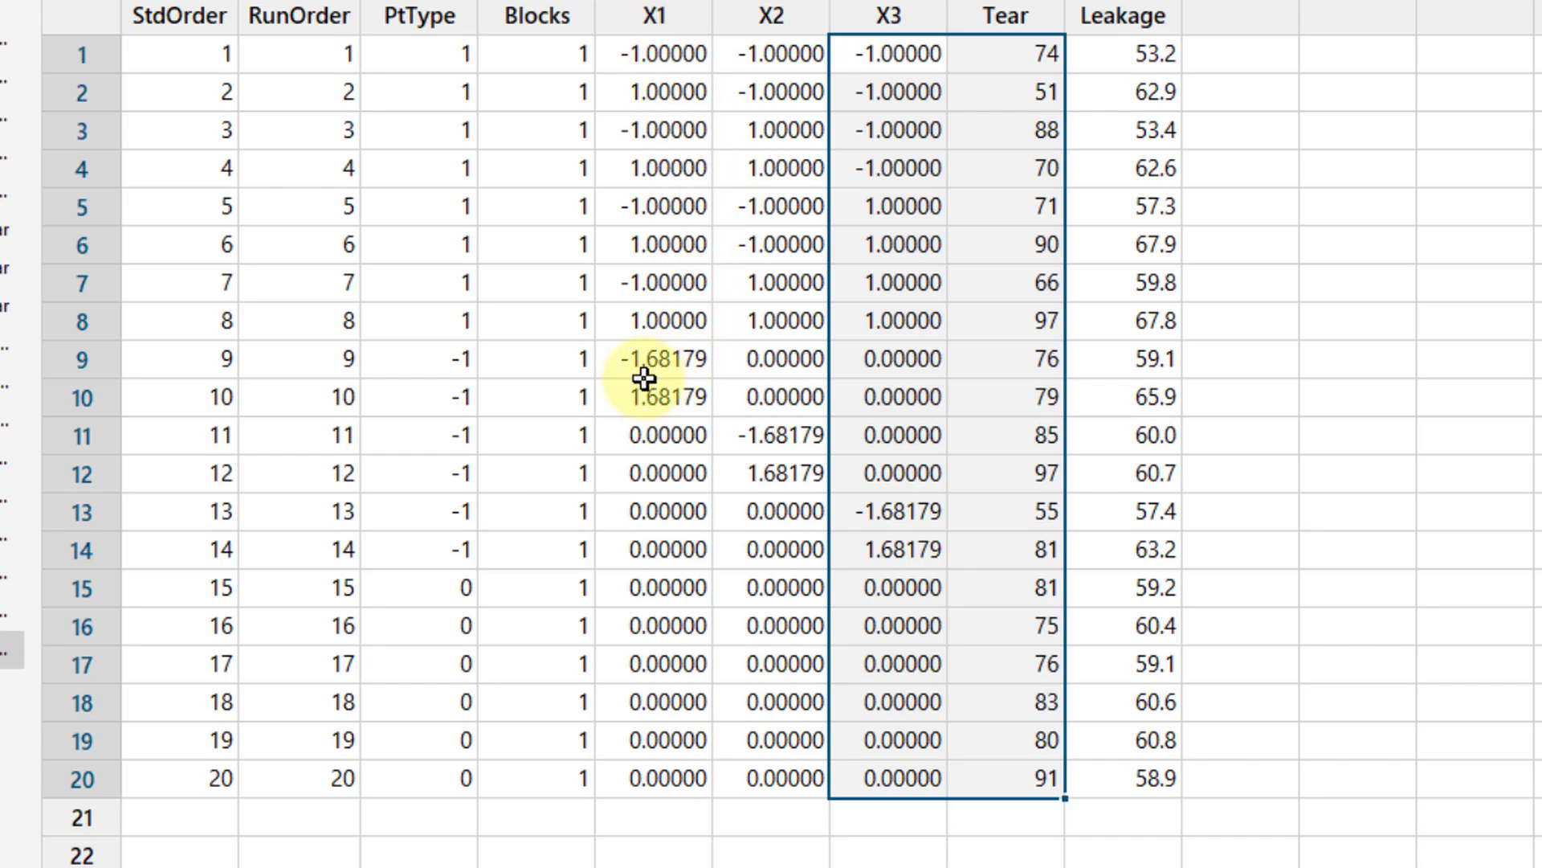
{"action": "mouse_move", "coordinate": [678, 408]}
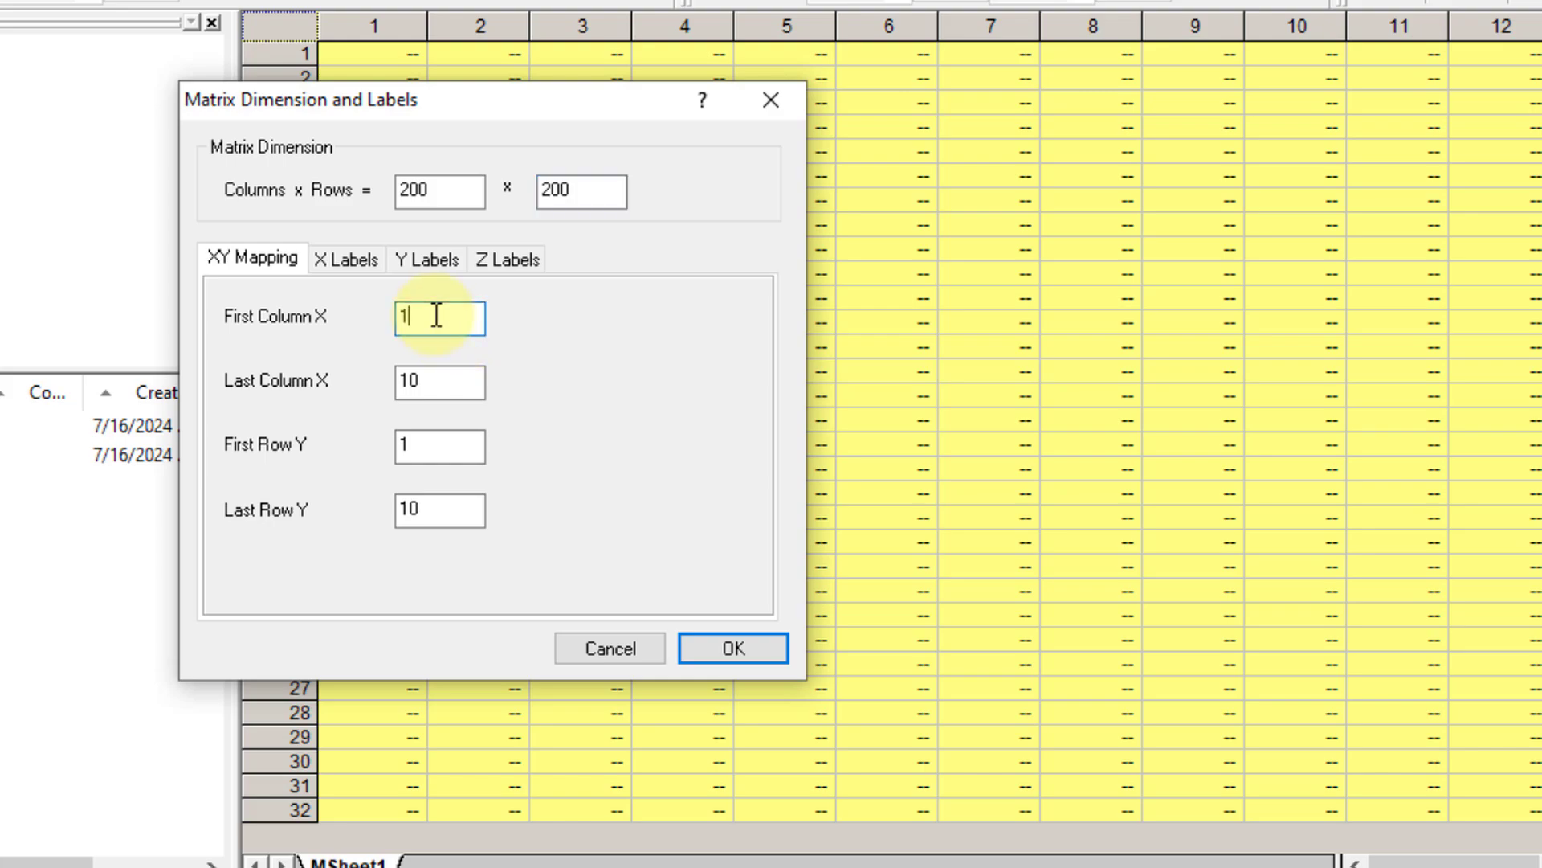
Step: Map matrix X from -1.68 to 1.68 and Y from 1.68 to -1.68
{"action": "type", "text": "-.168"}
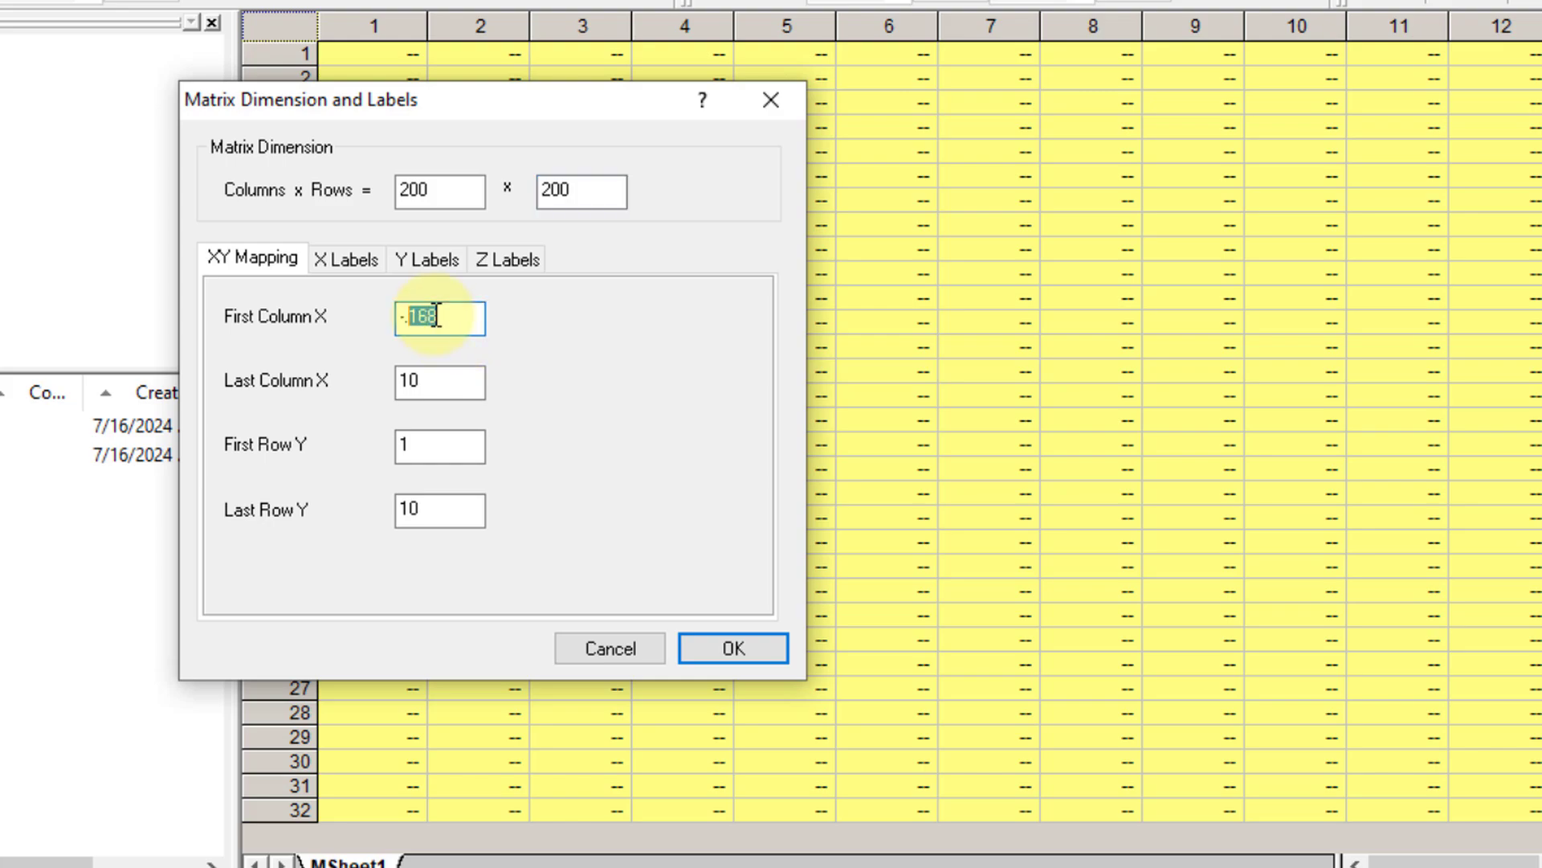
{"action": "left_click", "coordinate": [437, 382]}
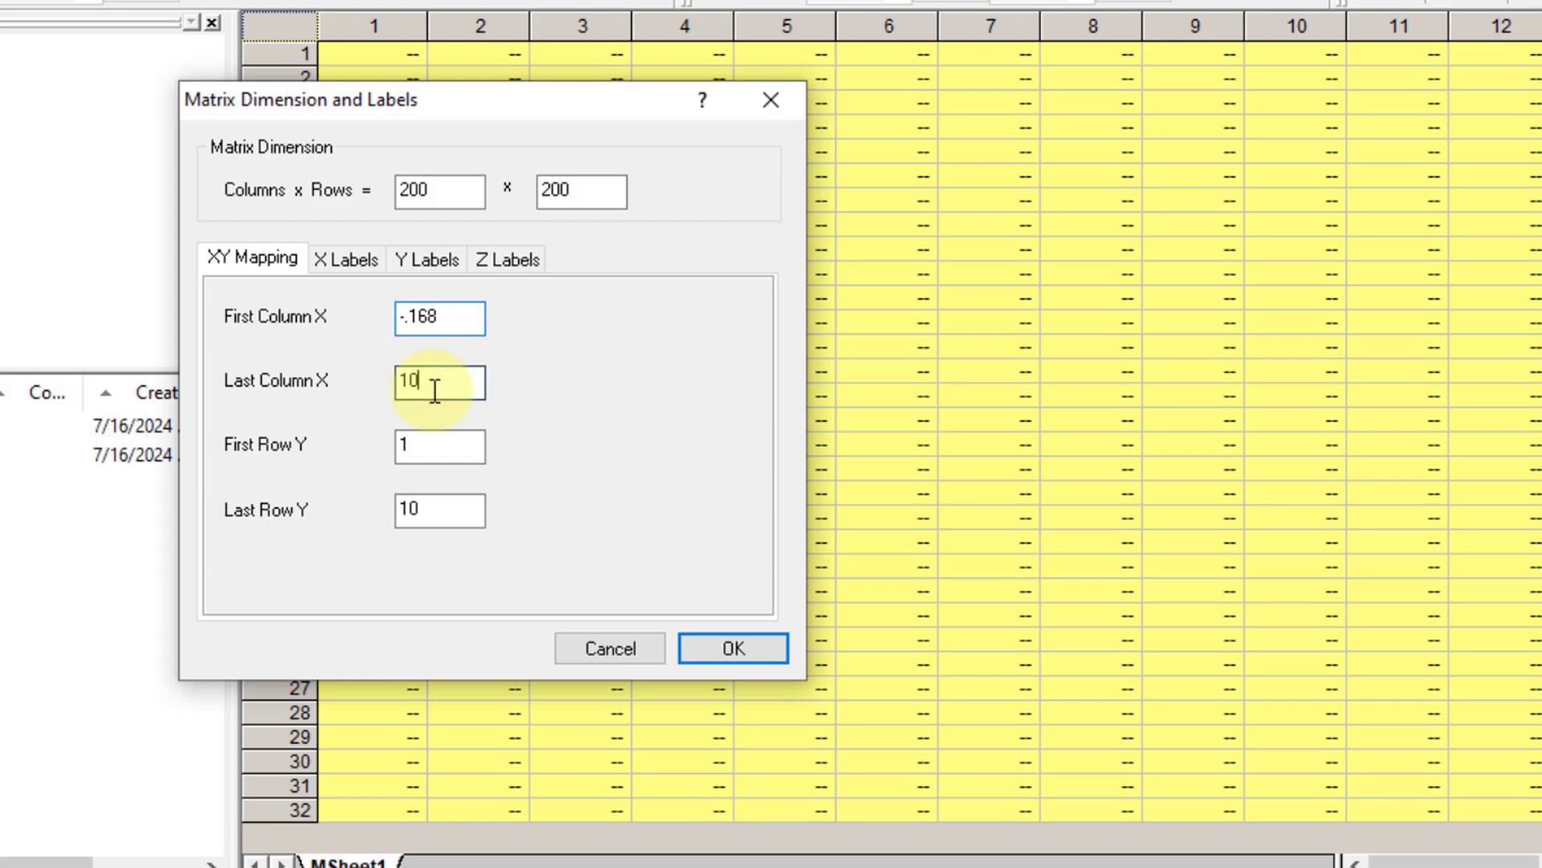
{"action": "type", "text": "168"}
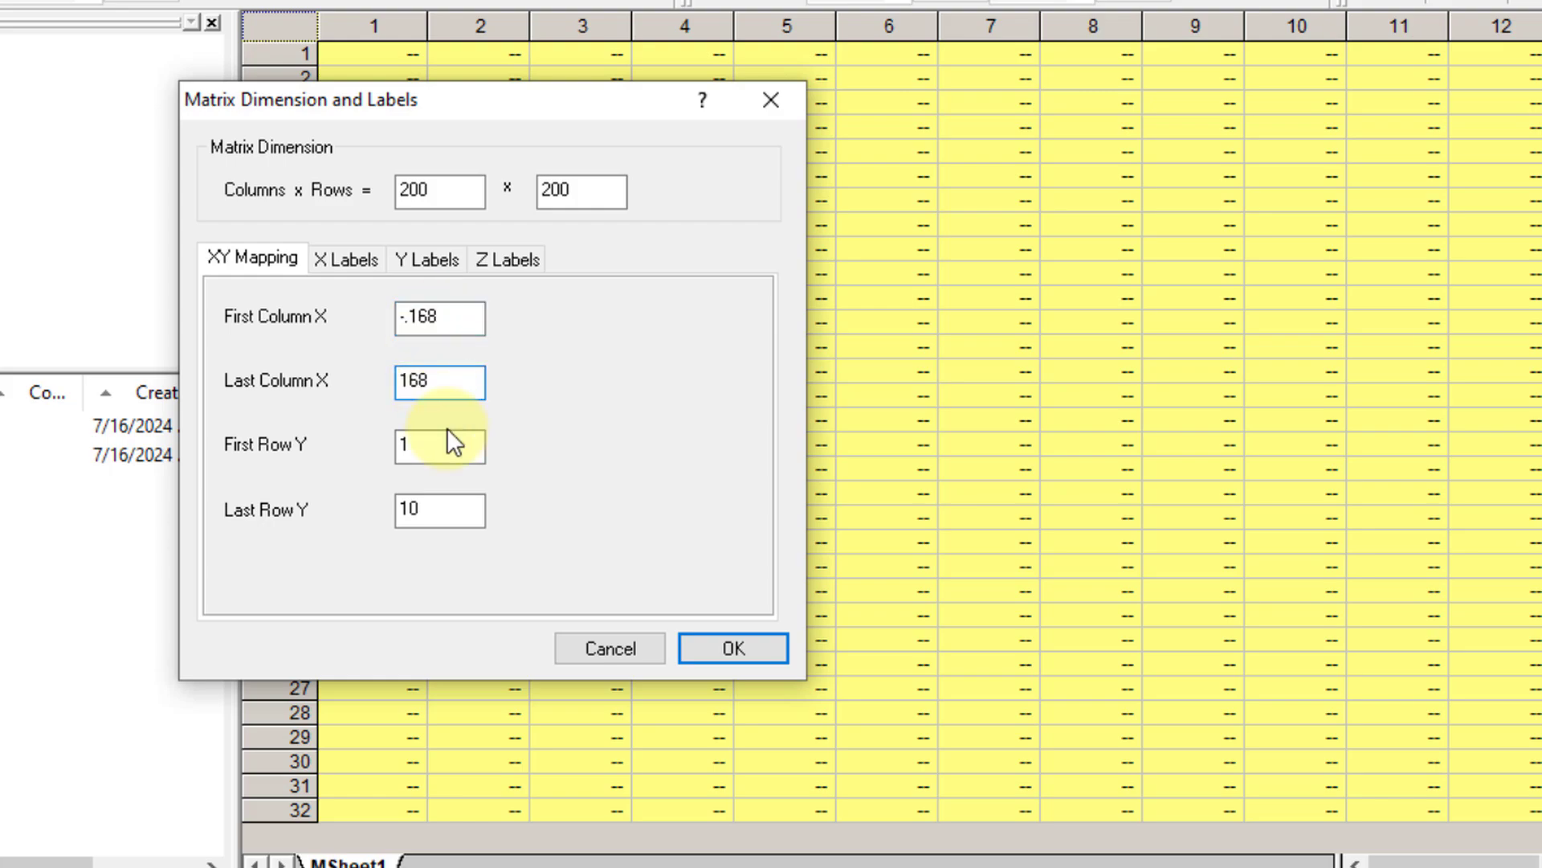
{"action": "left_click", "coordinate": [439, 446]}
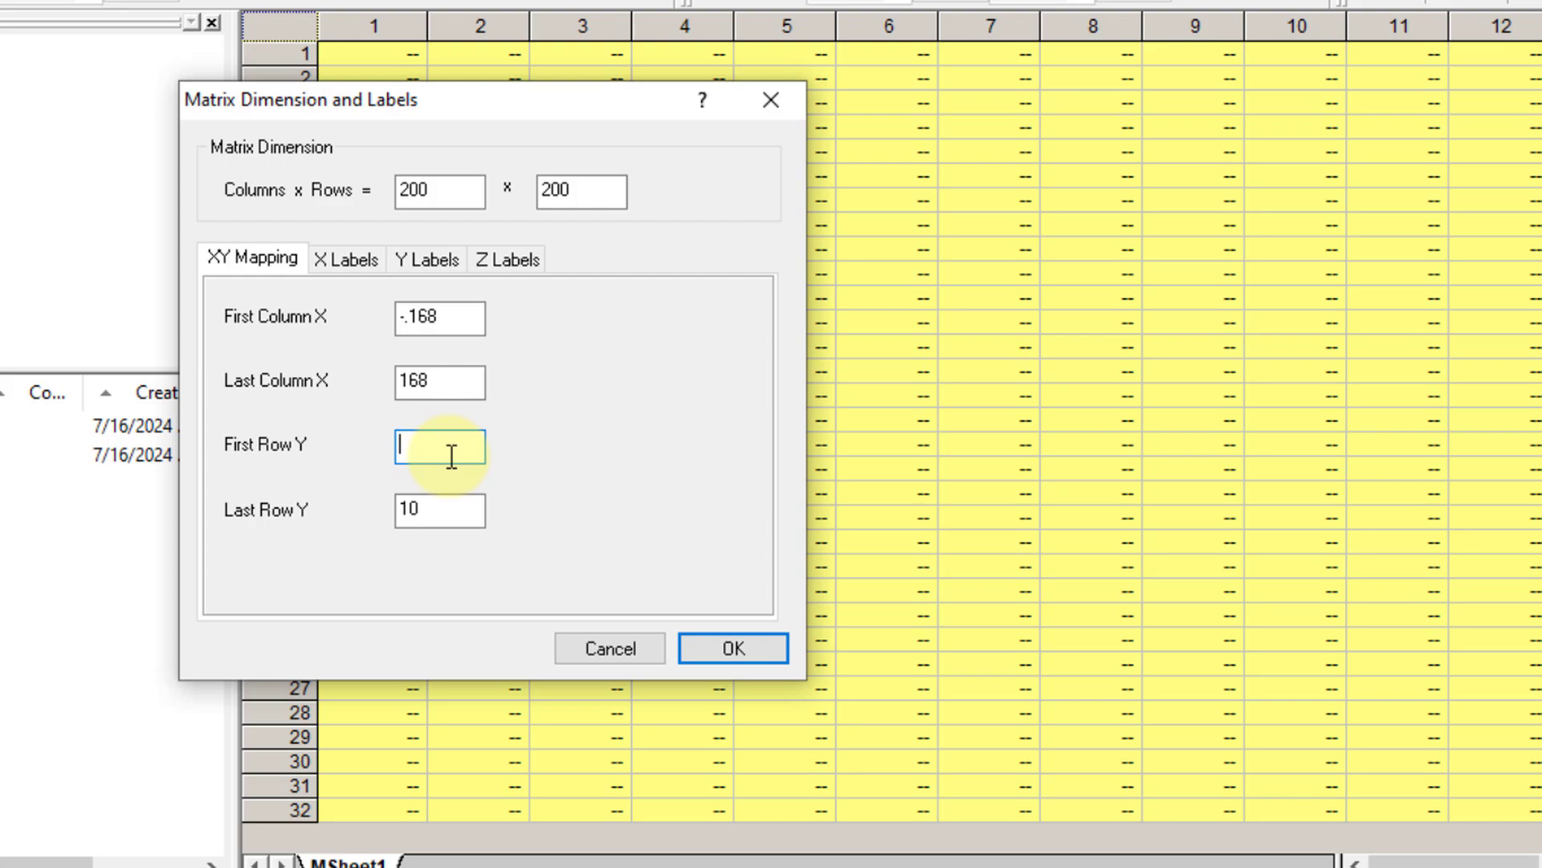
{"action": "type", "text": "168"}
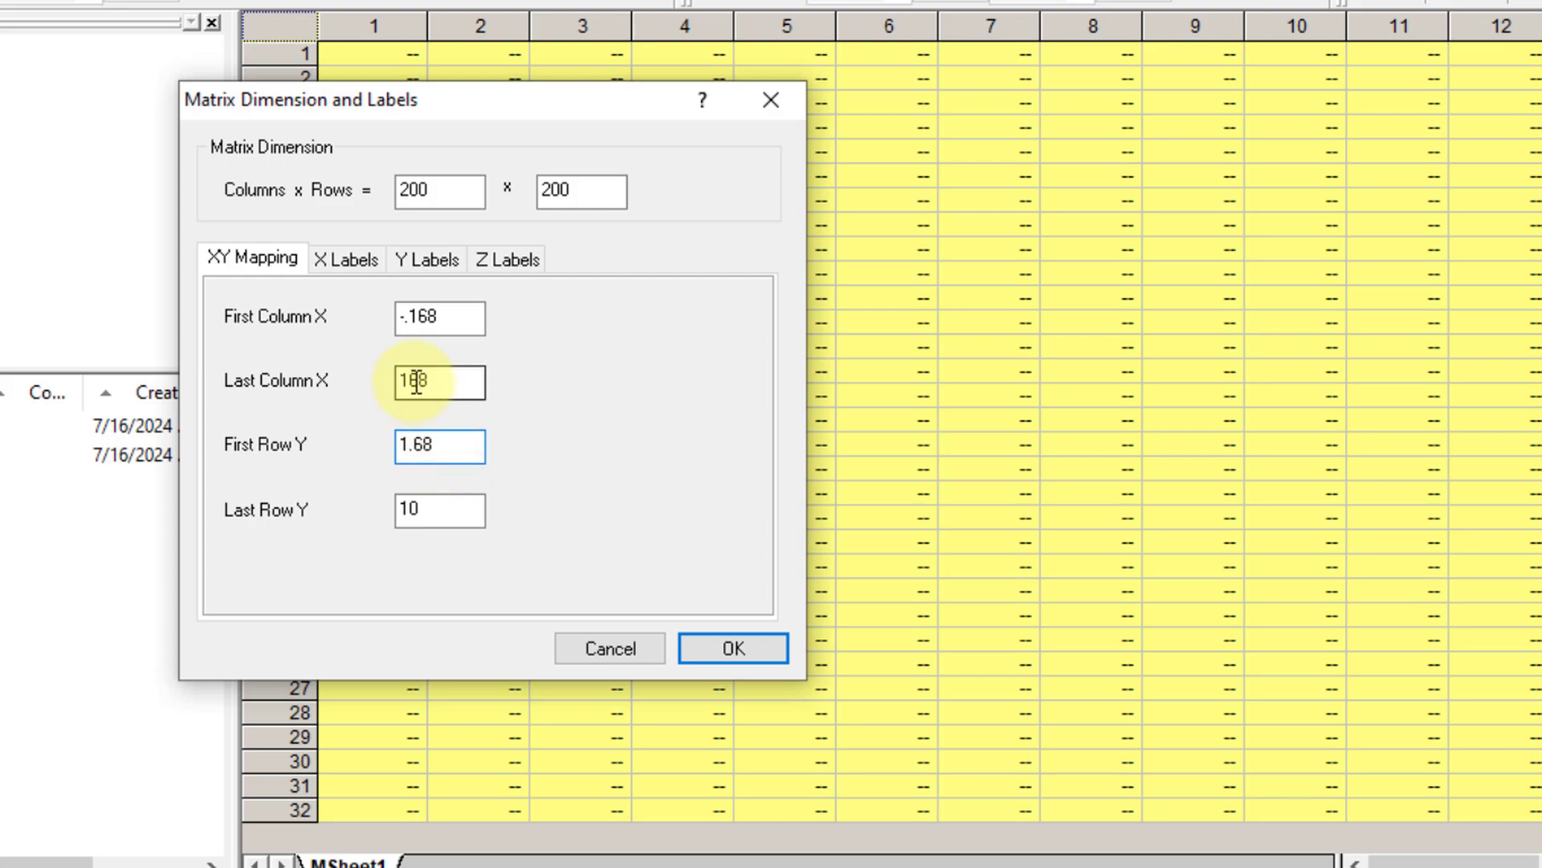
{"action": "type", "text": "1.68"}
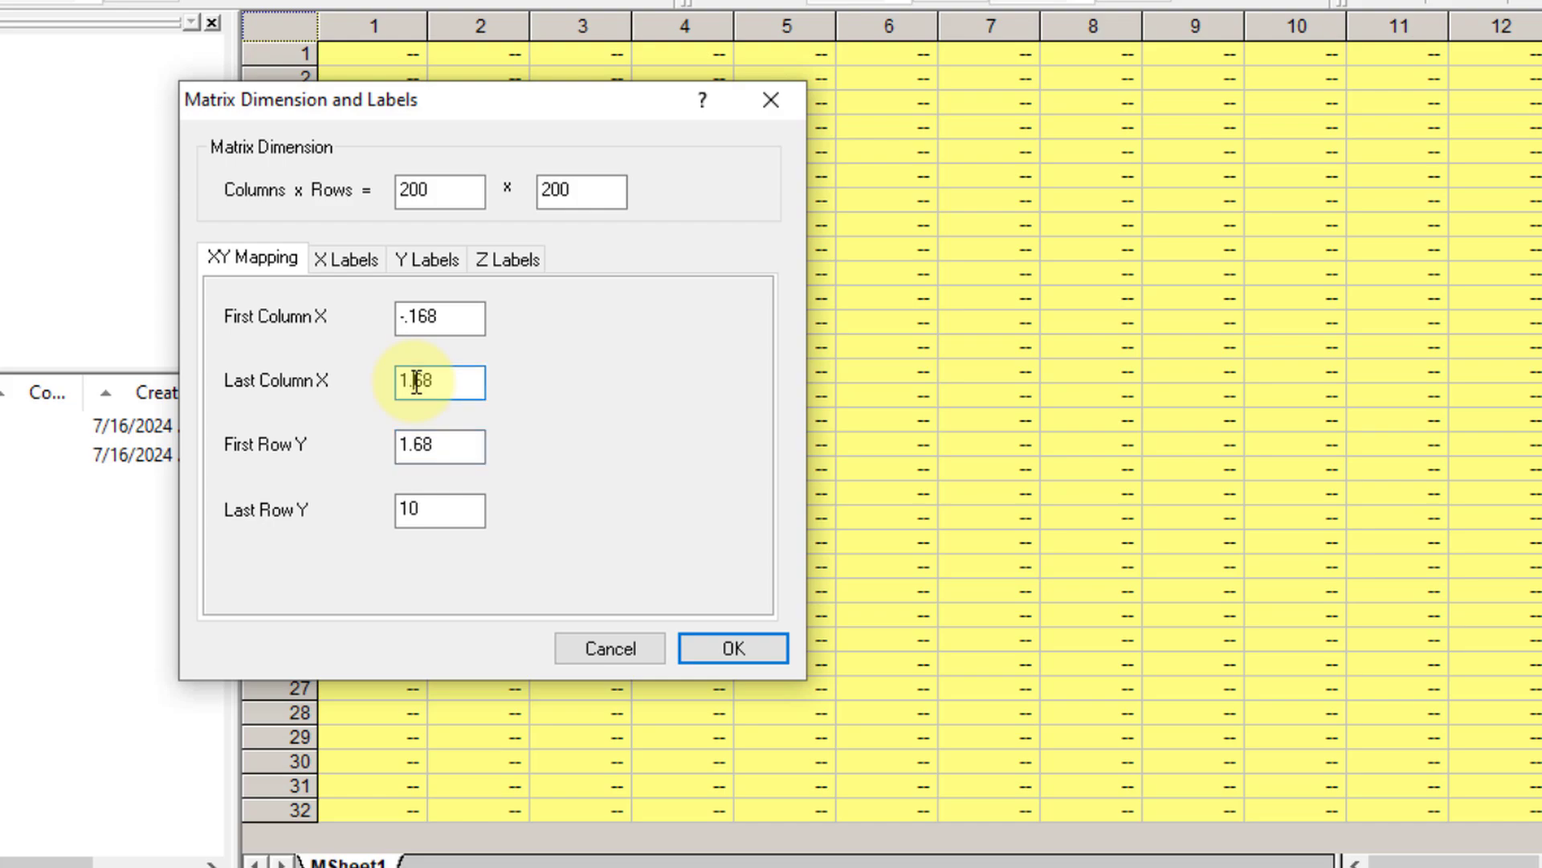
{"action": "left_click", "coordinate": [439, 318]}
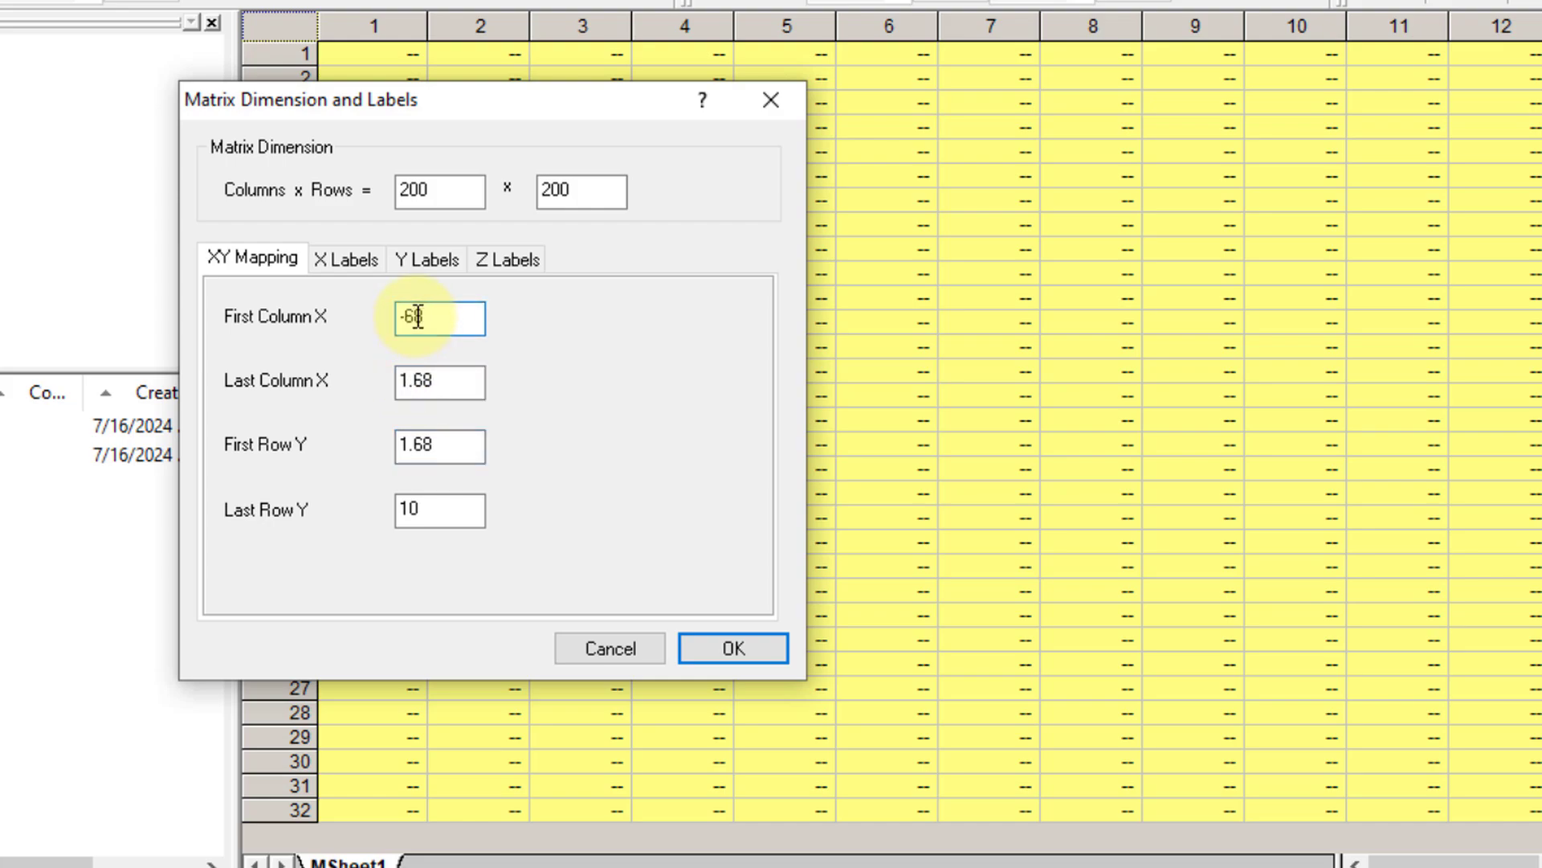
{"action": "type", "text": "1.68"}
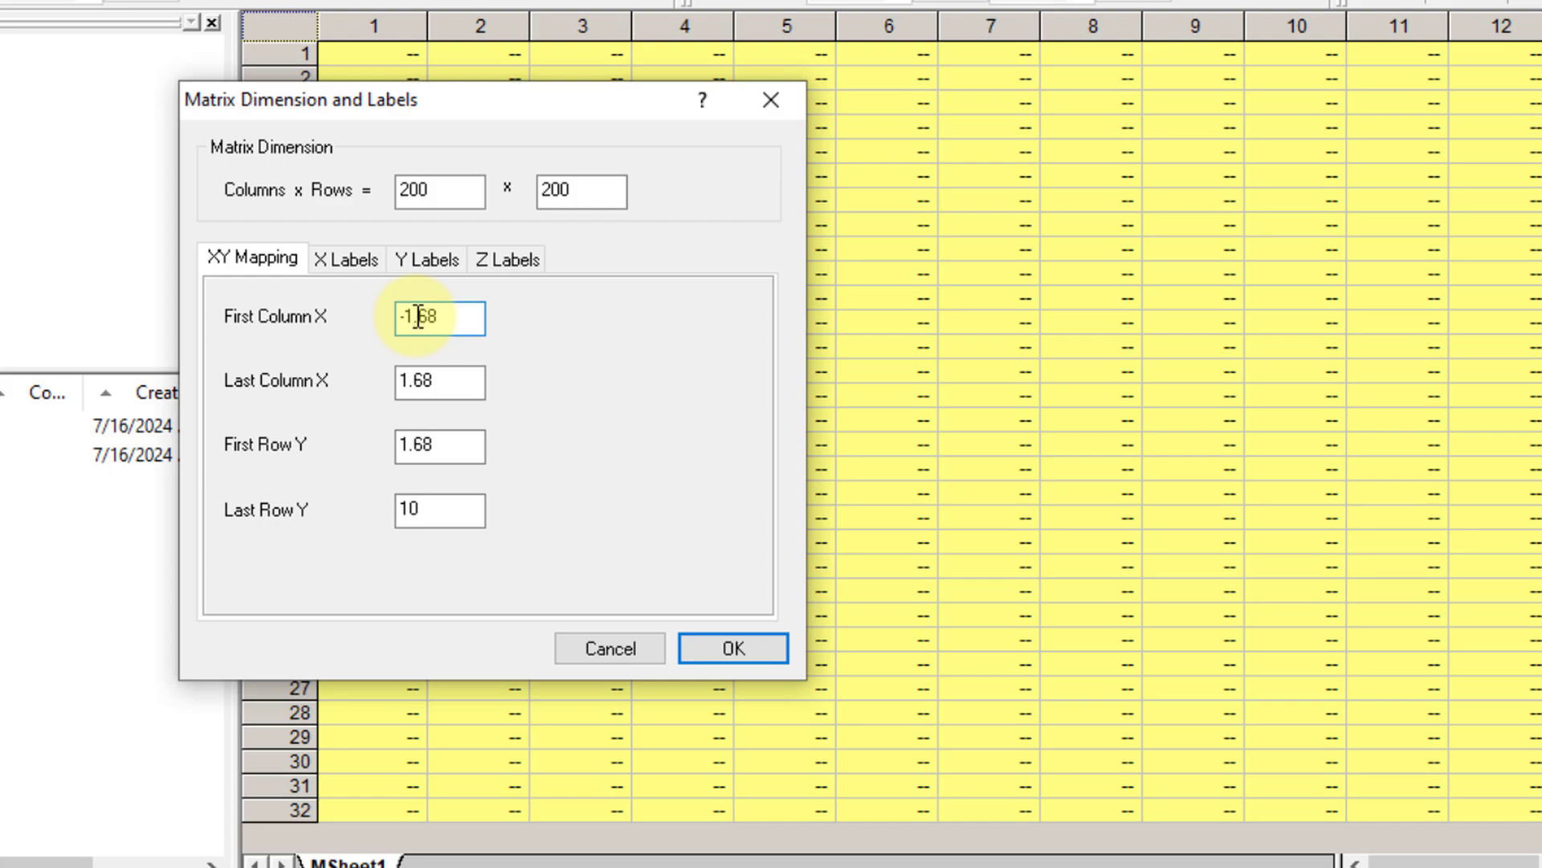
{"action": "left_click", "coordinate": [439, 510]}
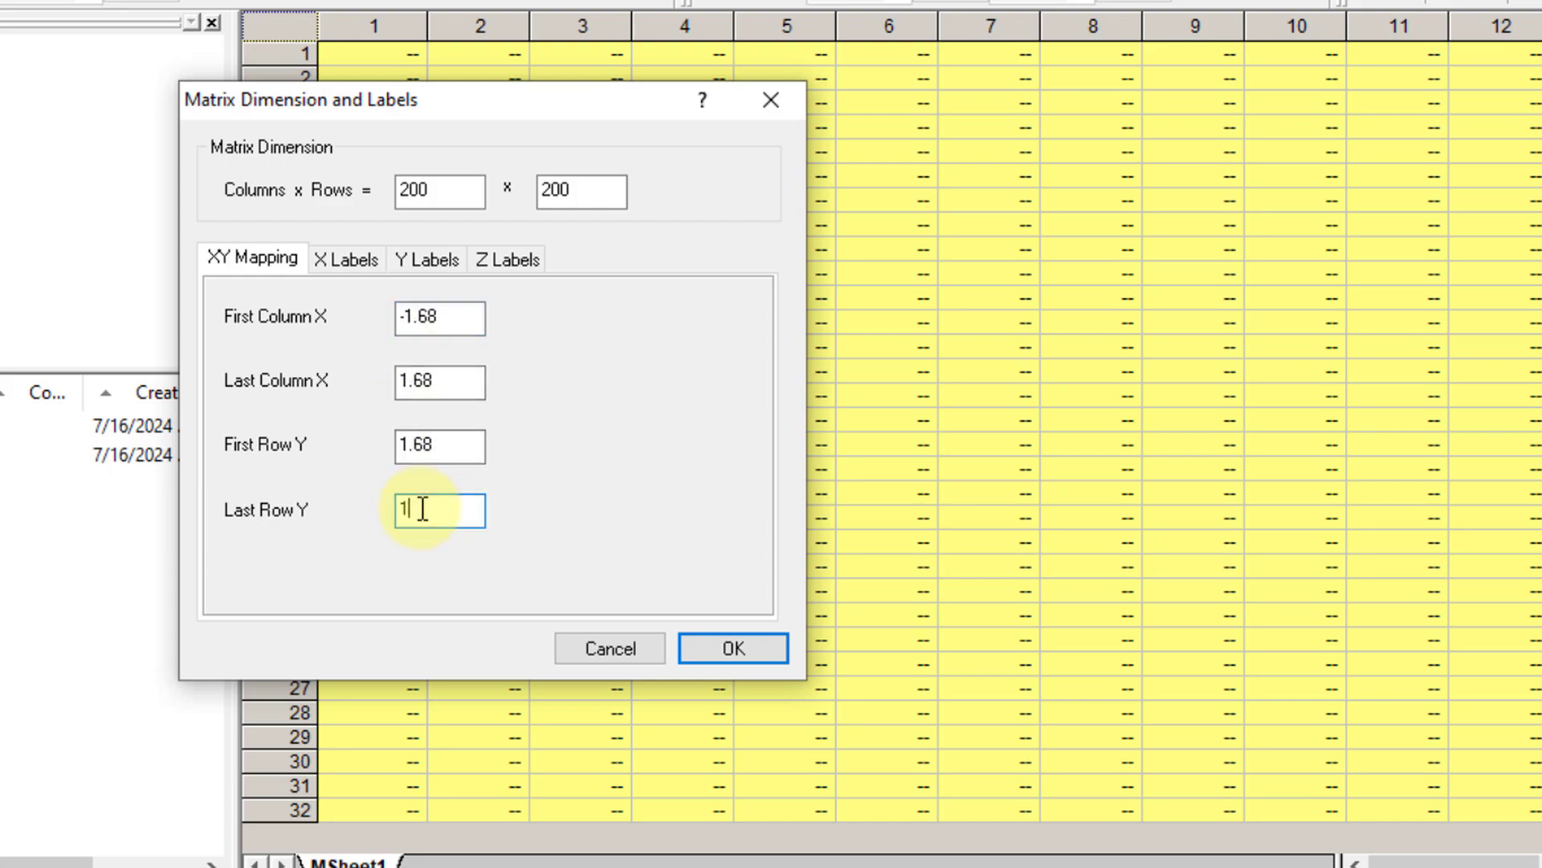
{"action": "key", "text": "Backspace"}
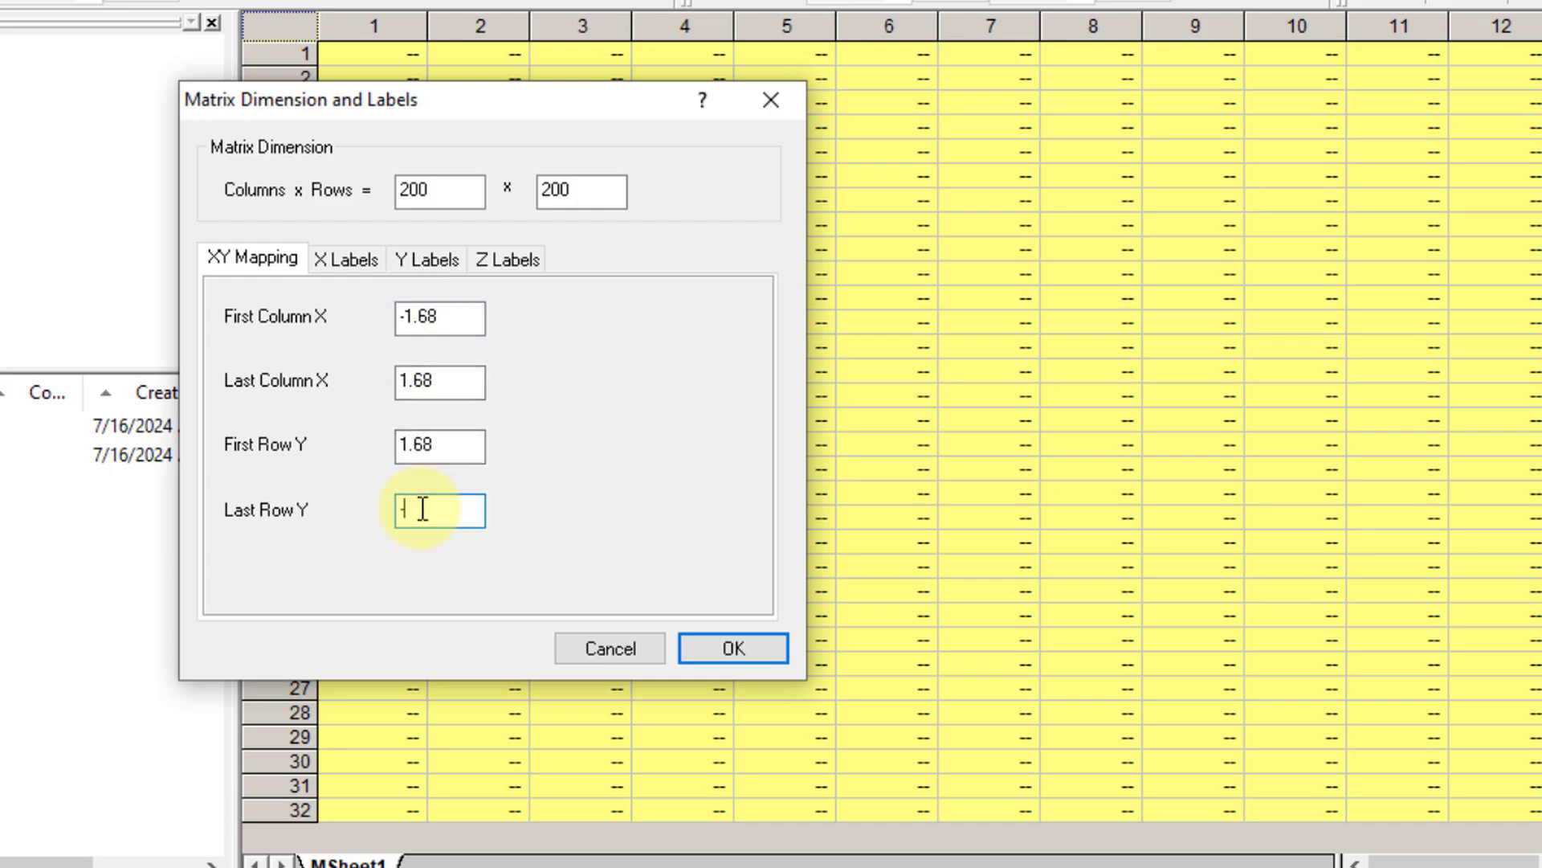
{"action": "type", "text": "-1.68"}
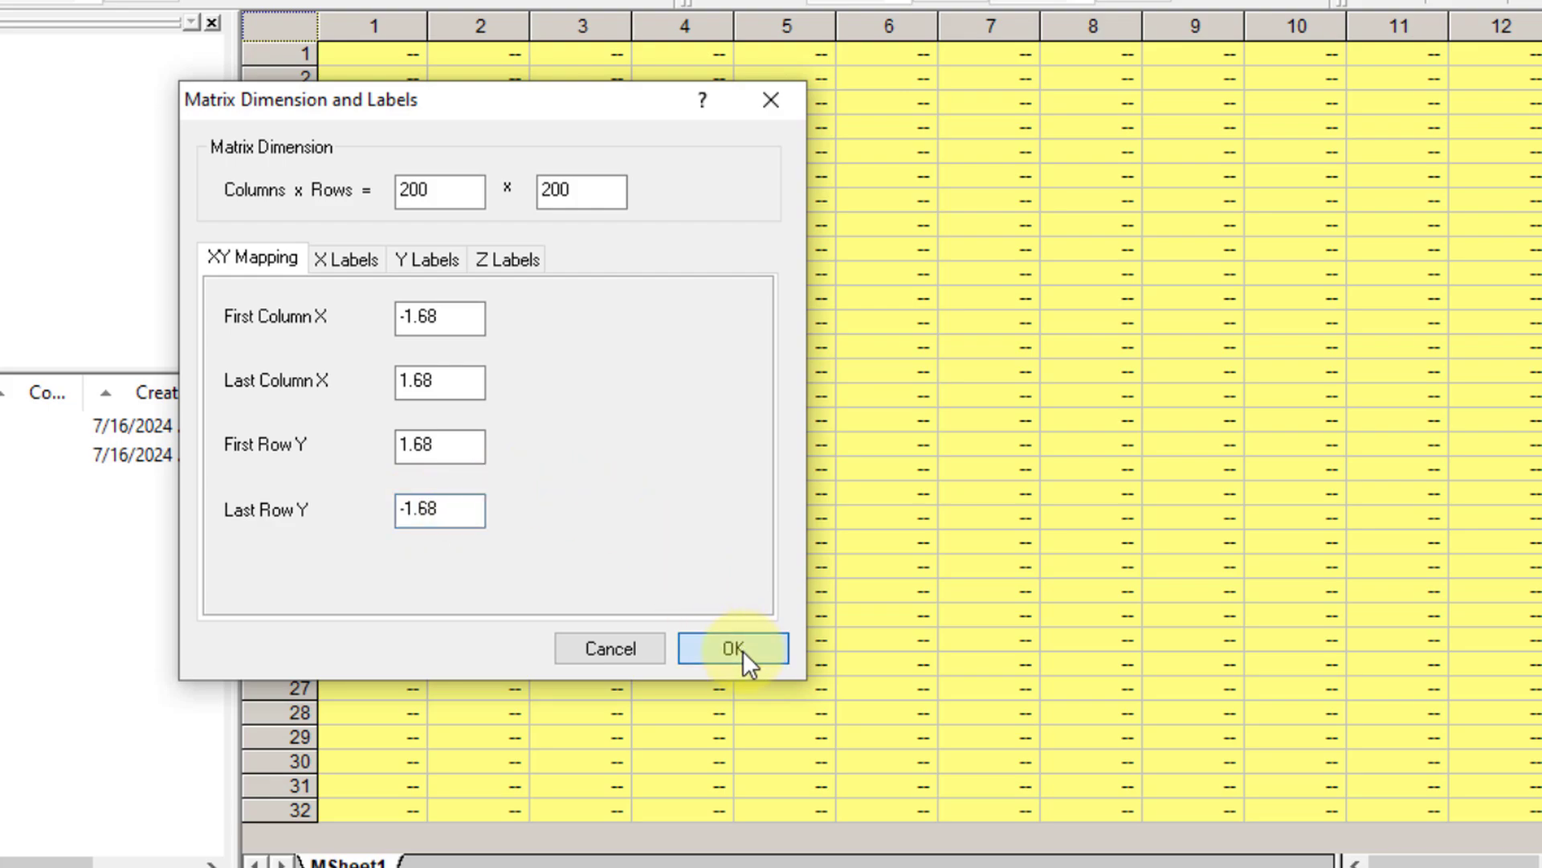
{"action": "left_click", "coordinate": [738, 648]}
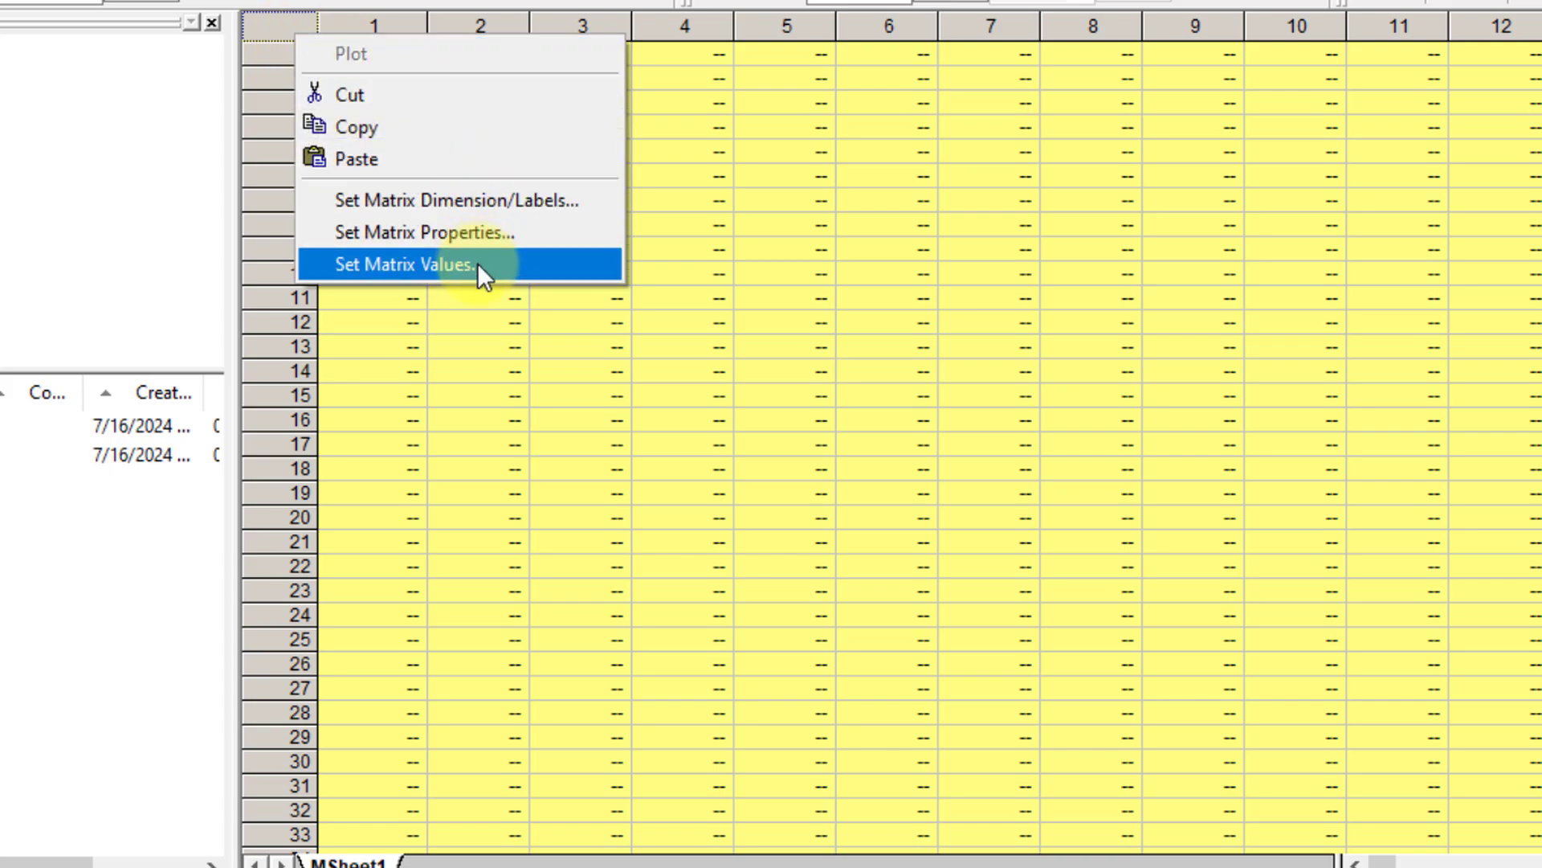
{"action": "mouse_move", "coordinate": [295, 38]}
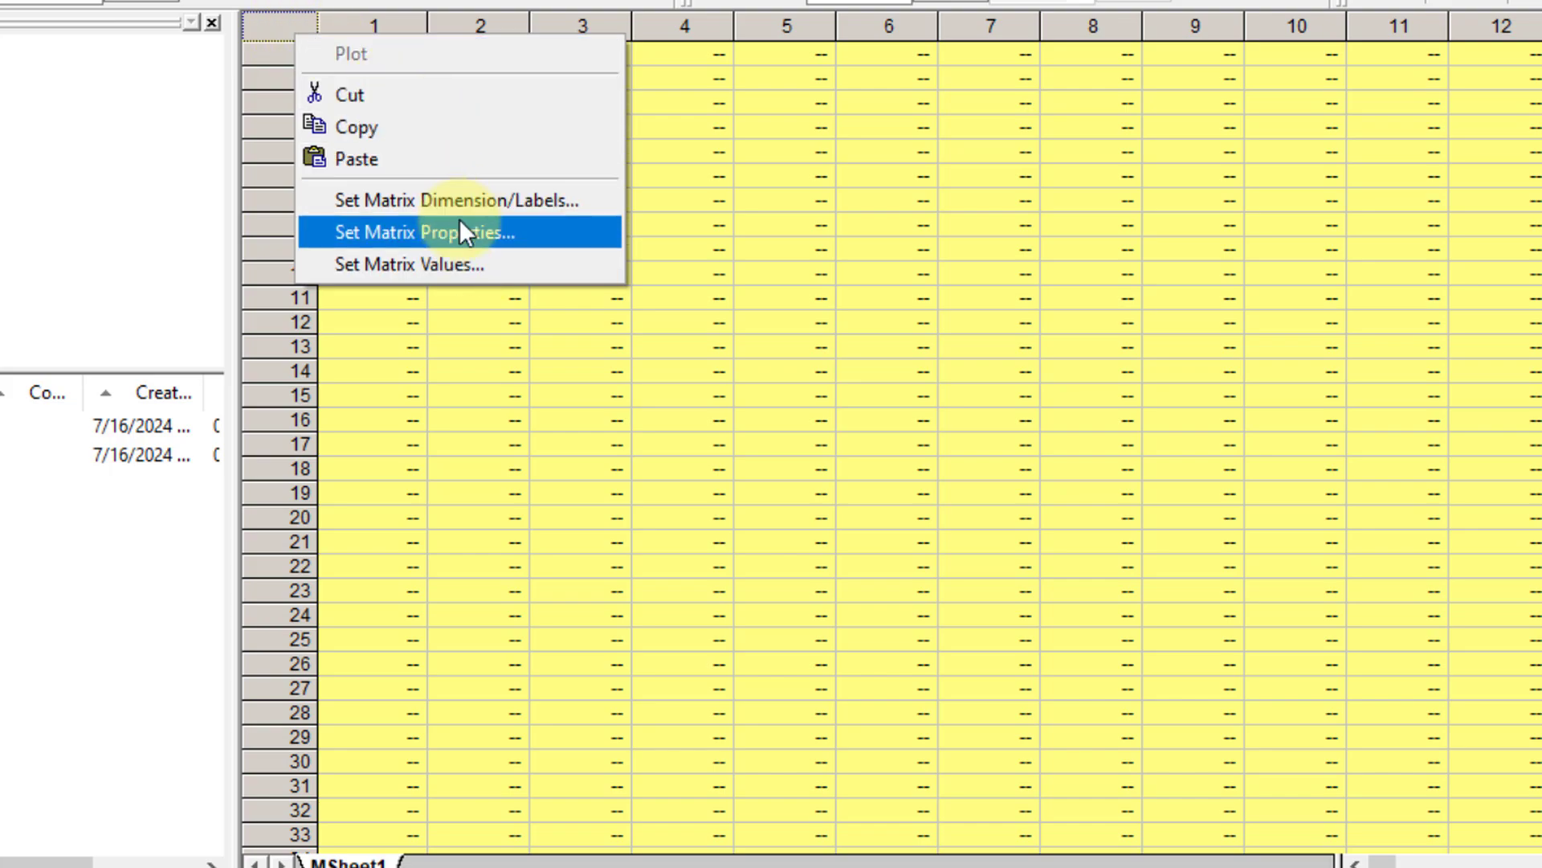
{"action": "mouse_move", "coordinate": [465, 277]}
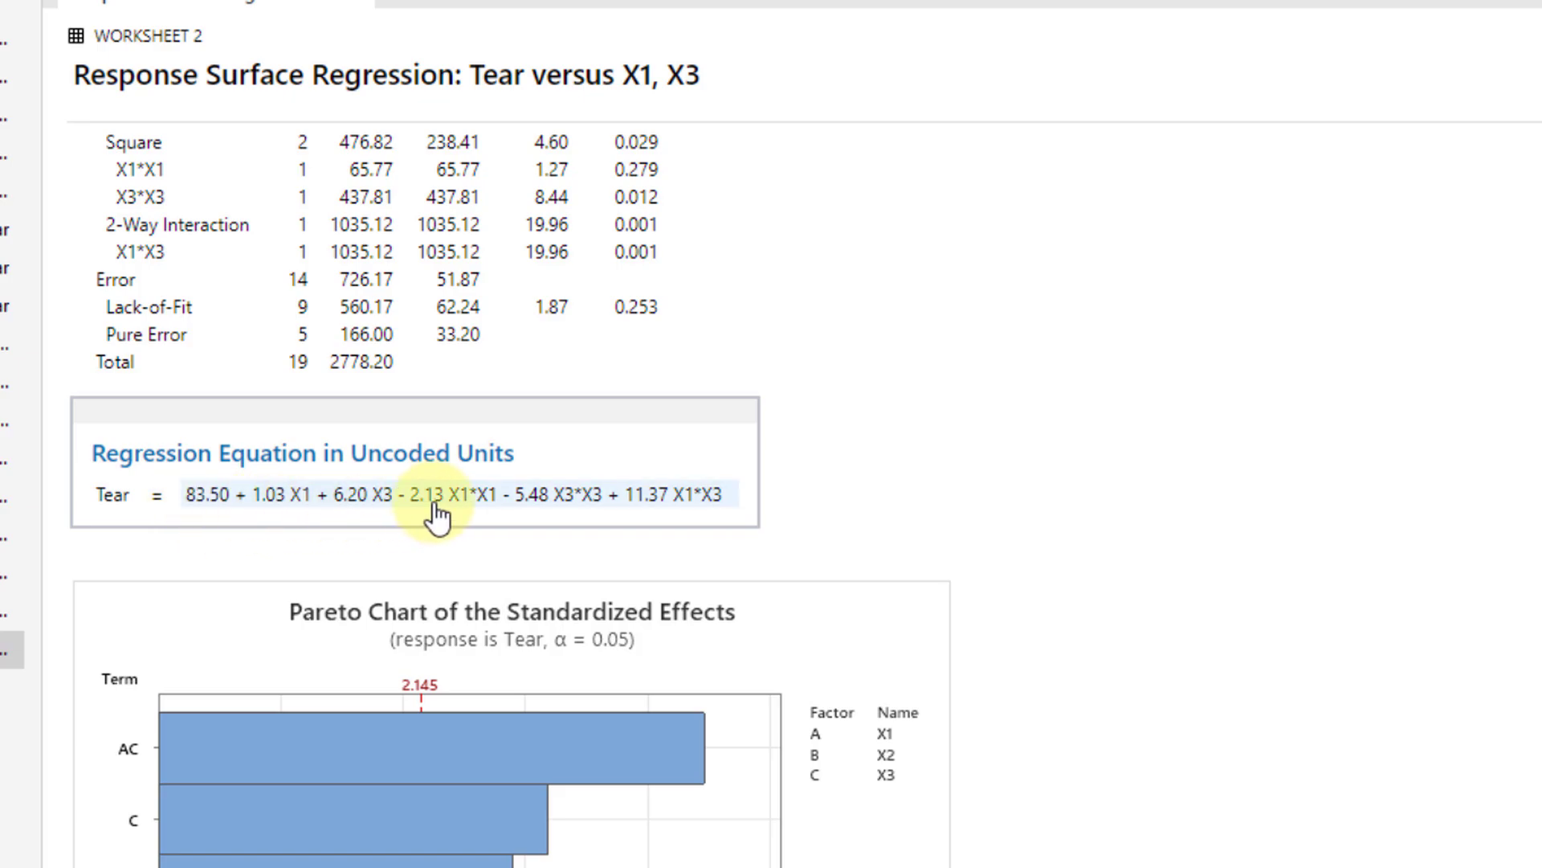
{"action": "mouse_move", "coordinate": [531, 529]}
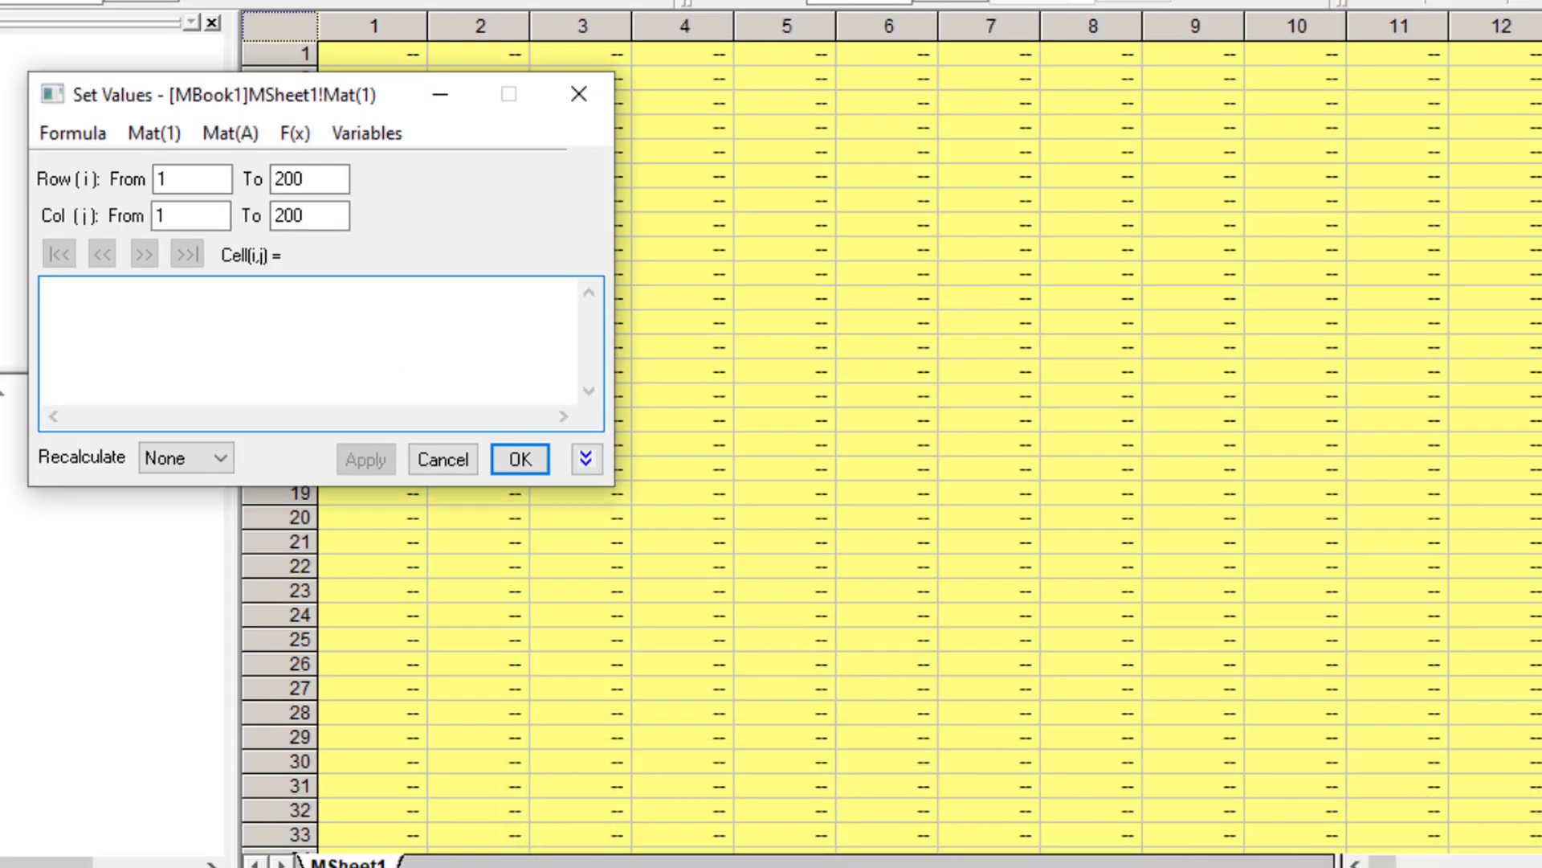
Step: Set matrix values to 83.5+1.03*x+6.20*y-2.13*x*x-5.48*y*y+11.37*x*y
{"action": "type", "text": "83.5+1.03*x+6.20*y-2.13*x*x-5.48*y*y+11"}
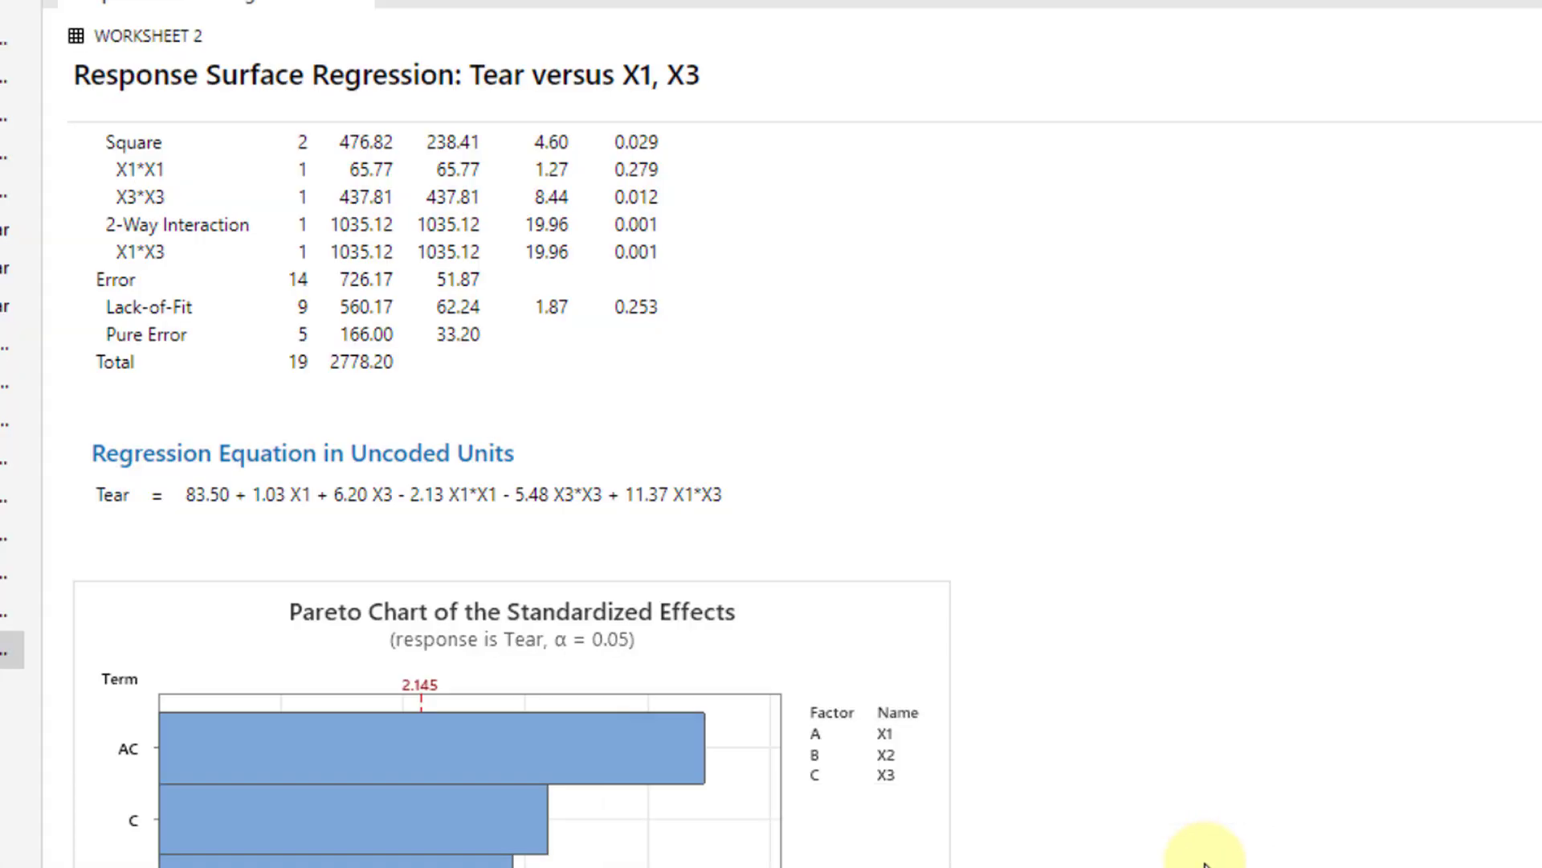
{"action": "left_click", "coordinate": [281, 497]}
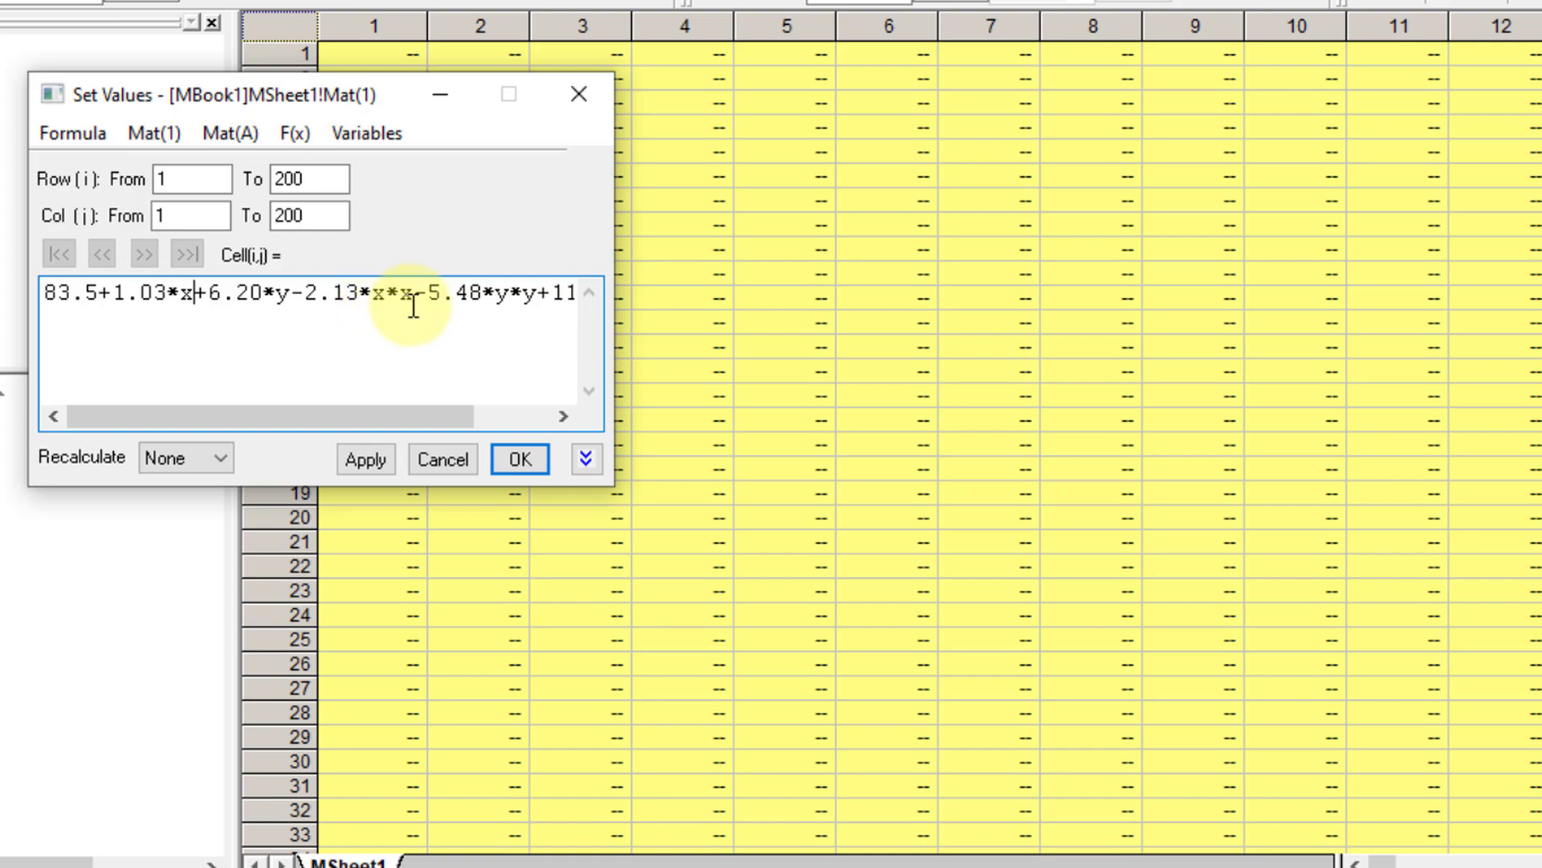
{"action": "mouse_move", "coordinate": [407, 335]}
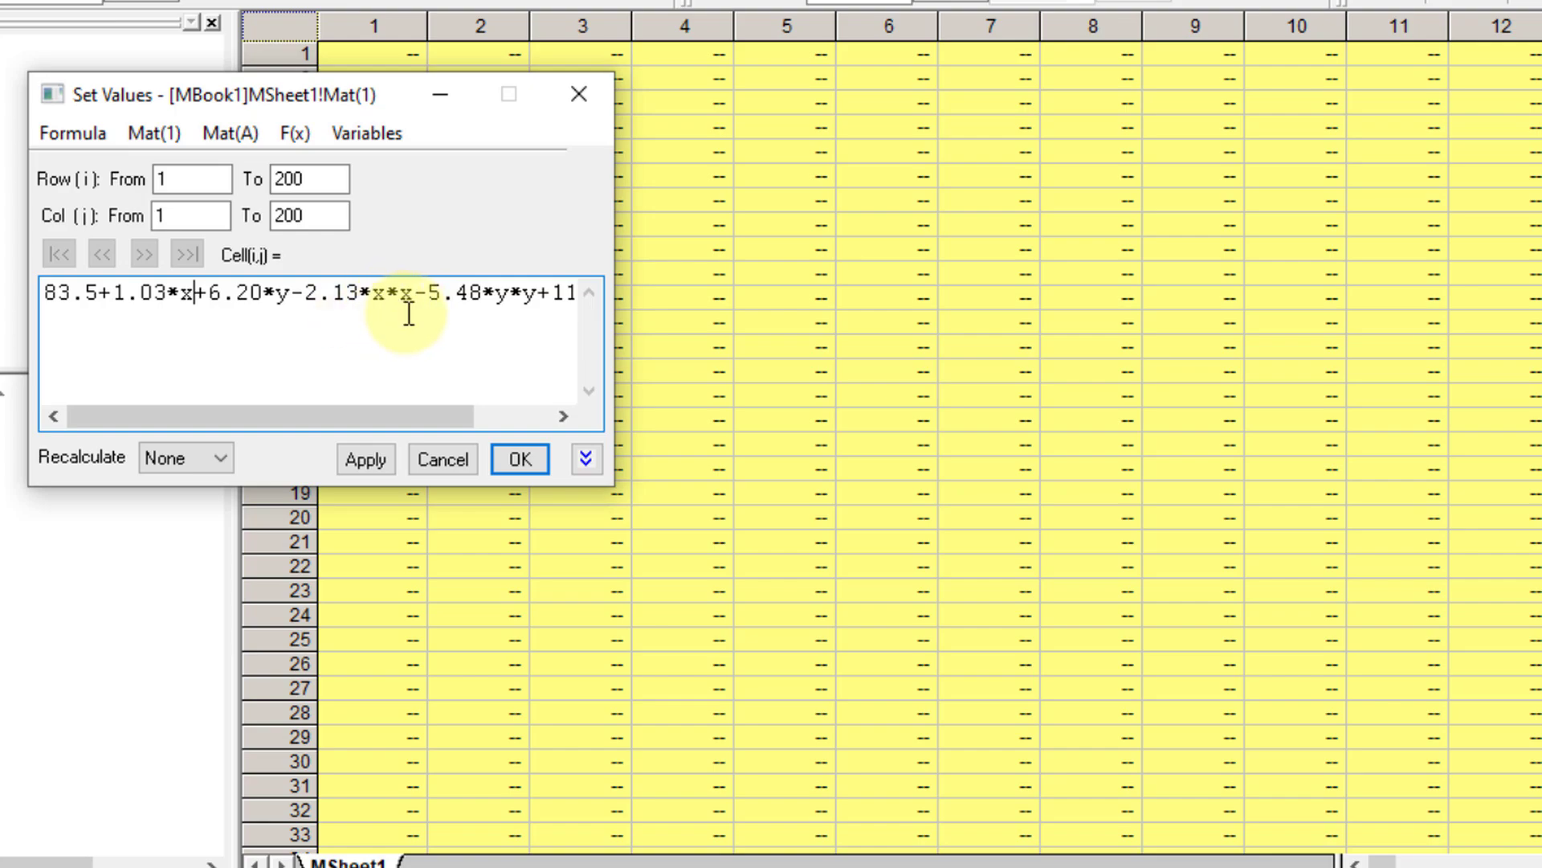
{"action": "mouse_move", "coordinate": [522, 308]}
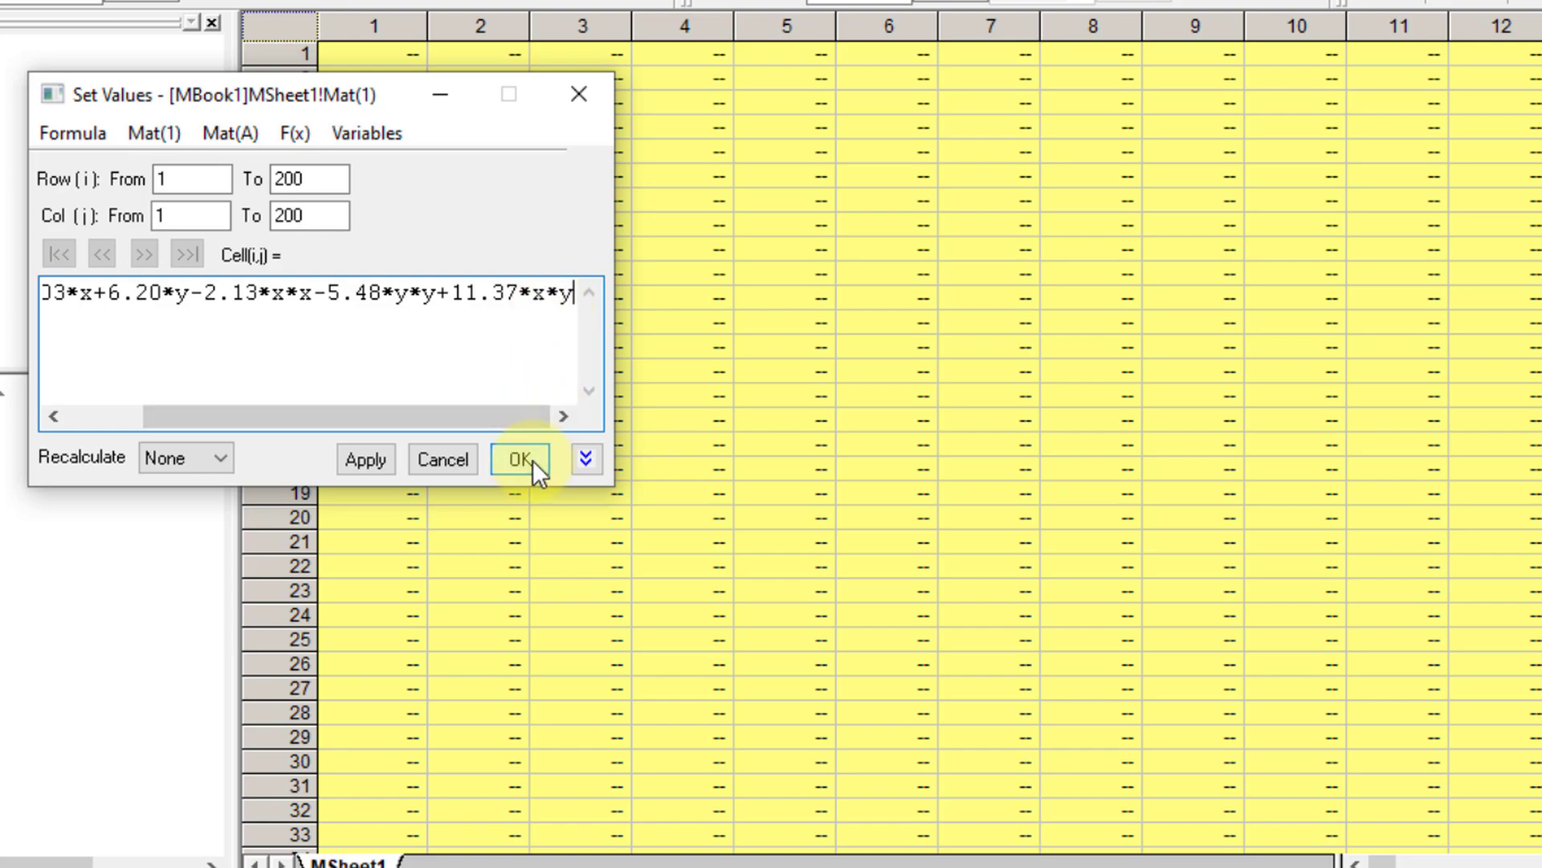
{"action": "left_click", "coordinate": [520, 459]}
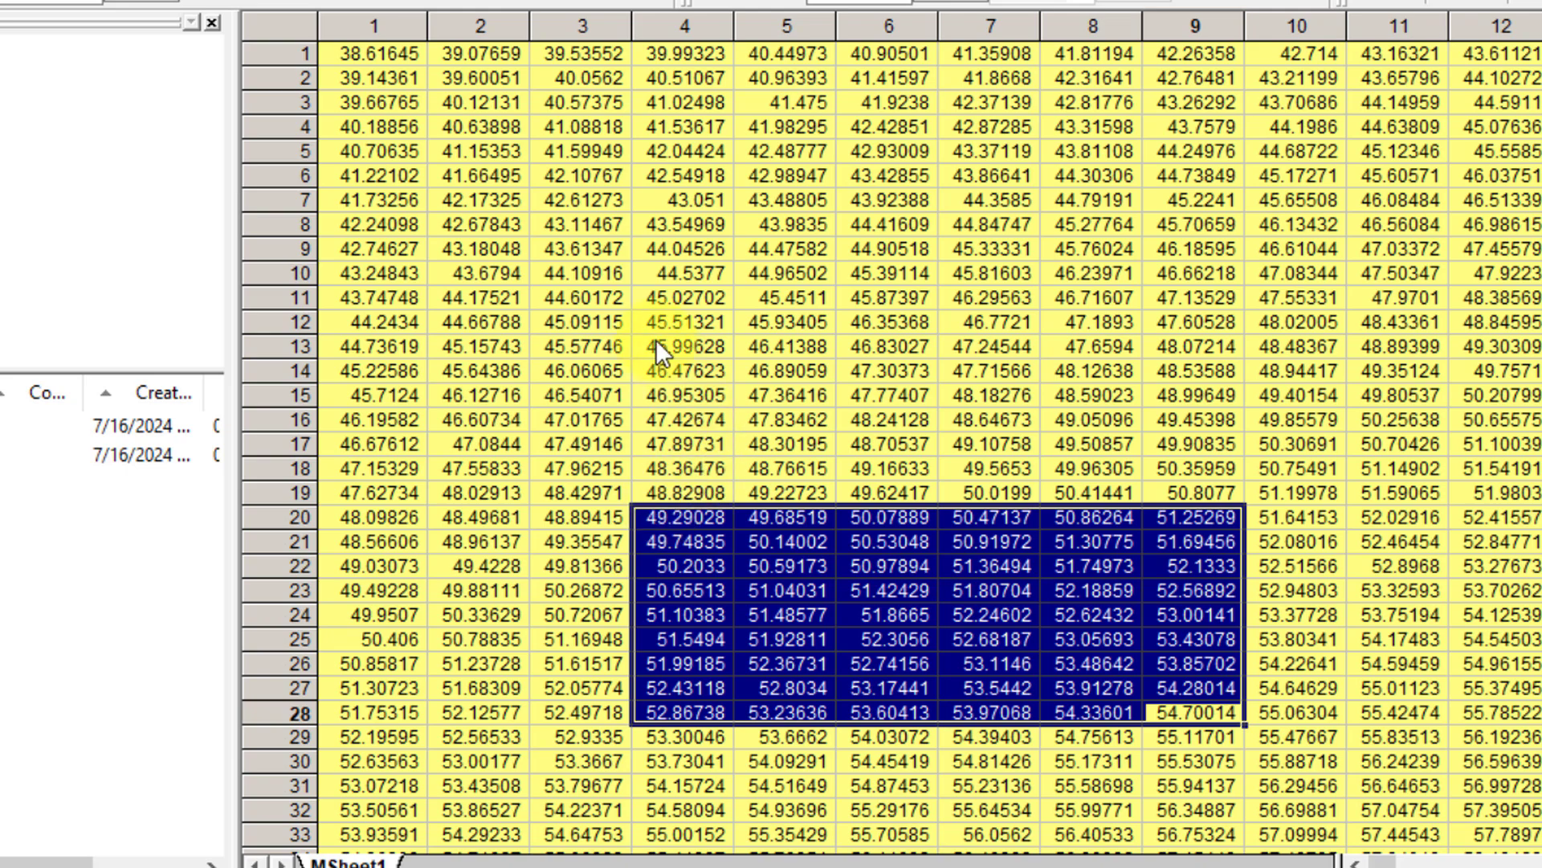
Step: Plot the Tear matrix as a 3D Color Map Surface
{"action": "left_click", "coordinate": [686, 347]}
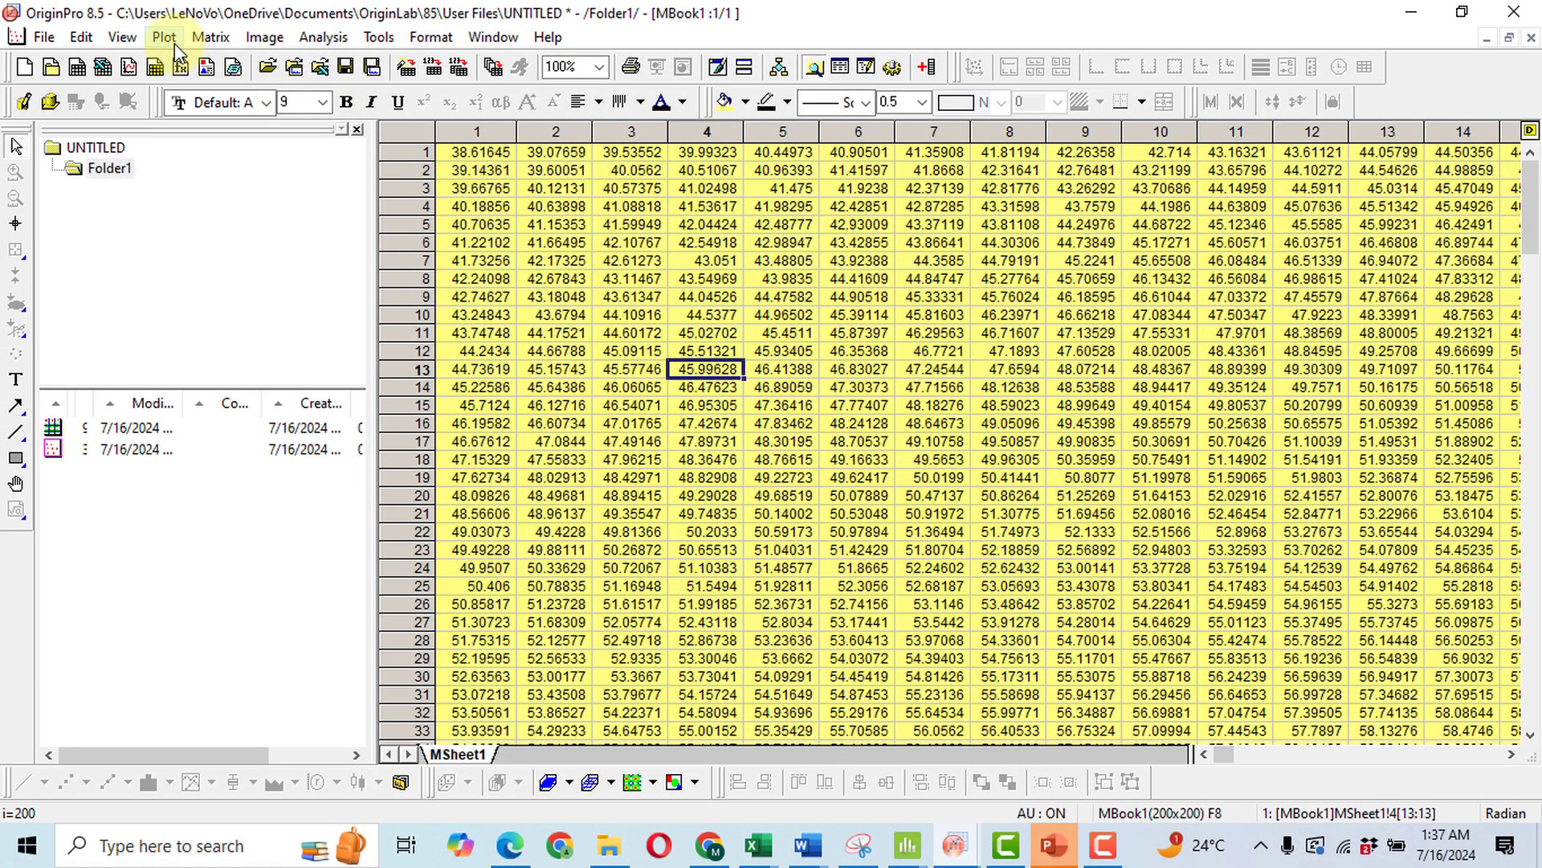
{"action": "left_click", "coordinate": [163, 37]}
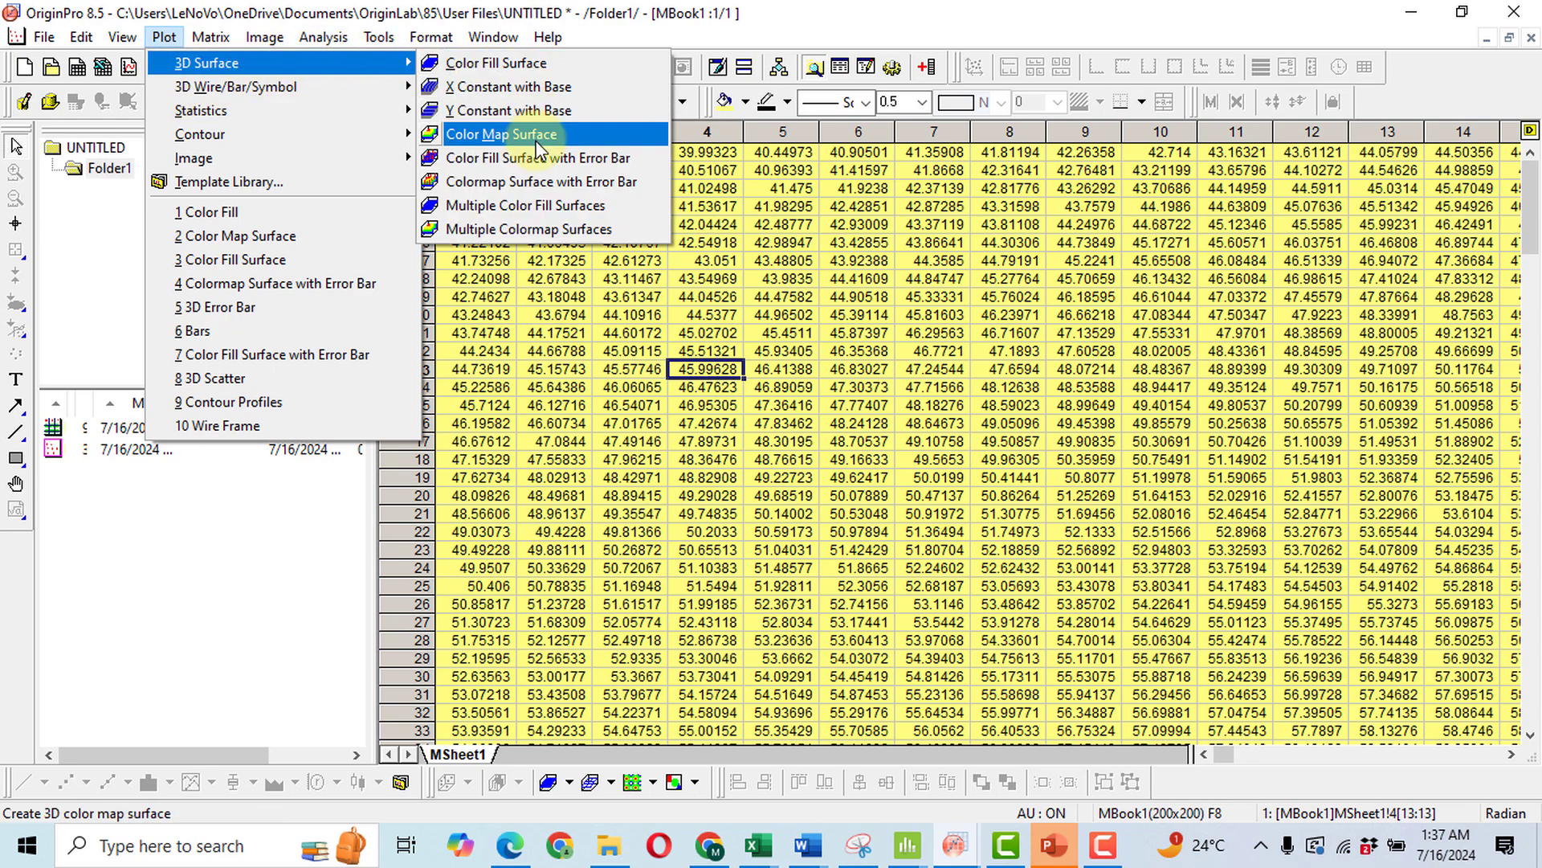
{"action": "left_click", "coordinate": [501, 134]}
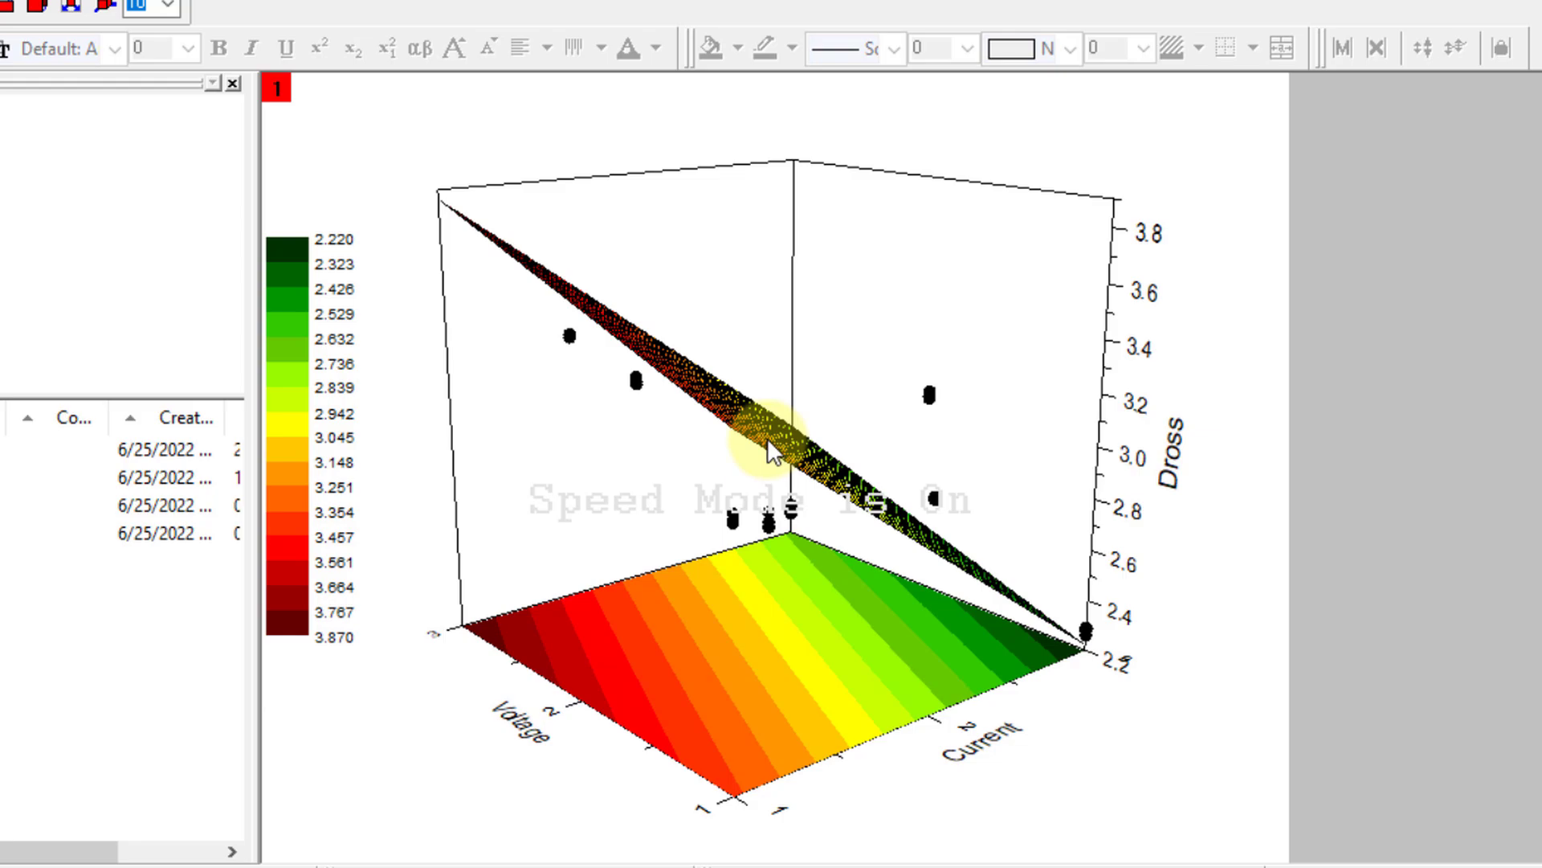
{"action": "mouse_move", "coordinate": [766, 435]}
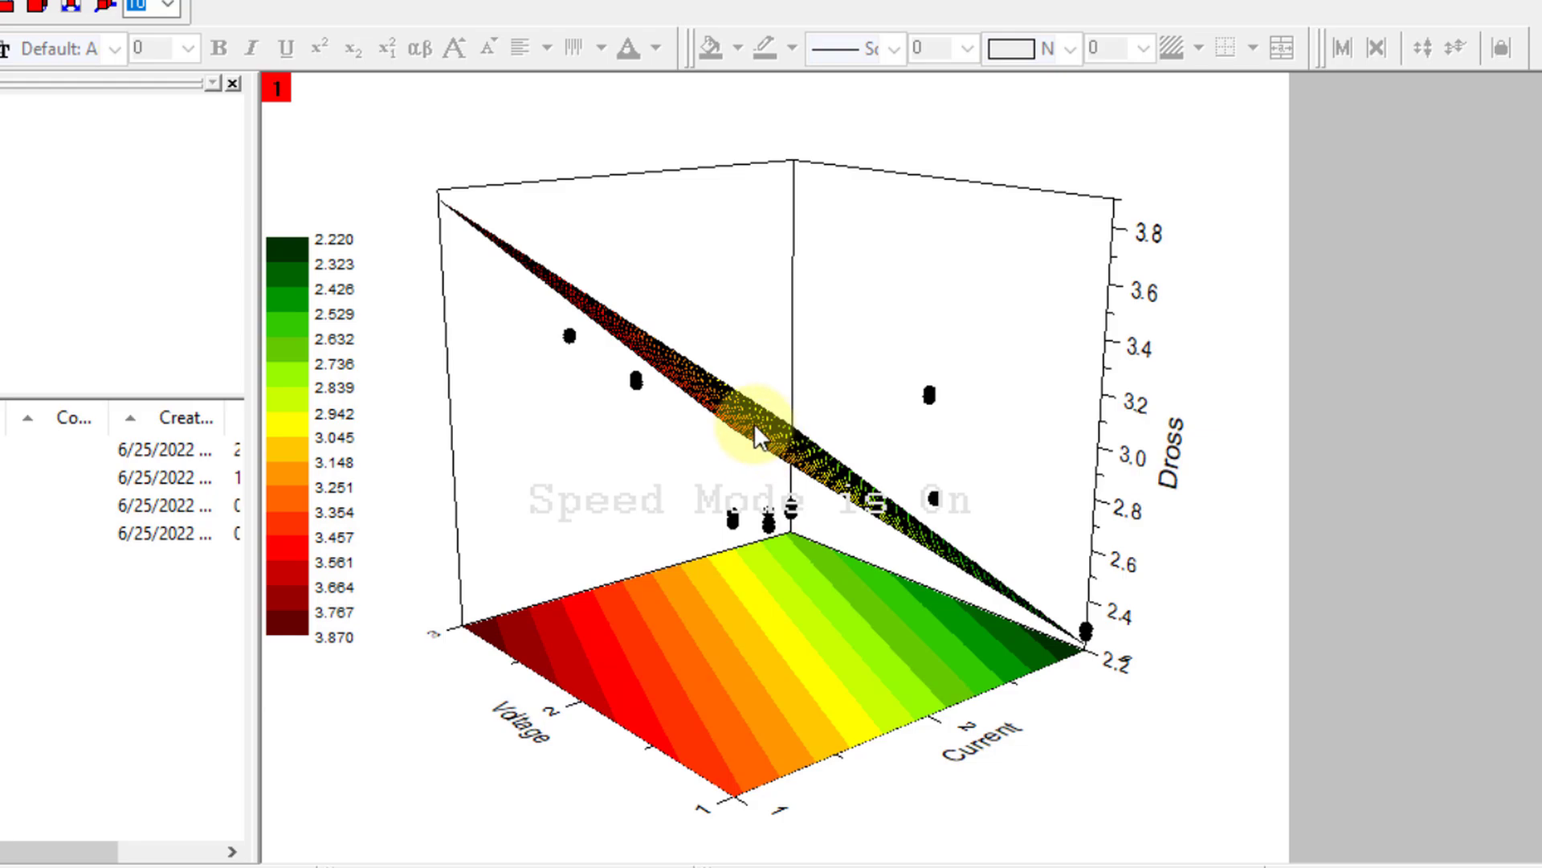
Step: Copy the Dross surface's colour format onto the new Tear surface plot
{"action": "right_click", "coordinate": [757, 437]}
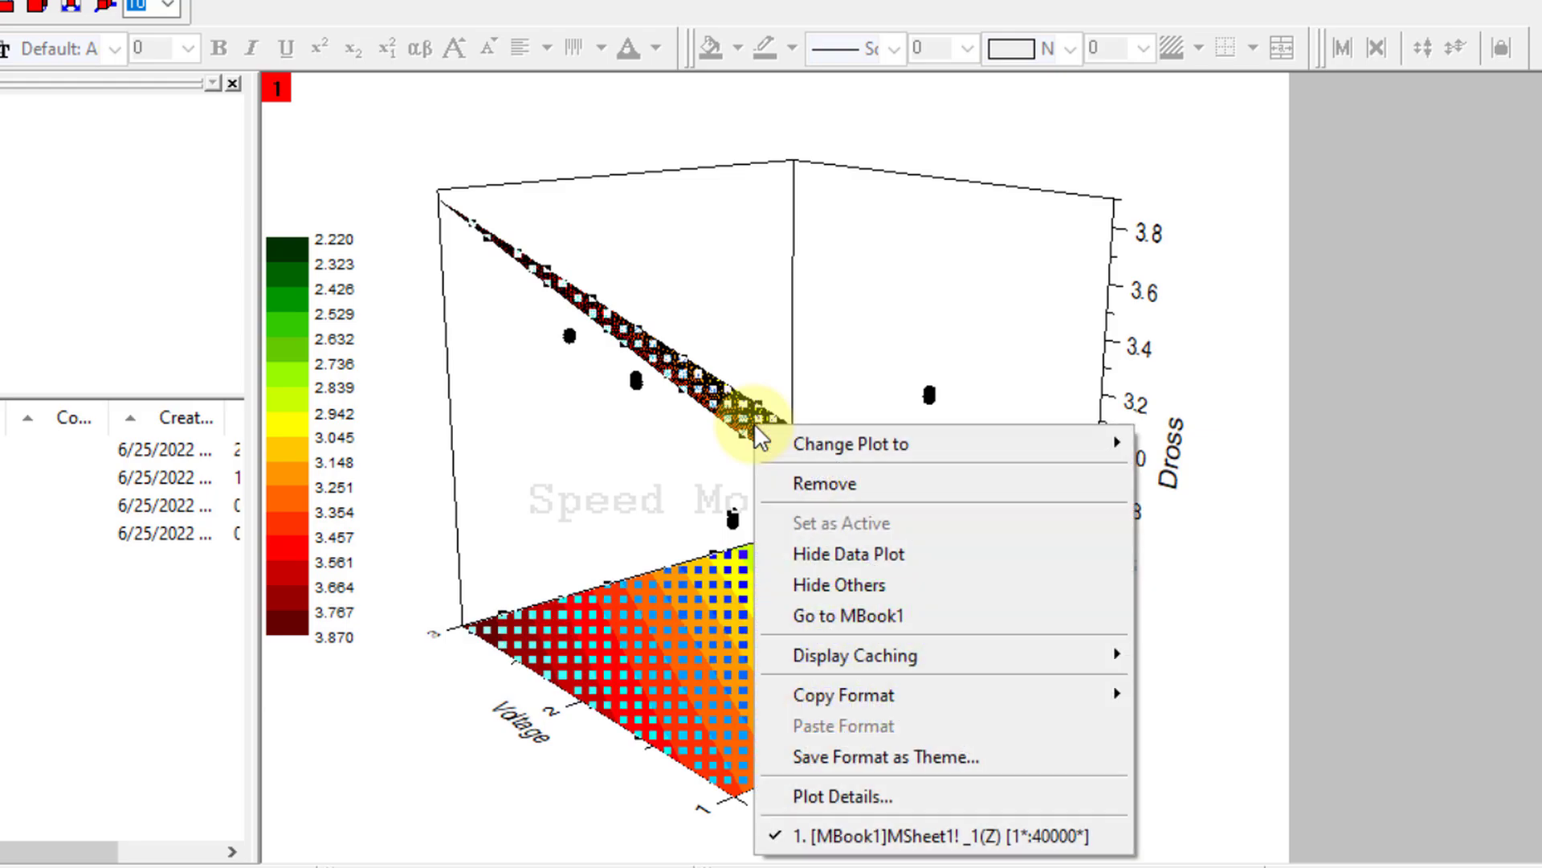
{"action": "mouse_move", "coordinate": [862, 695]}
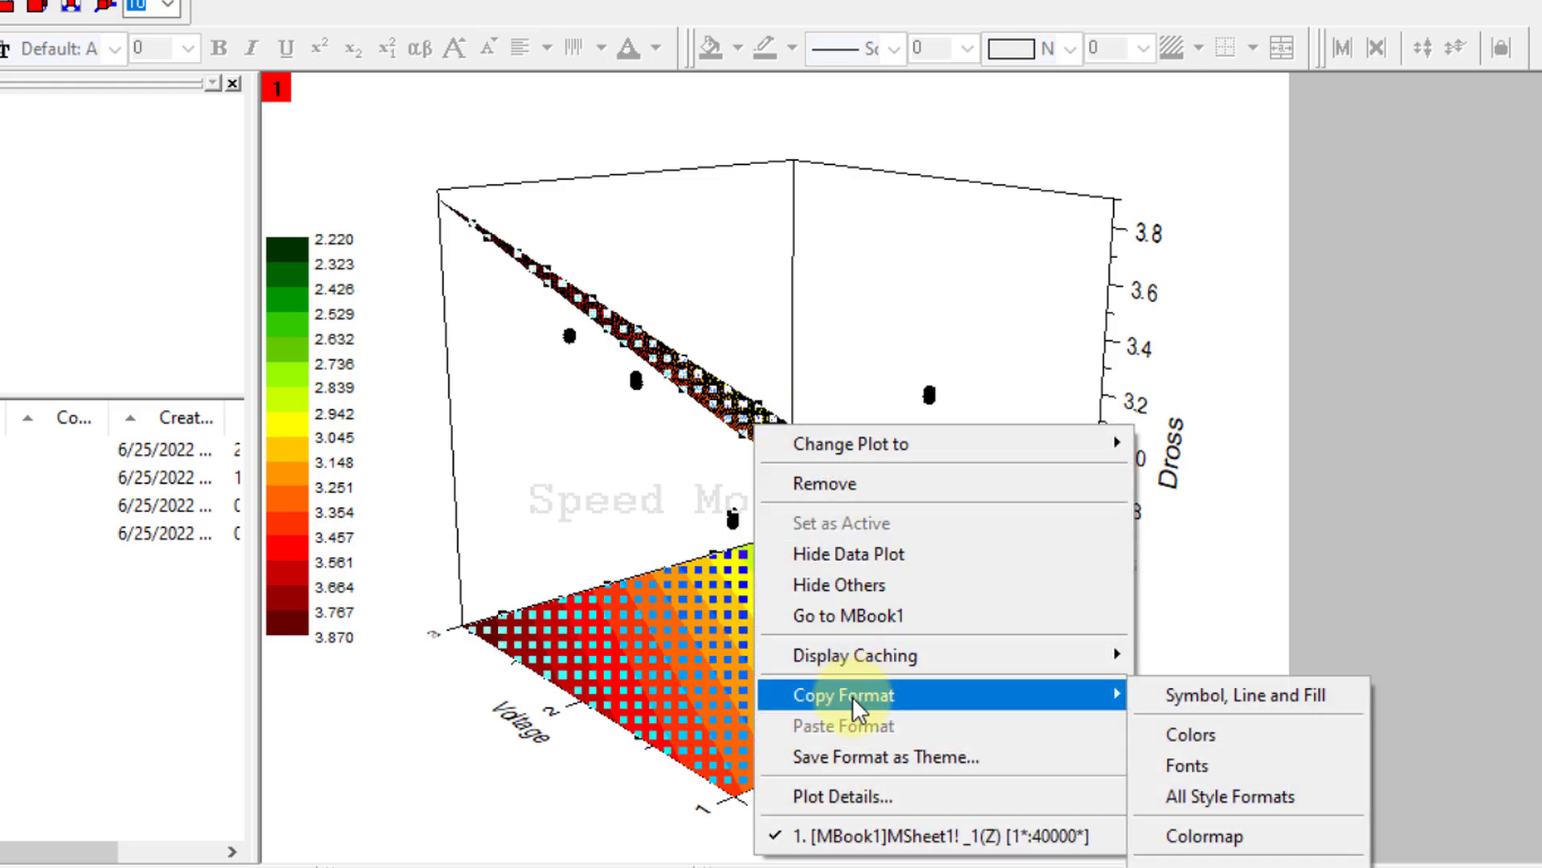
{"action": "mouse_move", "coordinate": [1225, 748]}
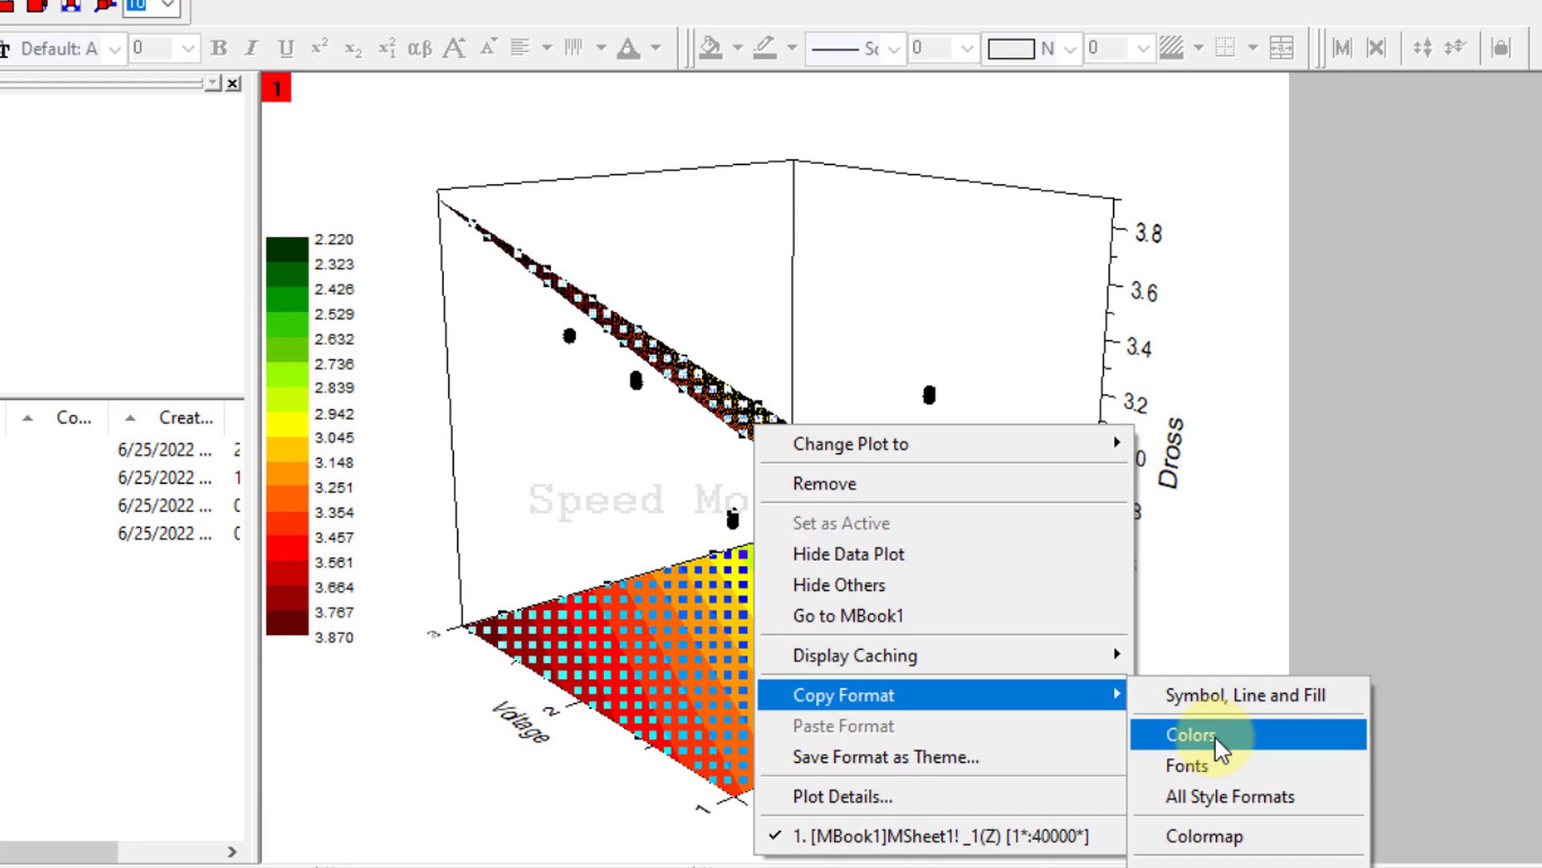
{"action": "left_click", "coordinate": [1191, 735]}
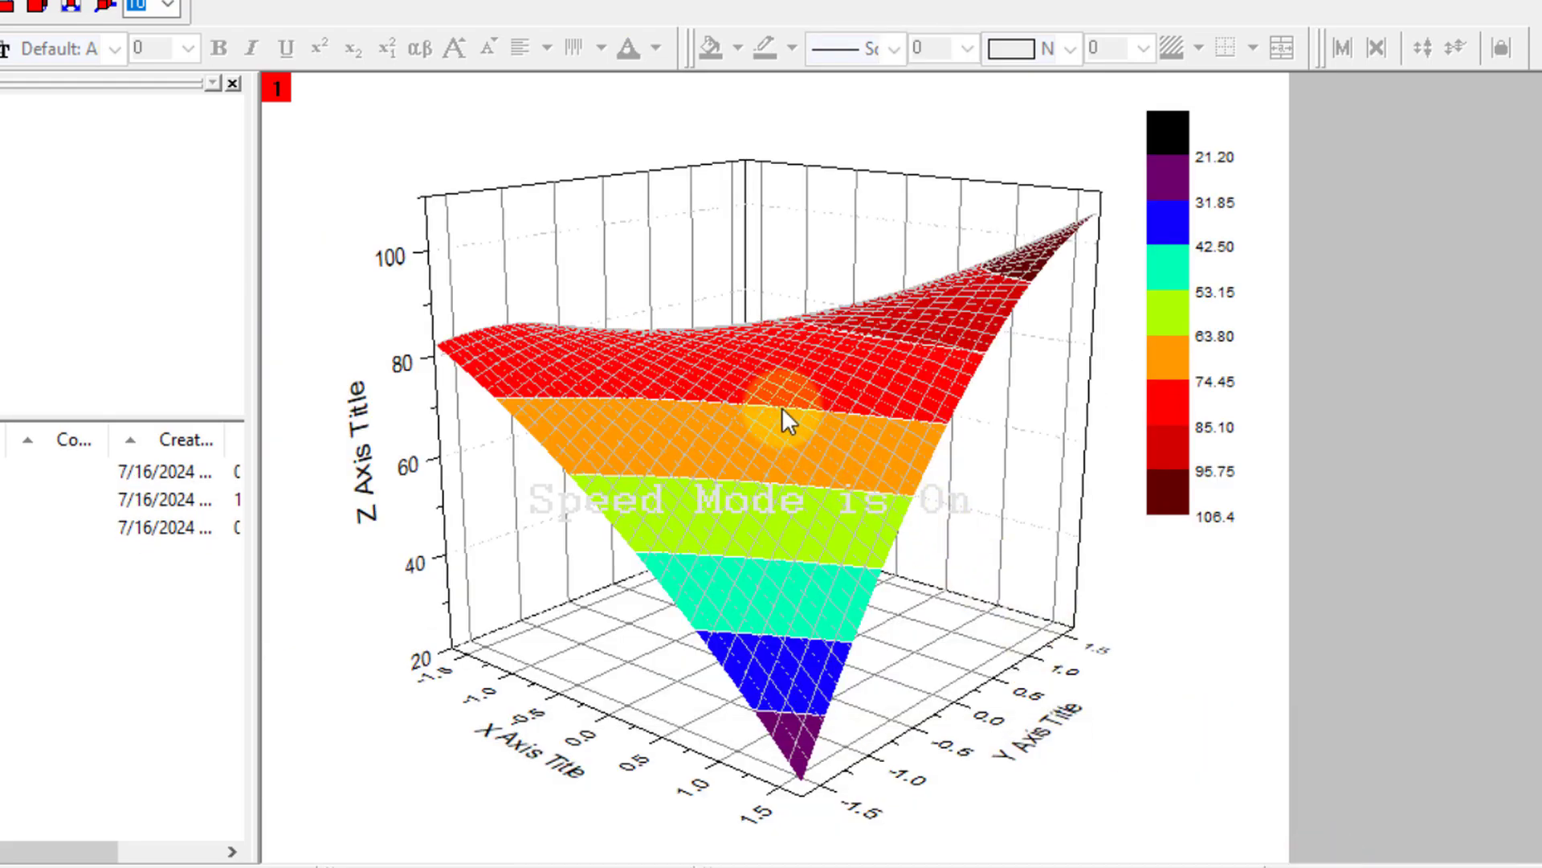
{"action": "right_click", "coordinate": [786, 423]}
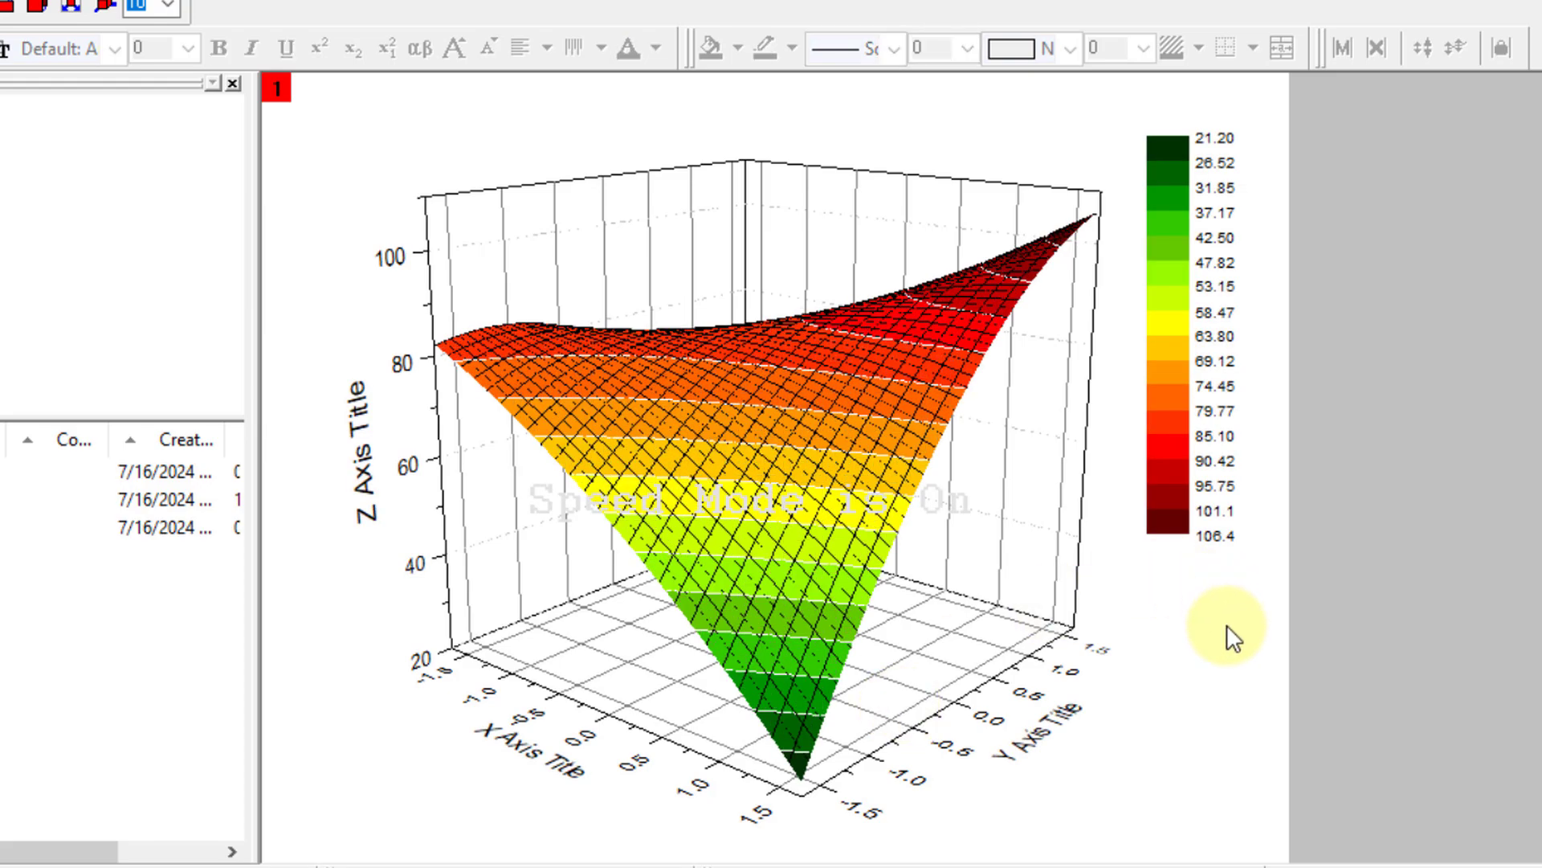
{"action": "mouse_move", "coordinate": [1006, 442]}
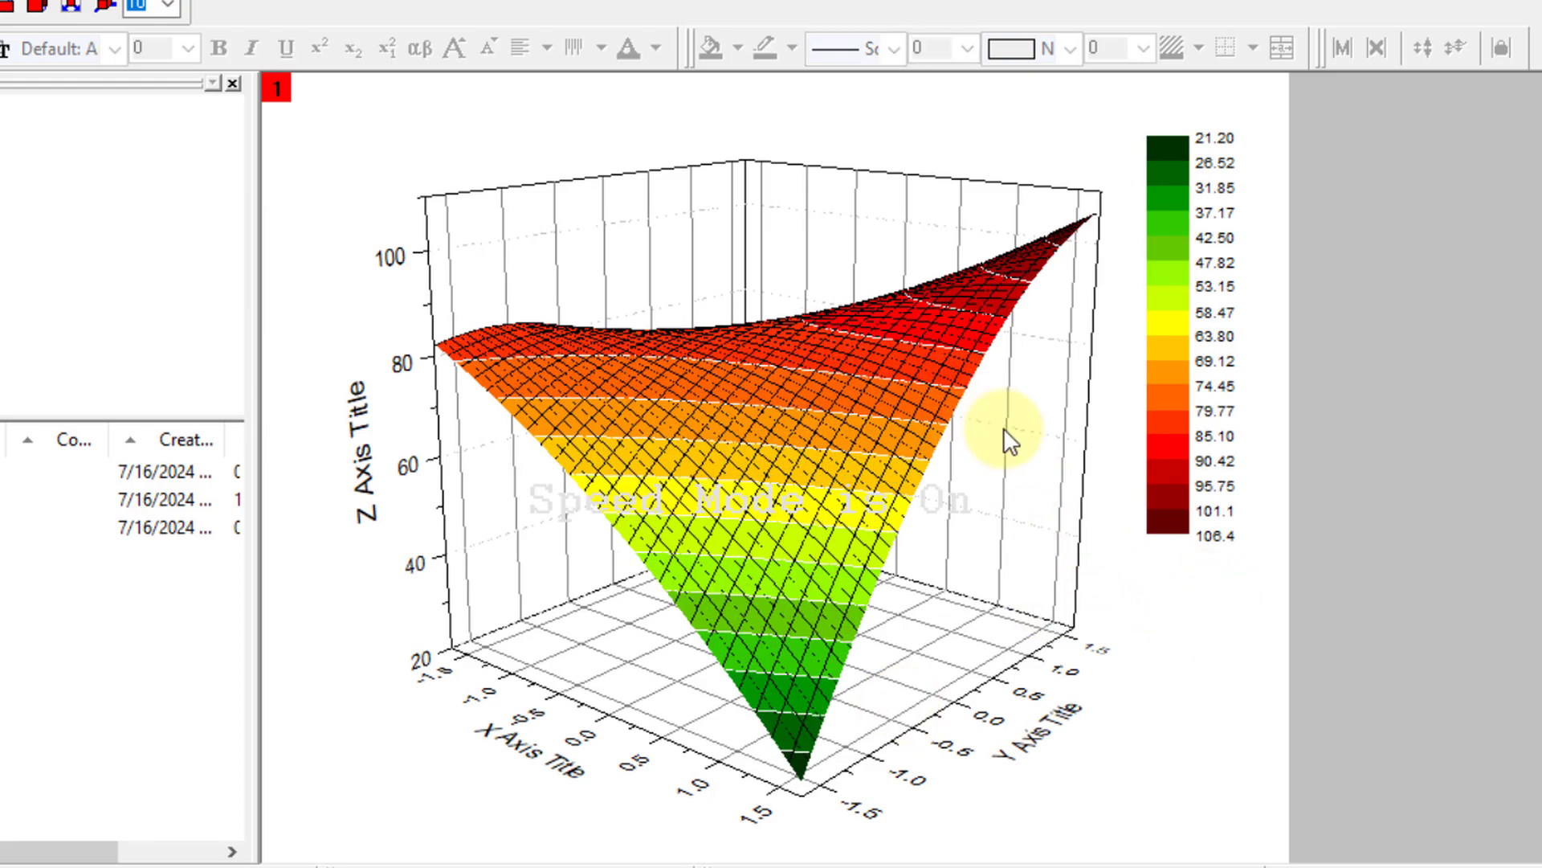
{"action": "mouse_move", "coordinate": [724, 231]}
{"action": "type", "text": "X"}
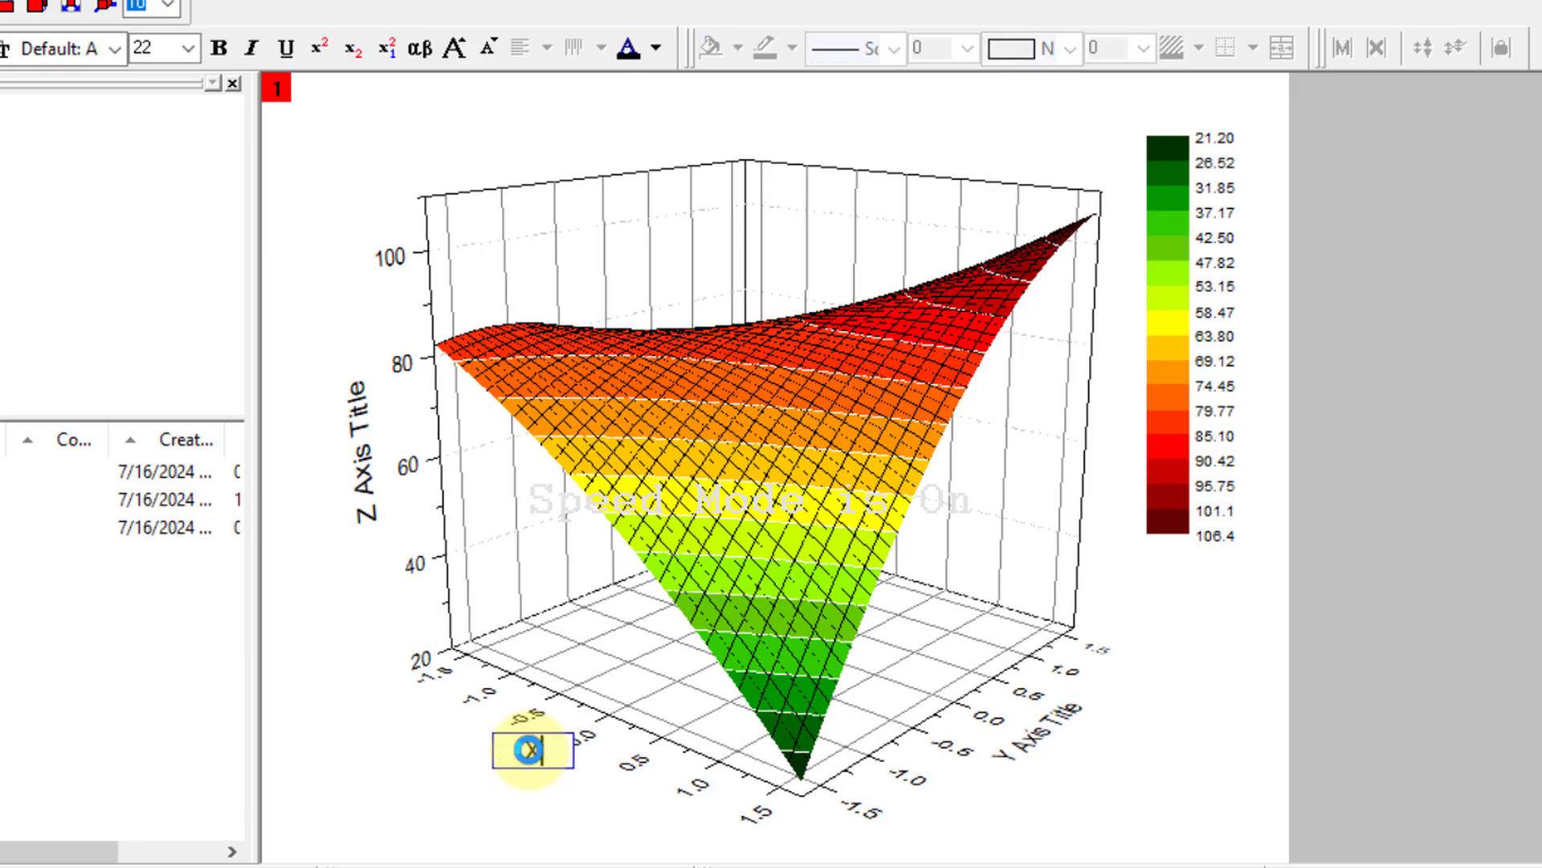
{"action": "mouse_move", "coordinate": [1034, 756]}
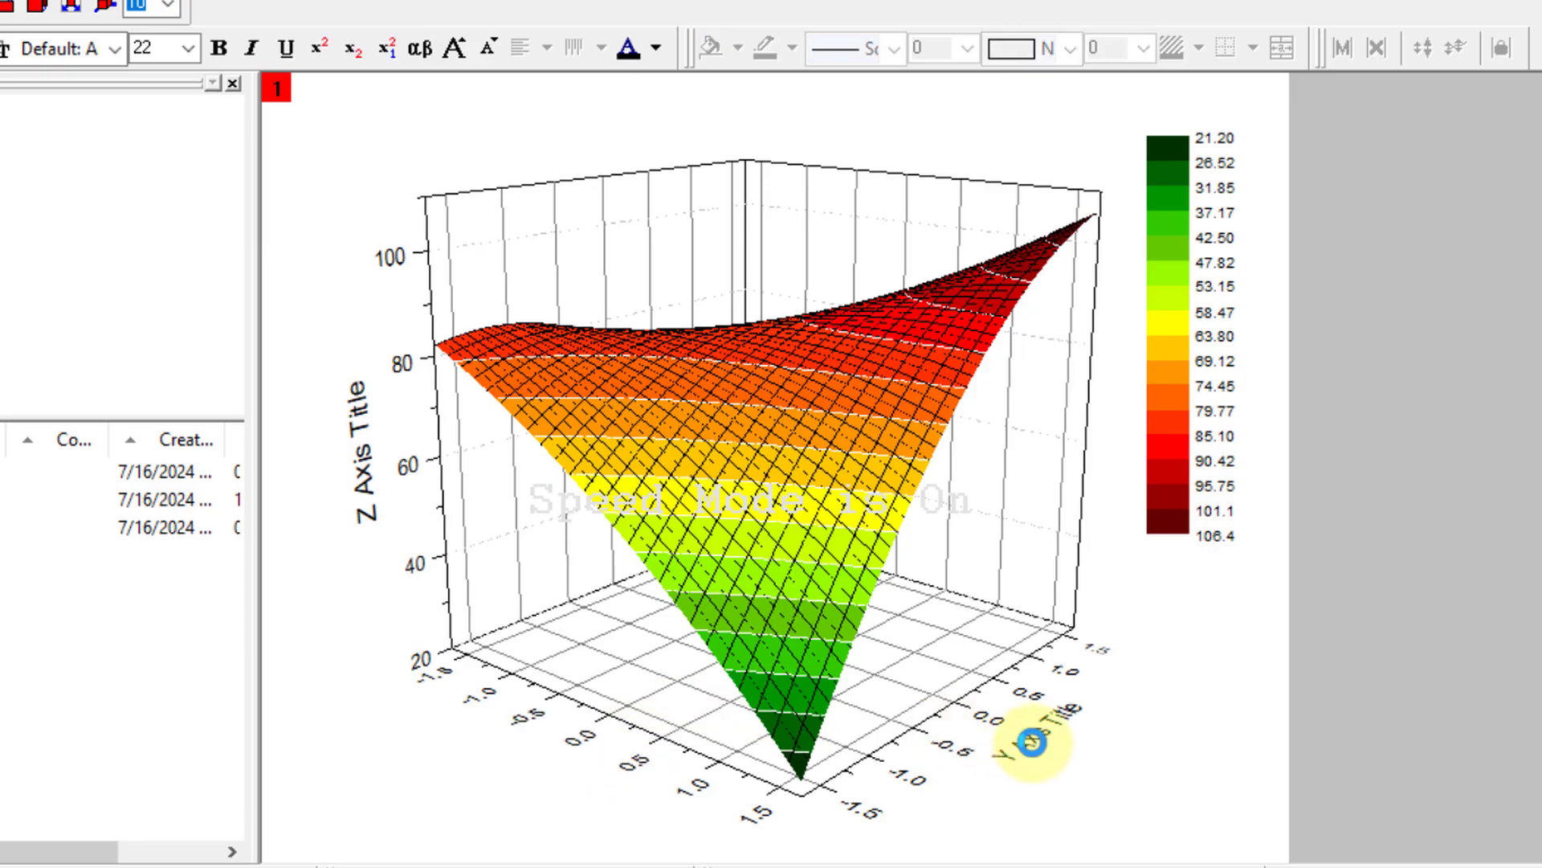
Step: Retitle the Y axis X2 and the Z axis Tear
{"action": "double_click", "coordinate": [1040, 739]}
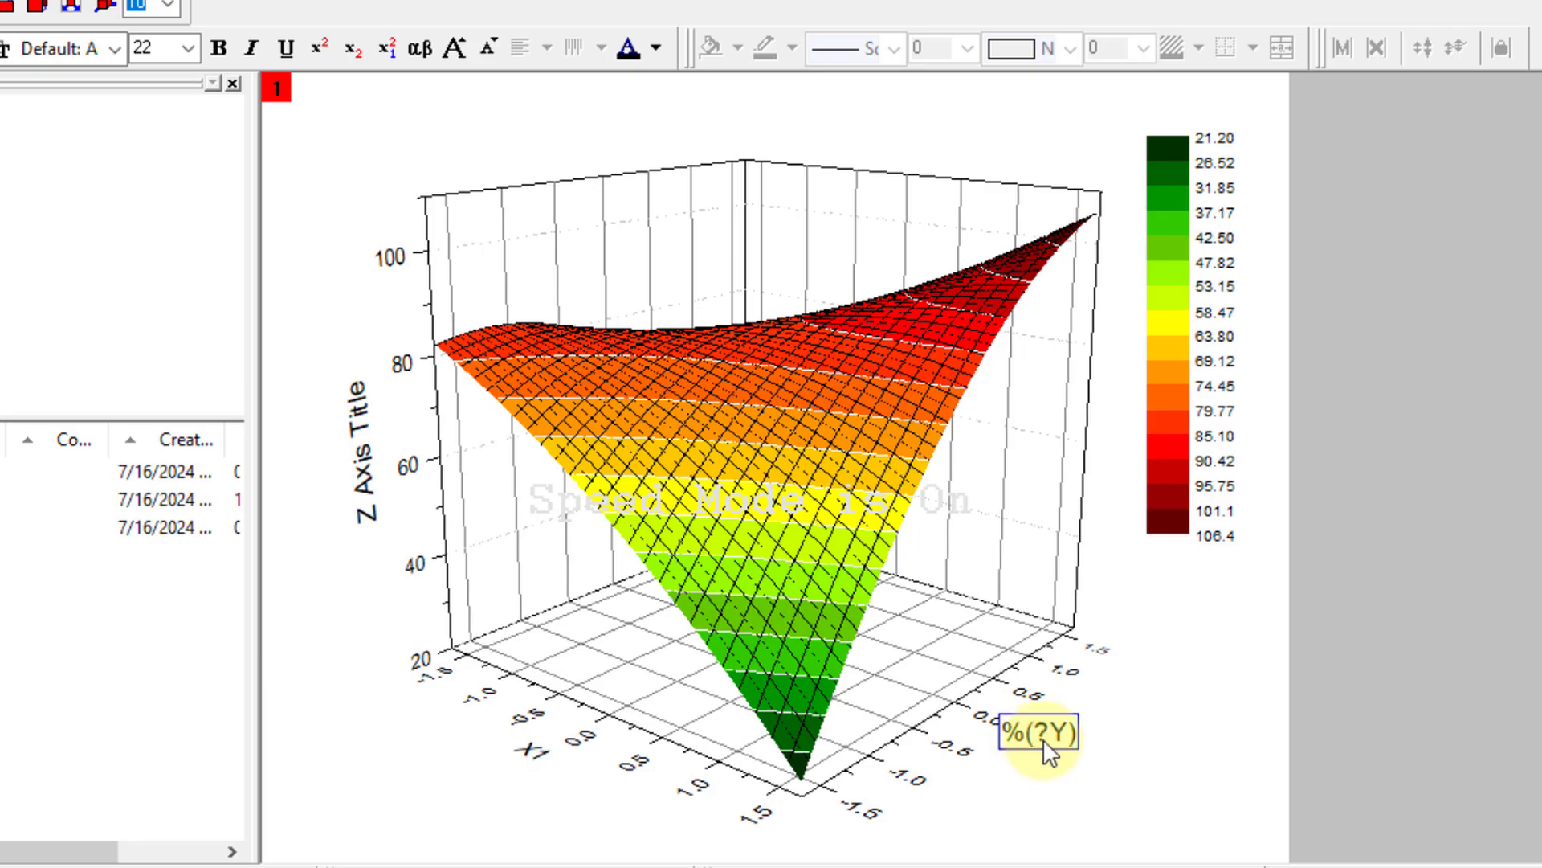
{"action": "type", "text": "X2"}
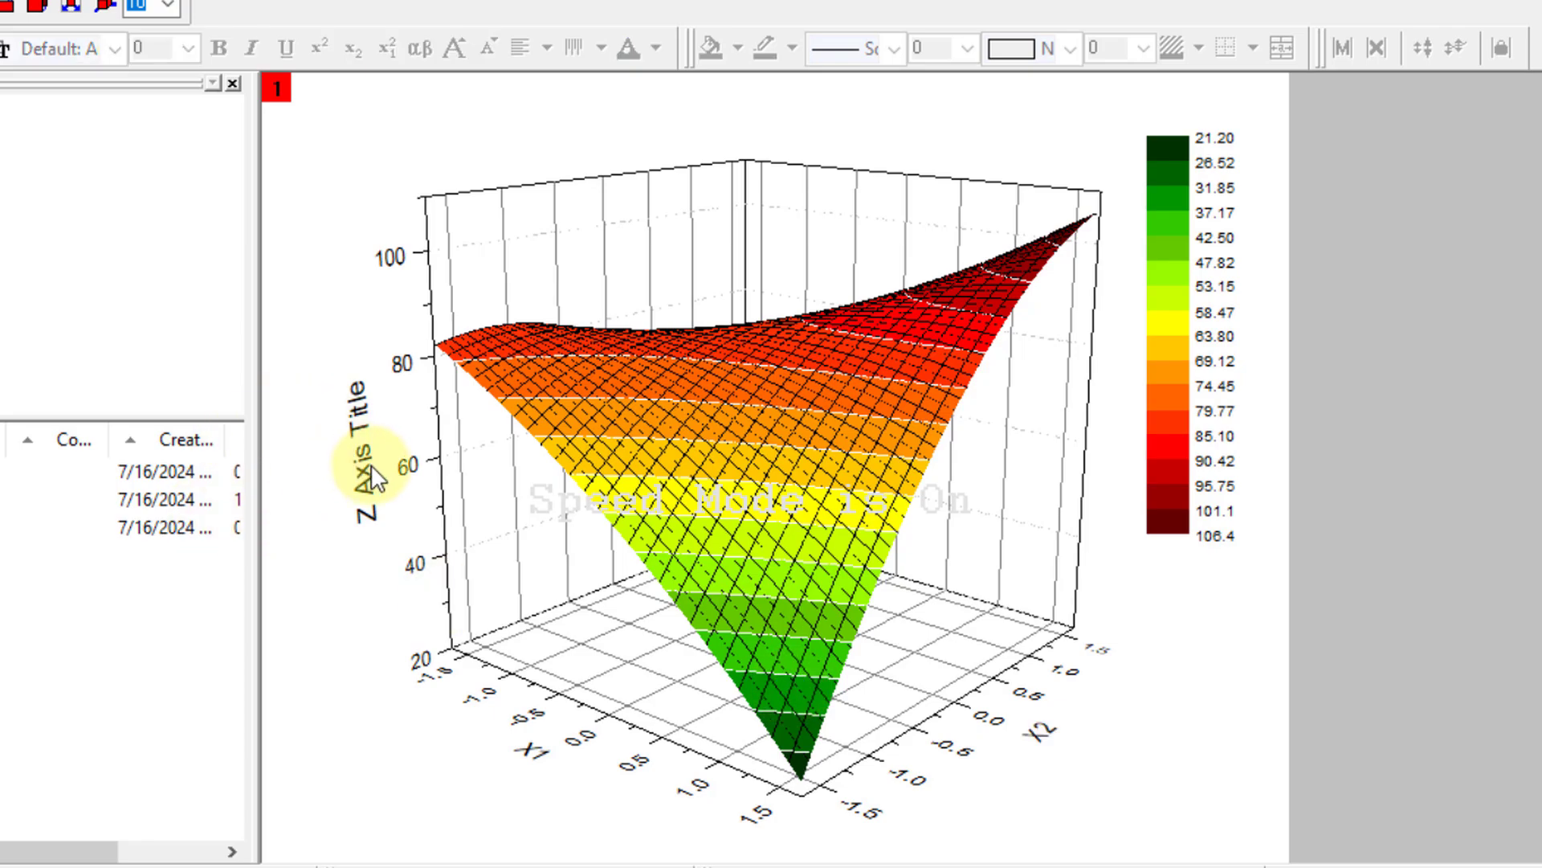
{"action": "double_click", "coordinate": [377, 476]}
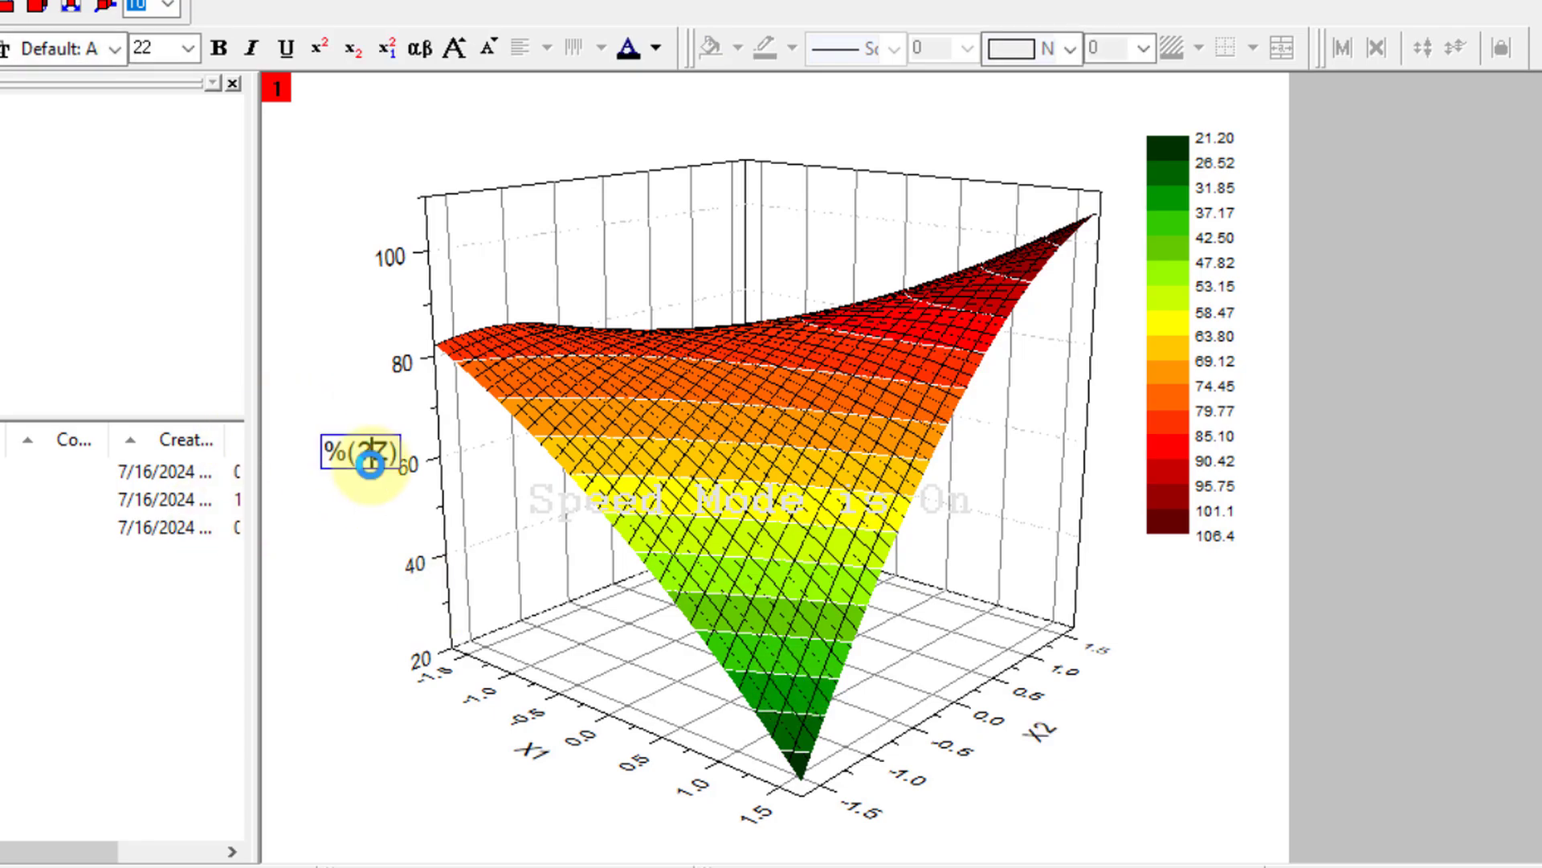
{"action": "double_click", "coordinate": [367, 451]}
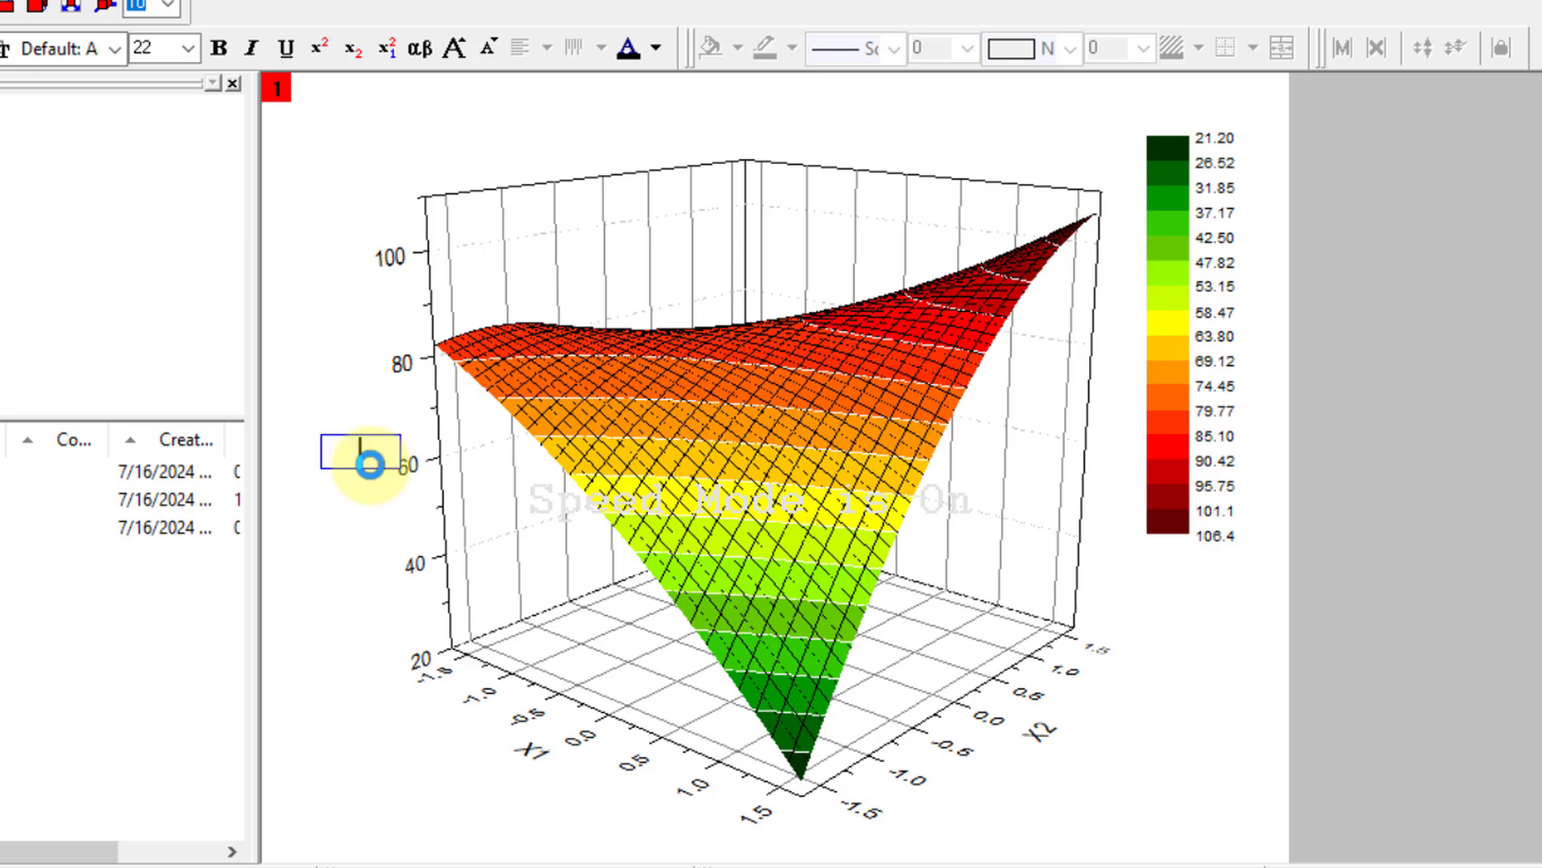
{"action": "type", "text": "Team"}
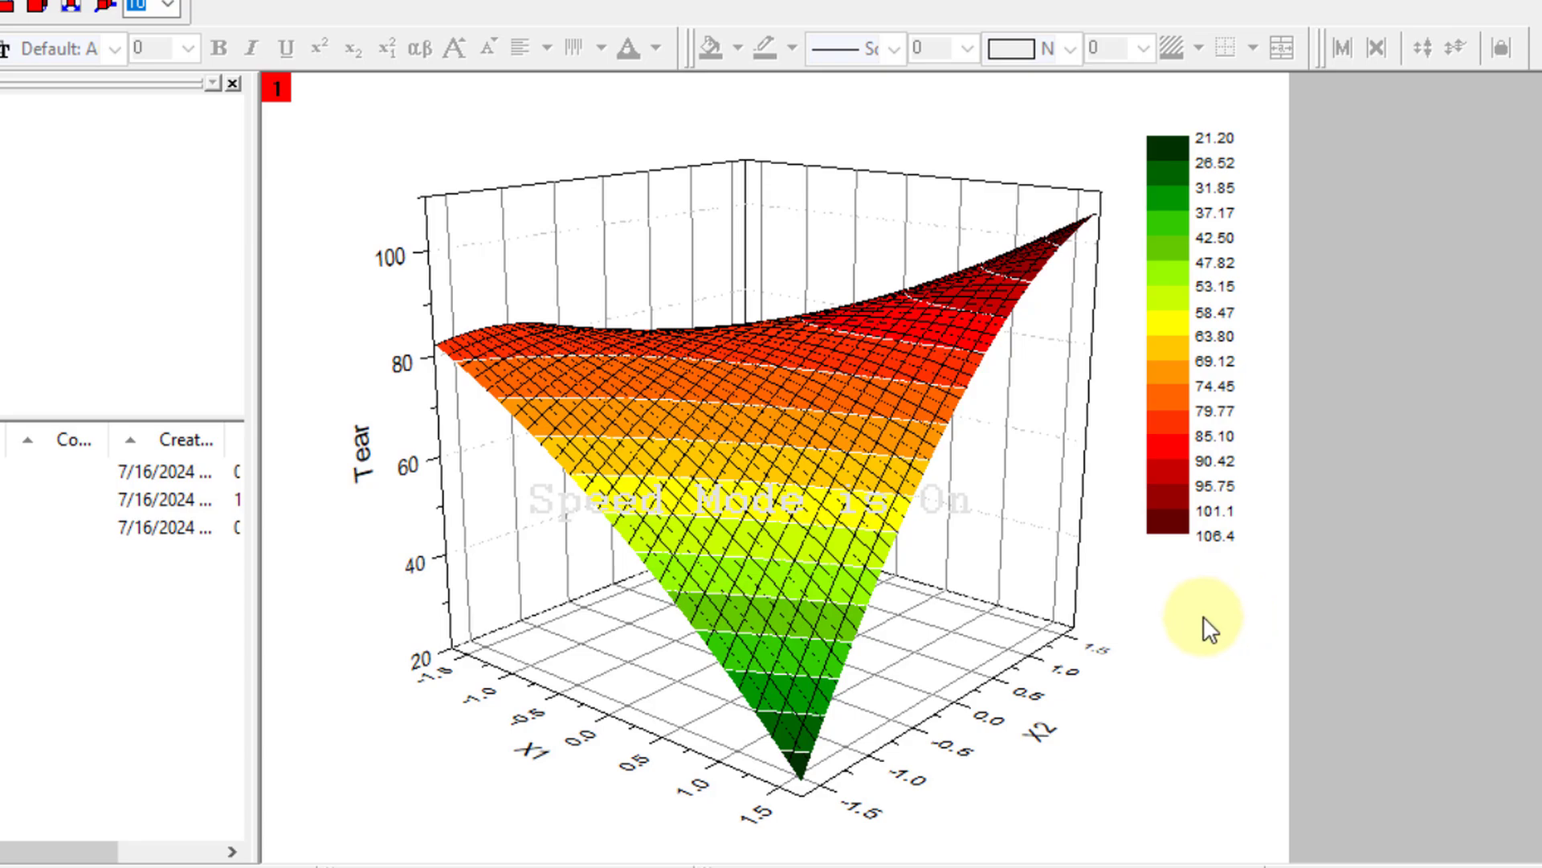
{"action": "mouse_move", "coordinate": [1036, 442]}
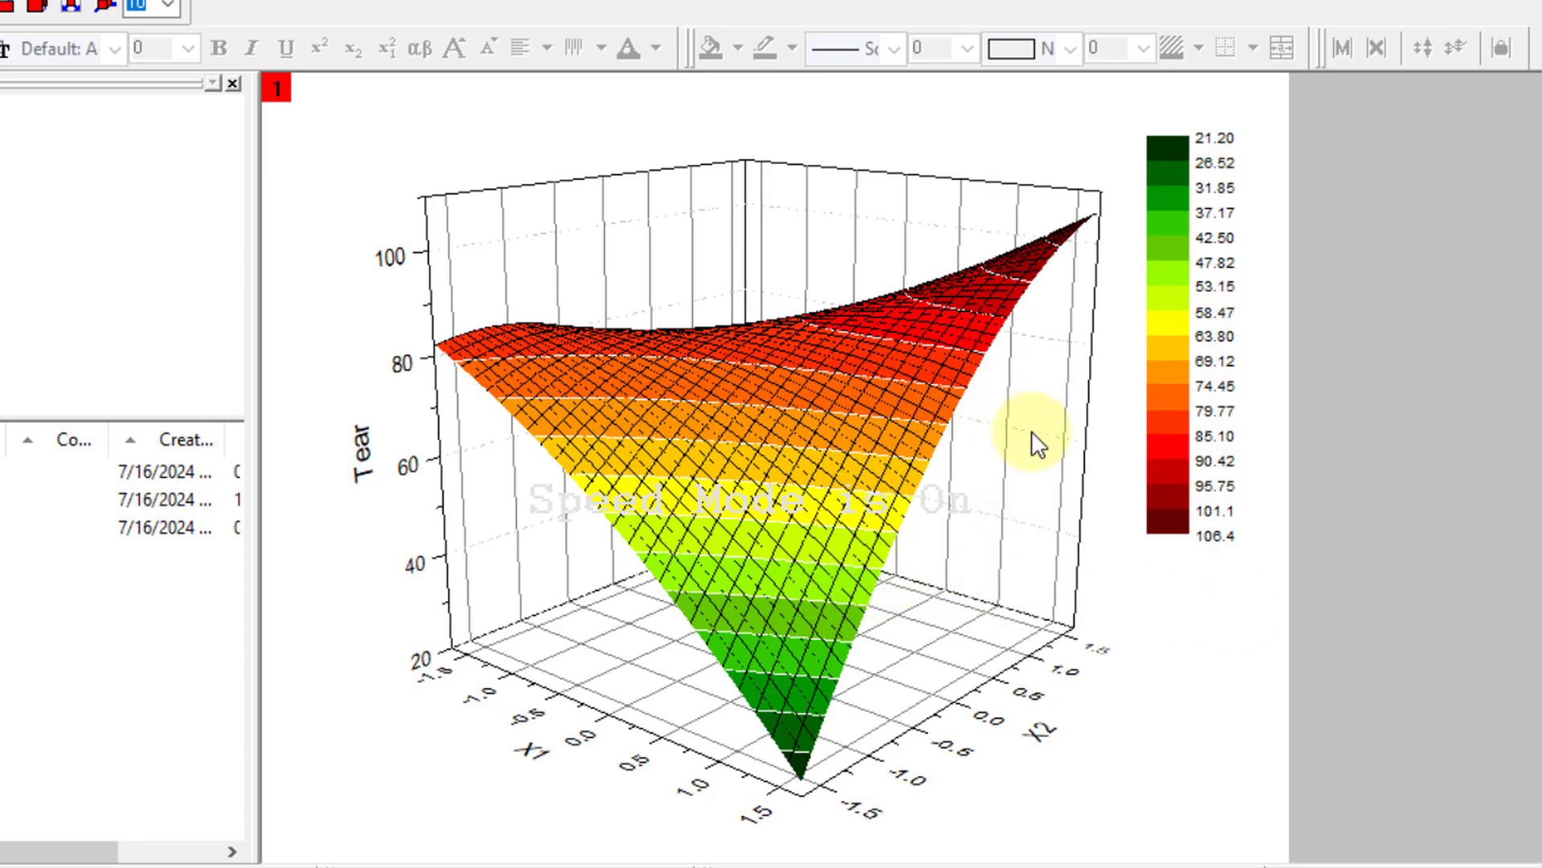
{"action": "mouse_move", "coordinate": [1037, 447]}
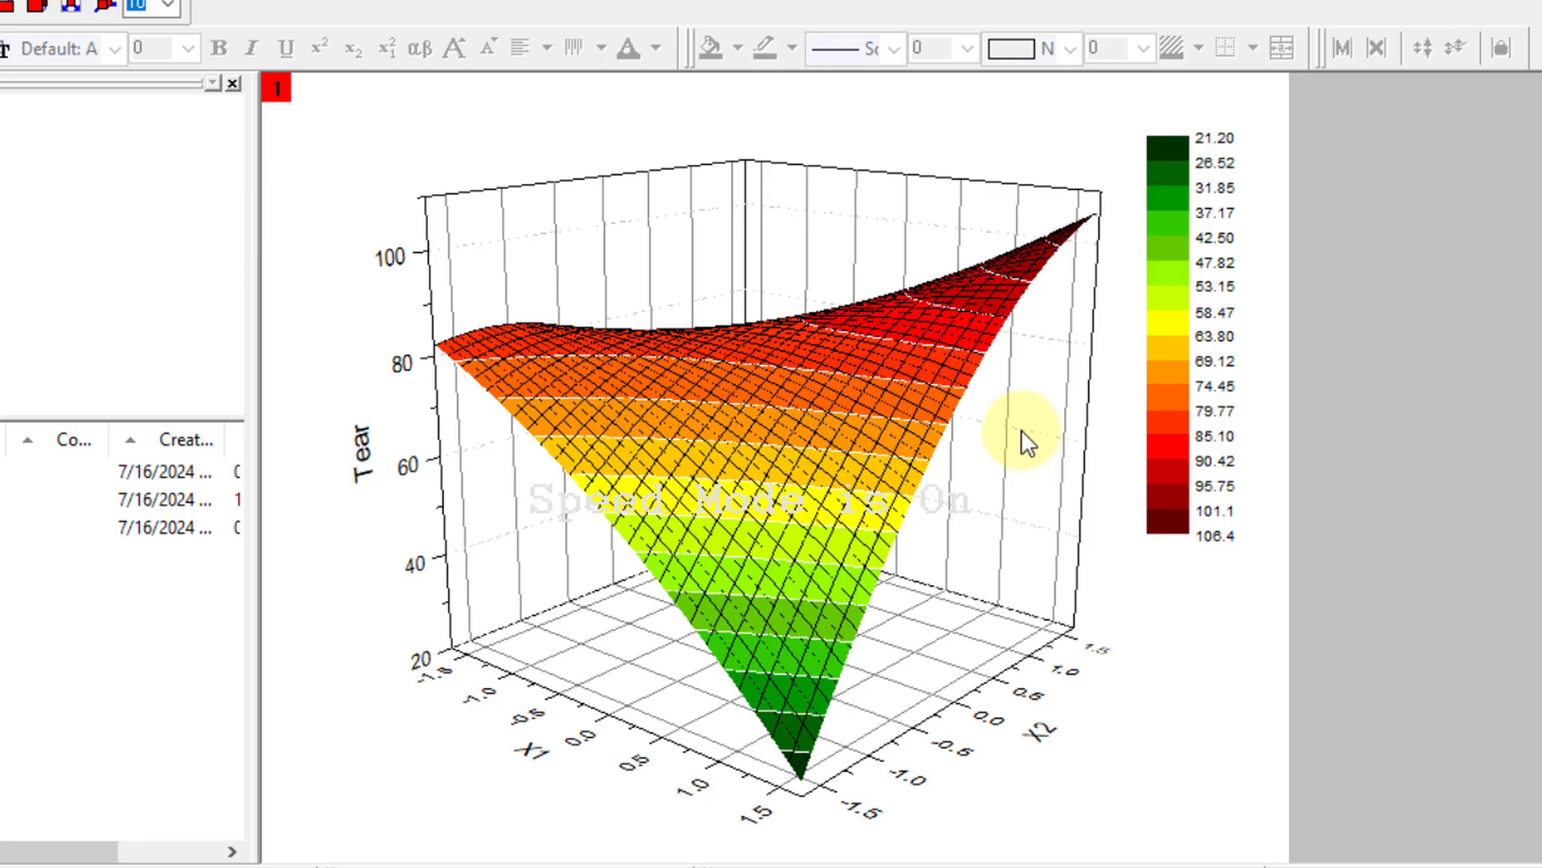
Step: Turn off Major Grids for the vertical, horizontal and Z axes in Axis properties
{"action": "right_click", "coordinate": [1023, 437]}
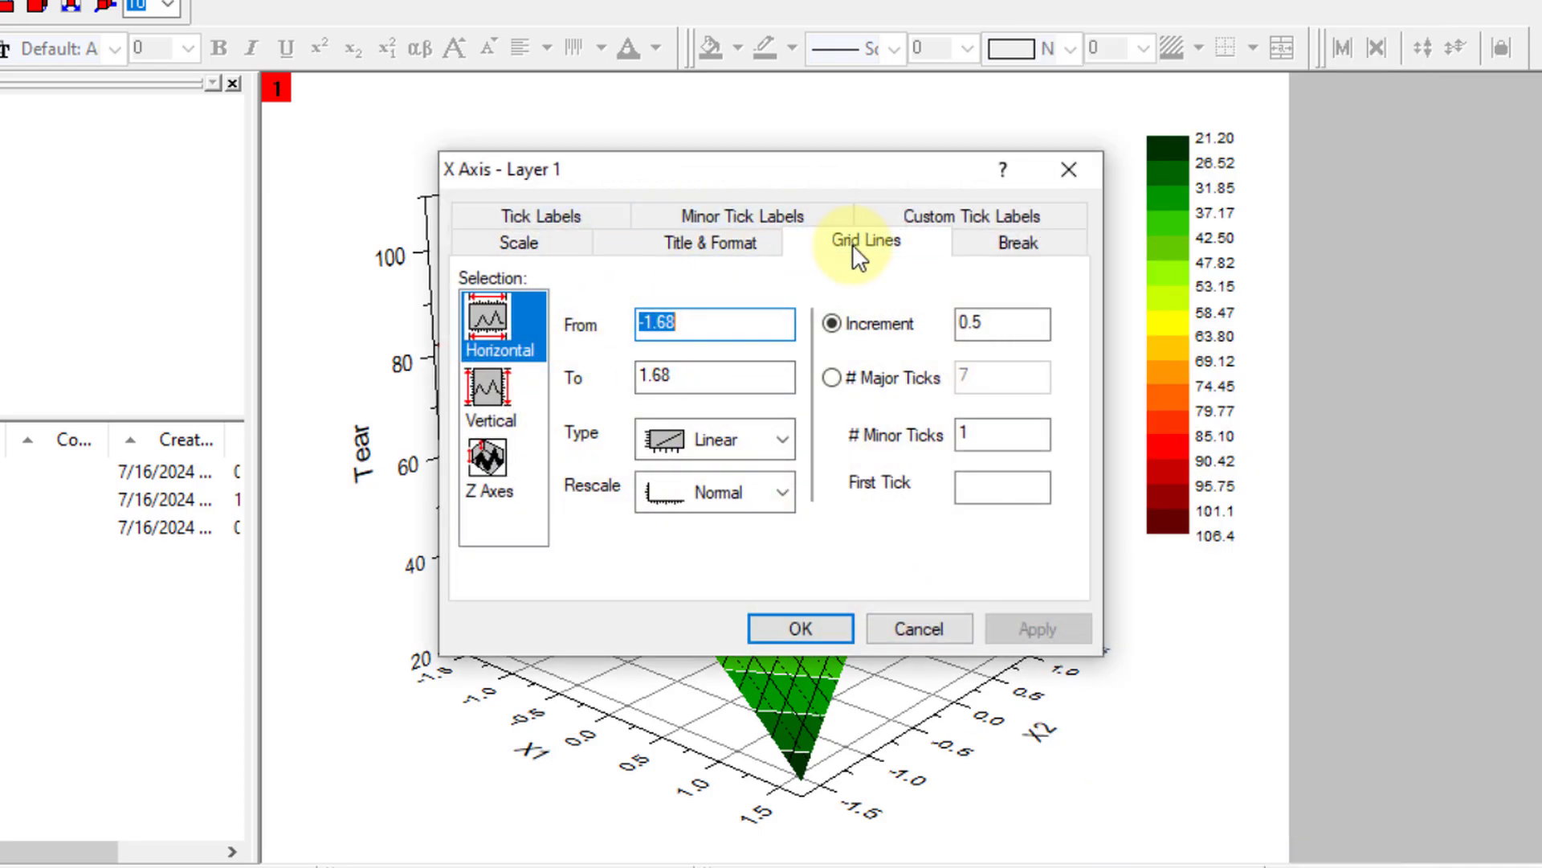
{"action": "left_click", "coordinate": [864, 241]}
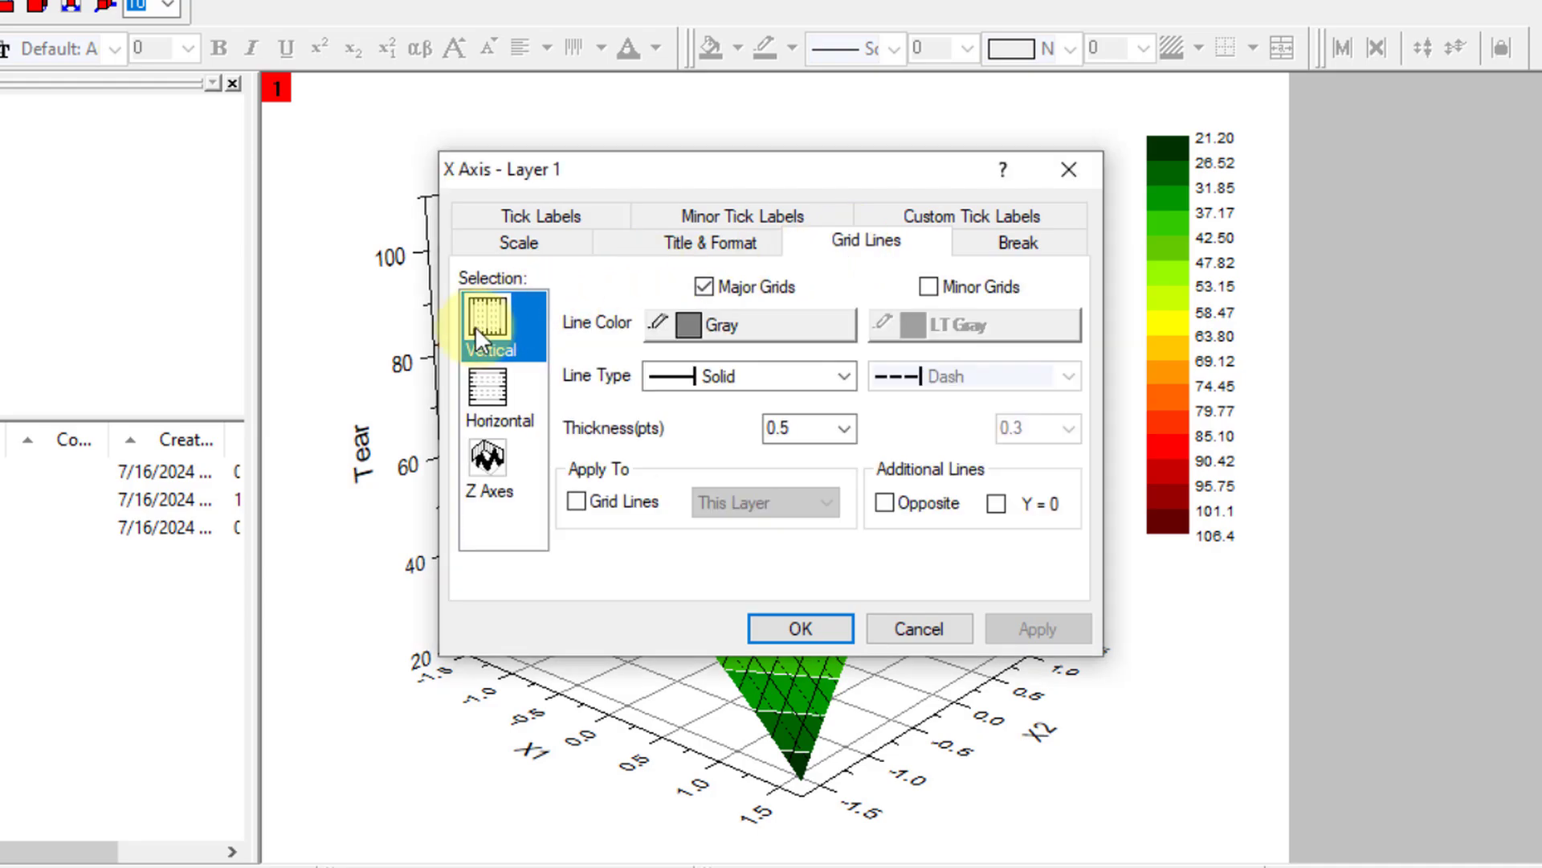
{"action": "mouse_move", "coordinate": [704, 286]}
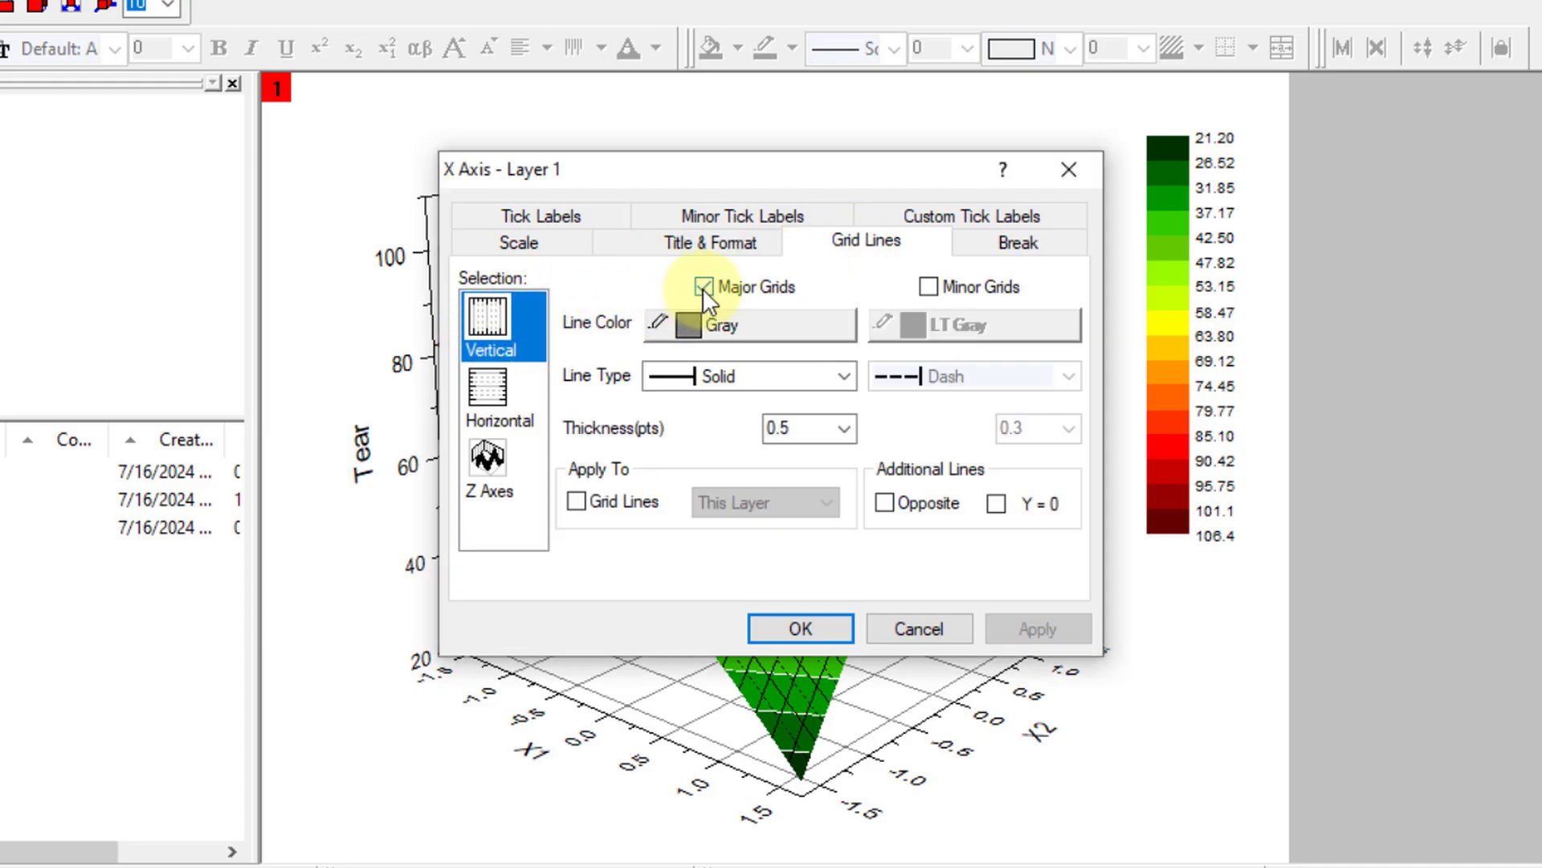
{"action": "left_click", "coordinate": [701, 287]}
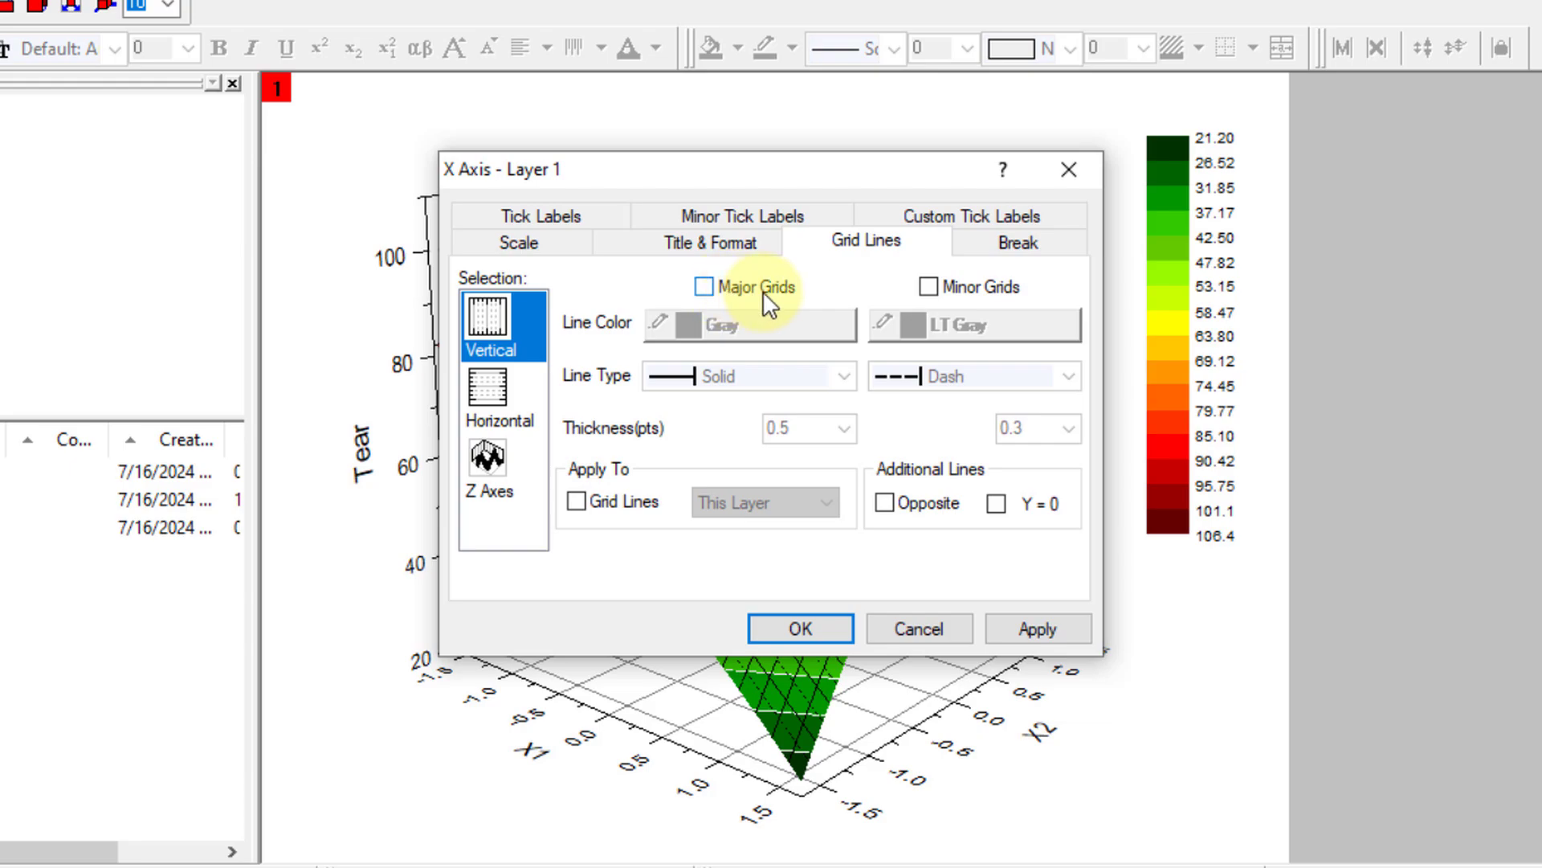
{"action": "left_click", "coordinate": [490, 397]}
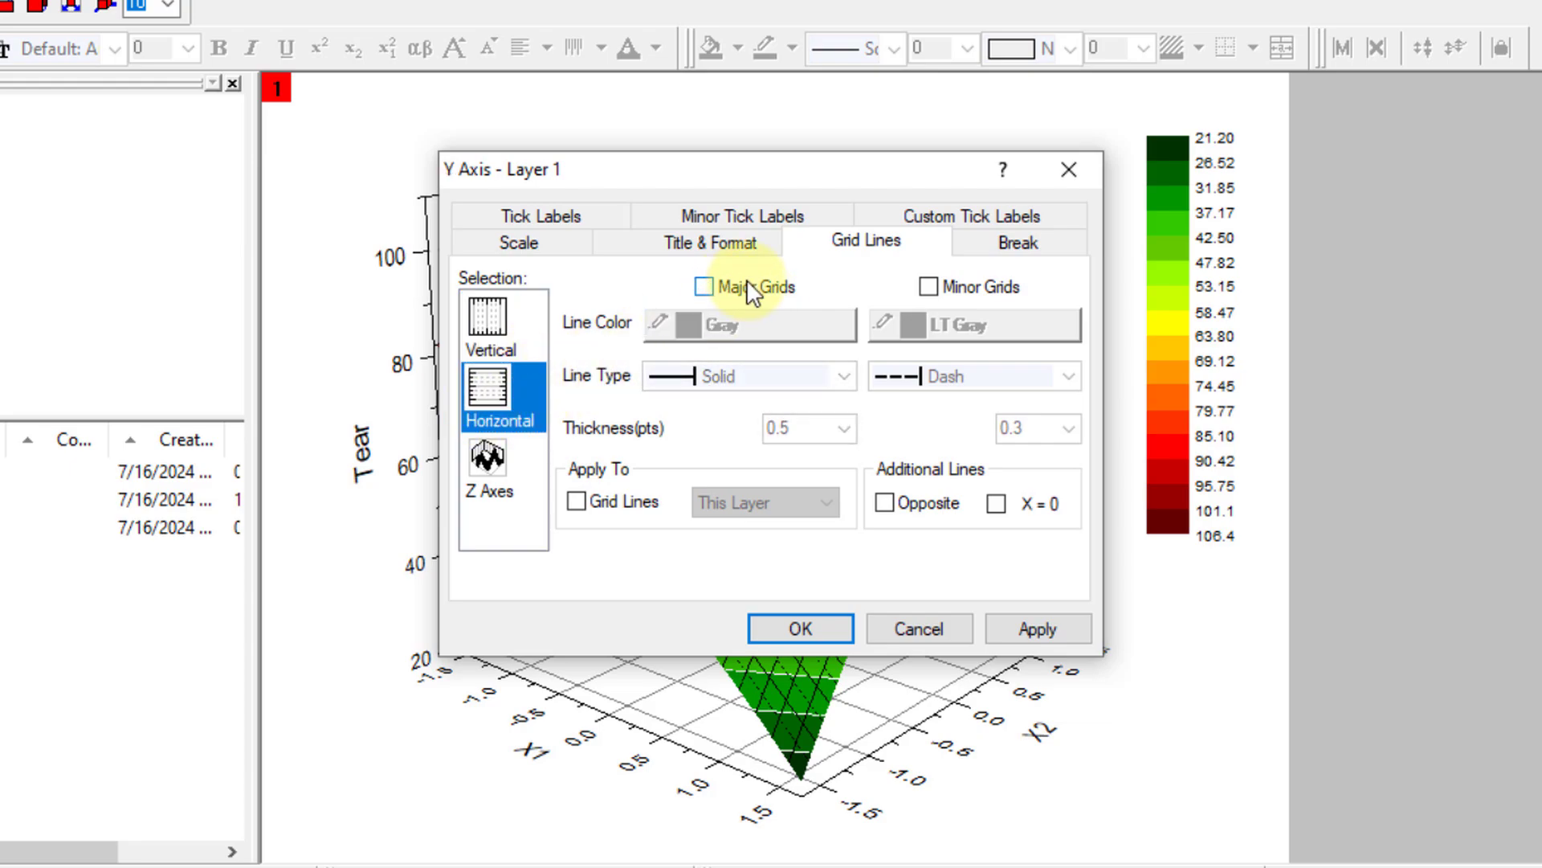
{"action": "left_click", "coordinate": [488, 459]}
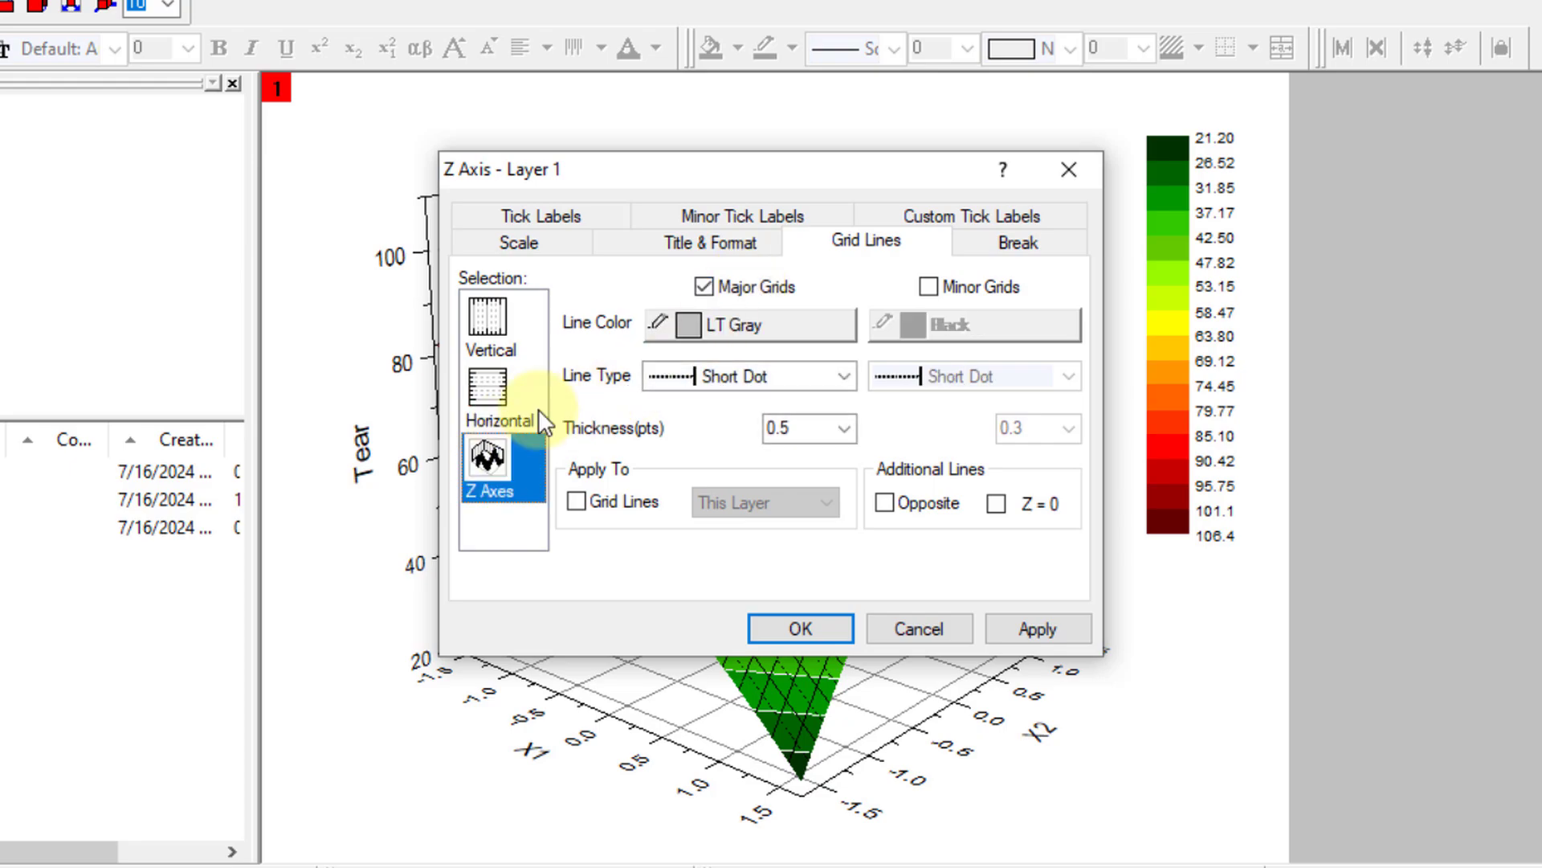
{"action": "left_click", "coordinate": [700, 287]}
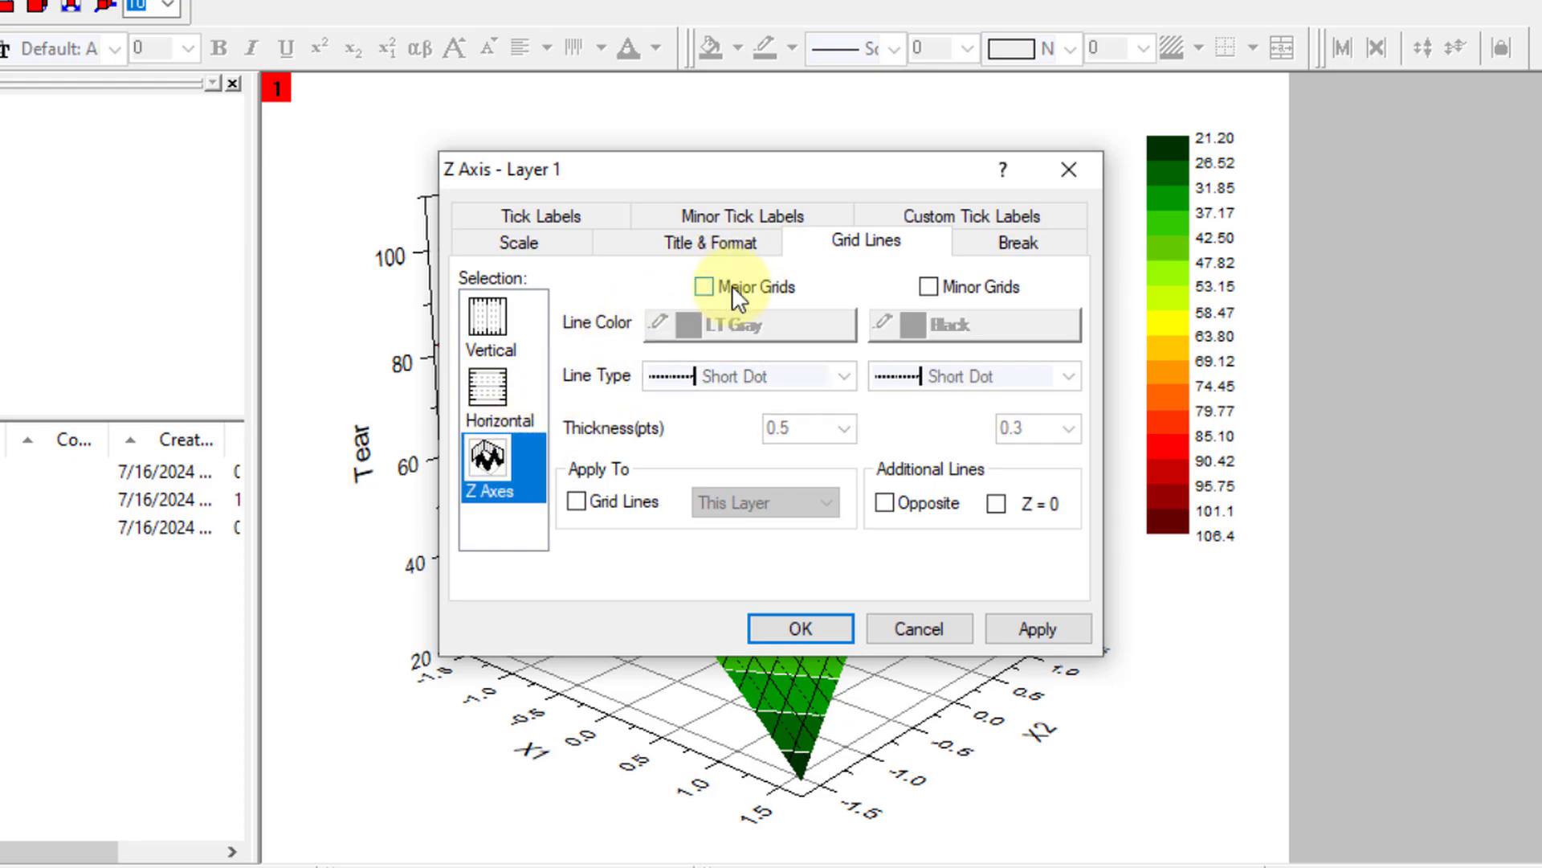
{"action": "left_click", "coordinate": [1037, 628]}
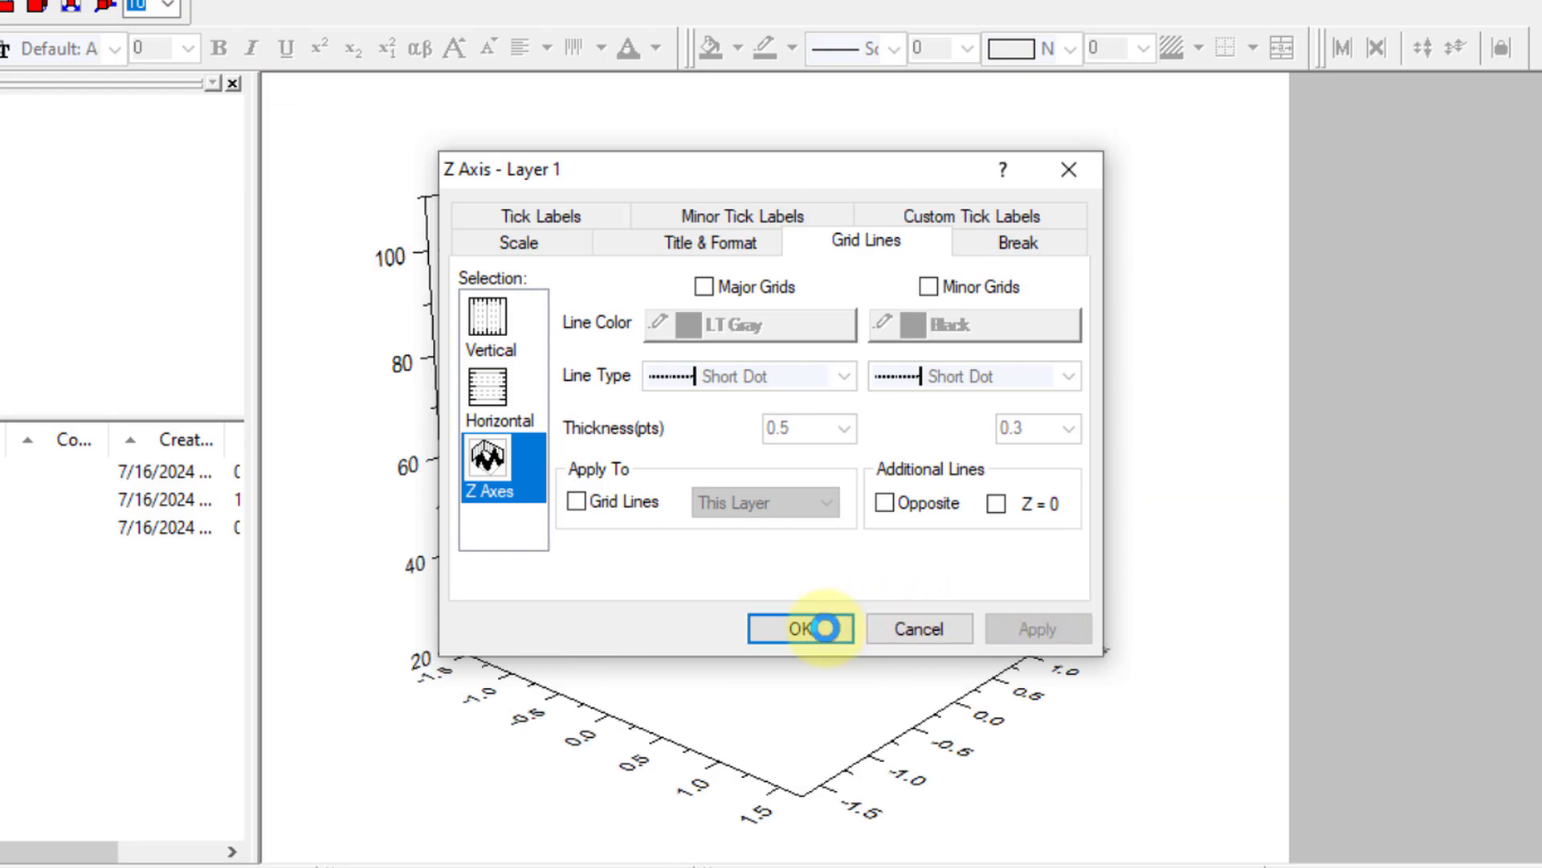
{"action": "left_click", "coordinate": [813, 628]}
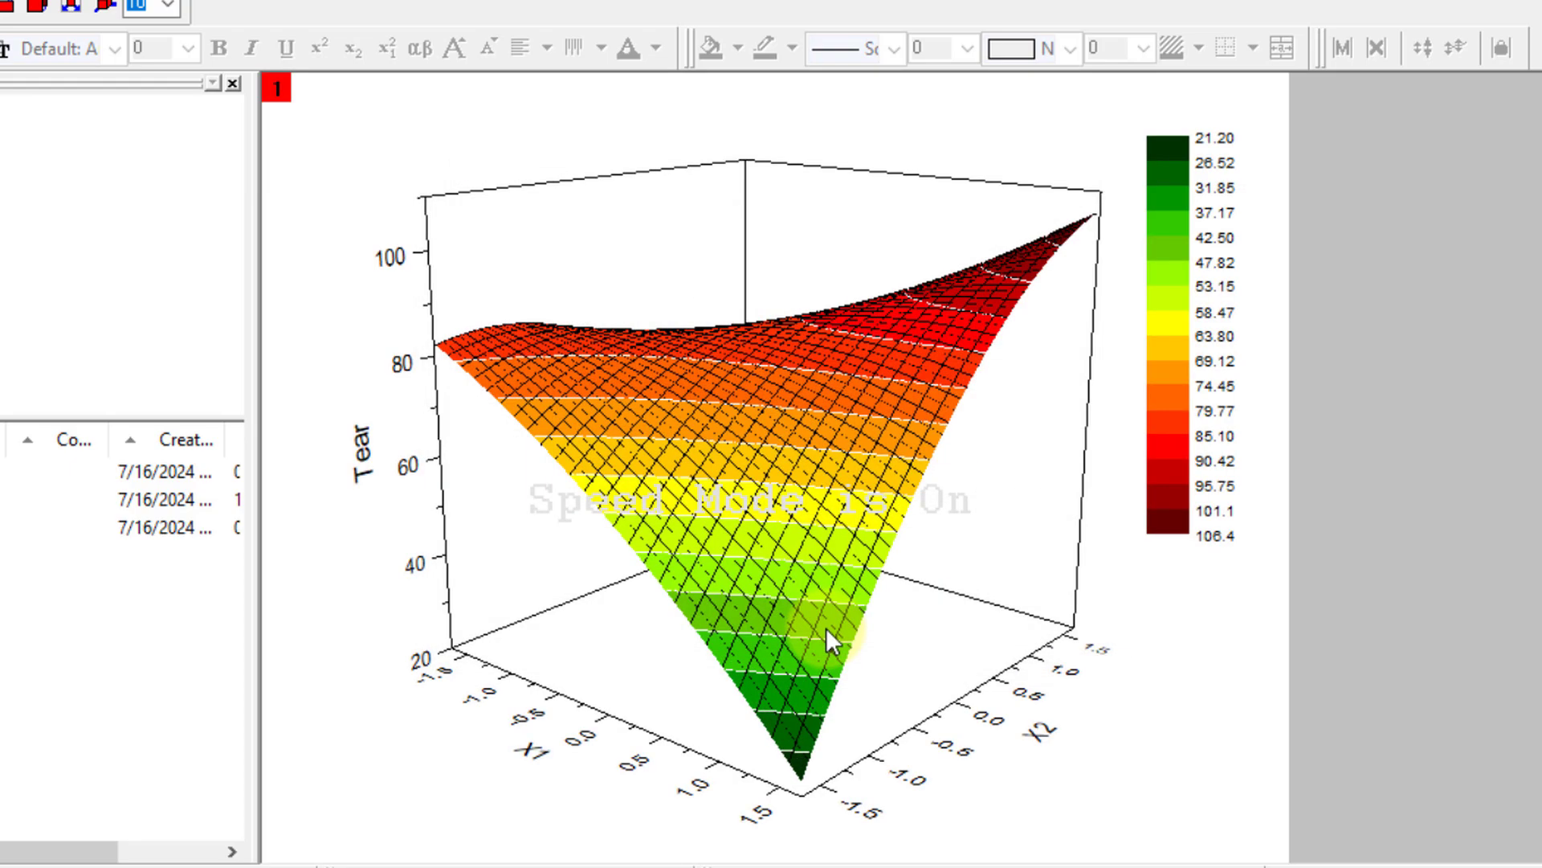
{"action": "mouse_move", "coordinate": [1178, 789]}
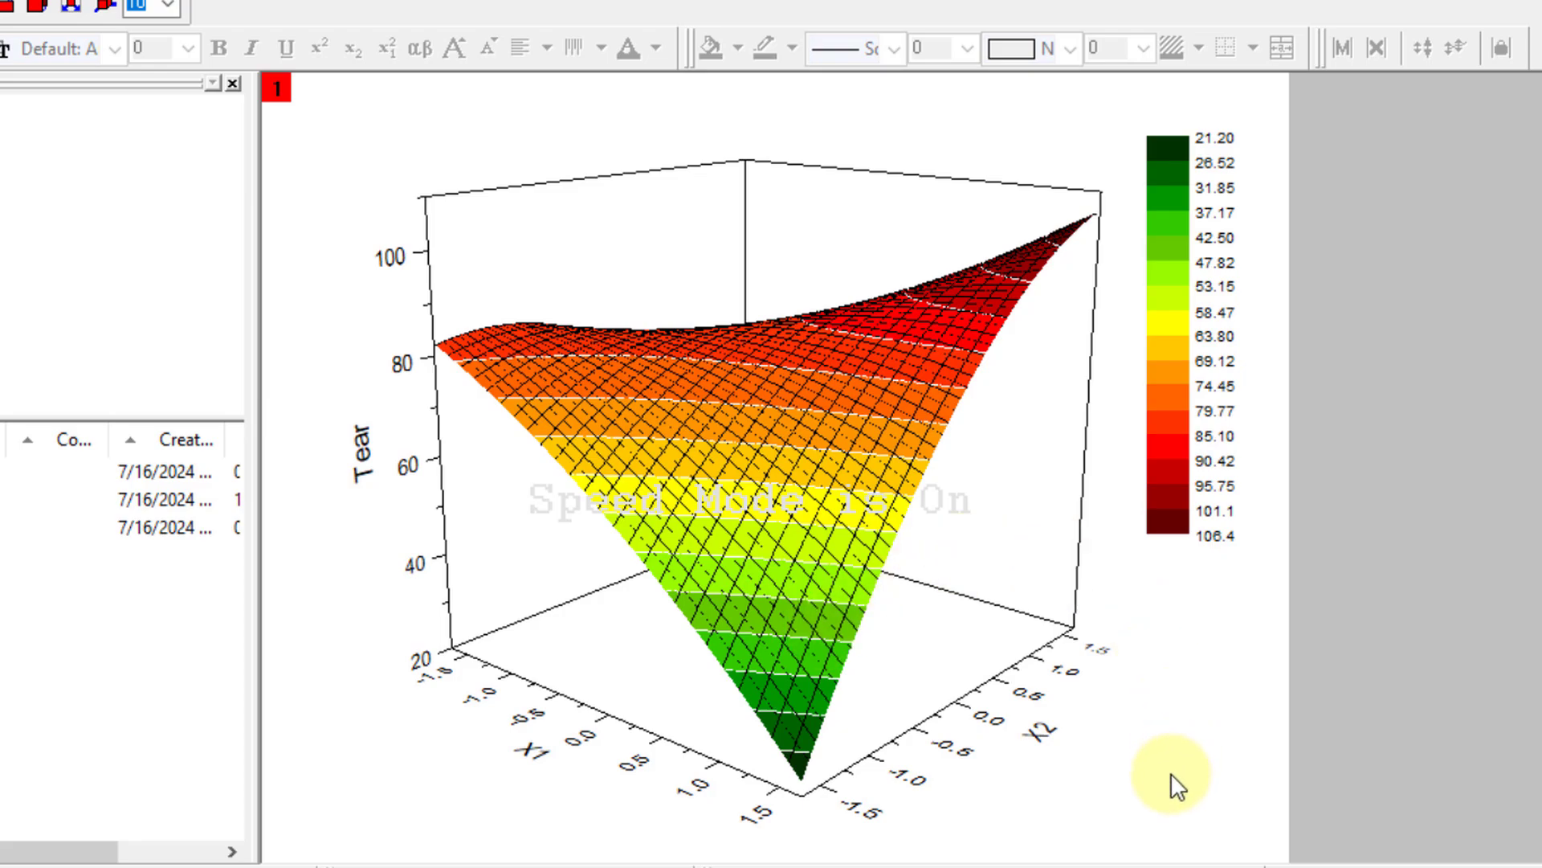
{"action": "mouse_move", "coordinate": [1063, 603]}
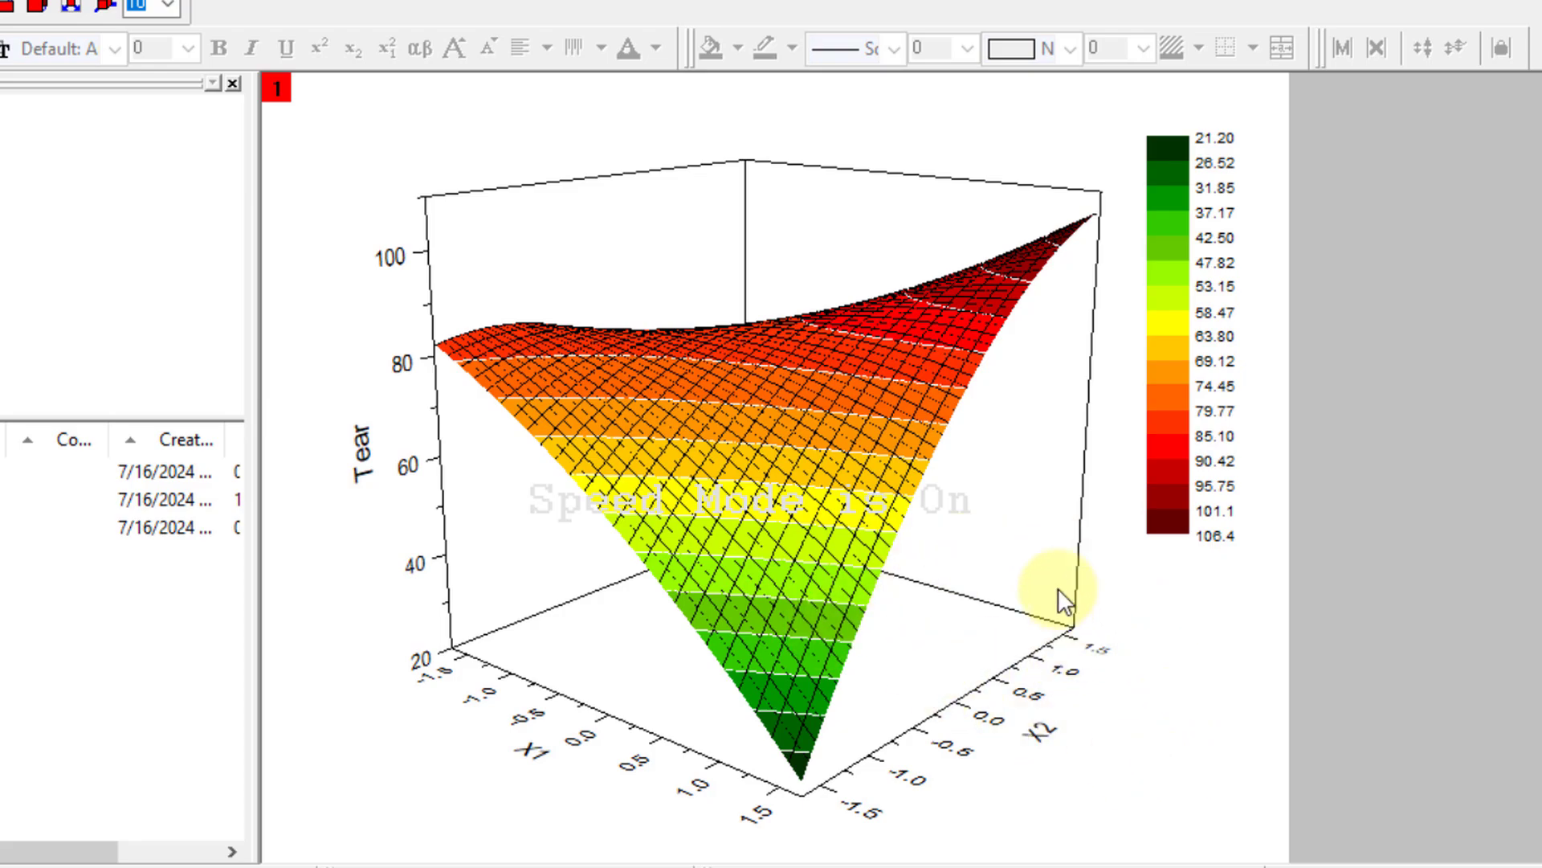
{"action": "mouse_move", "coordinate": [12, 77]}
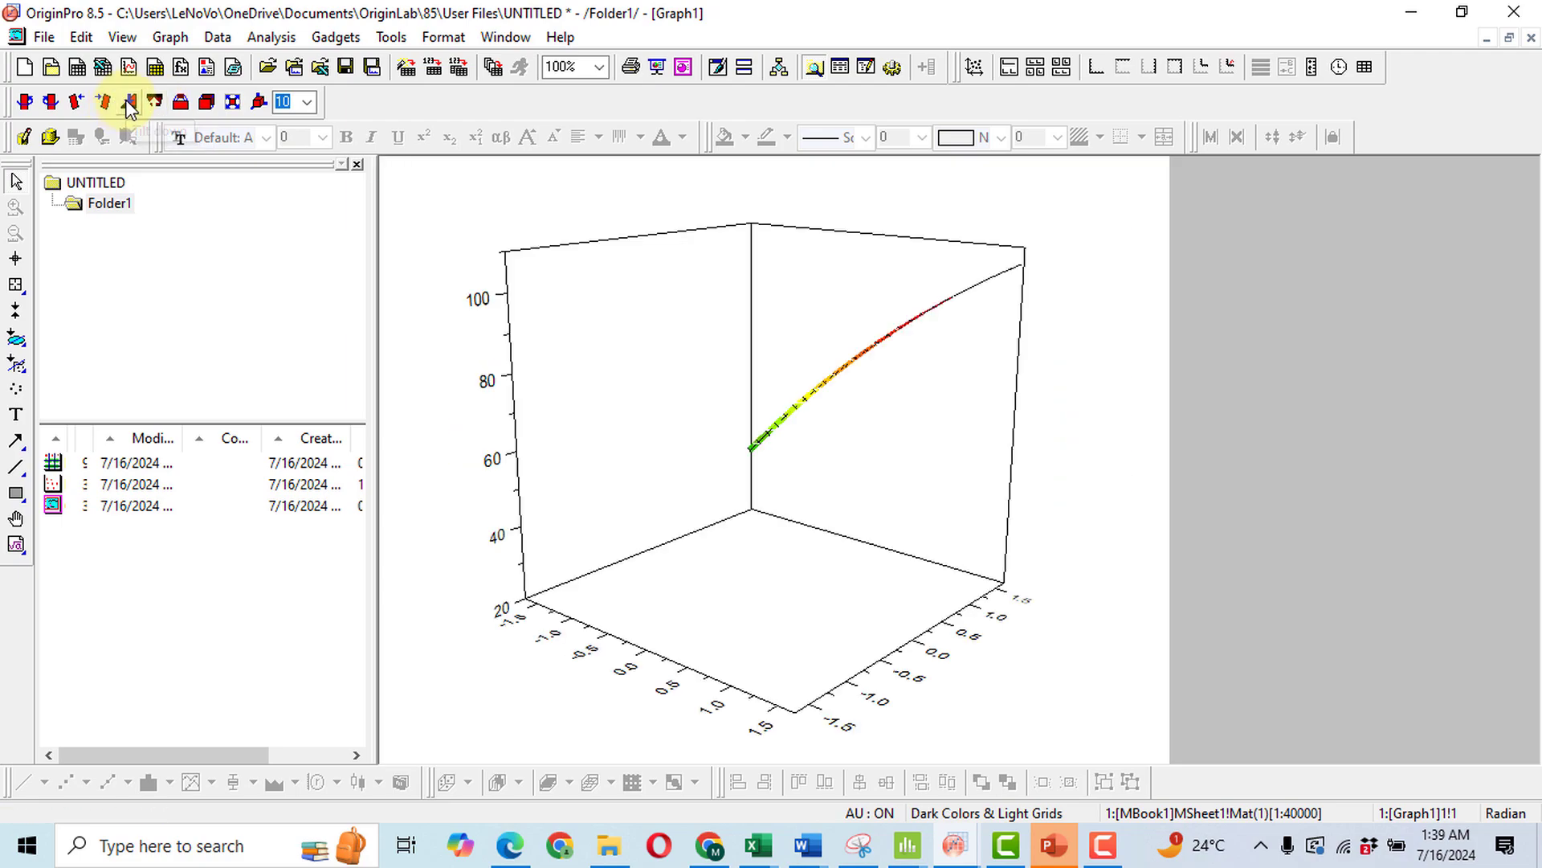
Step: Rotate the Tear surface to a new angle with the 3D Rotation toolbar
{"action": "left_click", "coordinate": [125, 102]}
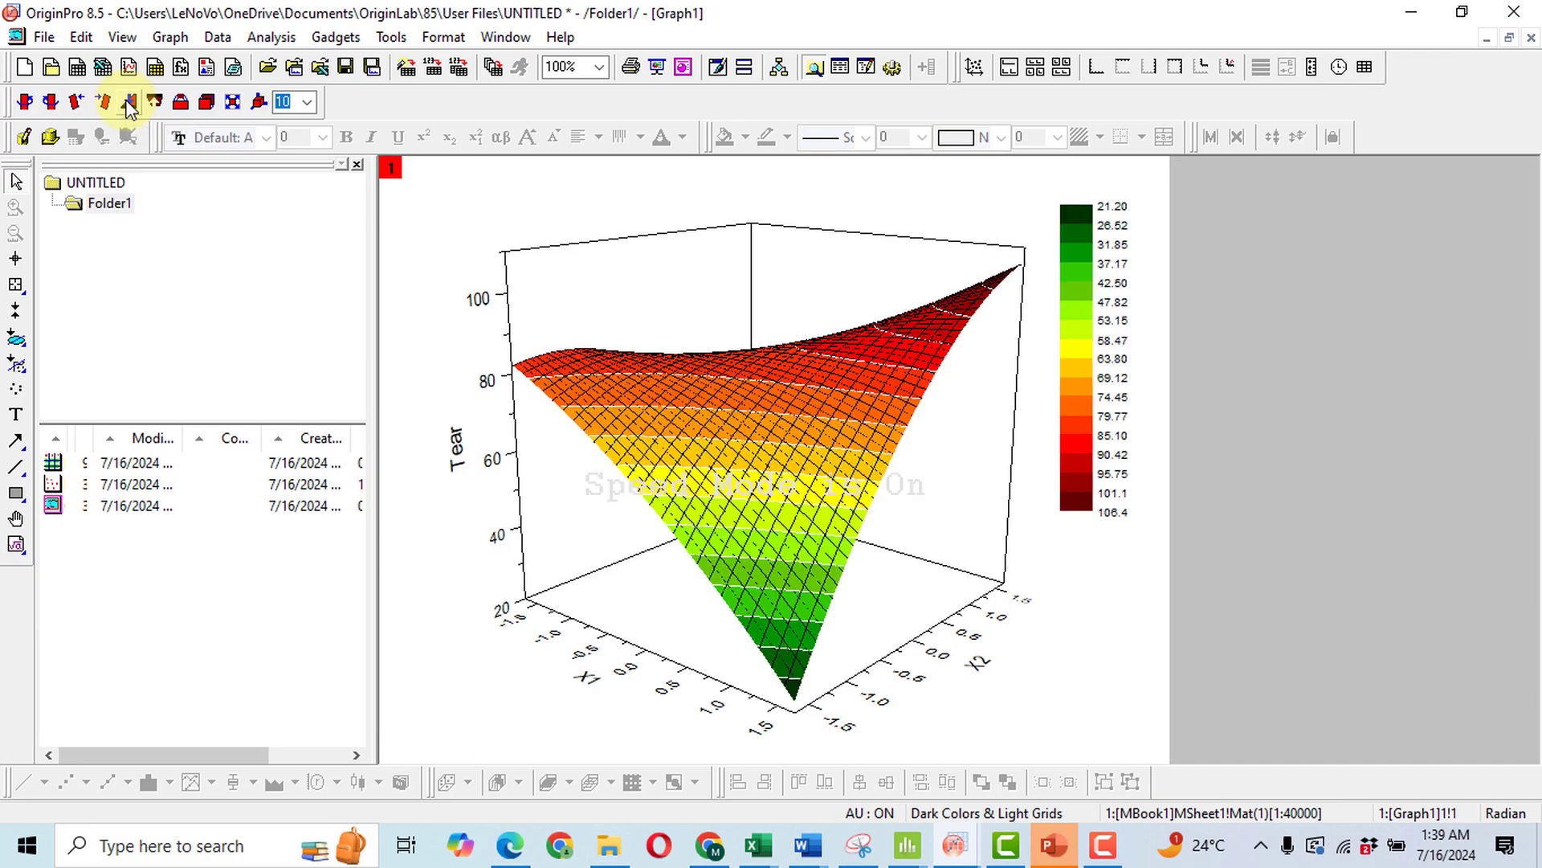
{"action": "mouse_move", "coordinate": [50, 103]}
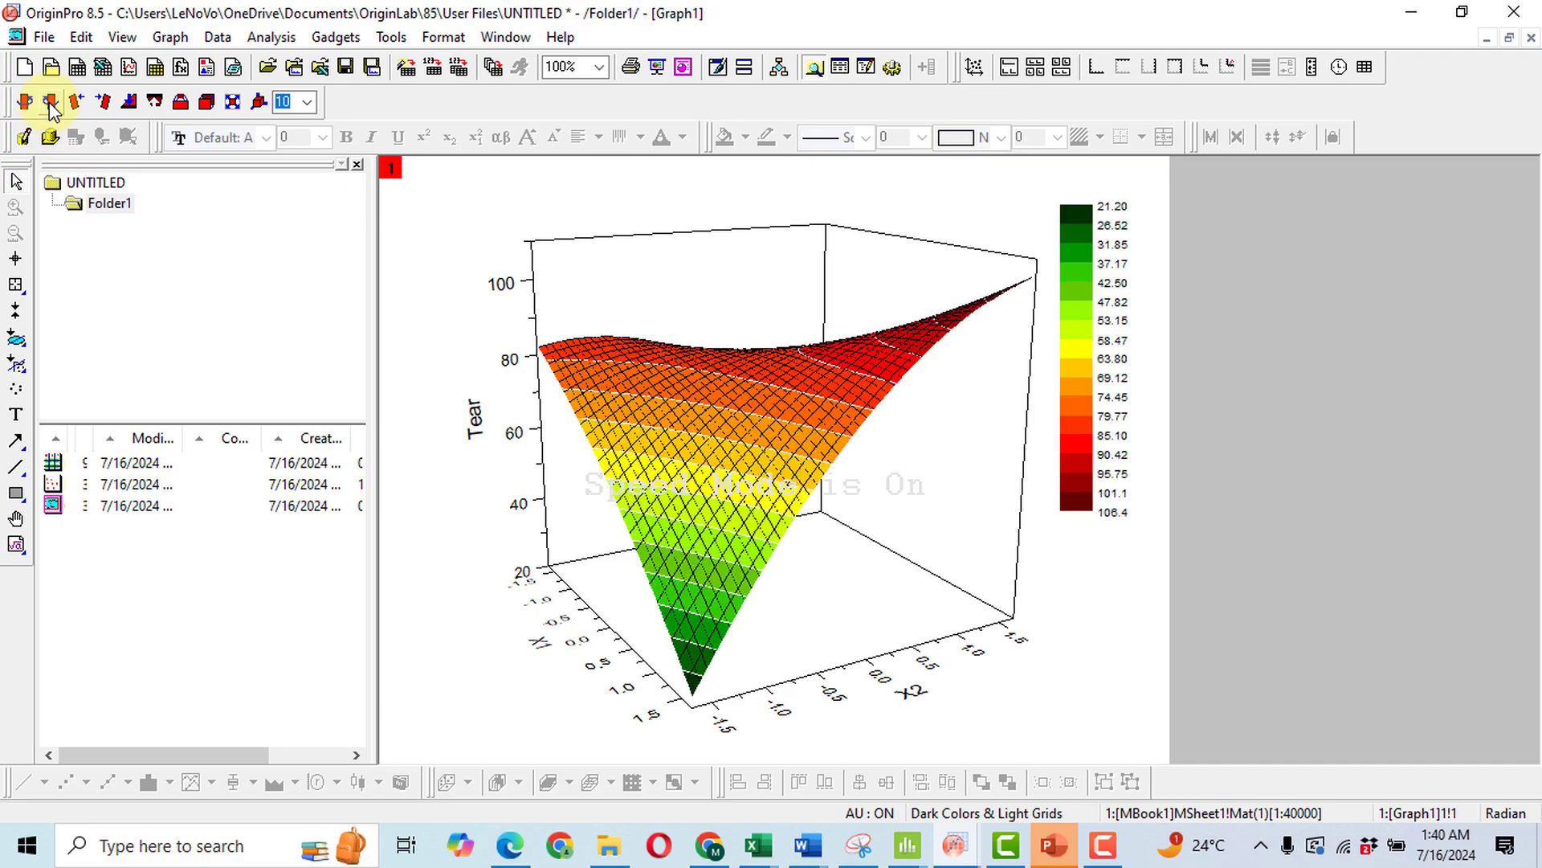
{"action": "mouse_move", "coordinate": [25, 103]}
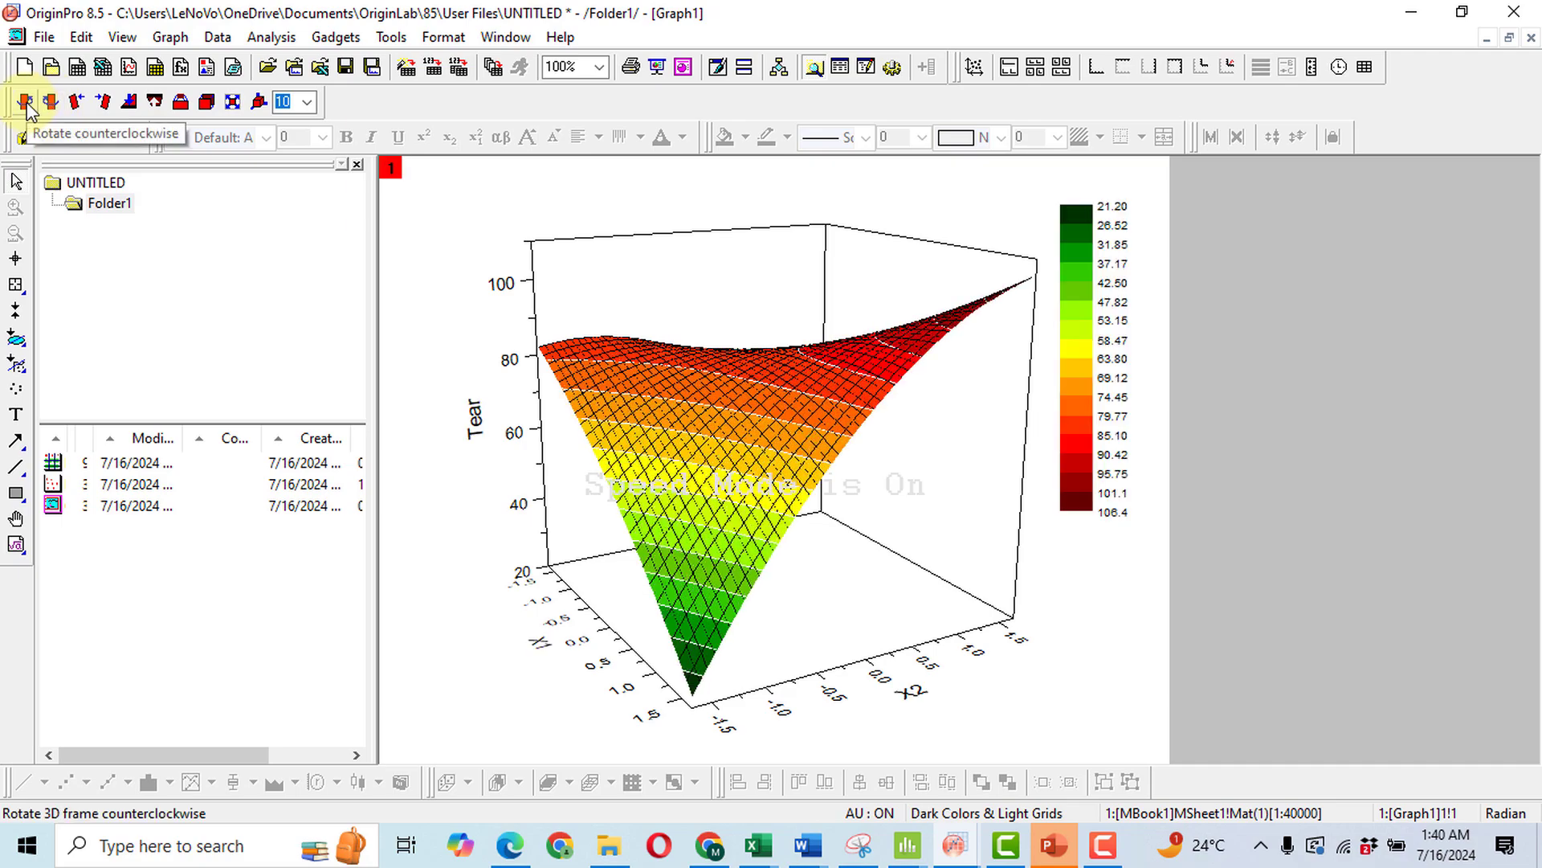
Step: Rotate counterclockwise, tilt right then left, and rotate further toward a frontal view
{"action": "left_click", "coordinate": [25, 102]}
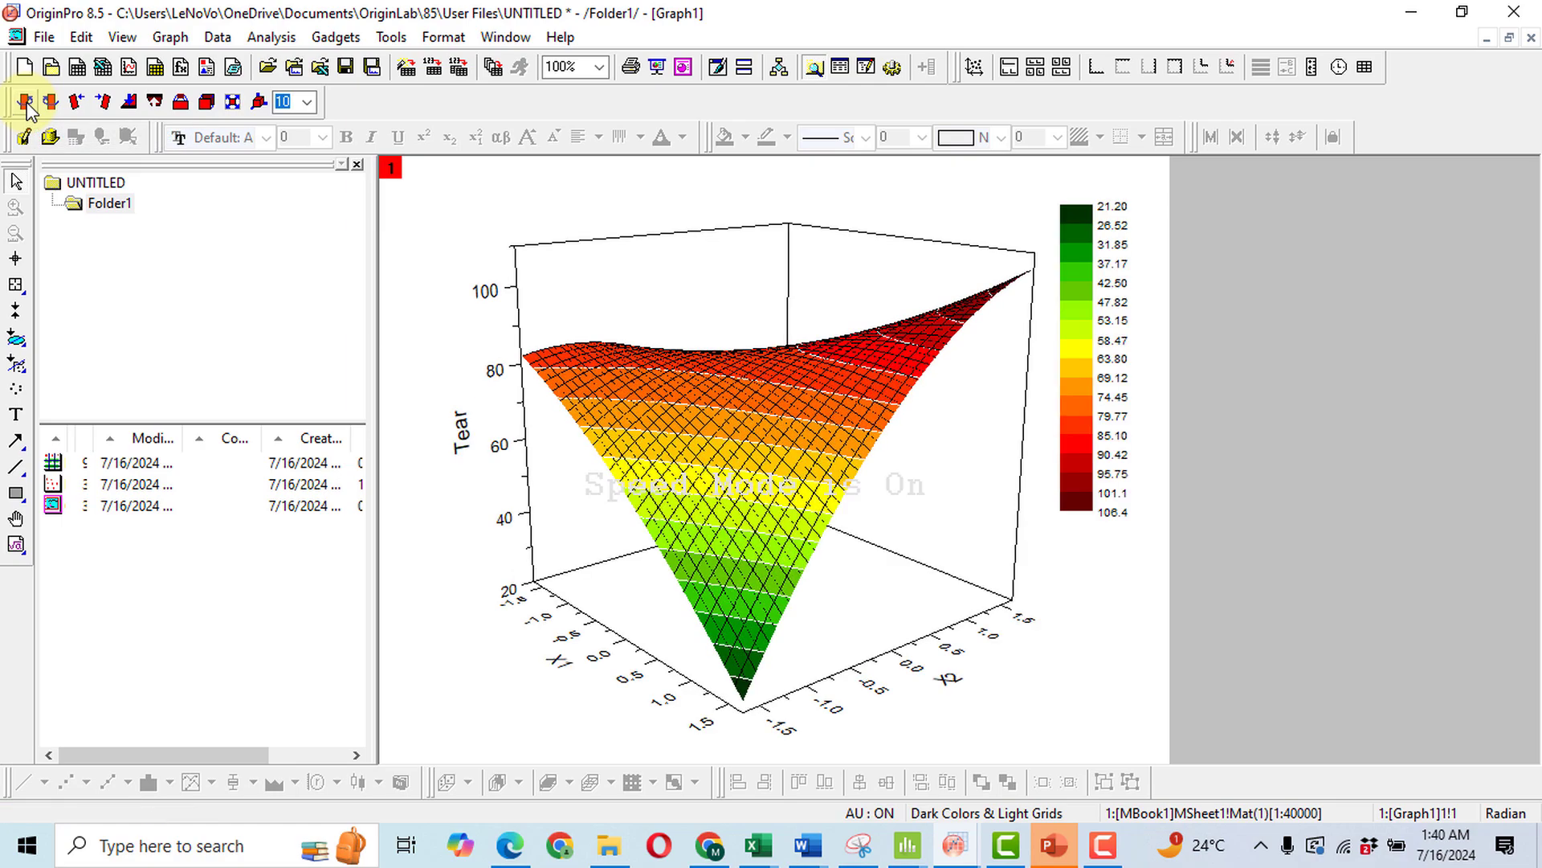
{"action": "mouse_move", "coordinate": [102, 103]}
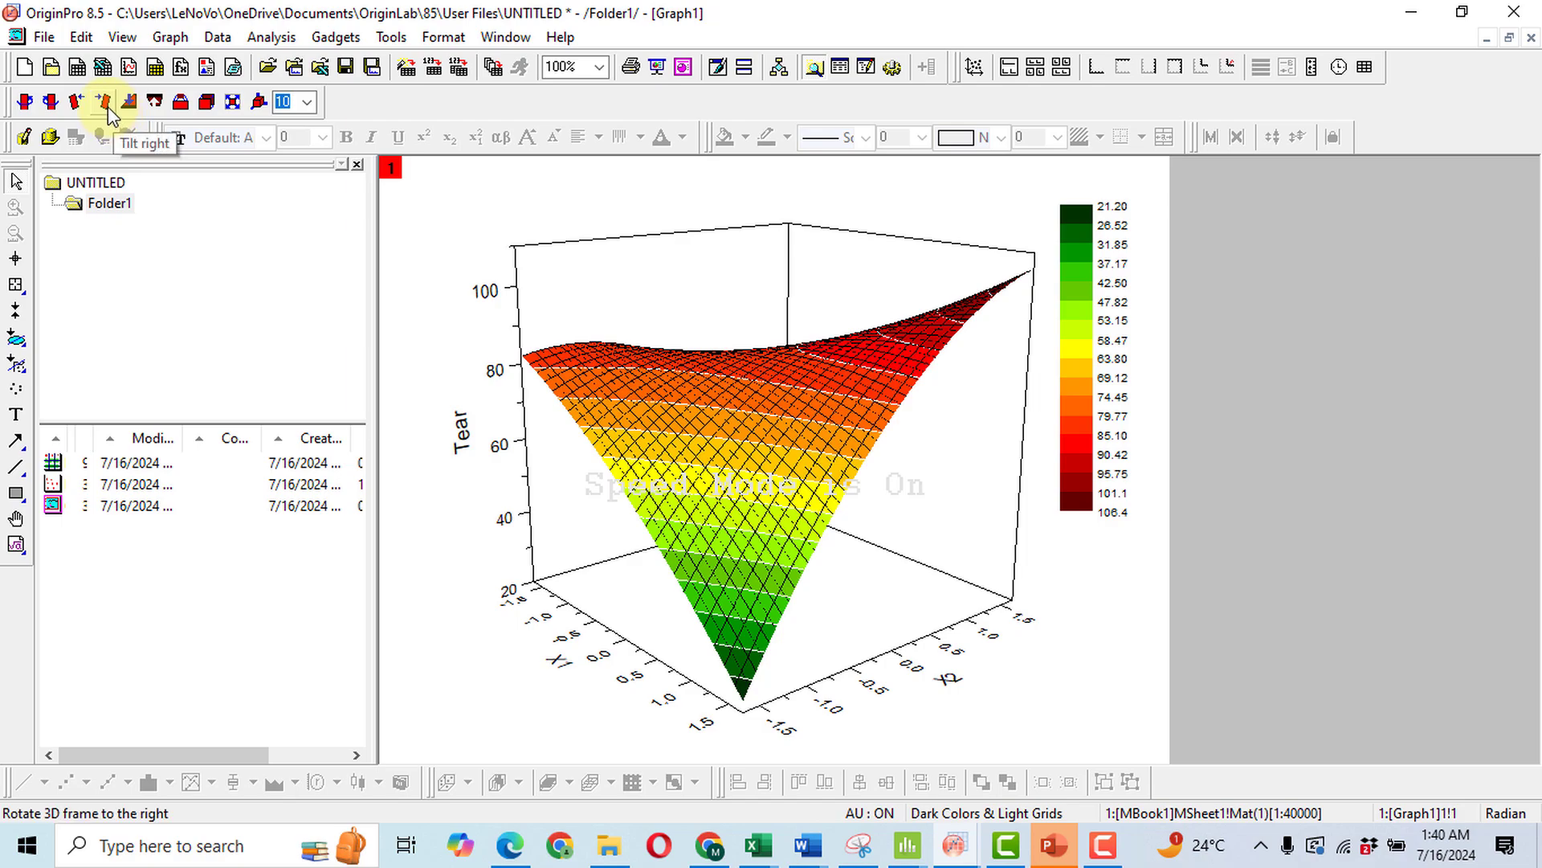
{"action": "left_click", "coordinate": [98, 99]}
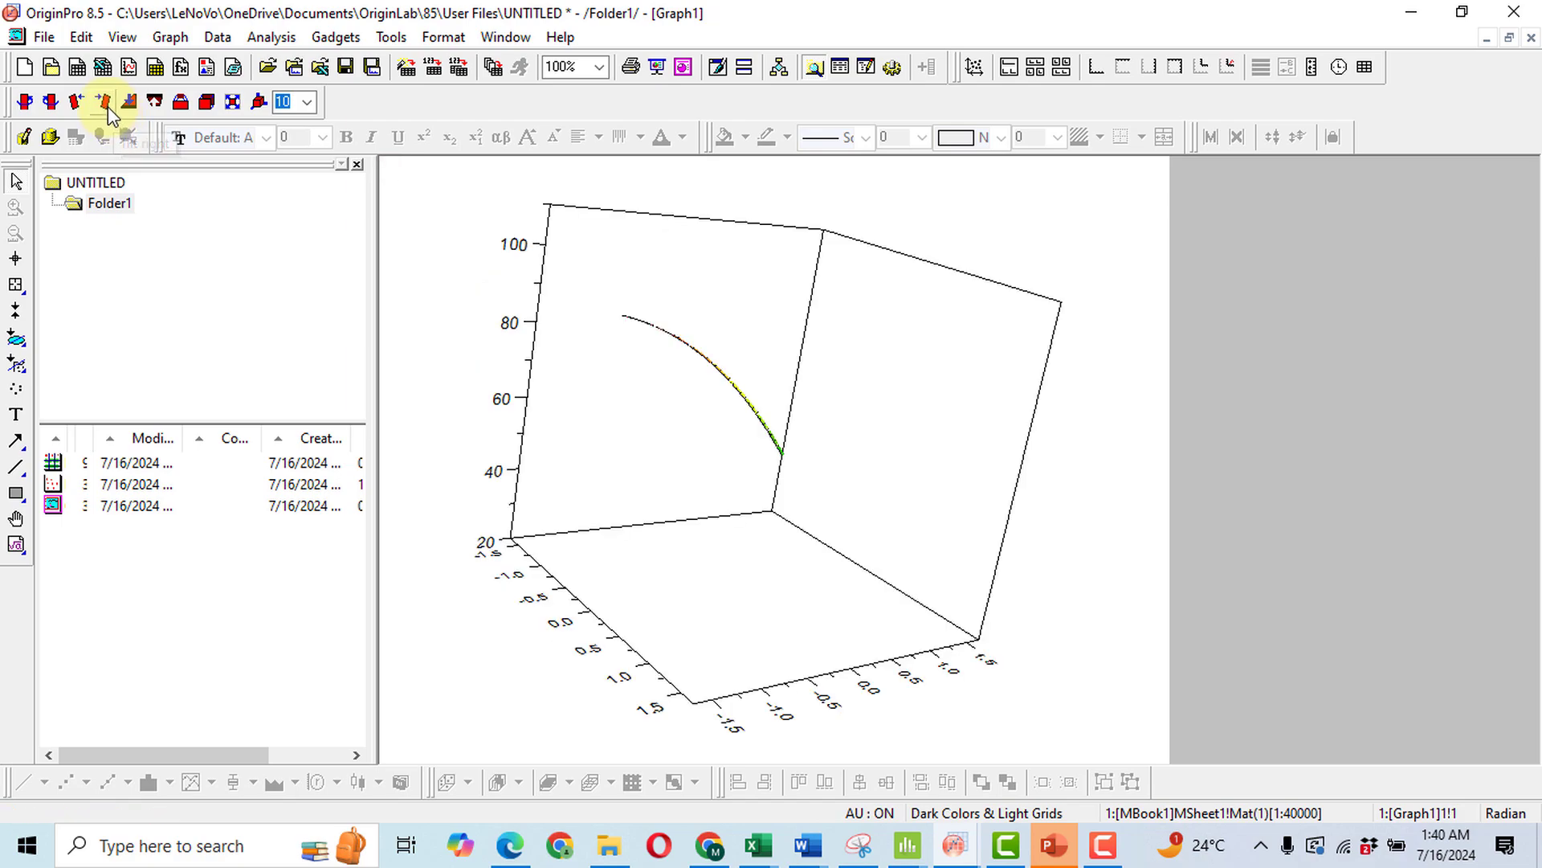
{"action": "left_click", "coordinate": [61, 103]}
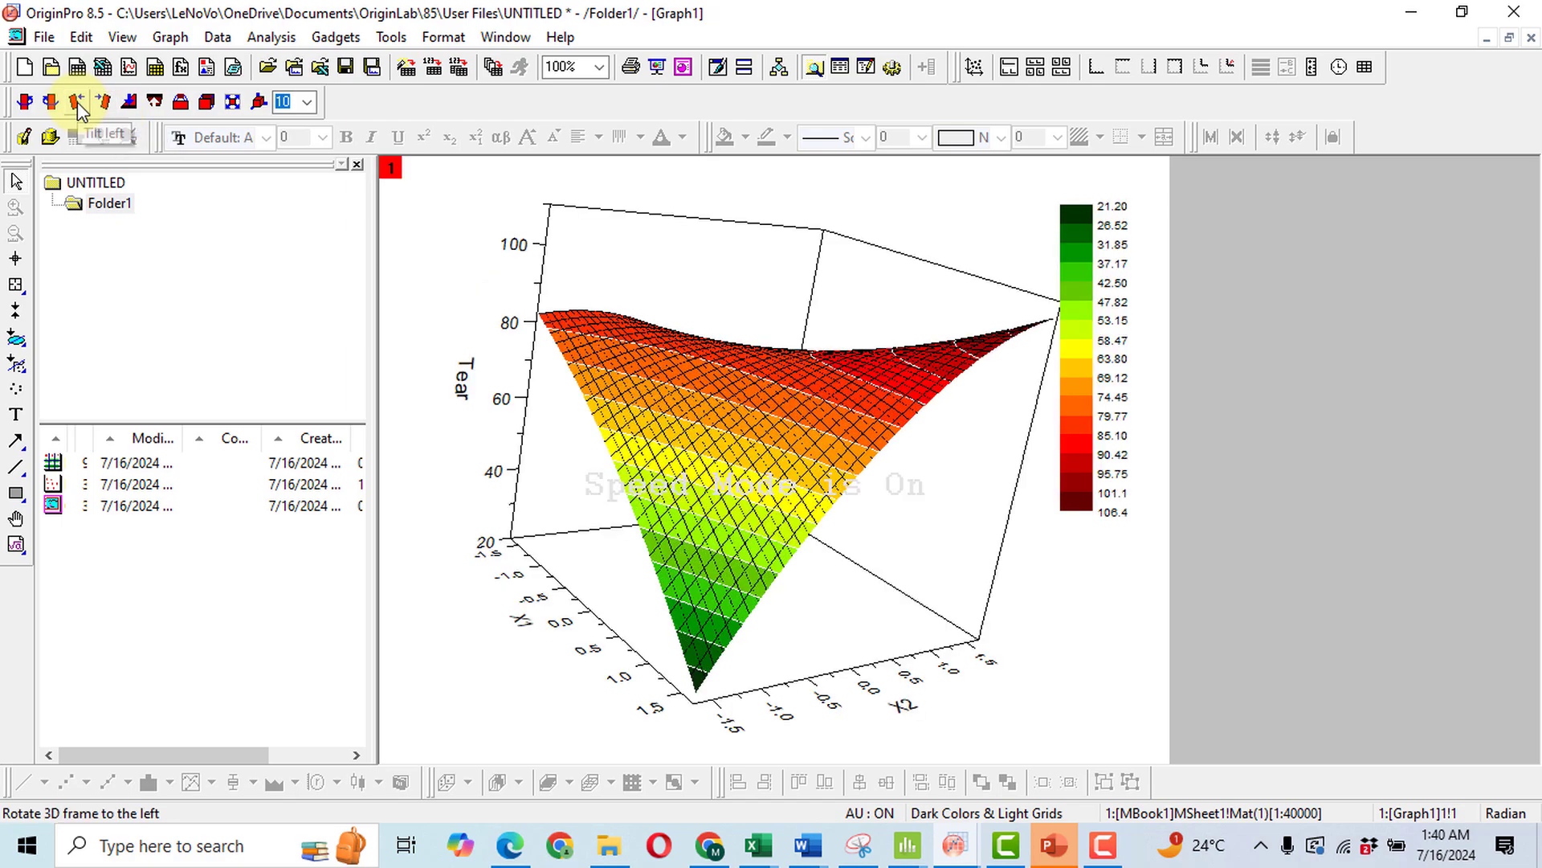
{"action": "left_click", "coordinate": [74, 103]}
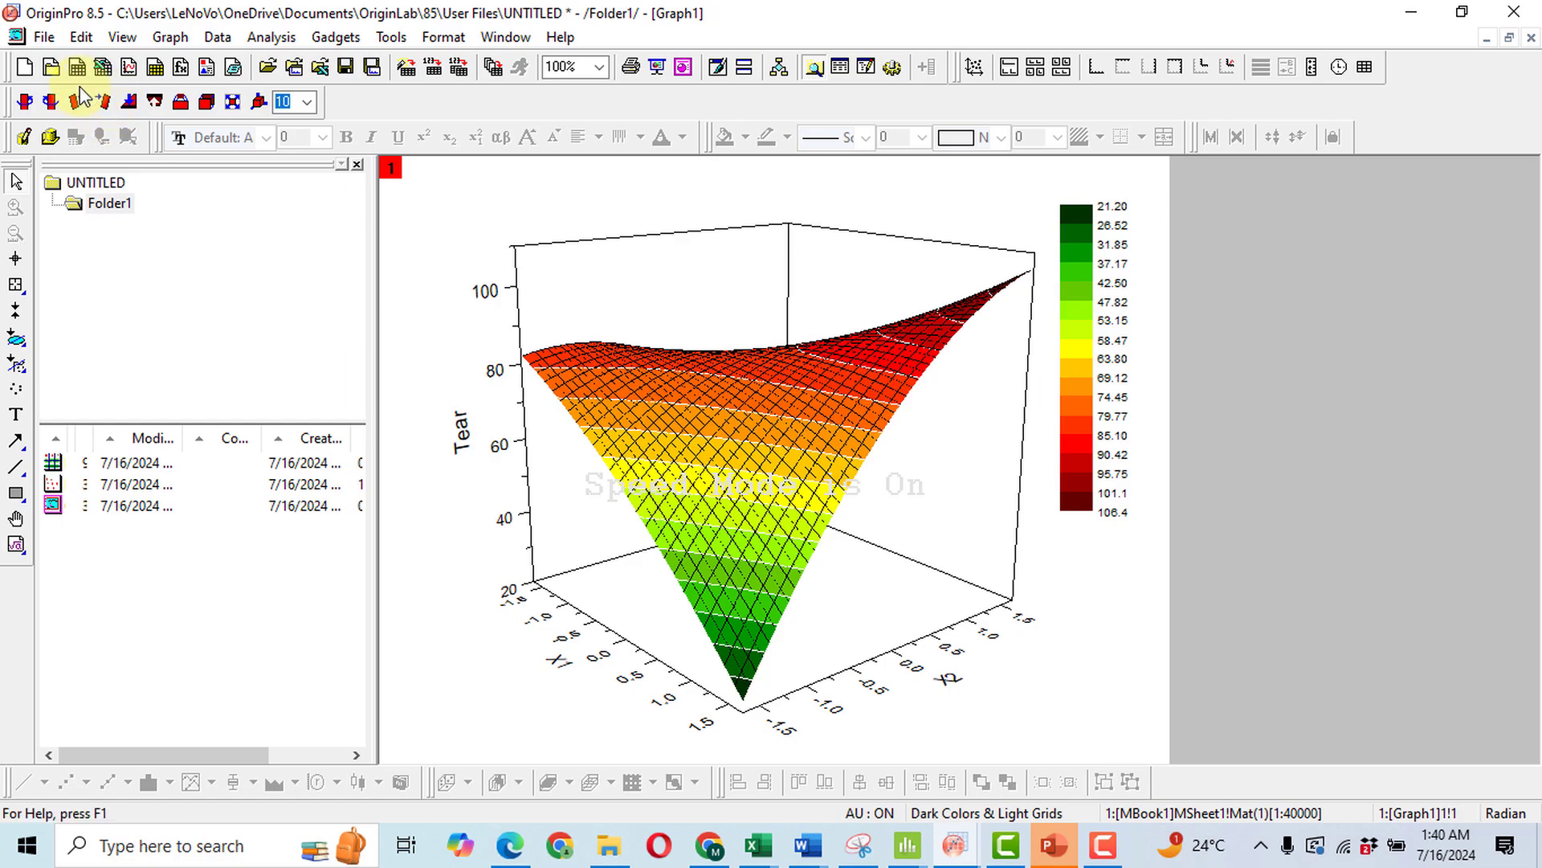
{"action": "mouse_move", "coordinate": [735, 421]}
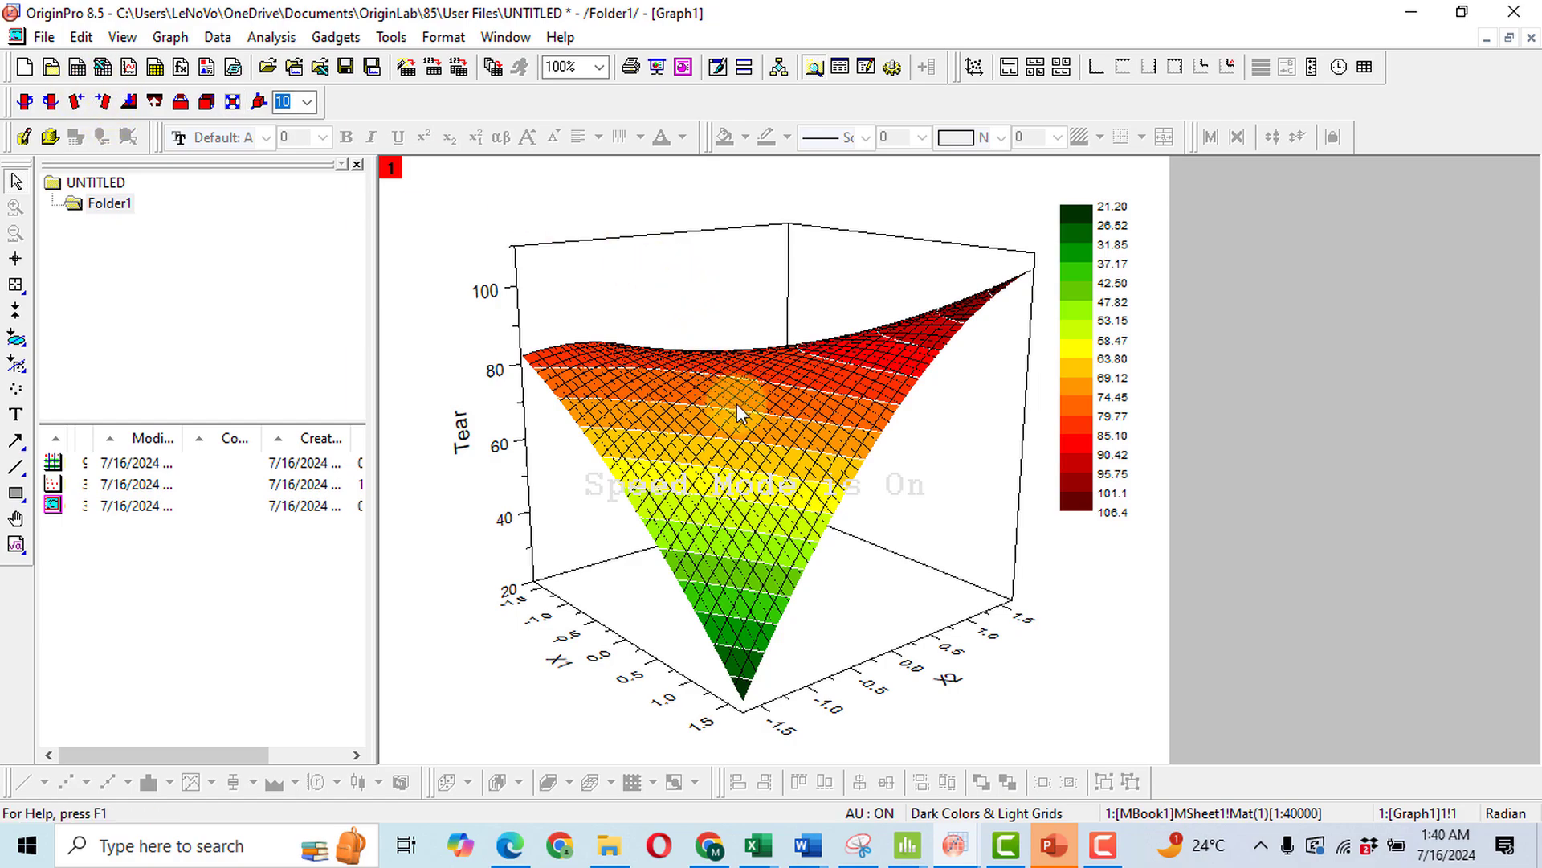
{"action": "mouse_move", "coordinate": [852, 588]}
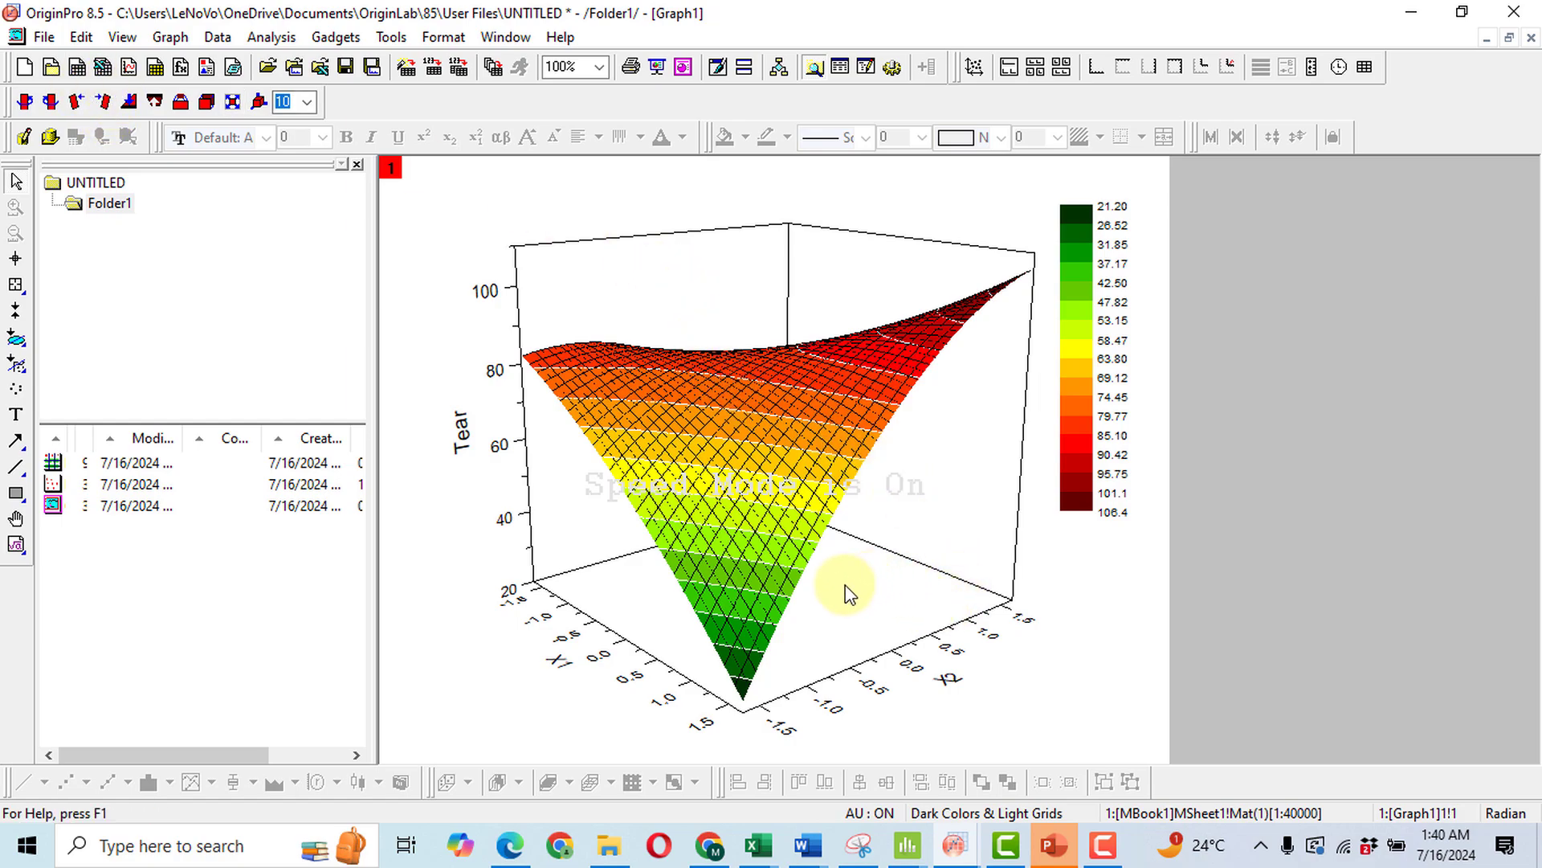
{"action": "mouse_move", "coordinate": [677, 581]}
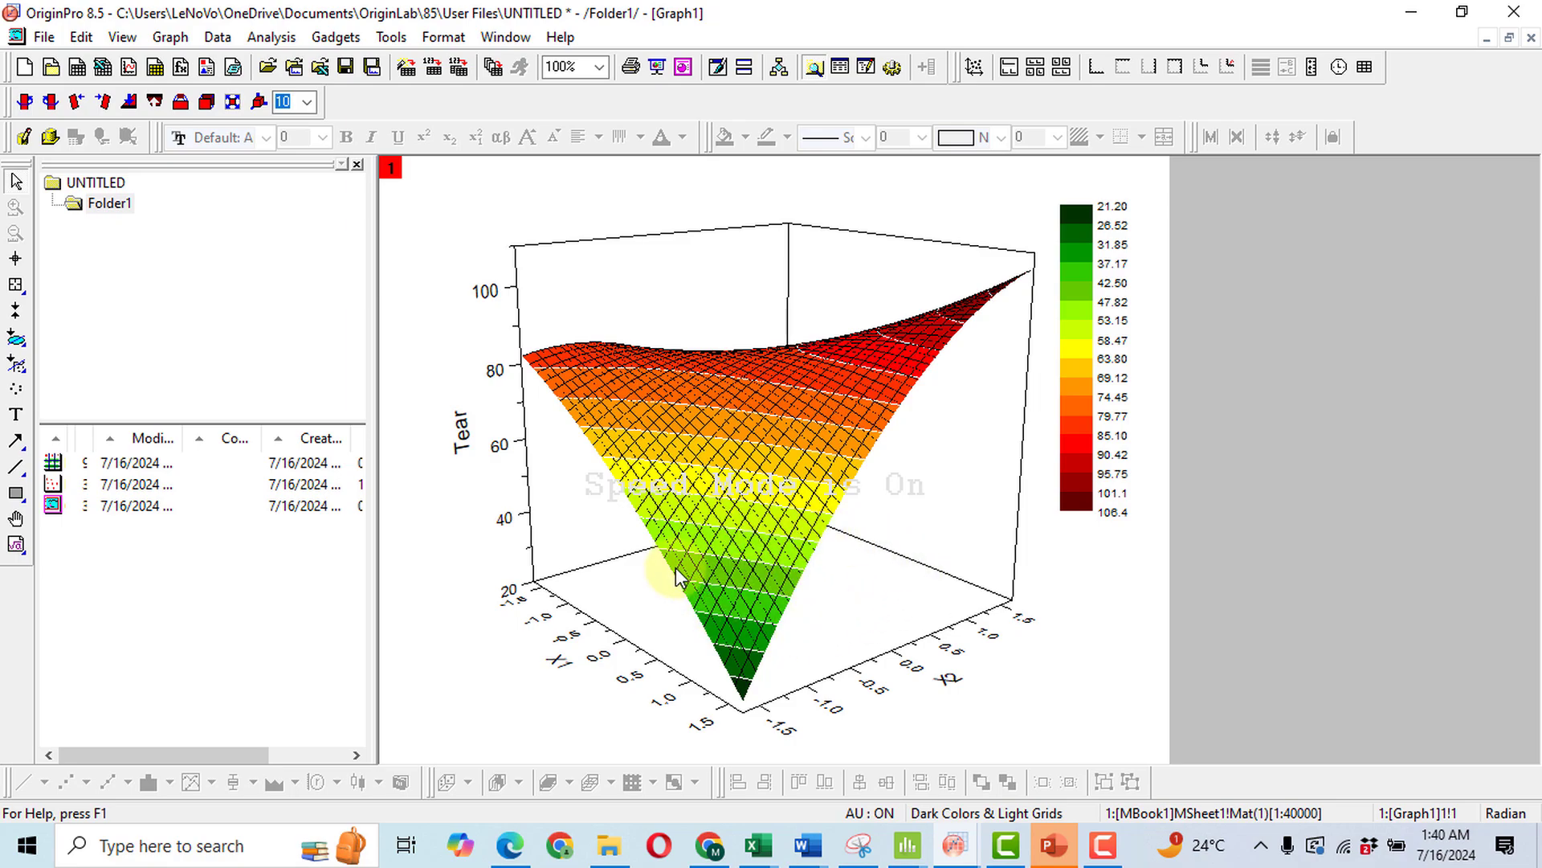
{"action": "mouse_move", "coordinate": [777, 401]}
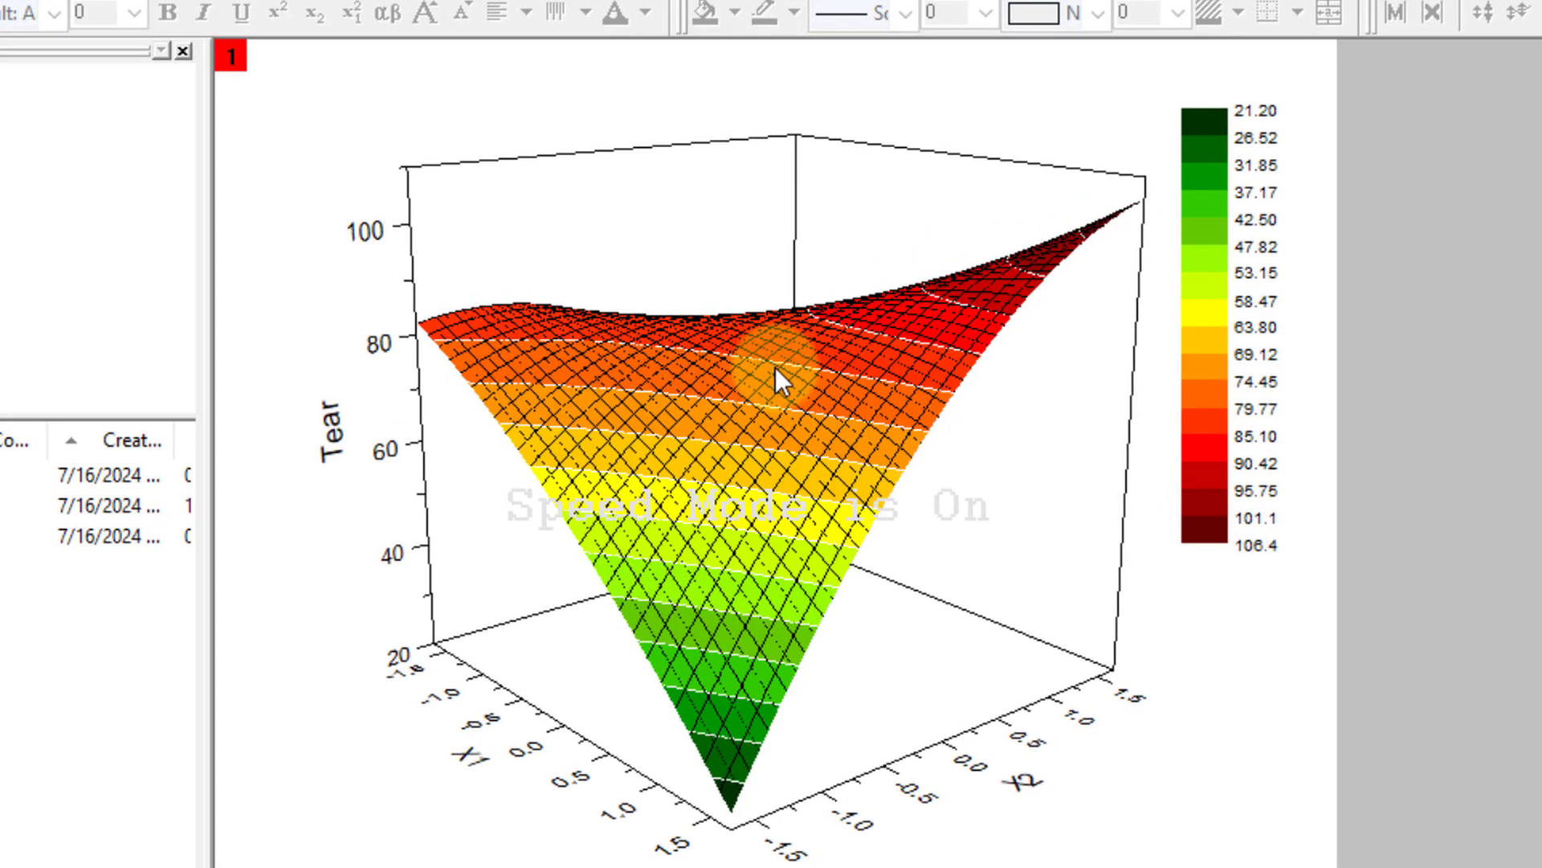
Step: Enable the filled bottom contour projection on the Surface/Projections settings in Plot Details
{"action": "right_click", "coordinate": [784, 383]}
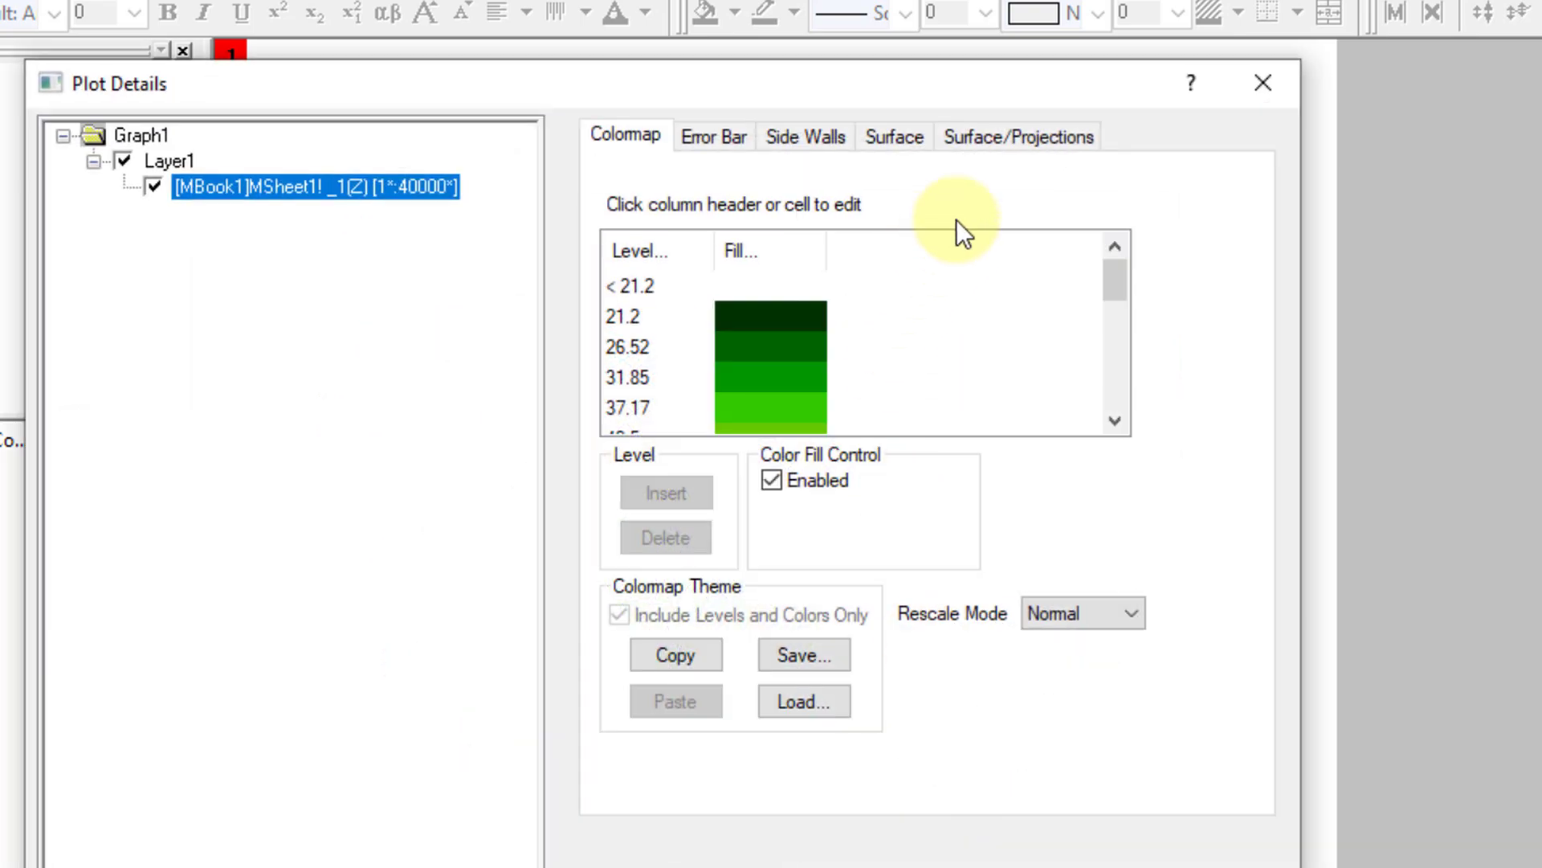
{"action": "left_click", "coordinate": [1019, 137]}
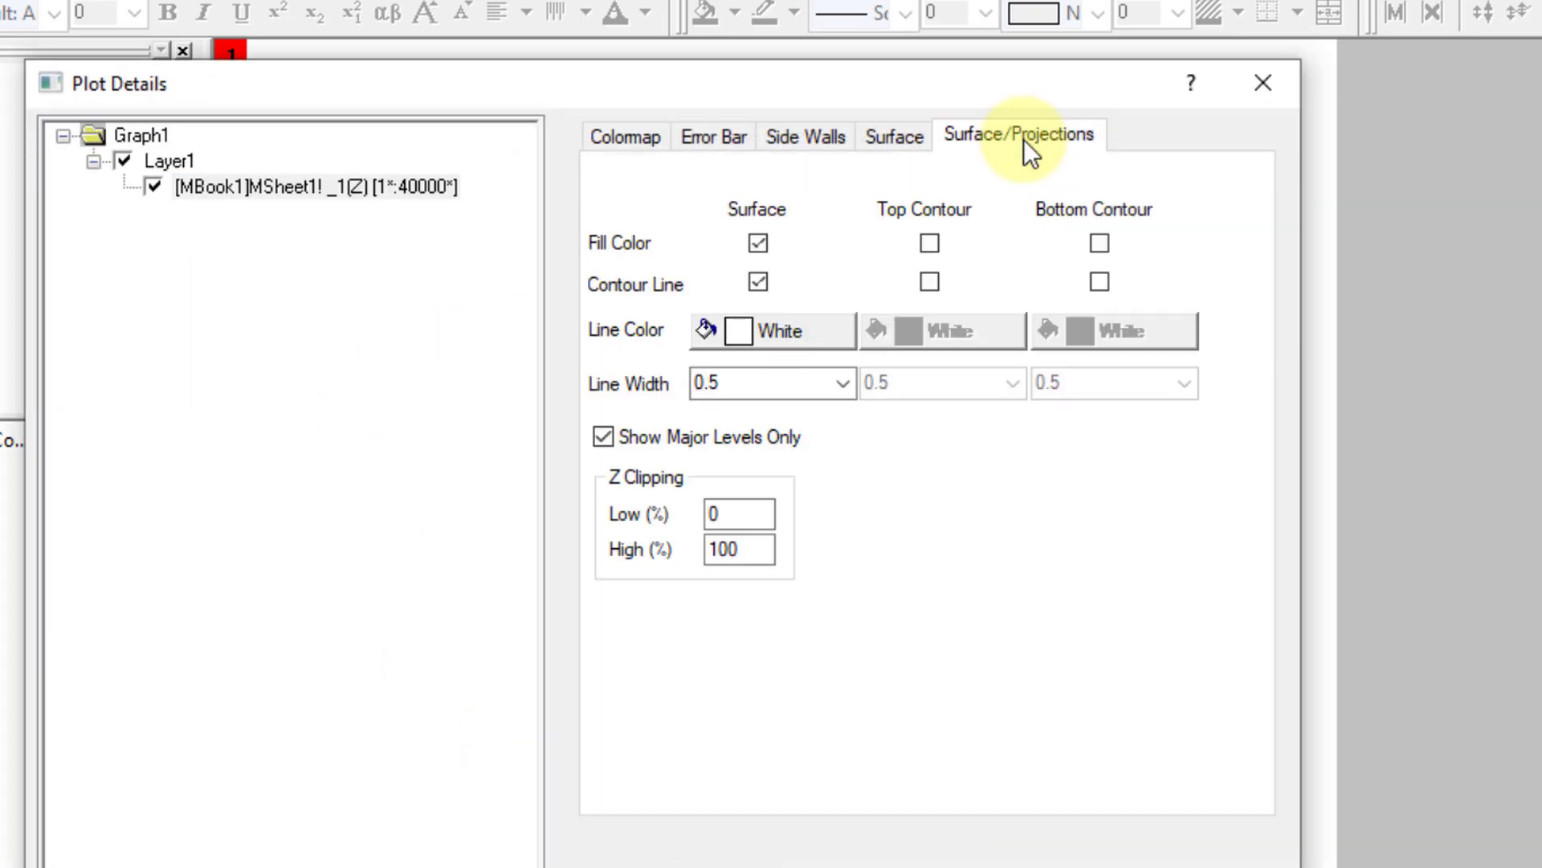
{"action": "left_click", "coordinate": [757, 282]}
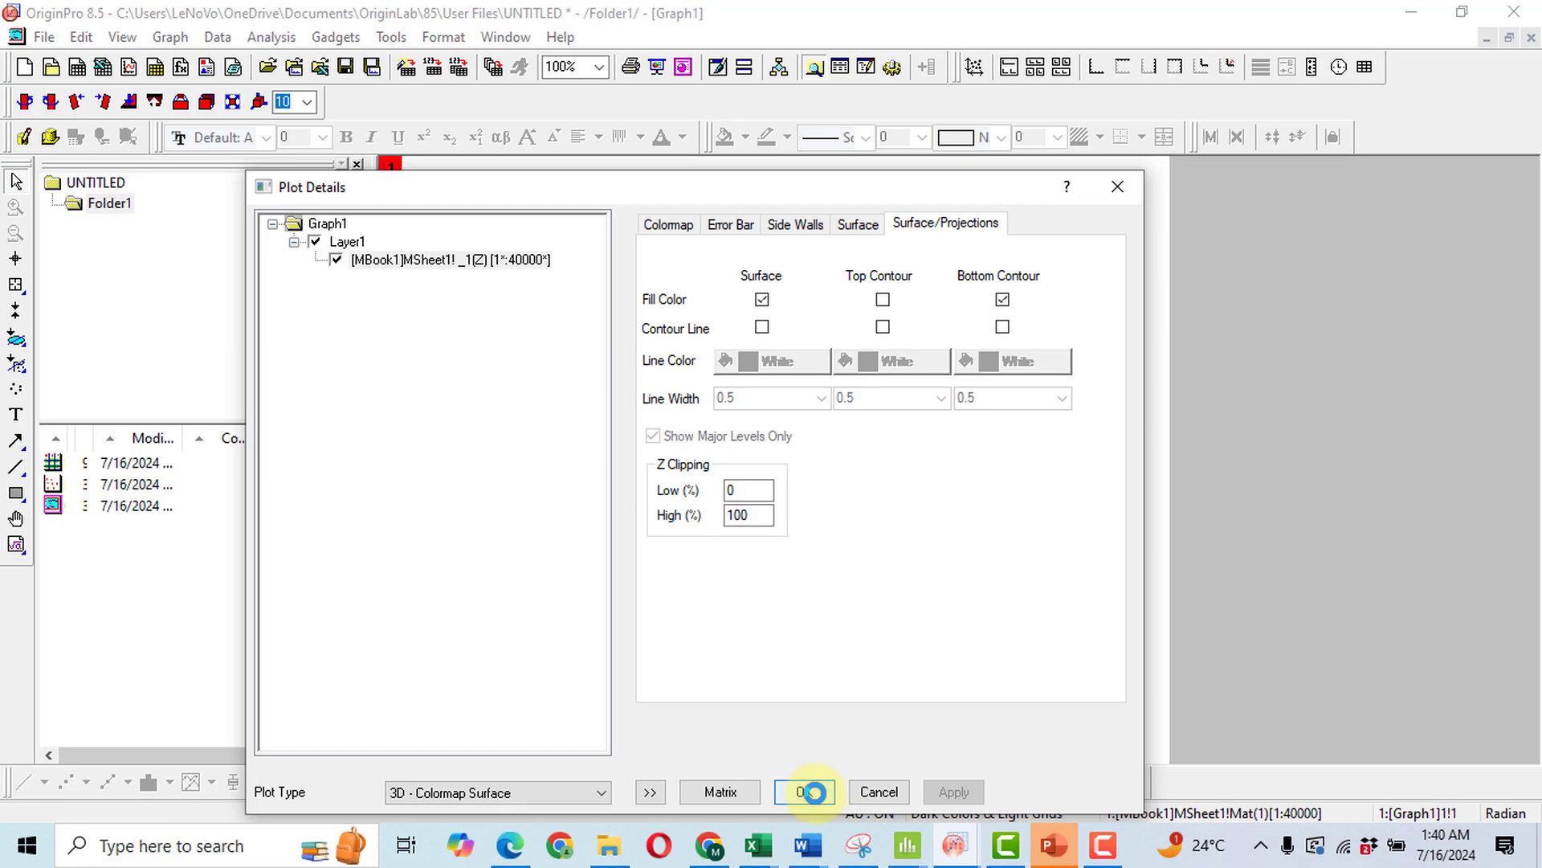
{"action": "left_click", "coordinate": [806, 792]}
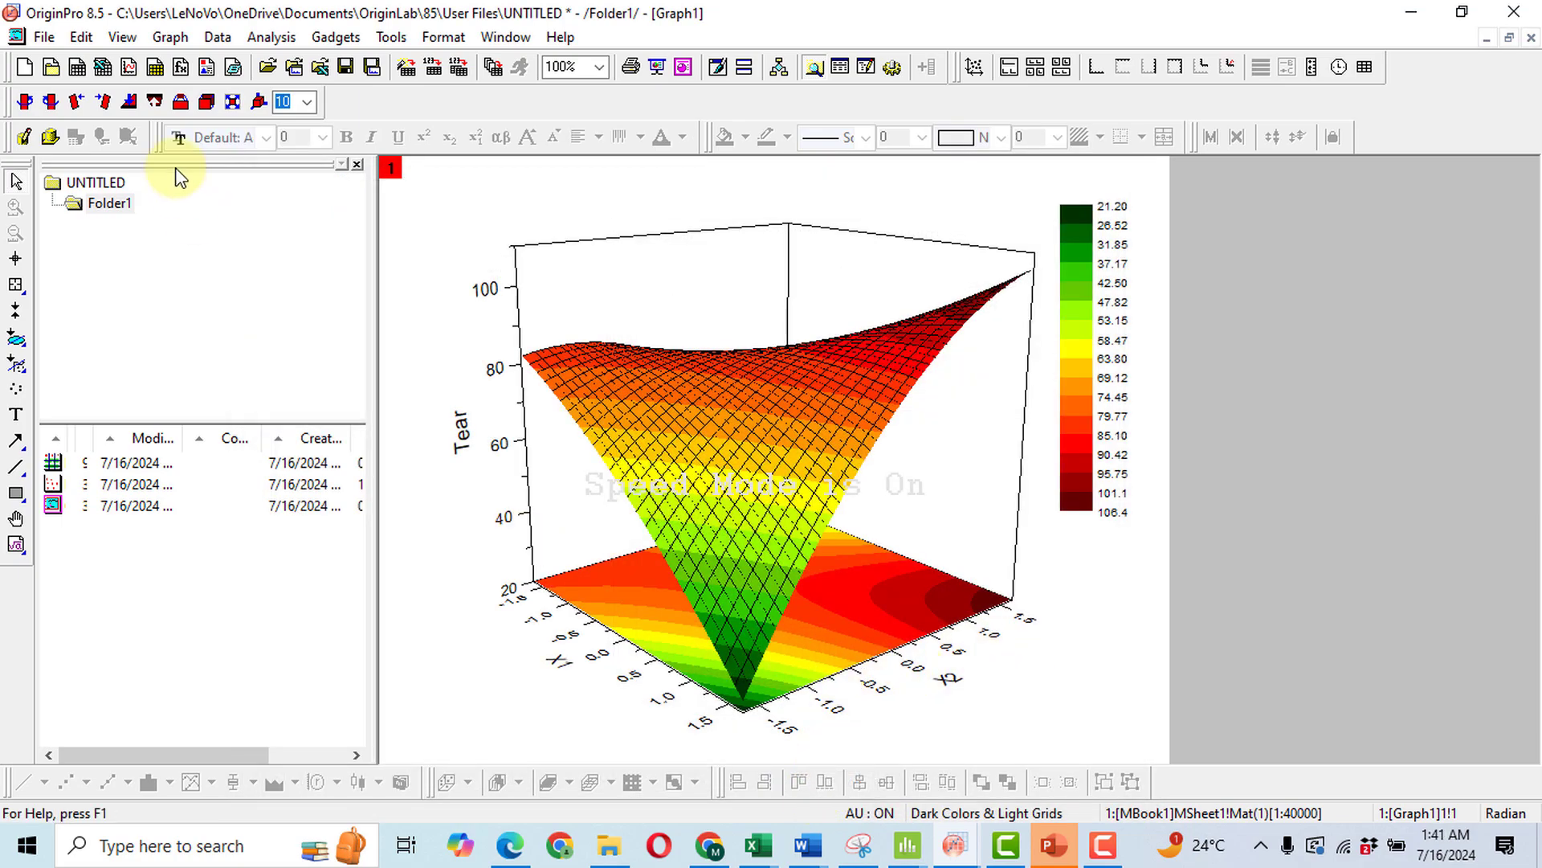
{"action": "mouse_move", "coordinate": [187, 229]}
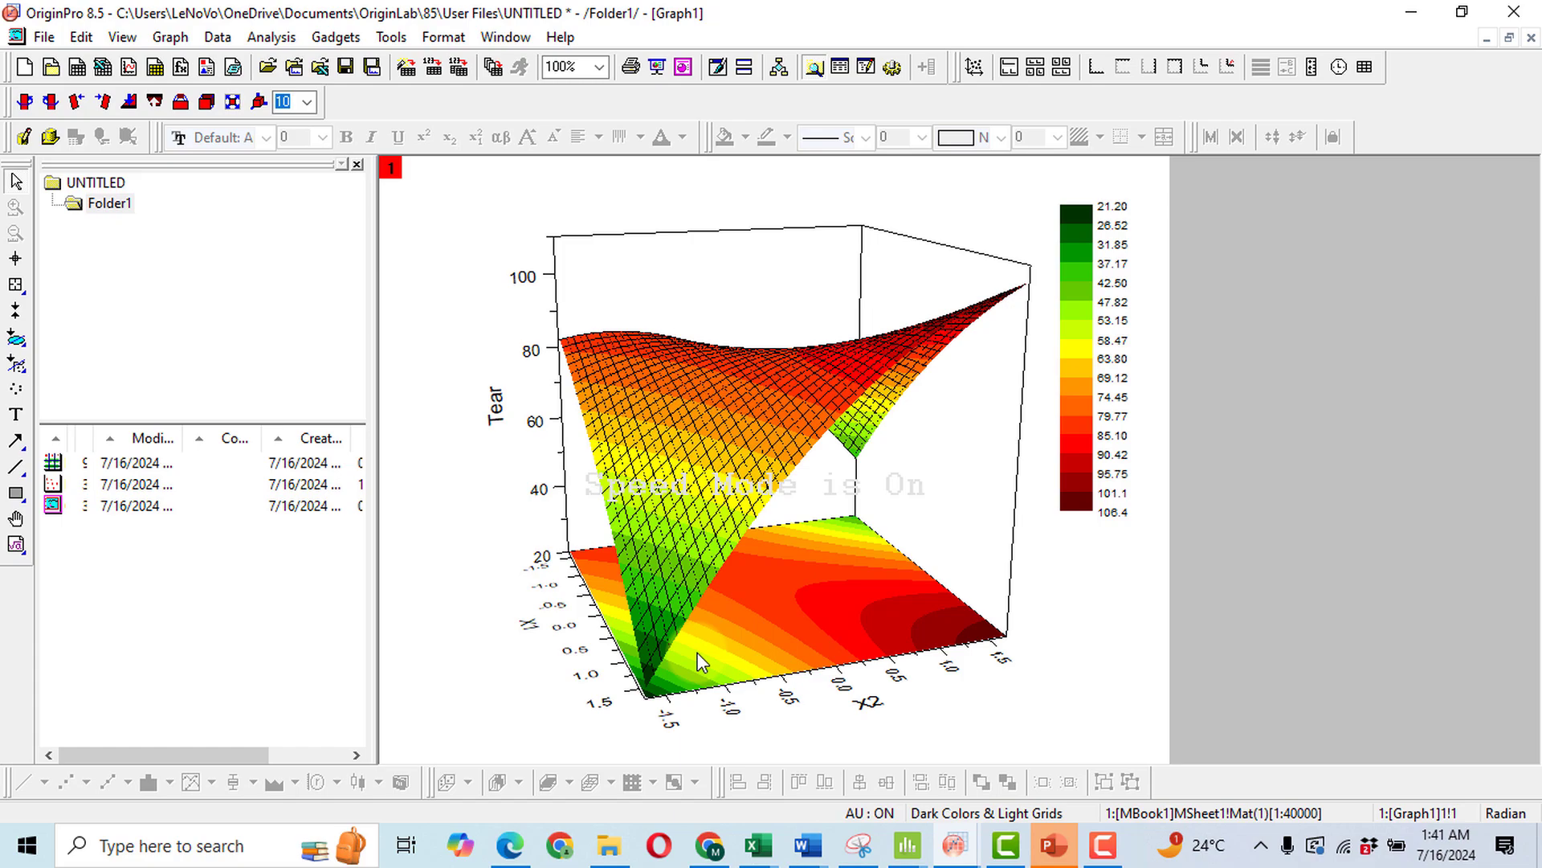
{"action": "mouse_move", "coordinate": [383, 565]}
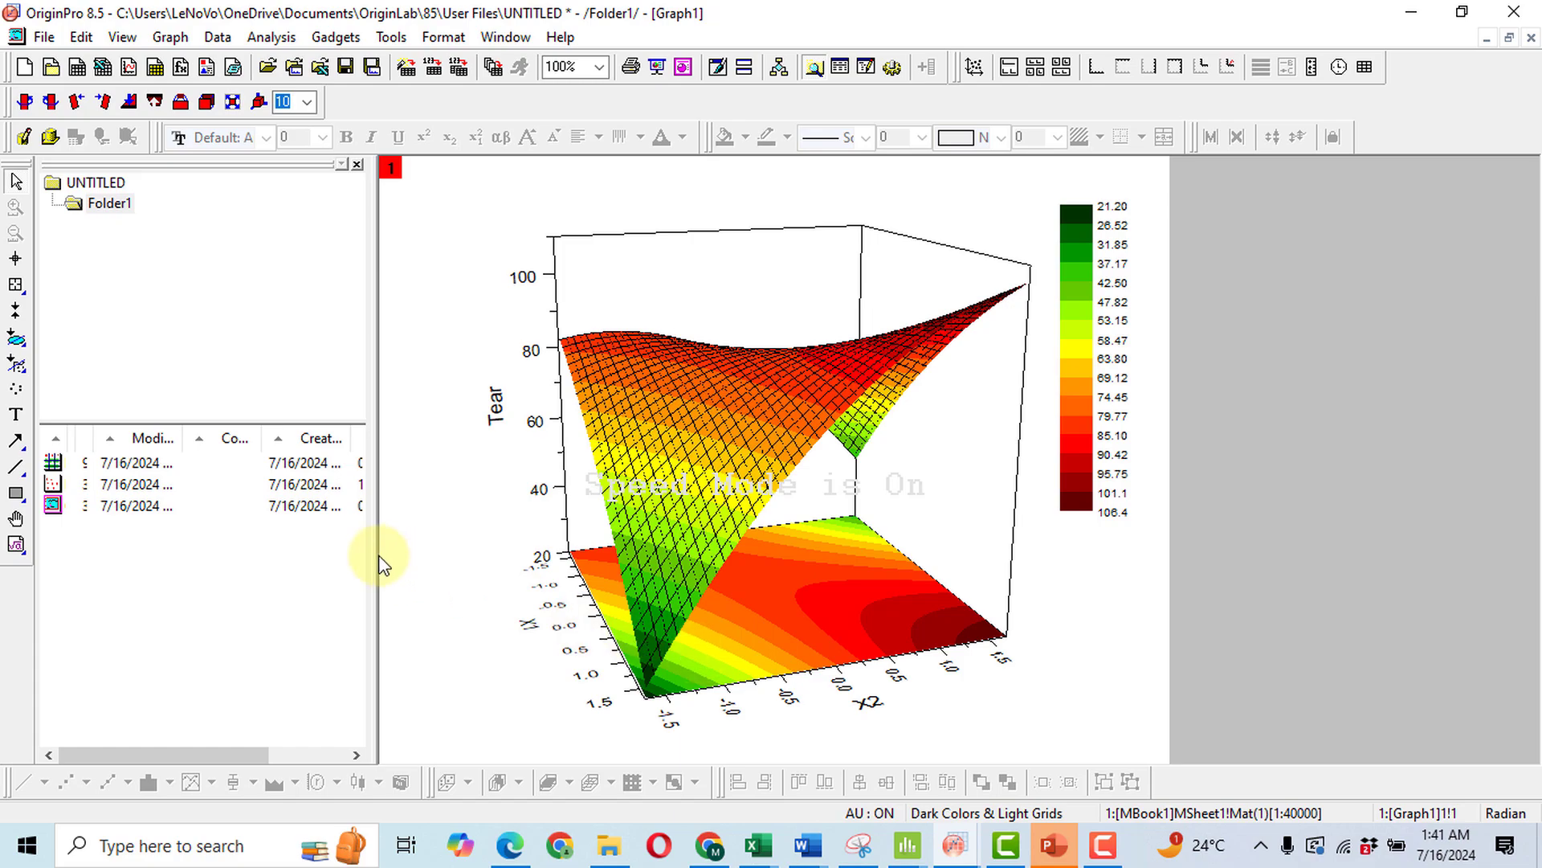
{"action": "mouse_move", "coordinate": [15, 416]}
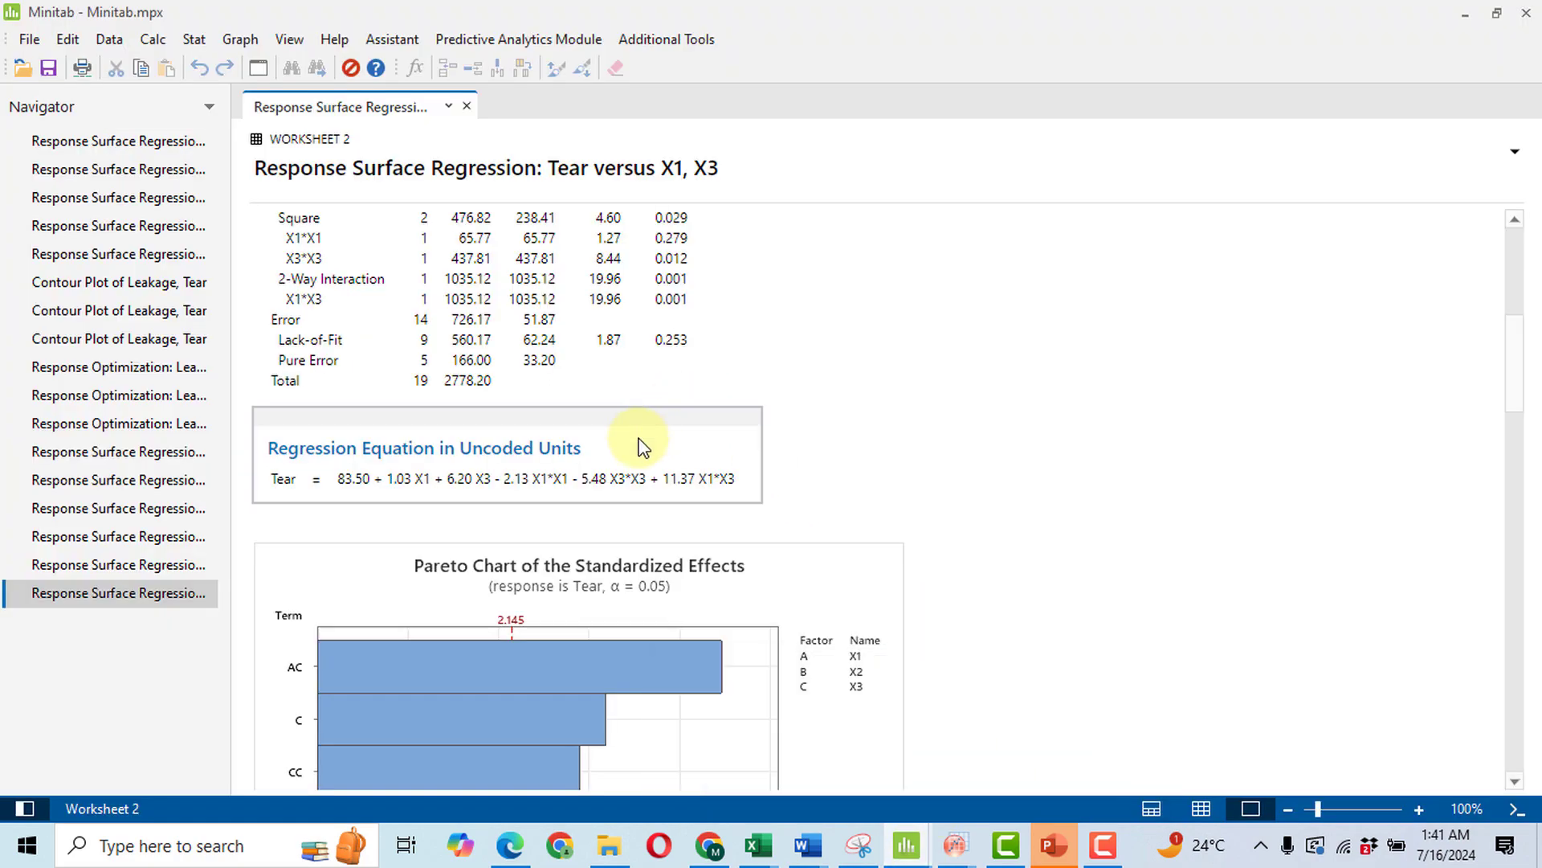
Step: Copy Minitab's Regression Equation in Uncoded Units for Tear
{"action": "left_click", "coordinate": [786, 423]}
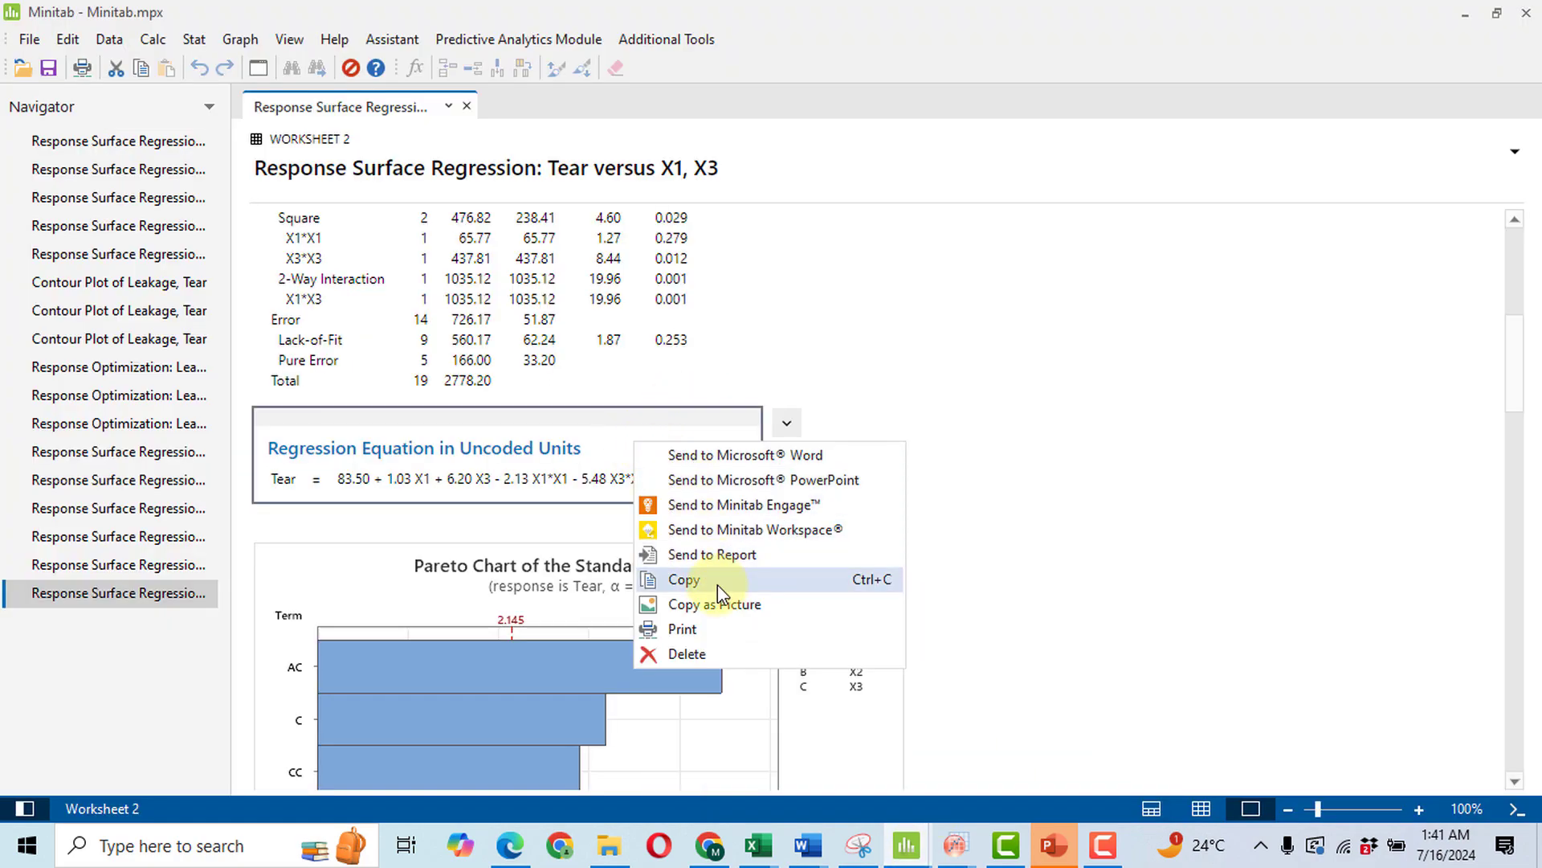
{"action": "left_click", "coordinate": [683, 579]}
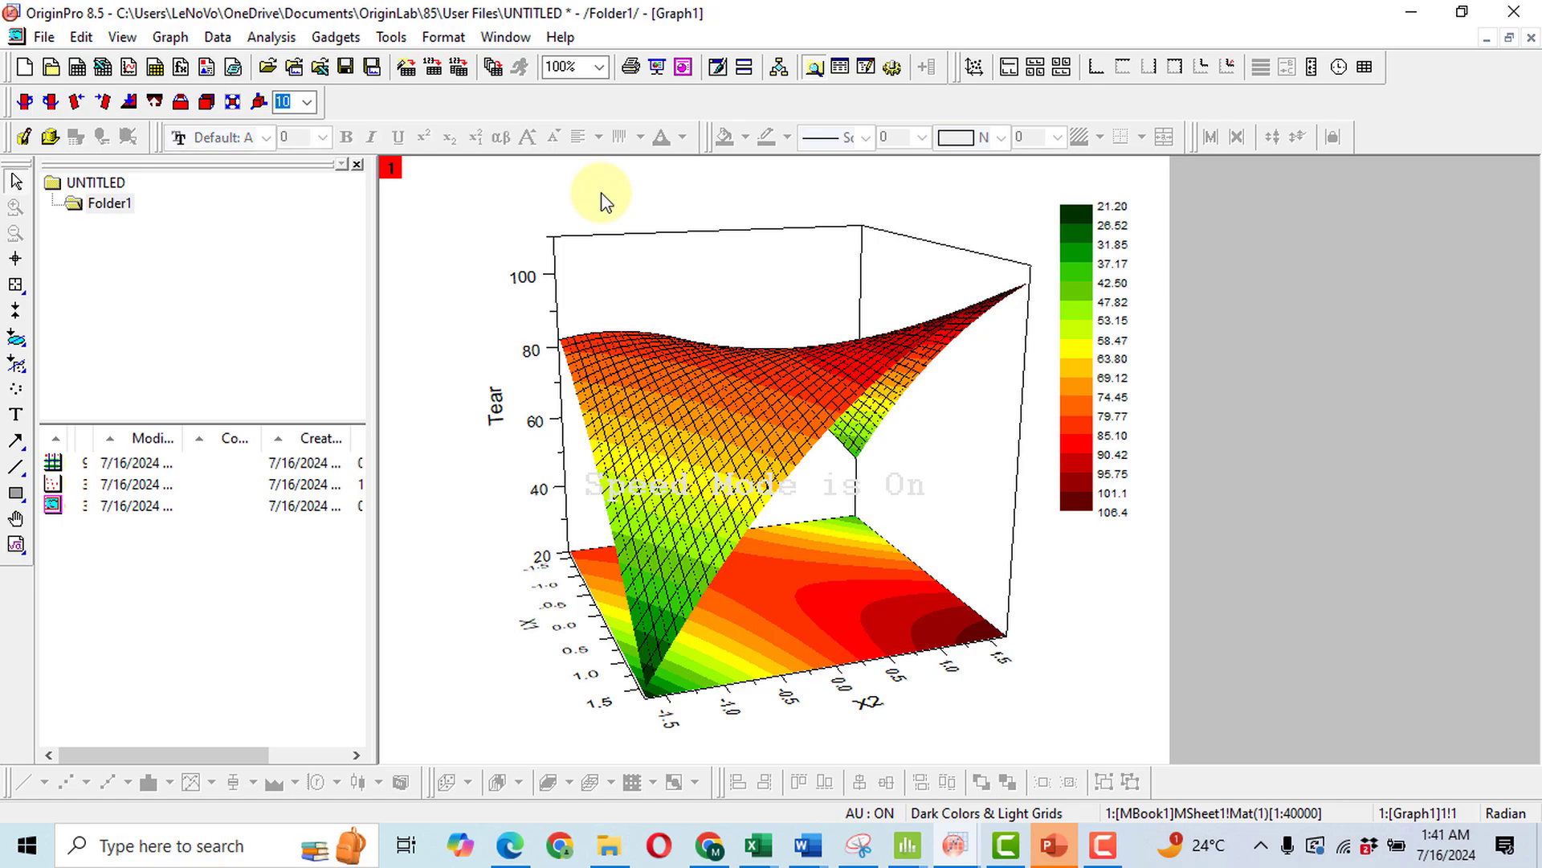
{"action": "mouse_move", "coordinate": [731, 195]}
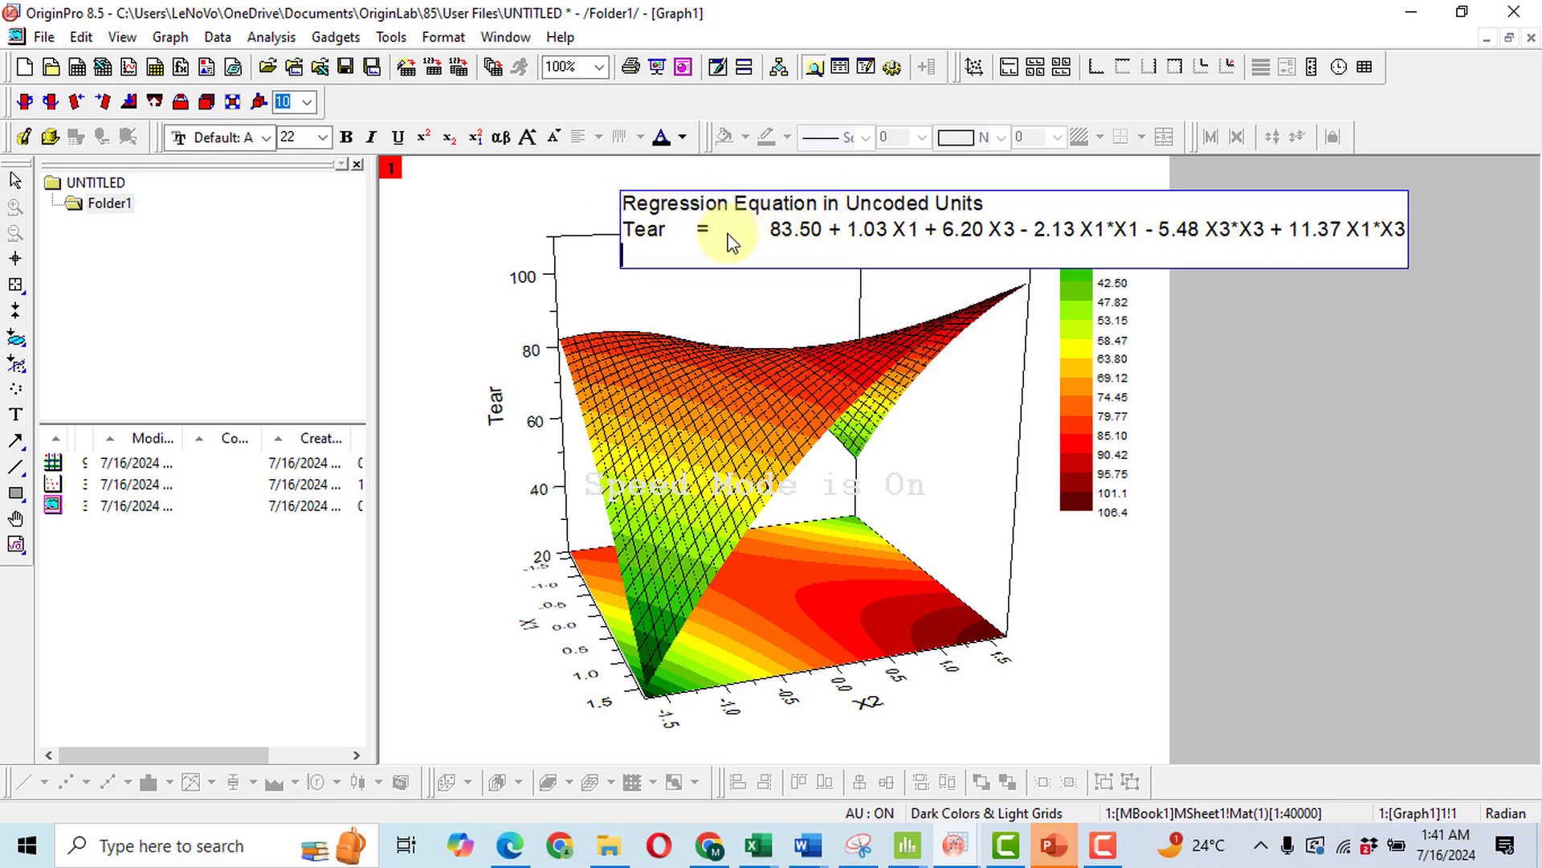
{"action": "mouse_move", "coordinate": [723, 213]}
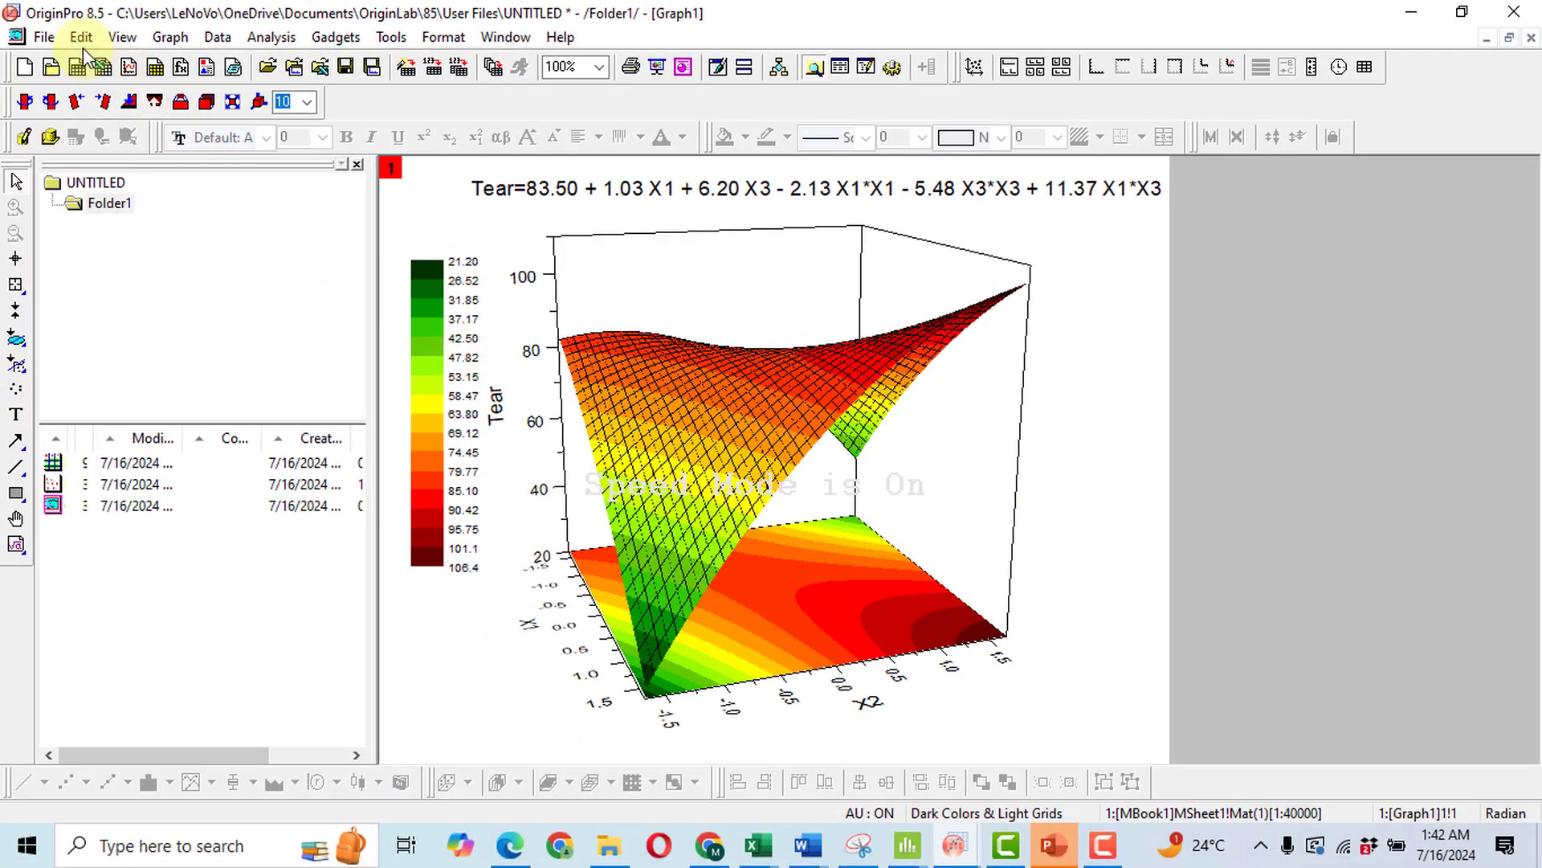
Step: Open OriginPro's File menu to reach the graph export commands
{"action": "left_click", "coordinate": [44, 37]}
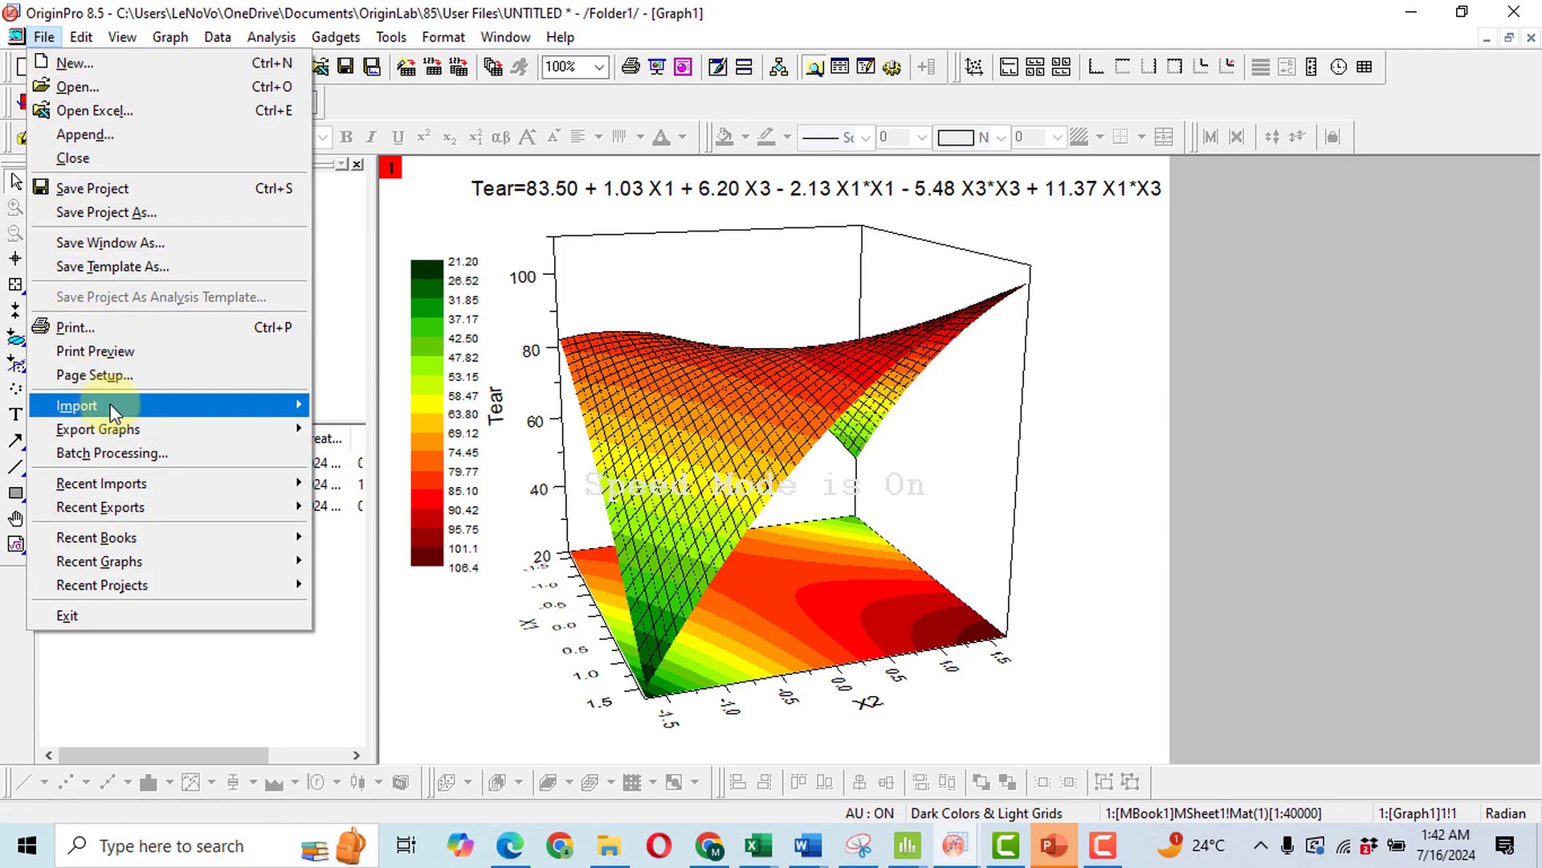
{"action": "mouse_move", "coordinate": [98, 429]}
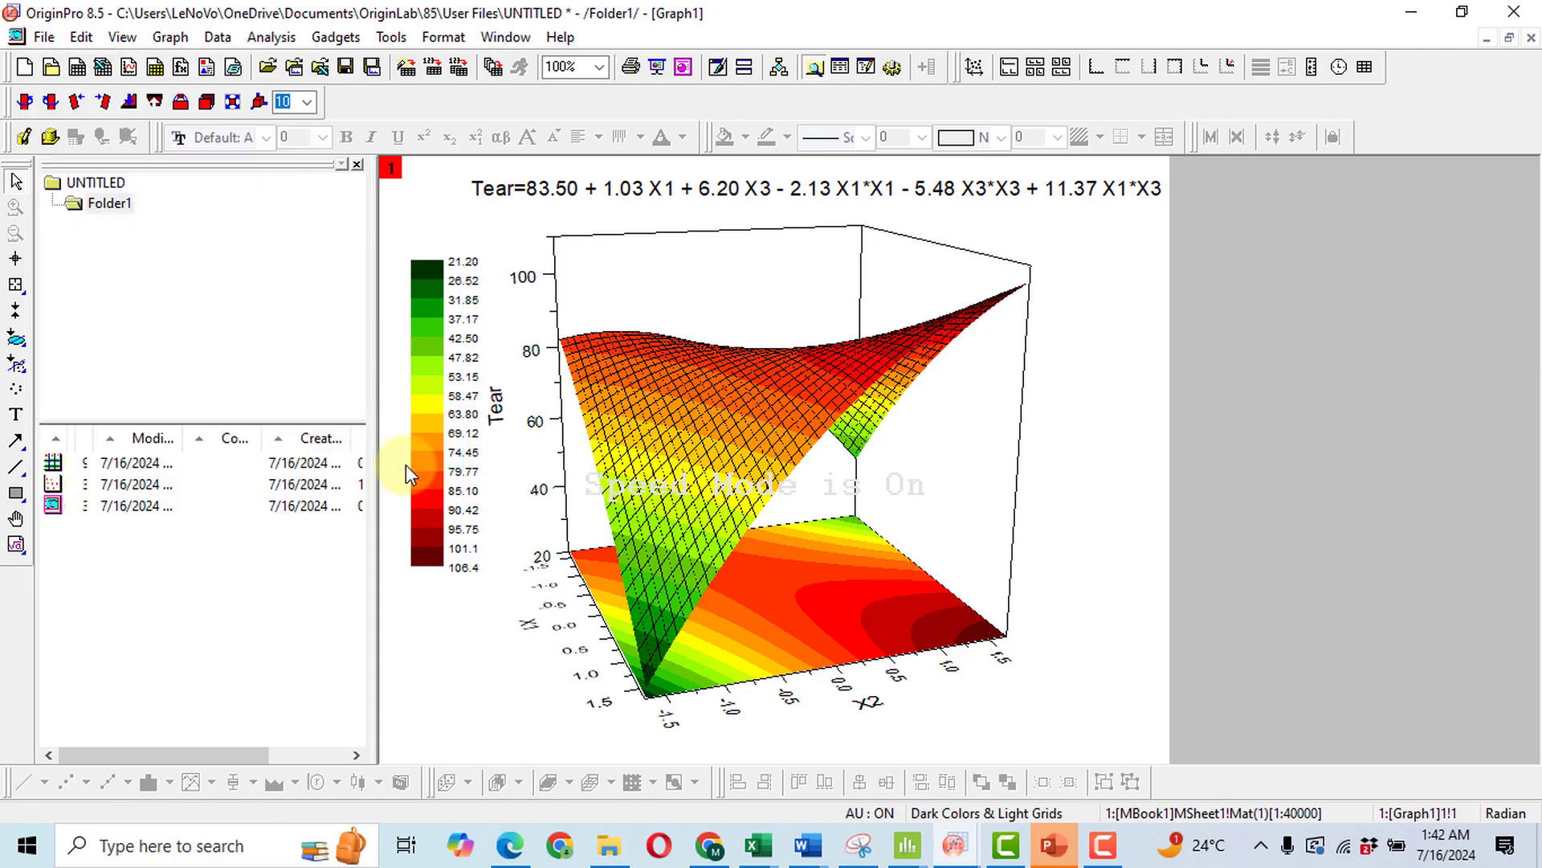
{"action": "mouse_move", "coordinate": [530, 375]}
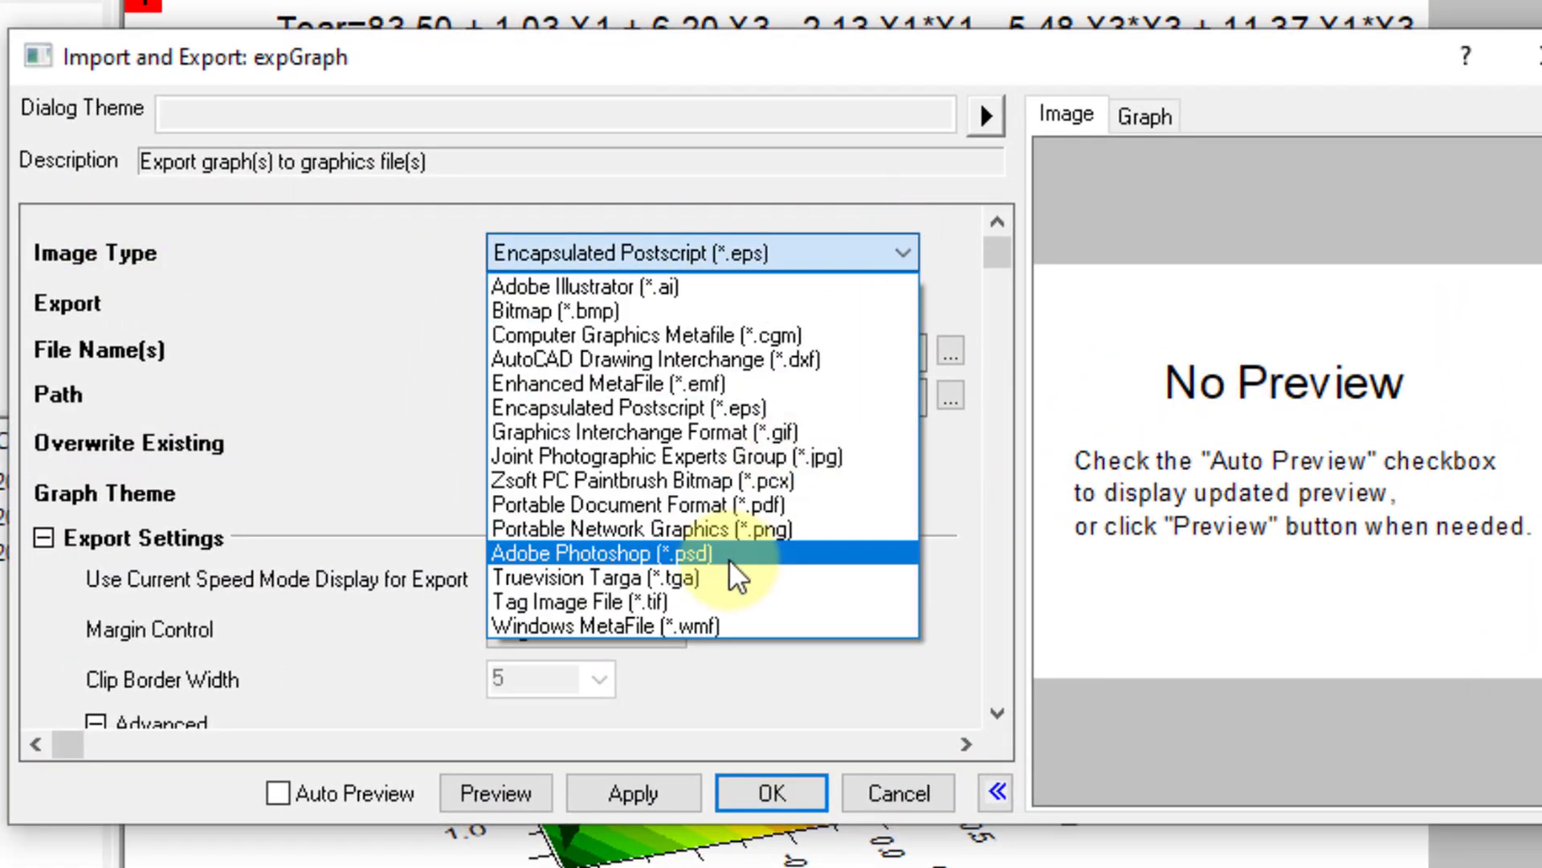
Step: Set the export image type to TIF and name the file acbgd
{"action": "left_click", "coordinate": [606, 552]}
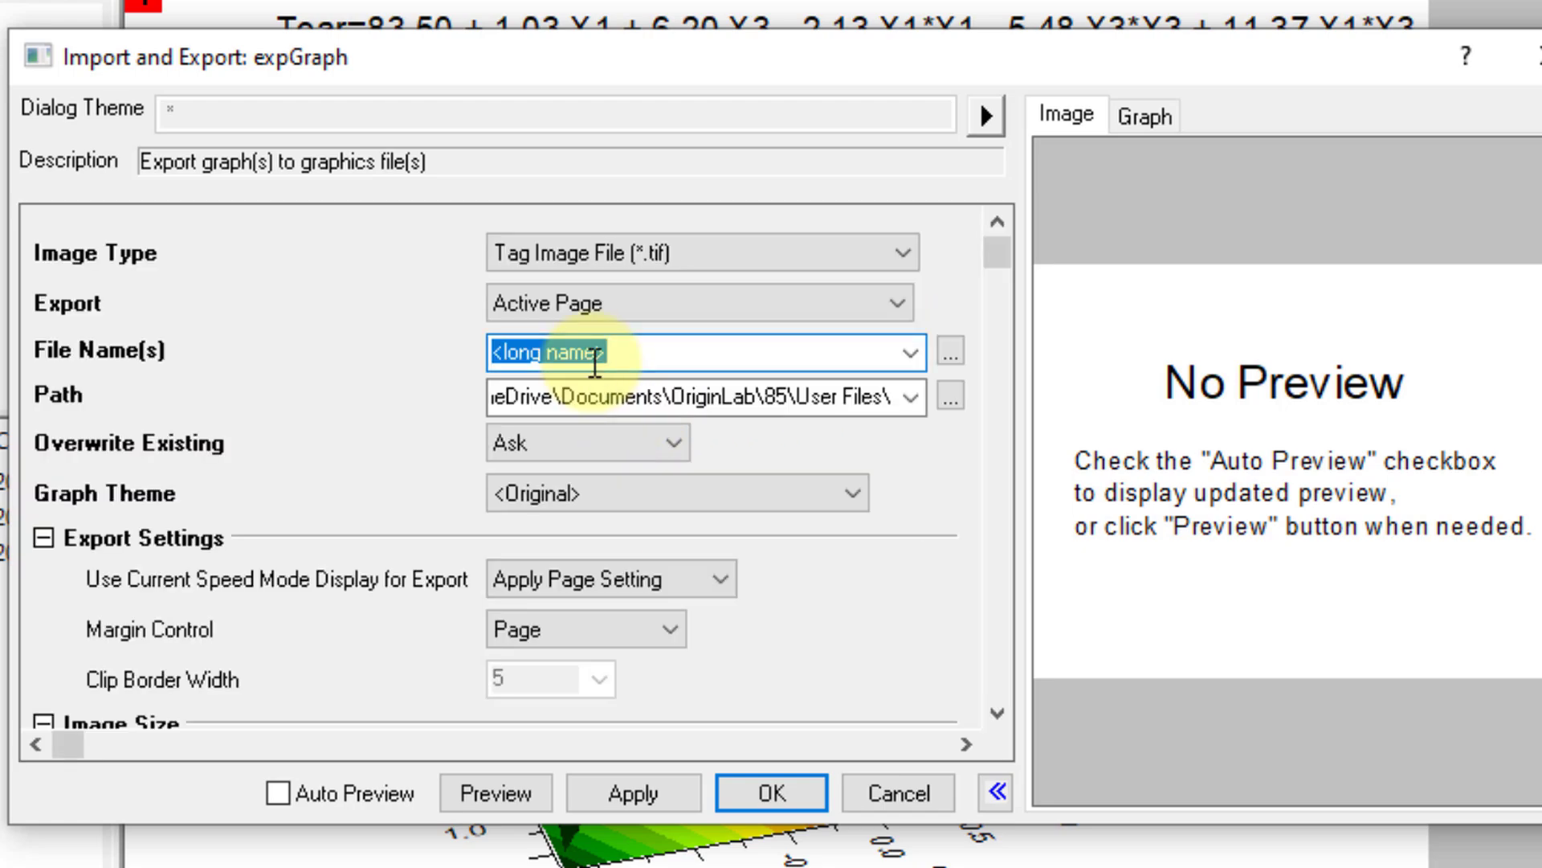
{"action": "type", "text": "ad"}
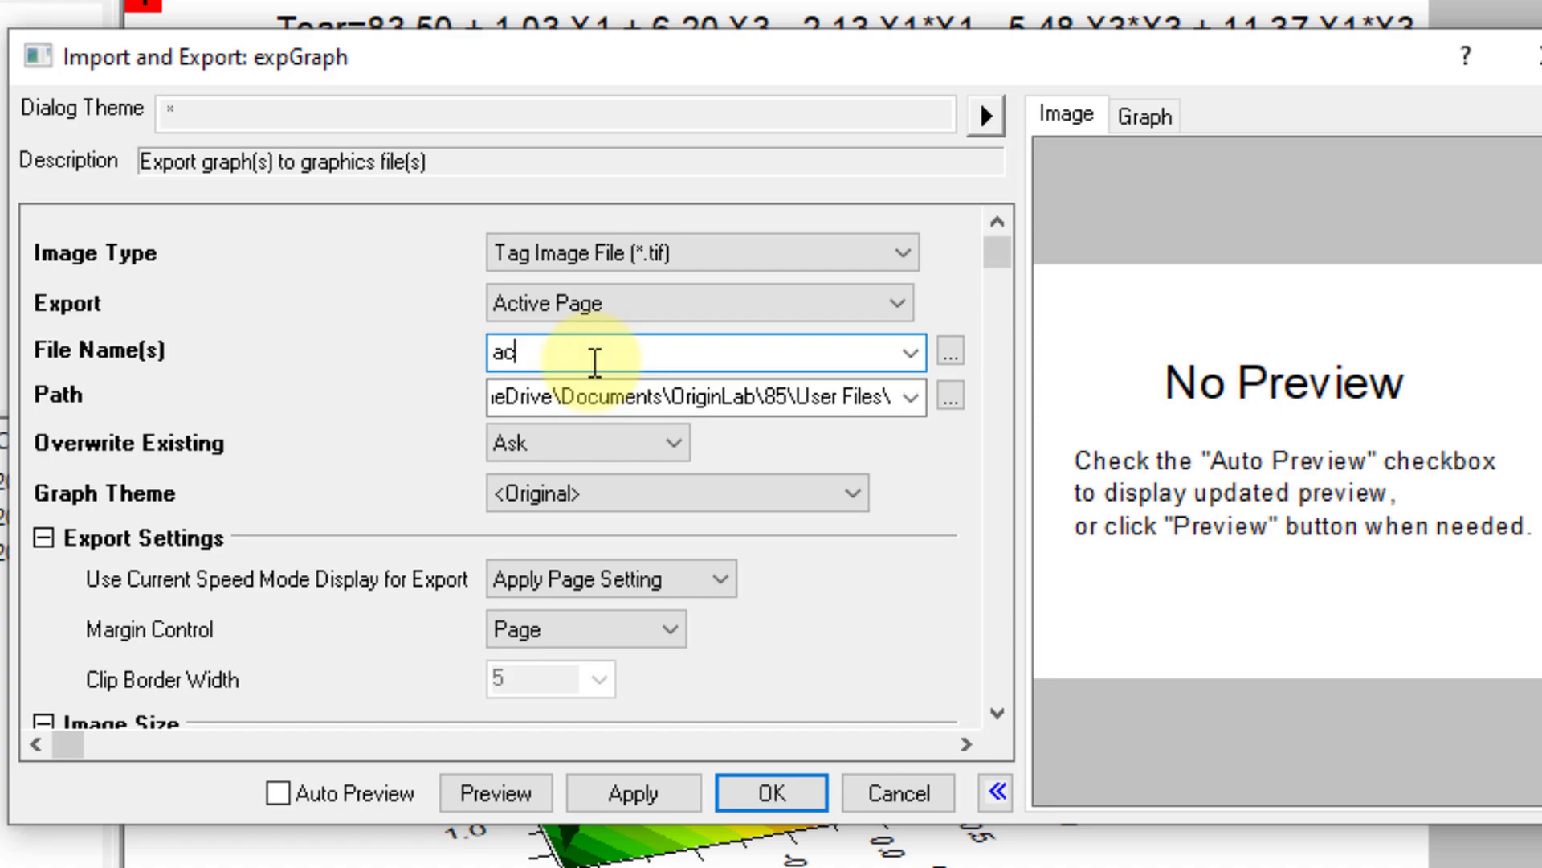
{"action": "type", "text": "bgd"}
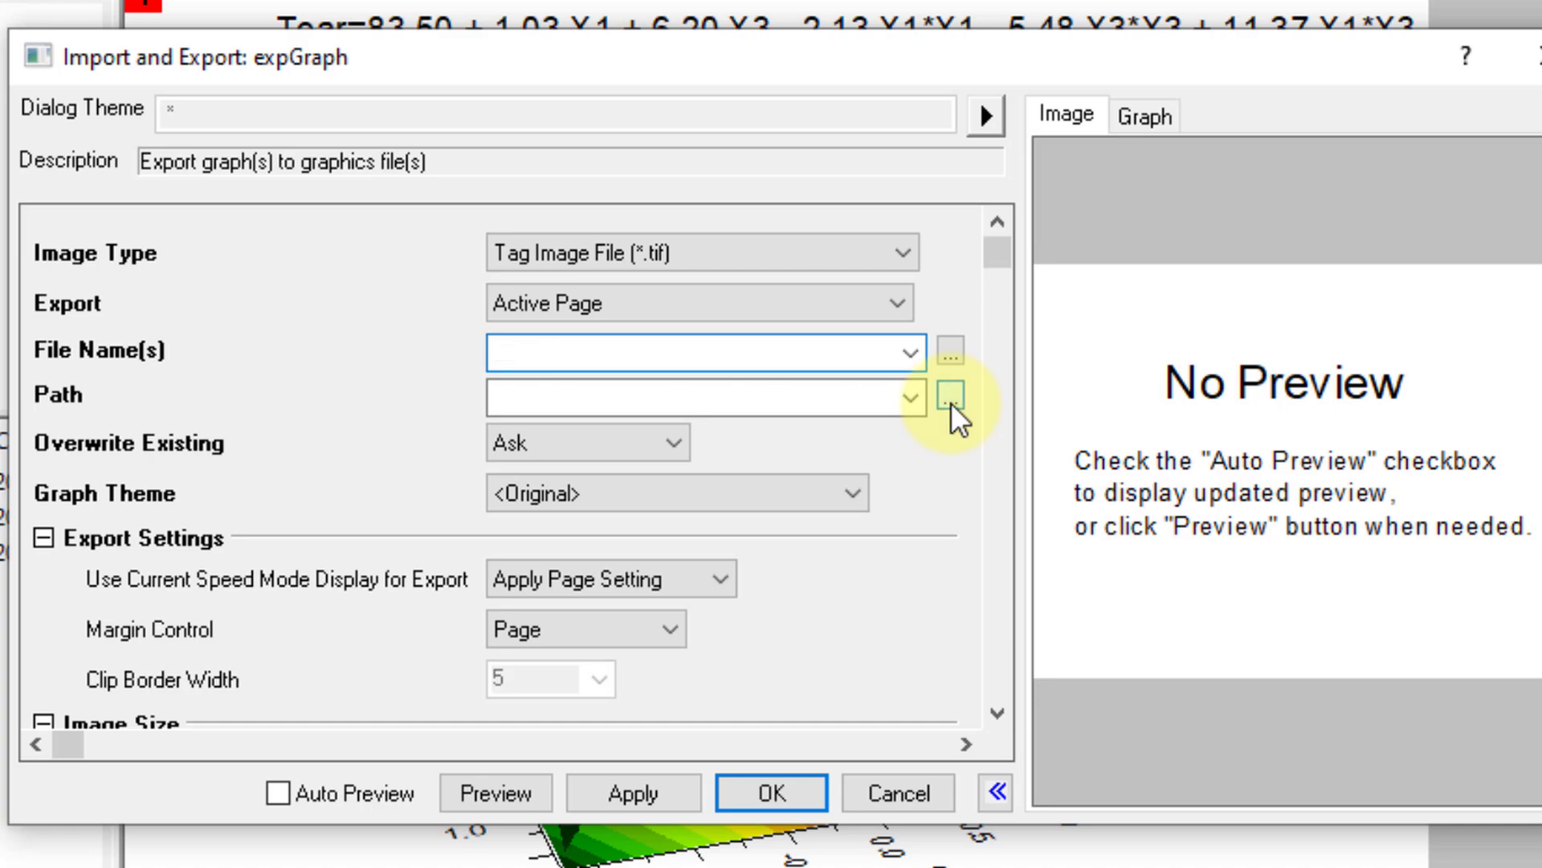
Step: Set the export path to drive D:\ and apply the export
{"action": "left_click", "coordinate": [949, 397]}
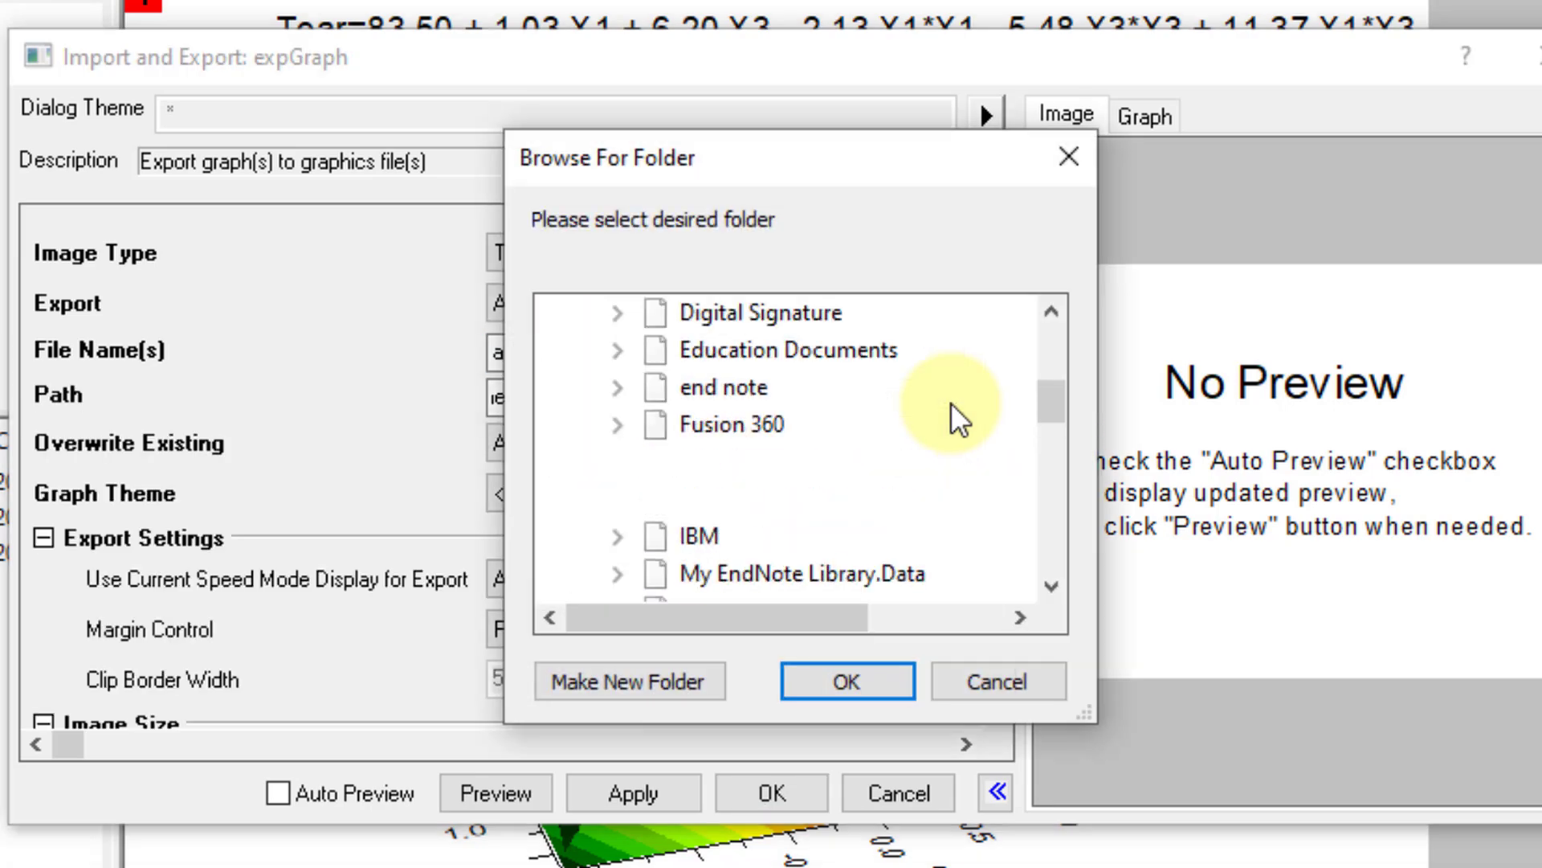
{"action": "scroll", "scroll_direction": "down", "scroll_amount": 3}
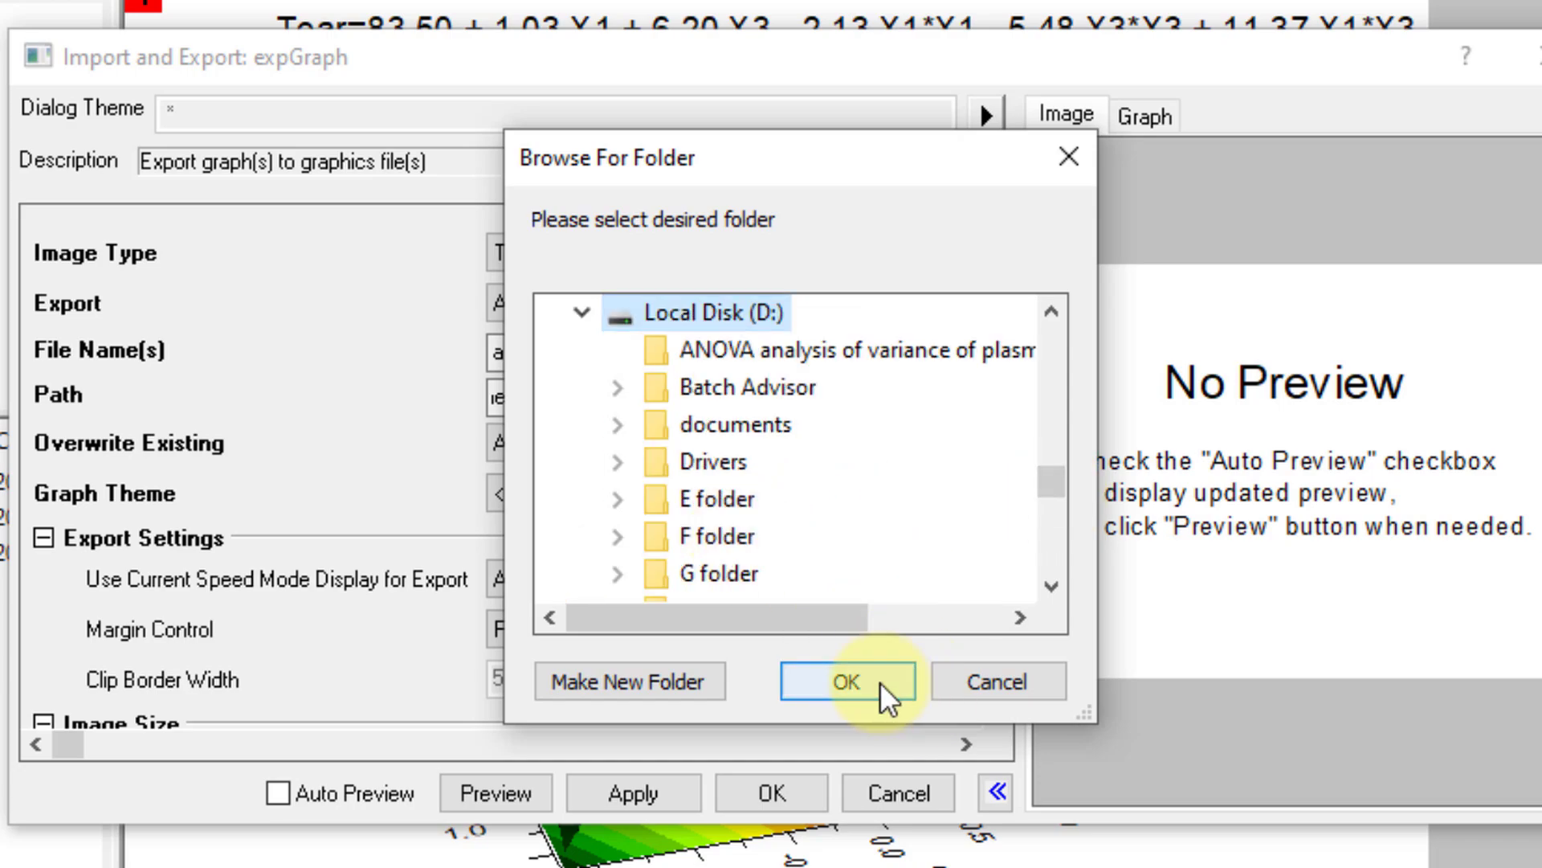
{"action": "left_click", "coordinate": [849, 681]}
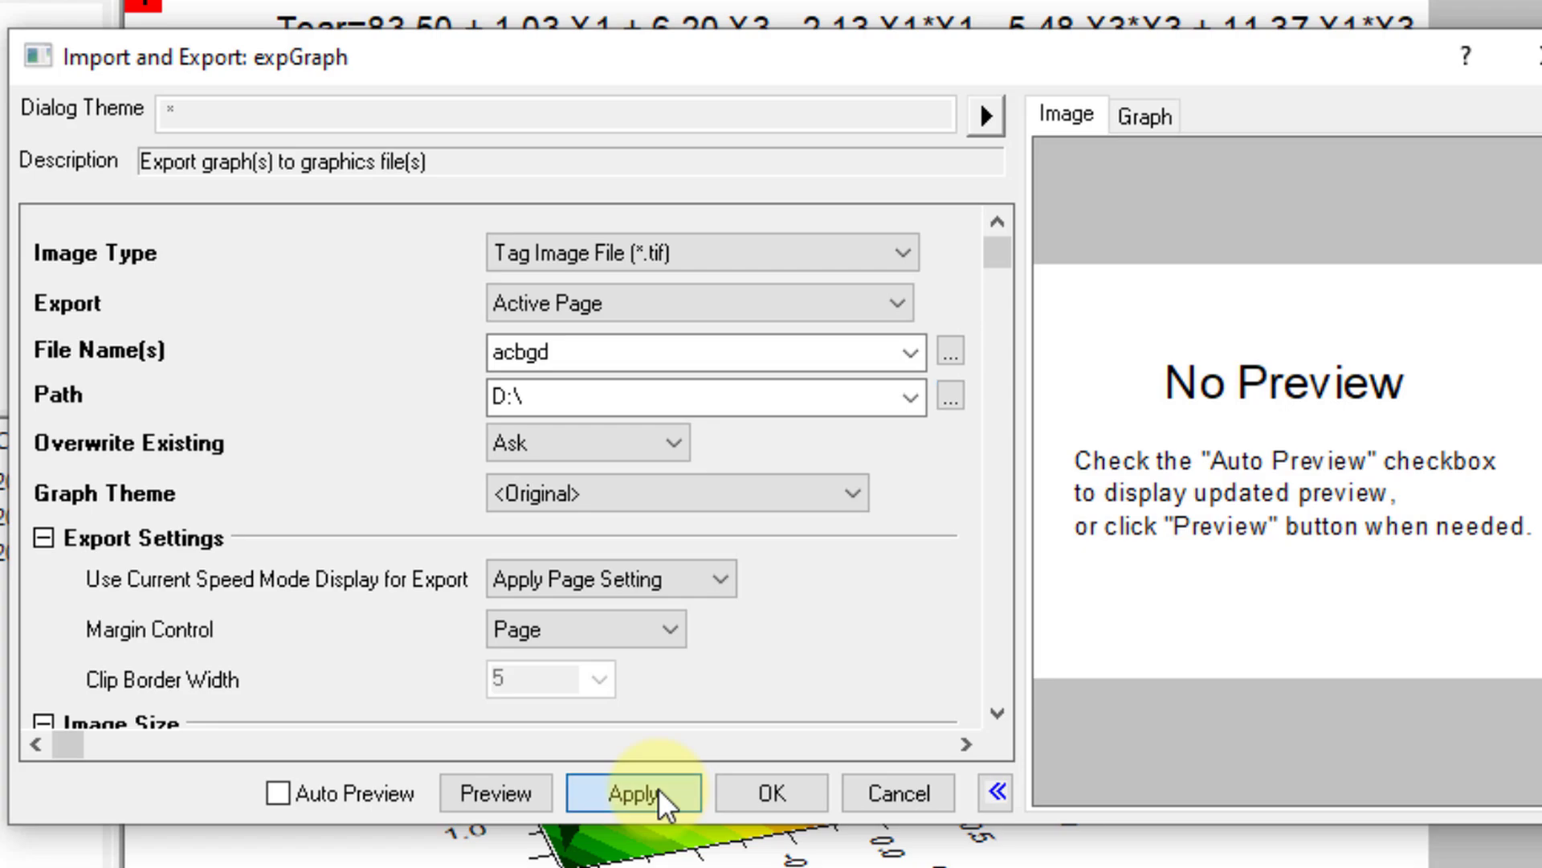
{"action": "left_click", "coordinate": [631, 793]}
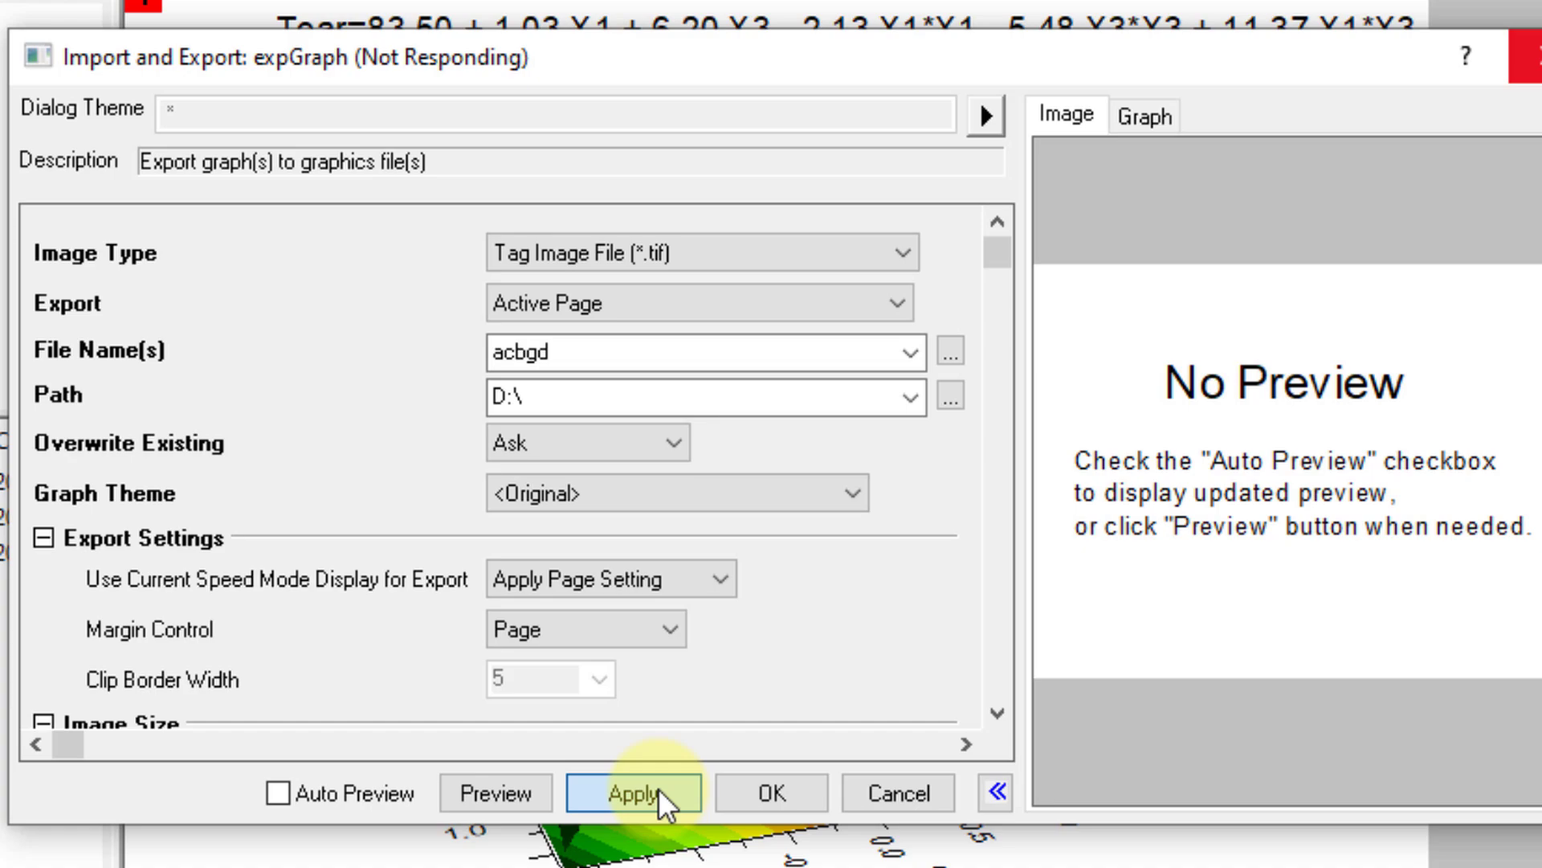
{"action": "left_click", "coordinate": [633, 792]}
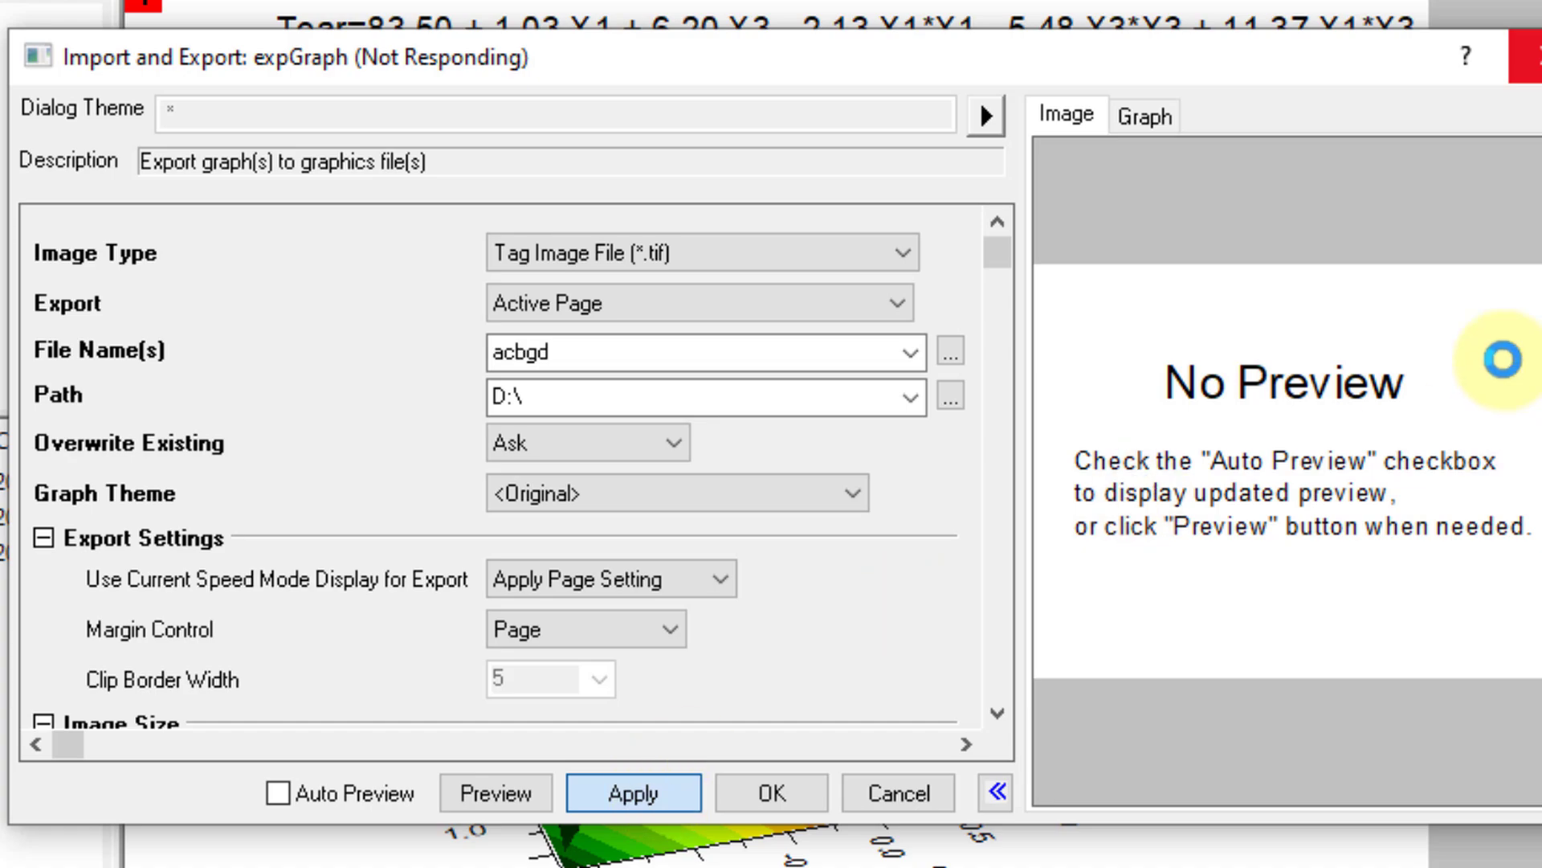